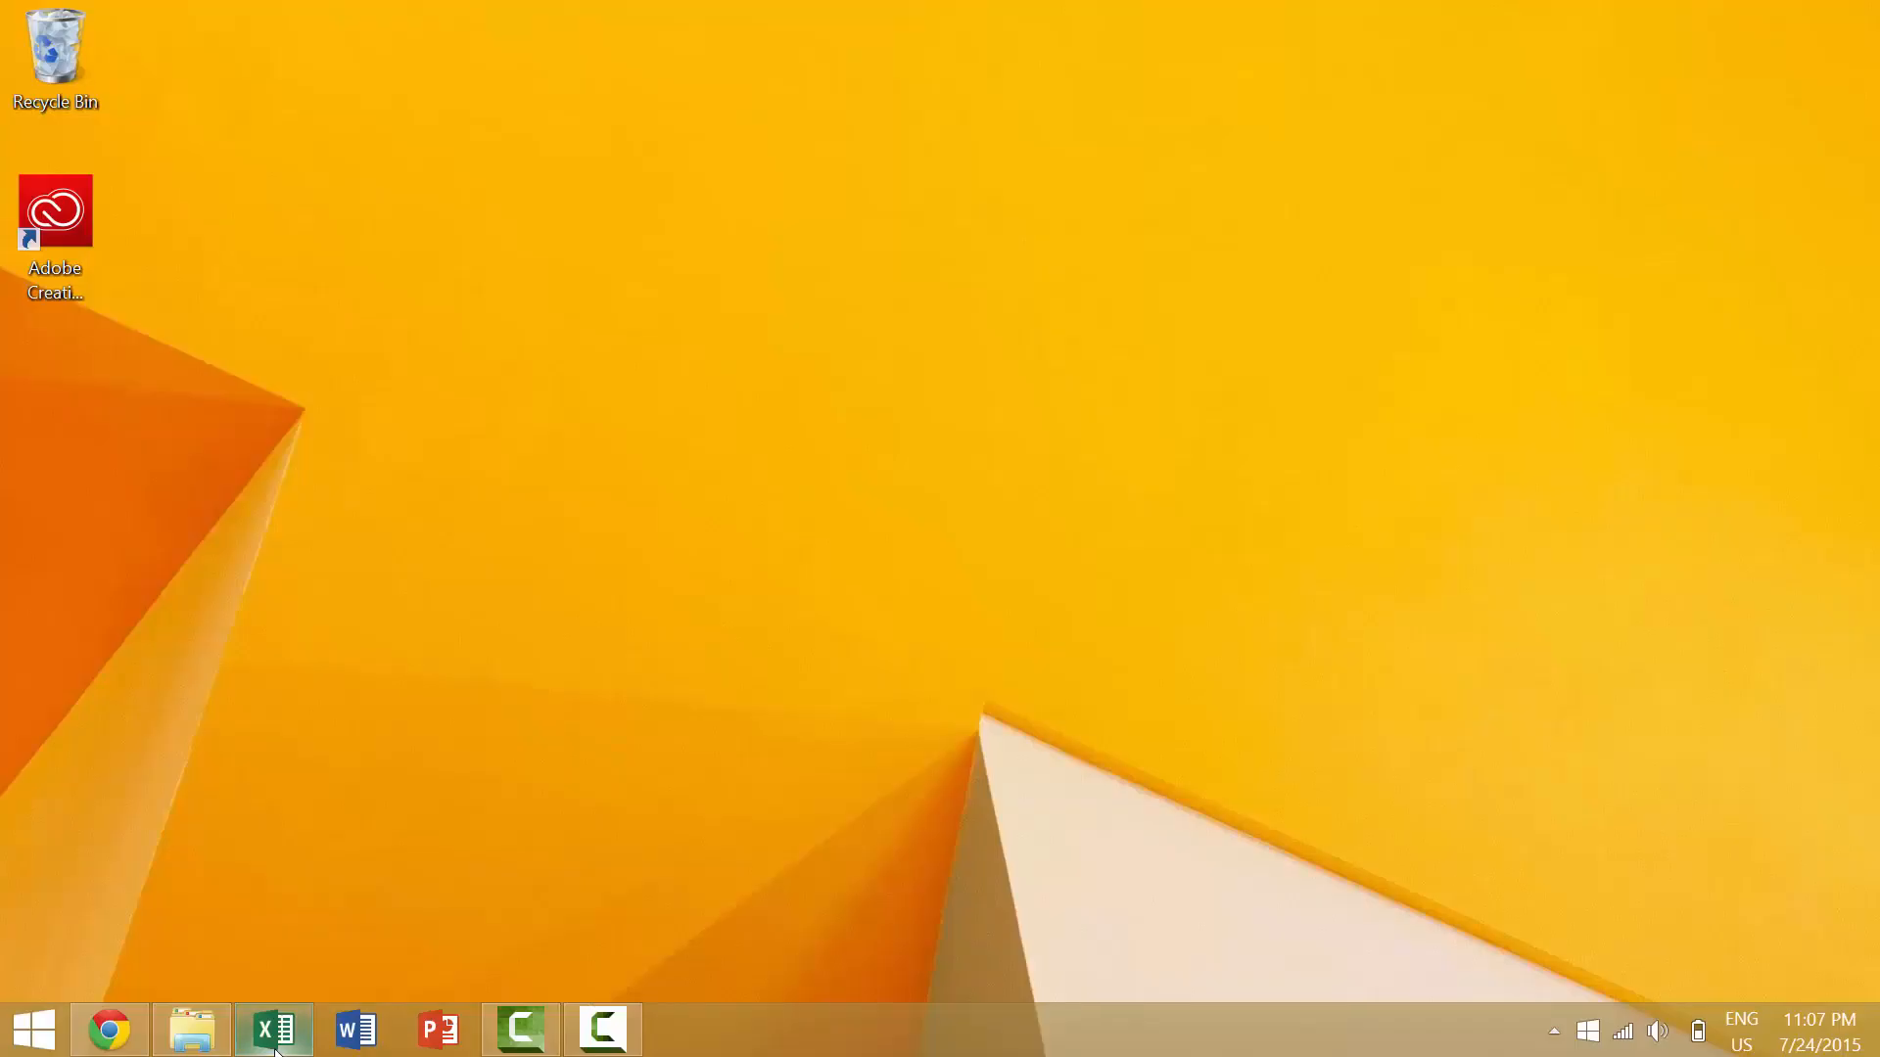
- Bring up the E111 Customer Tracking Example workbook in Excel, showing the Tables sheet
{"action": "left_click", "coordinate": [273, 1029]}
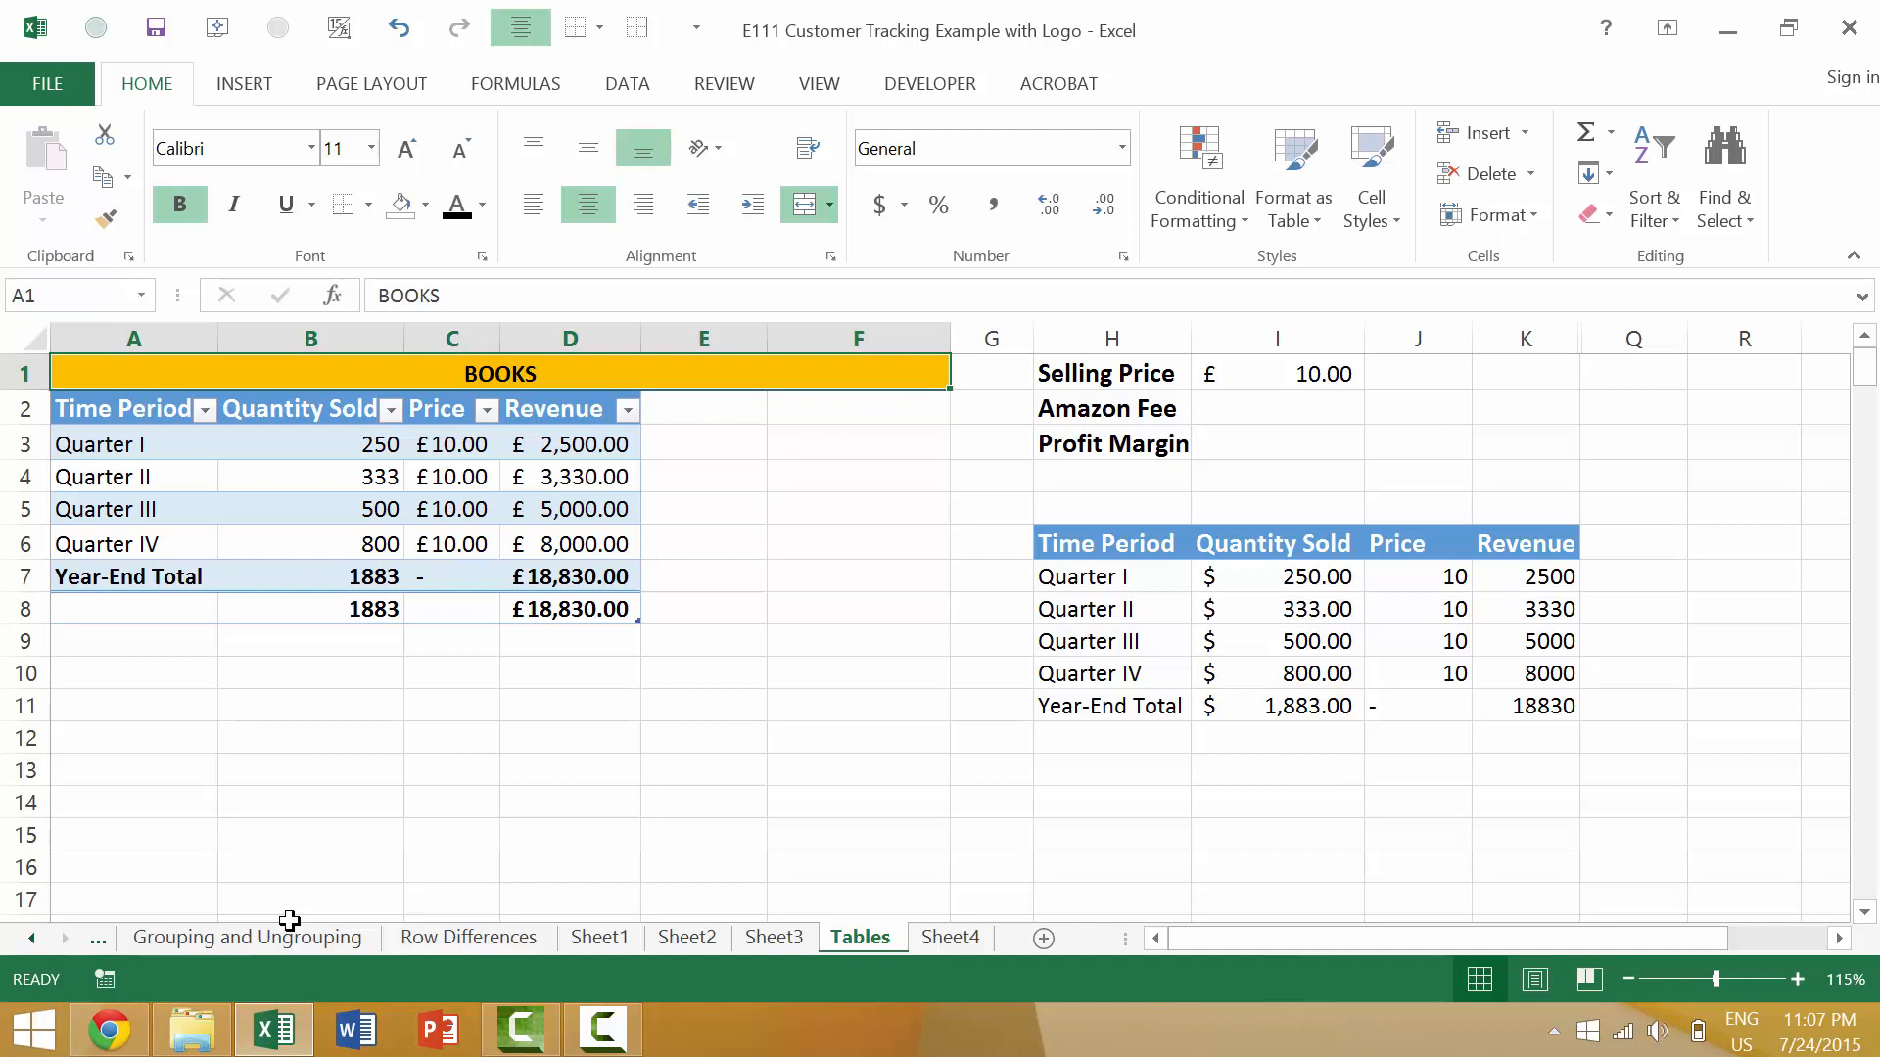
{"action": "mouse_move", "coordinate": [457, 639]}
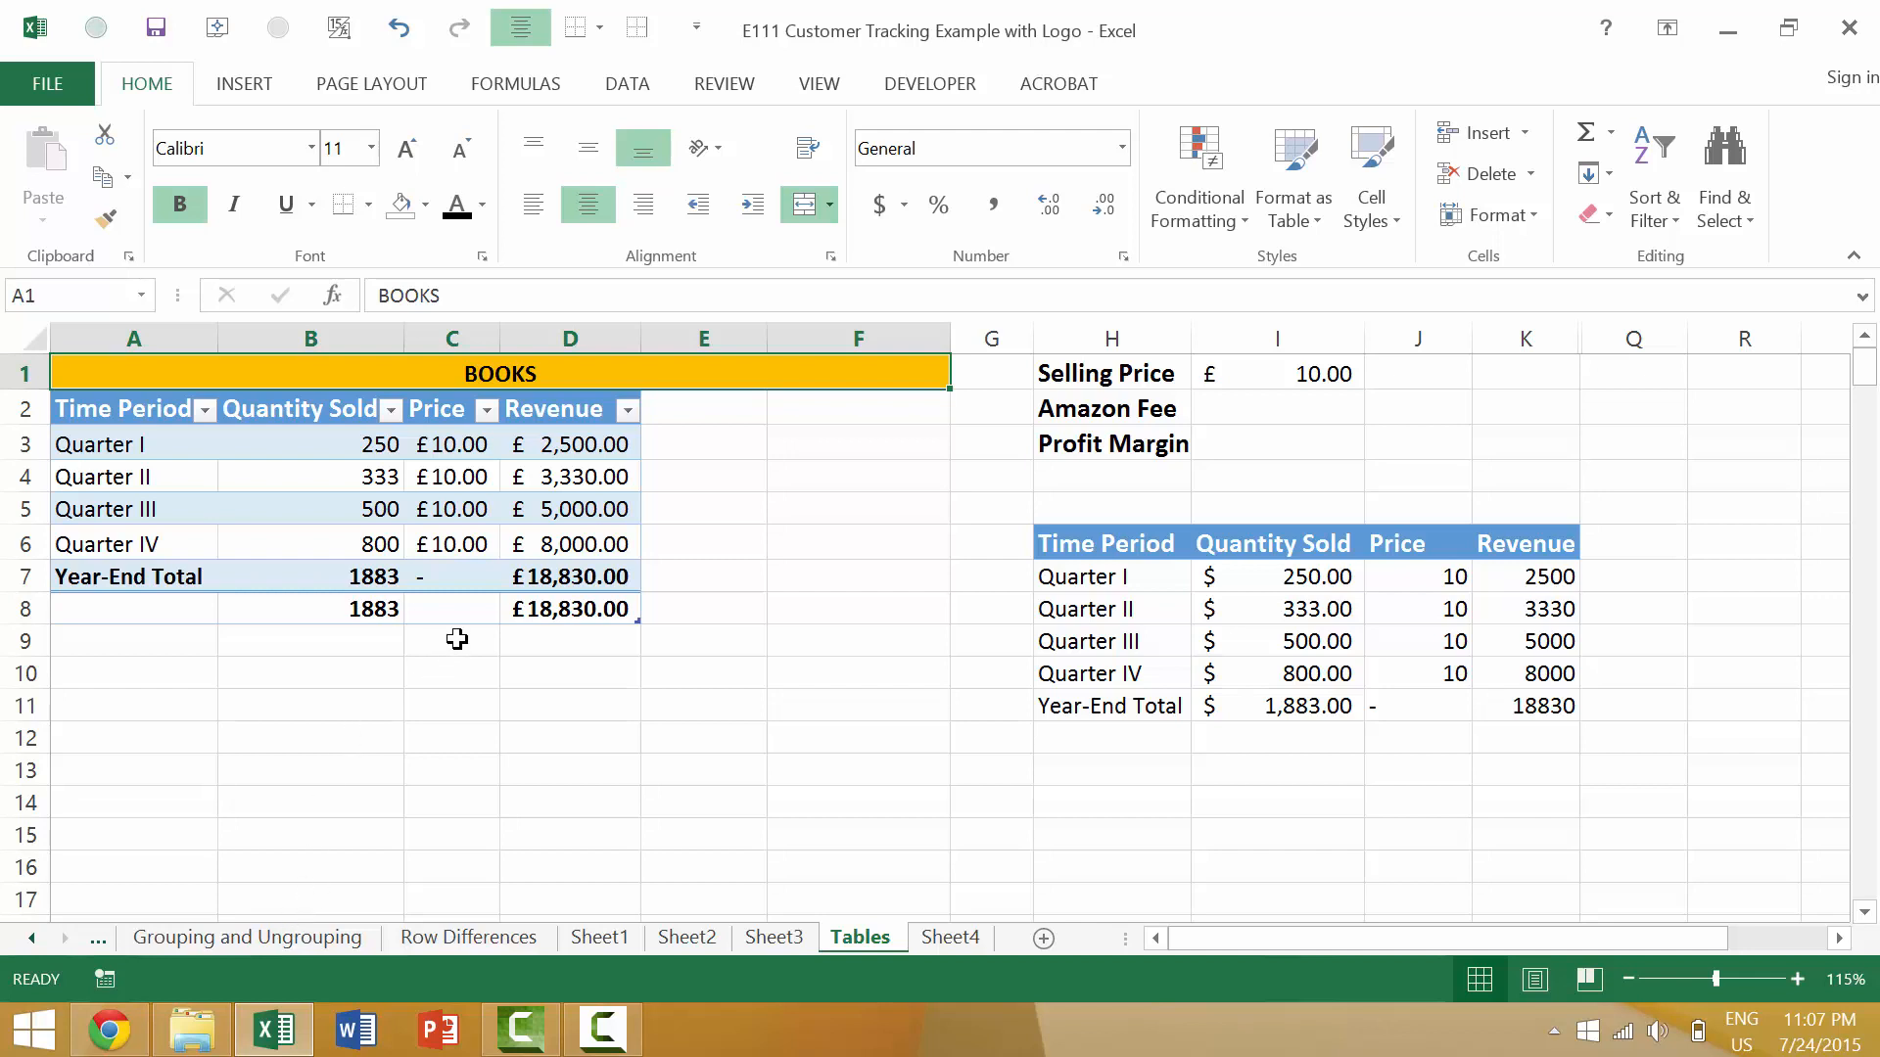
{"action": "mouse_move", "coordinate": [431, 651]}
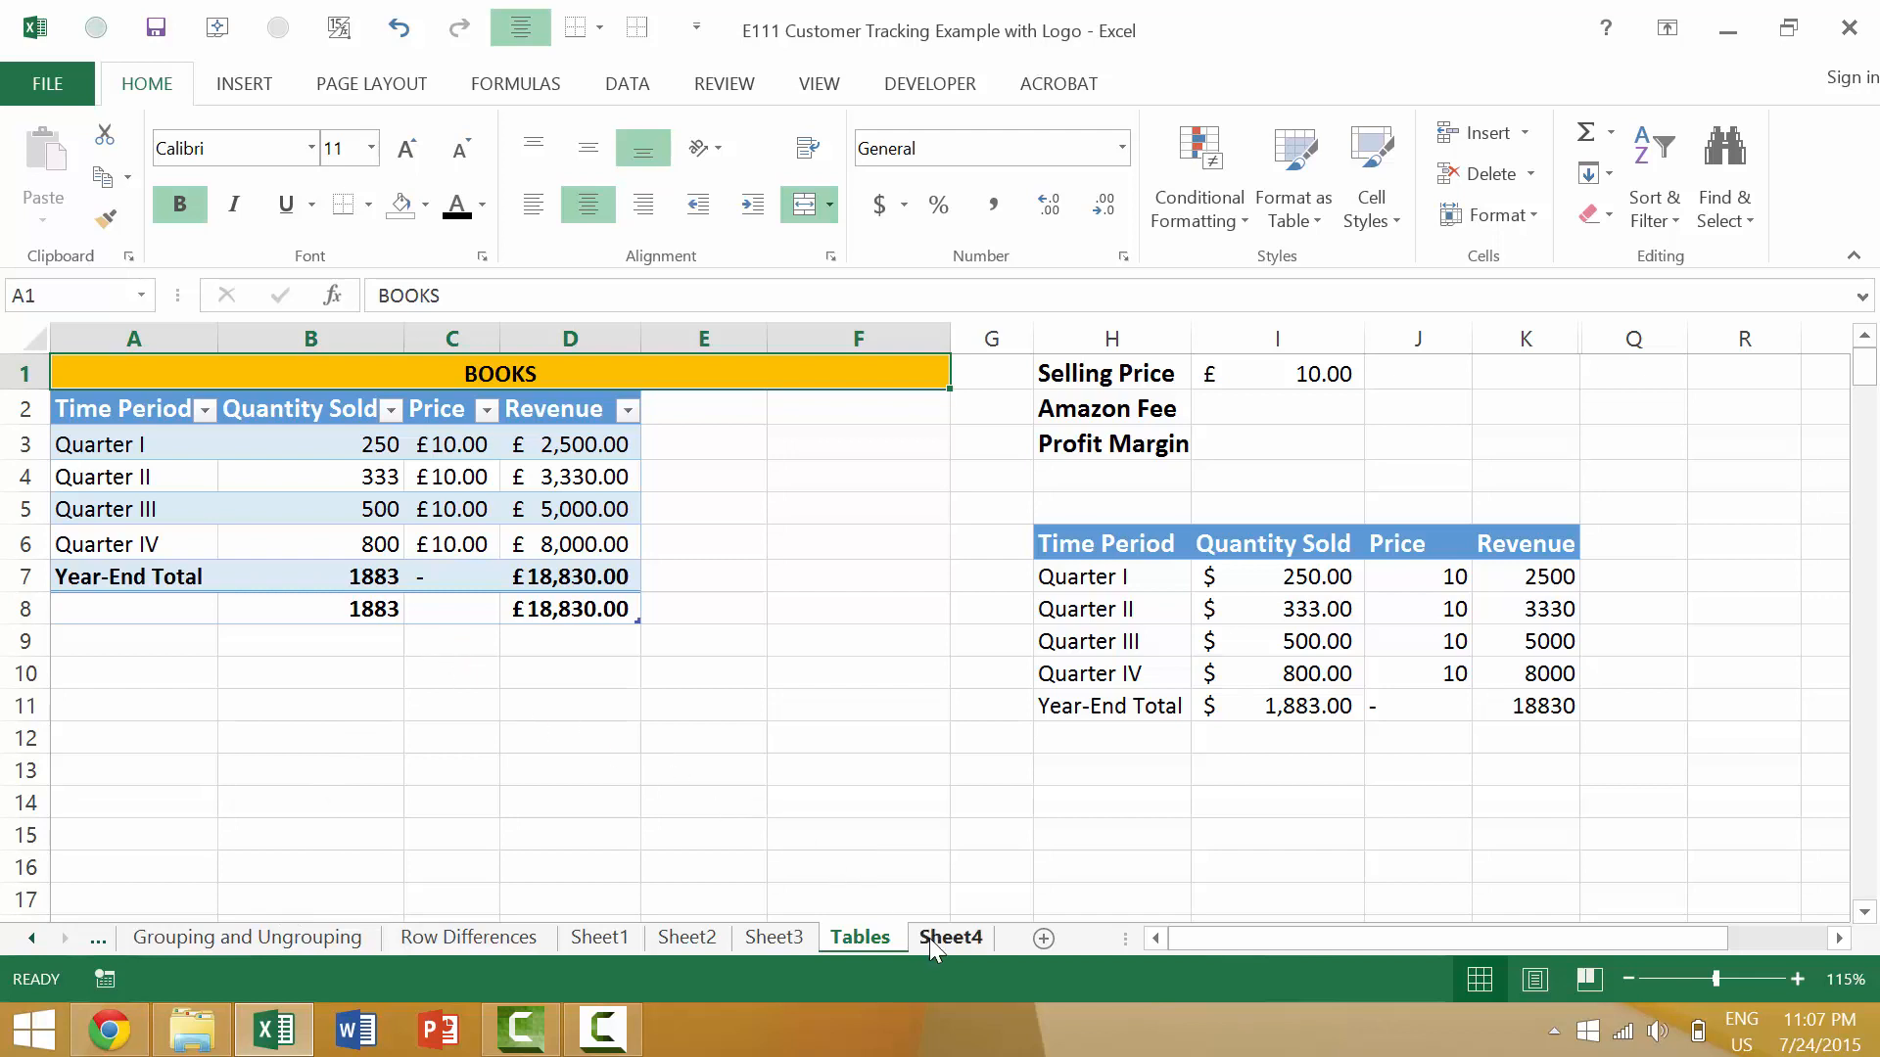
- On Sheet4, label A2 'Google Stock Price:' and clear the stray text from B2
{"action": "left_click", "coordinate": [951, 938]}
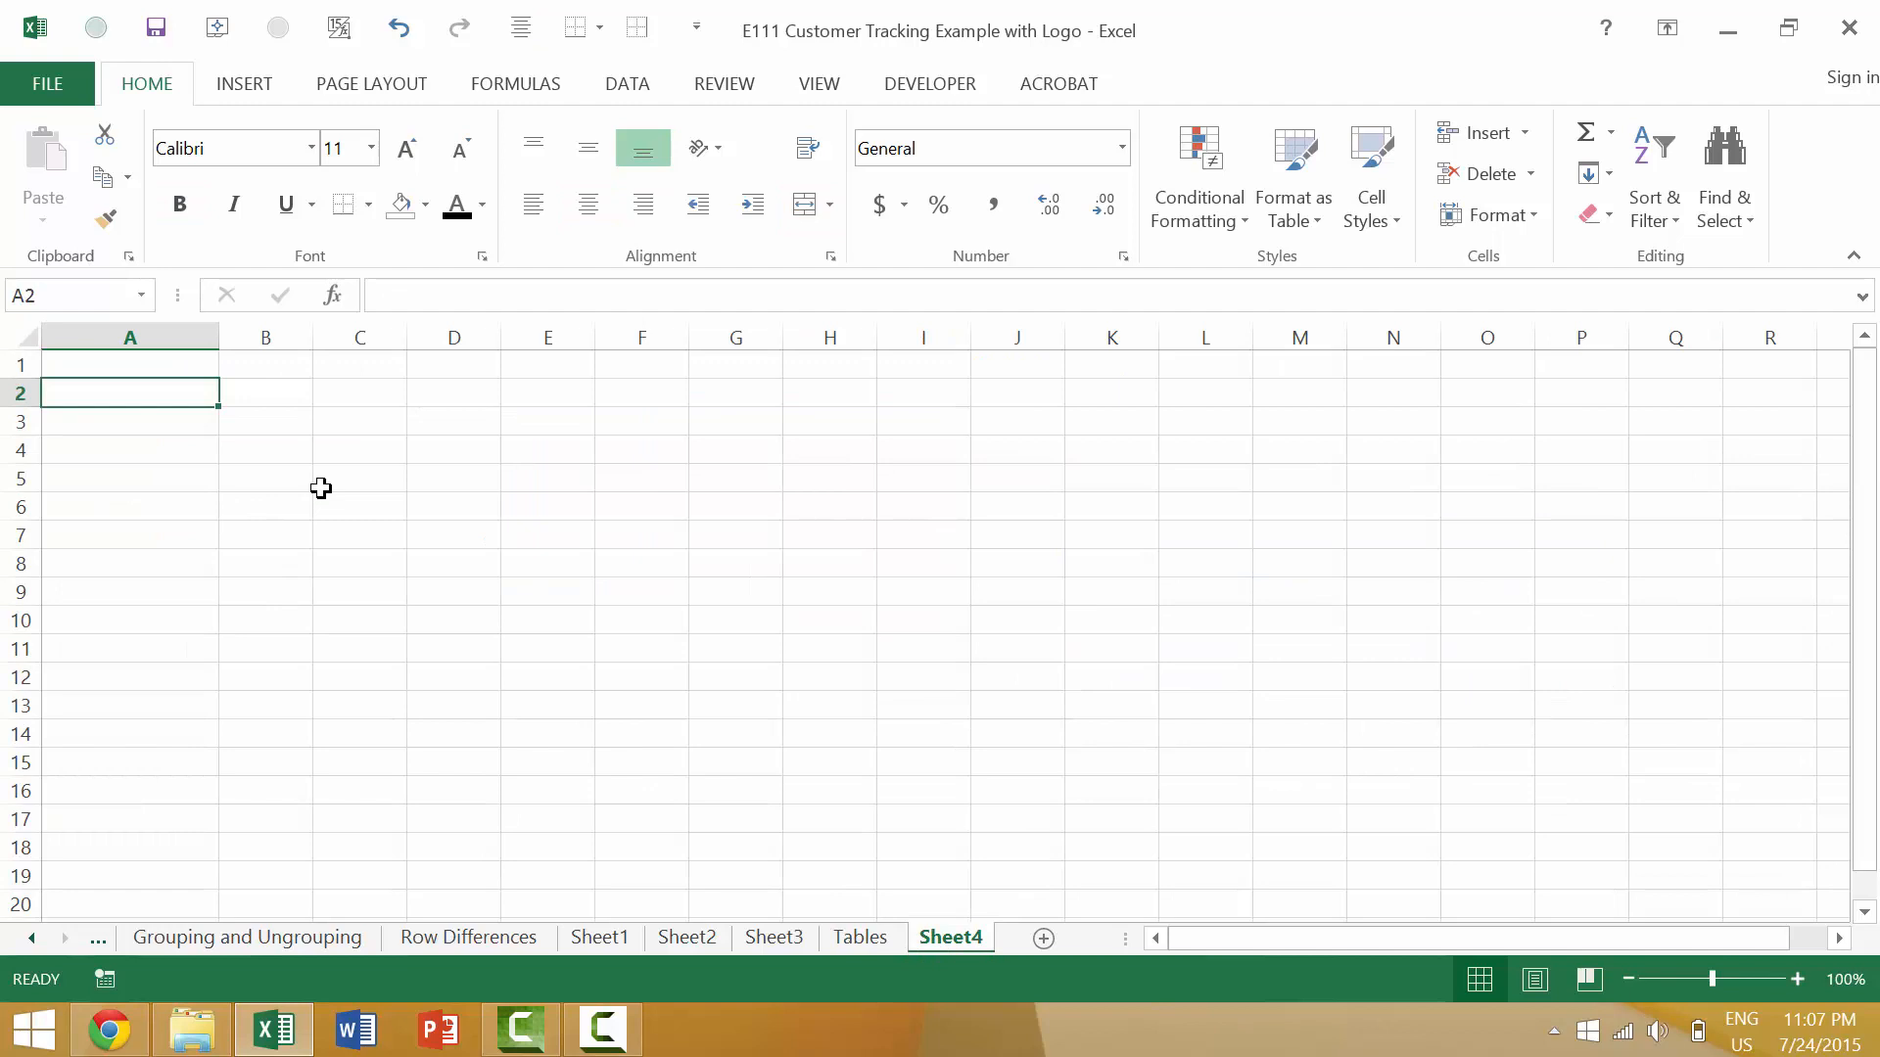
{"action": "type", "text": "Google:"}
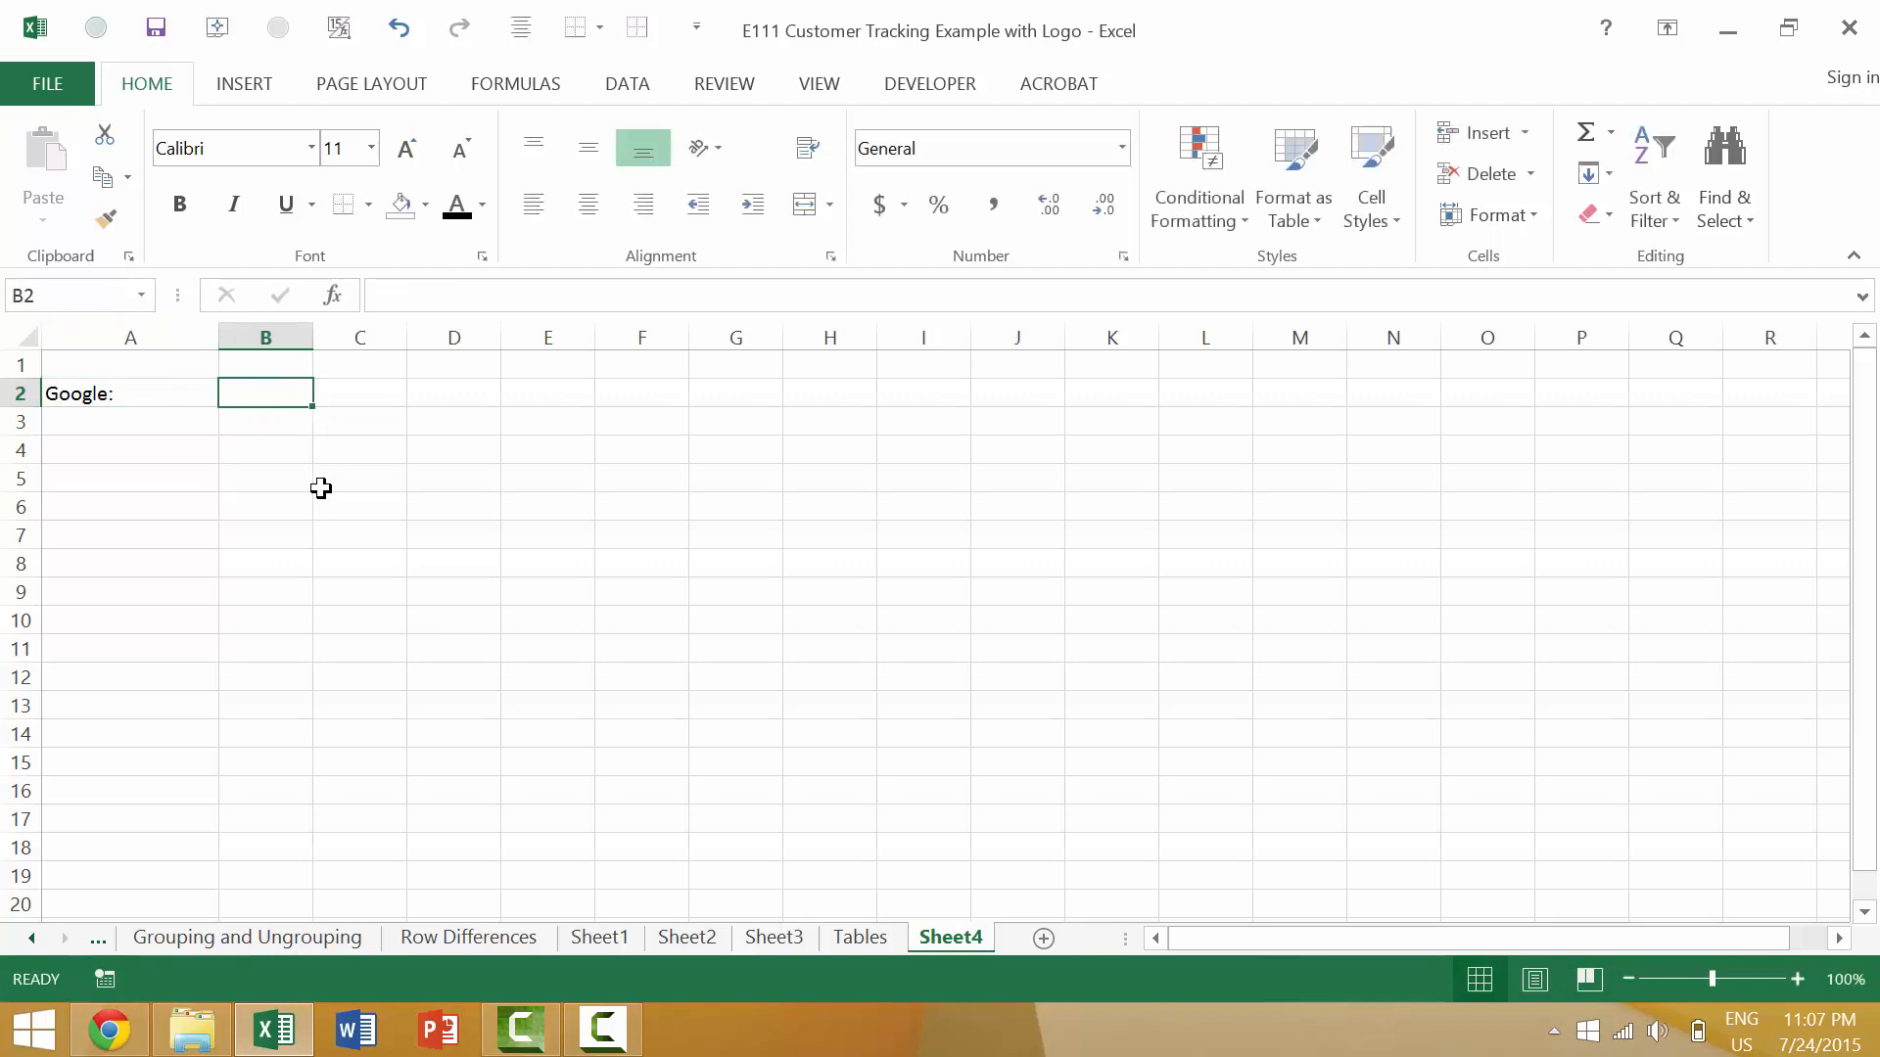
{"action": "type", "text": "Stock"}
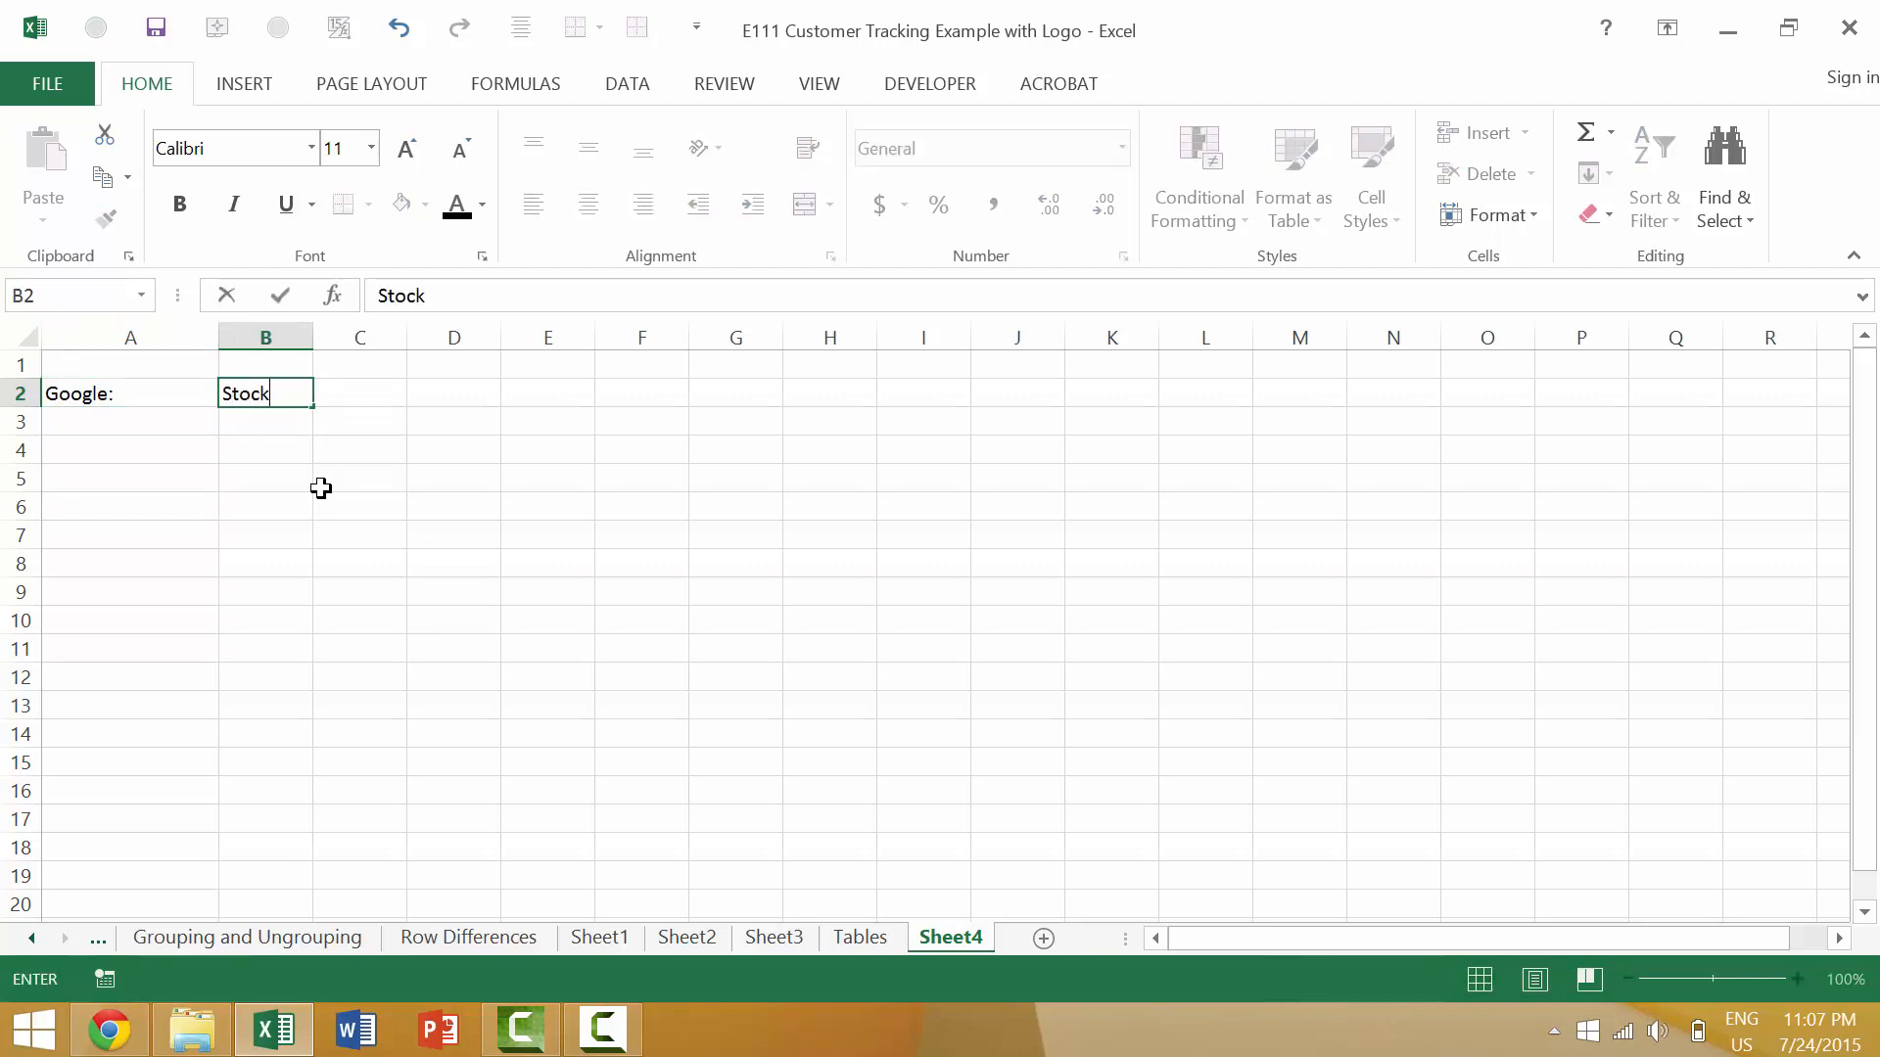
{"action": "key", "text": "Backspace"}
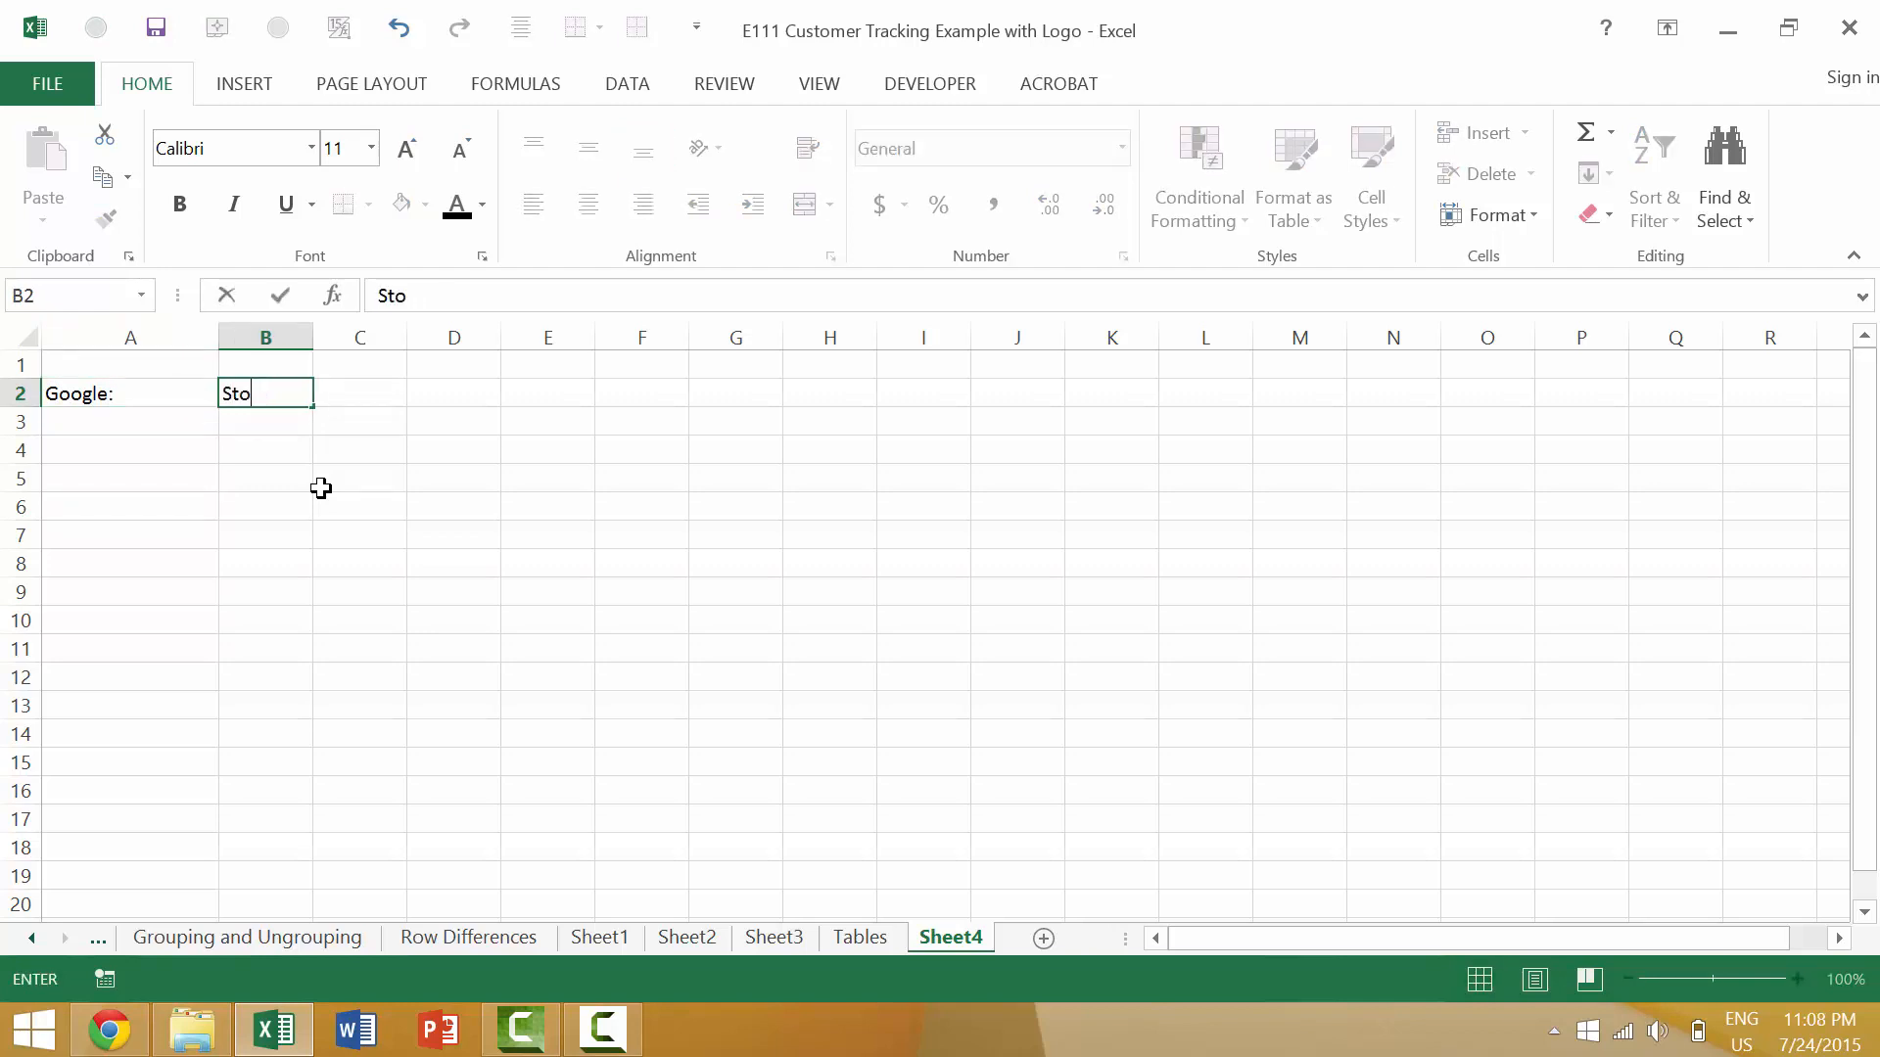
{"action": "key", "text": "Escape"}
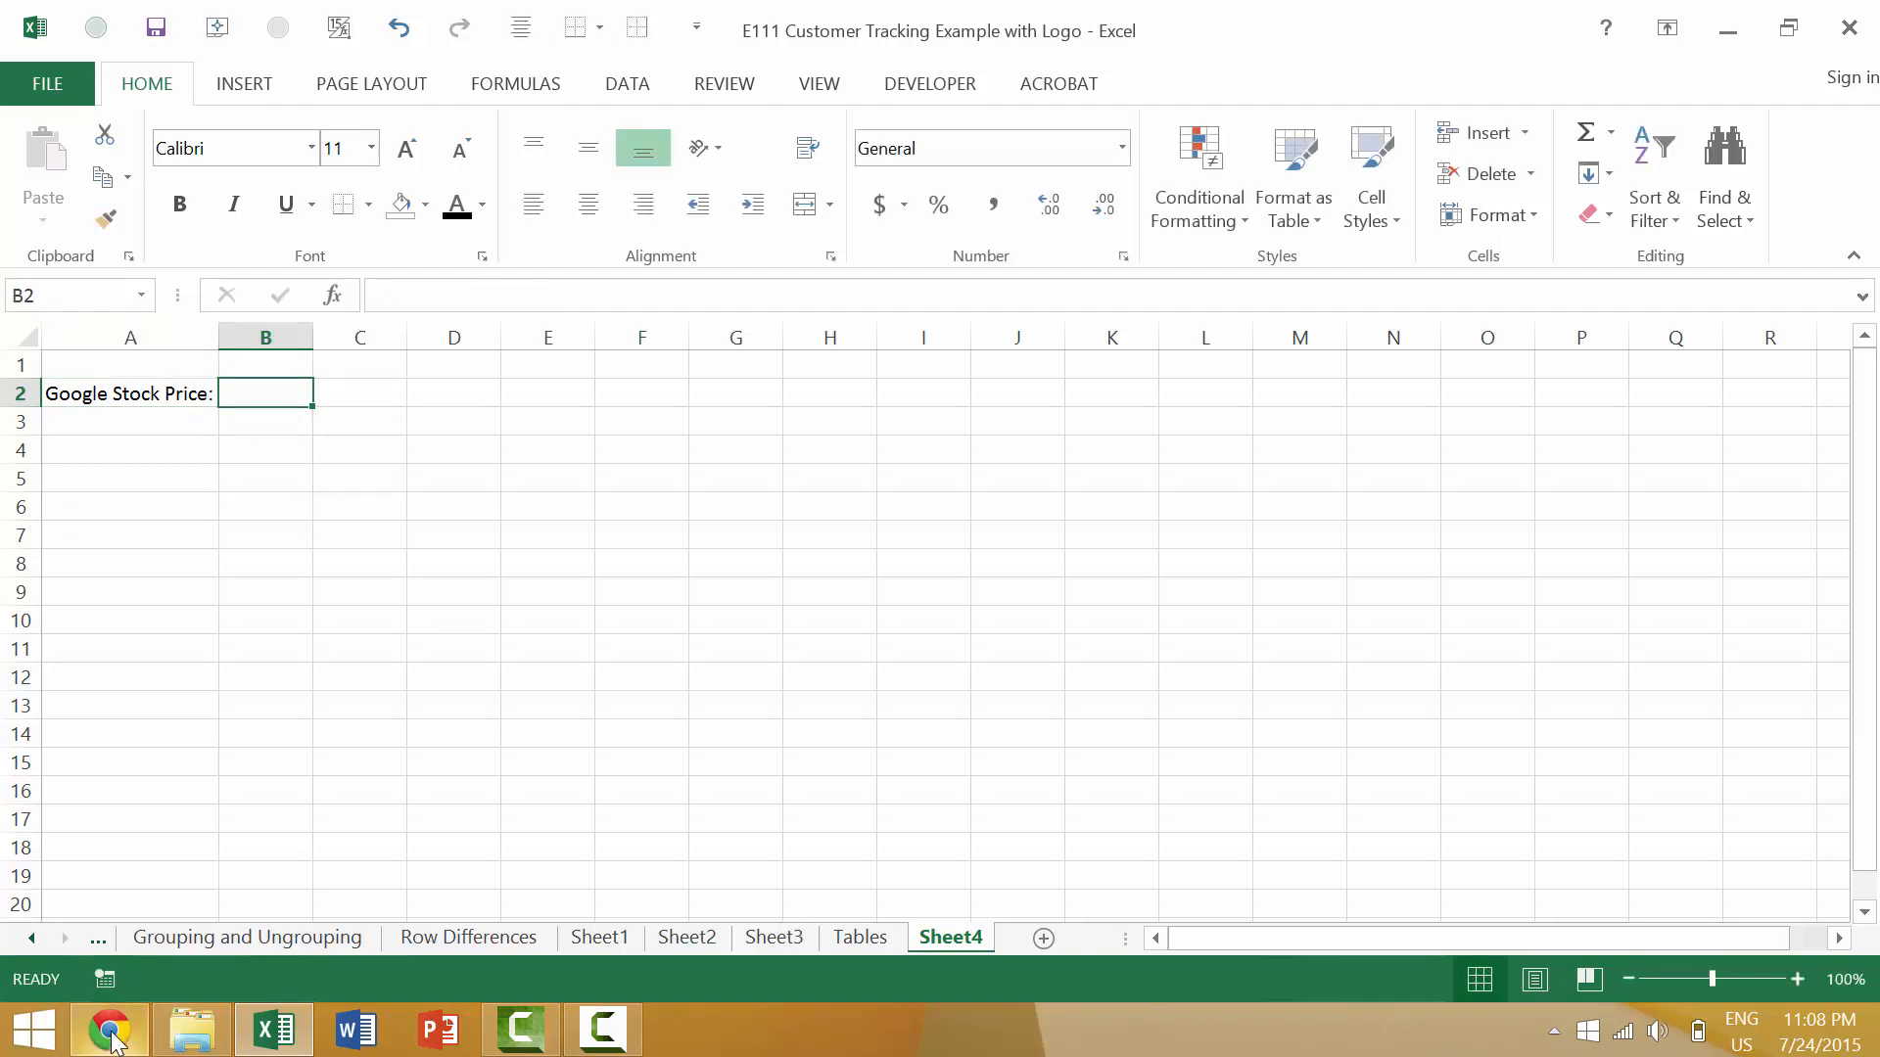
- In Chrome, go to Google Finance and search for the GOOGL ticker
{"action": "left_click", "coordinate": [109, 1029]}
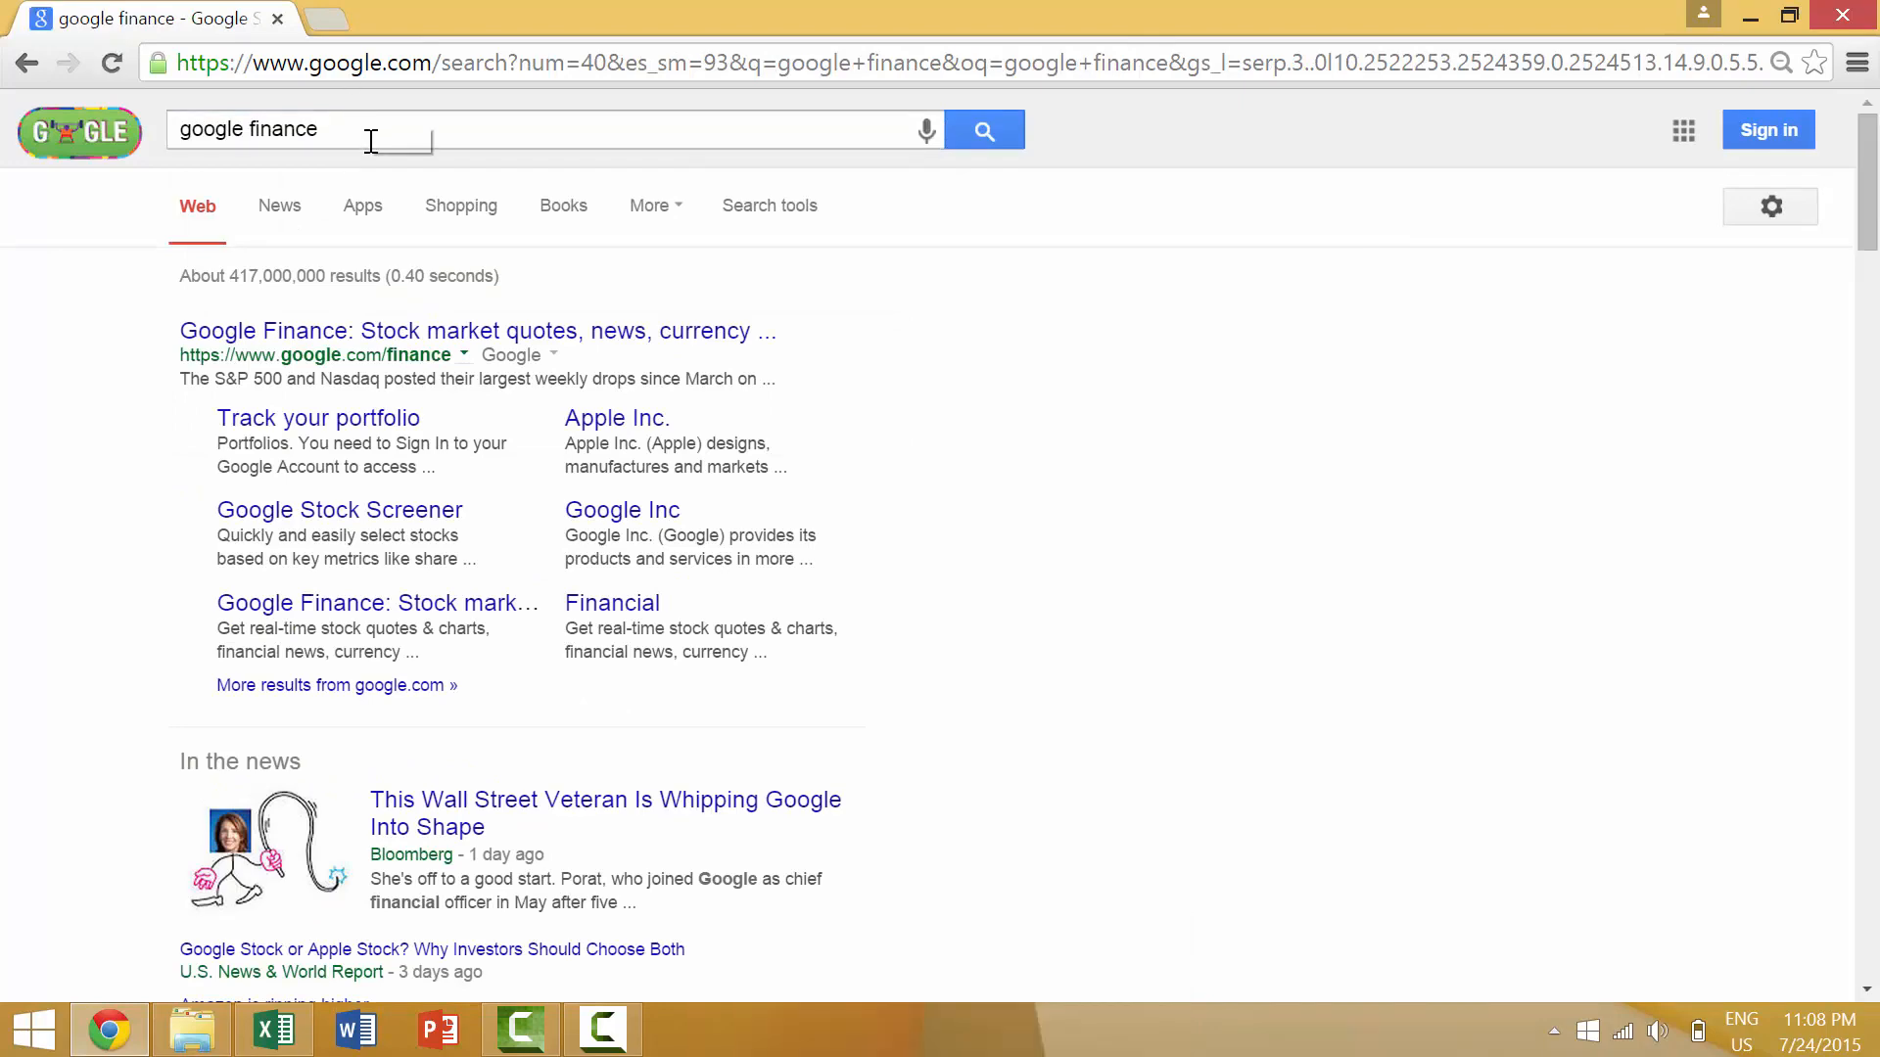
{"action": "left_click", "coordinate": [477, 330]}
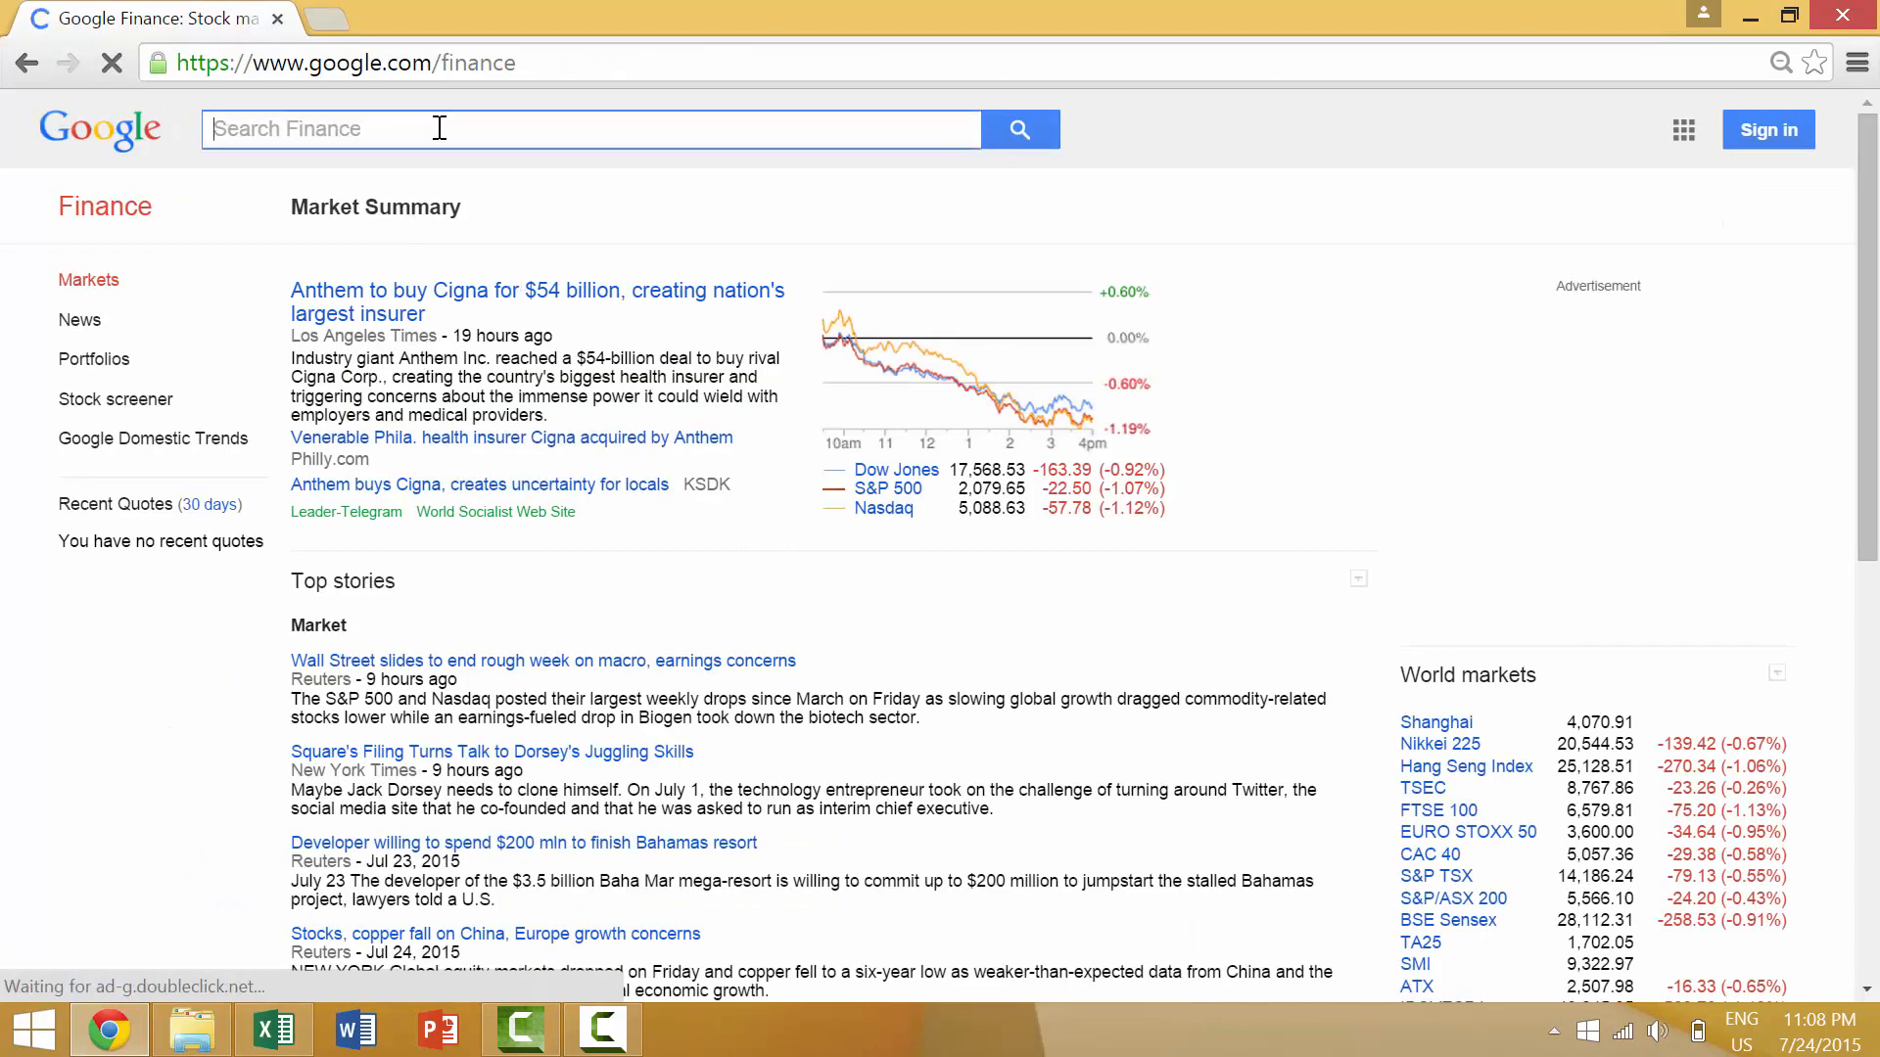
{"action": "type", "text": "goog"}
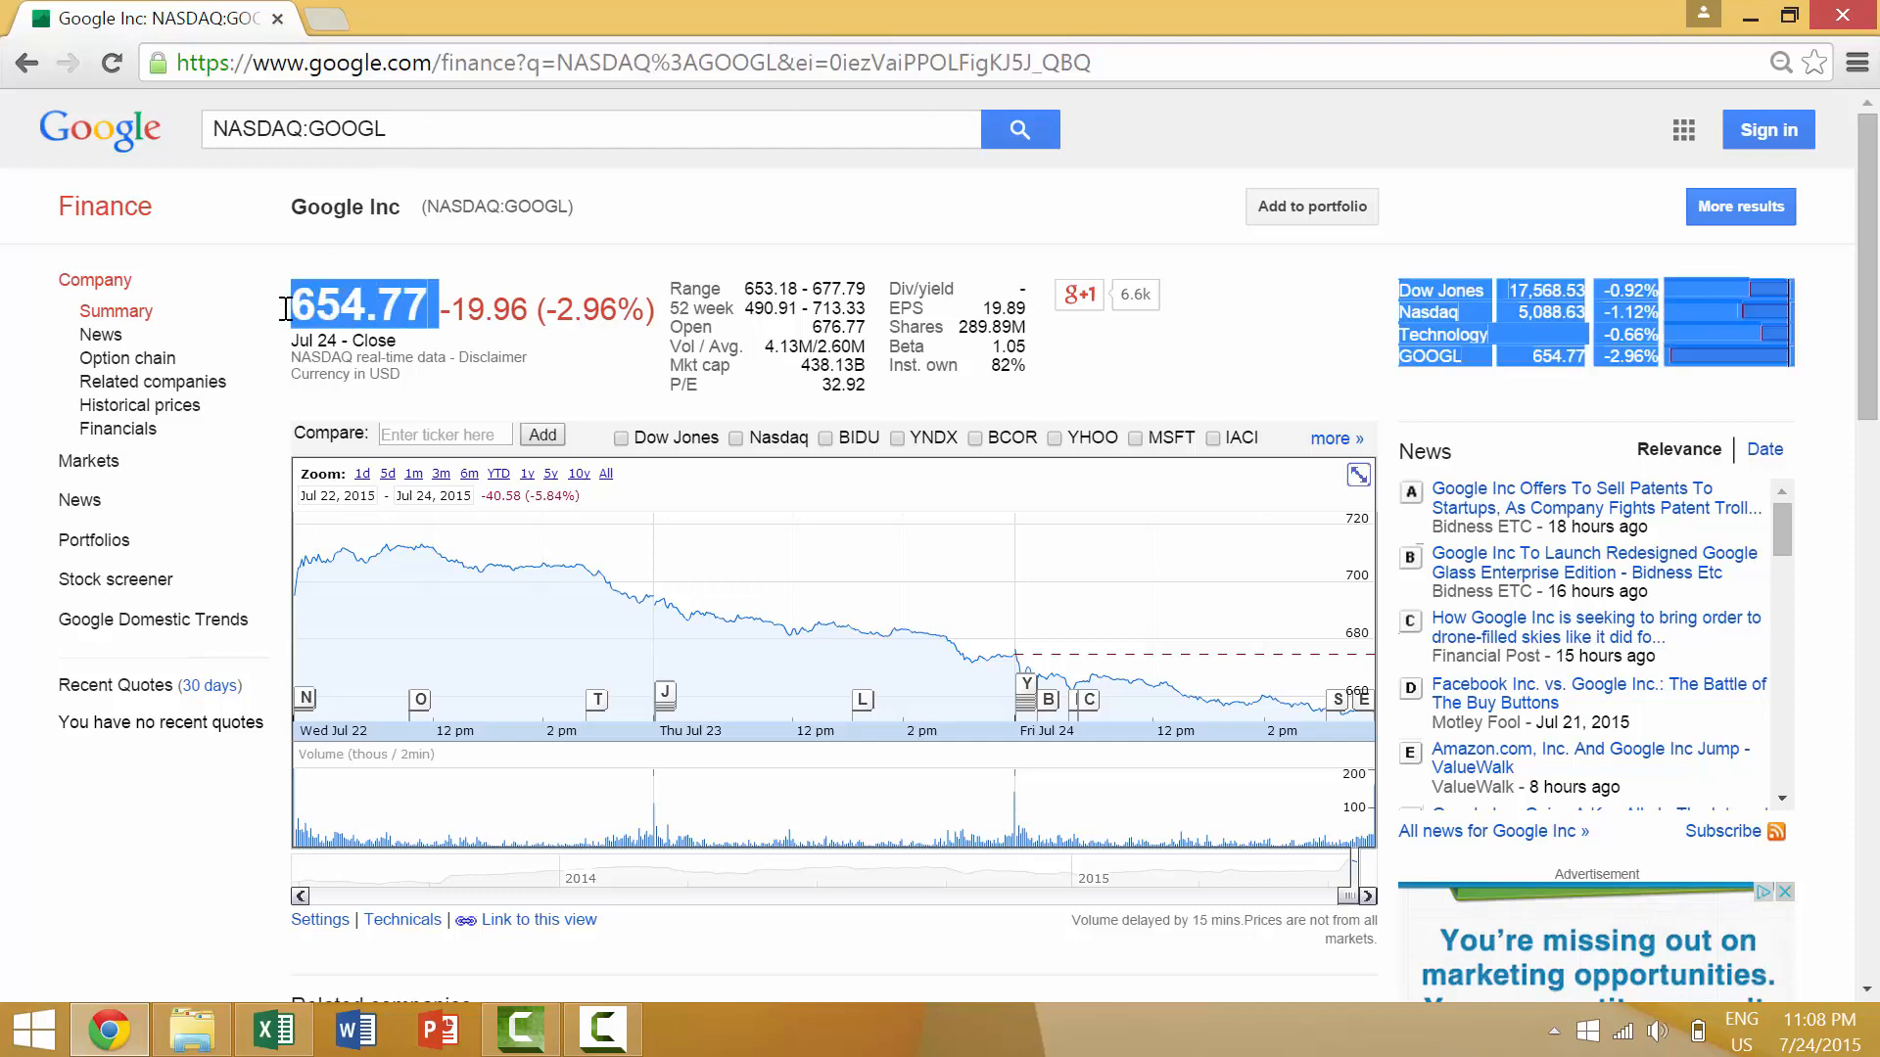
- Paste the 654.77 price into B2 as plain text and format it as $654.77 Accounting
{"action": "key", "text": "ctrl+v"}
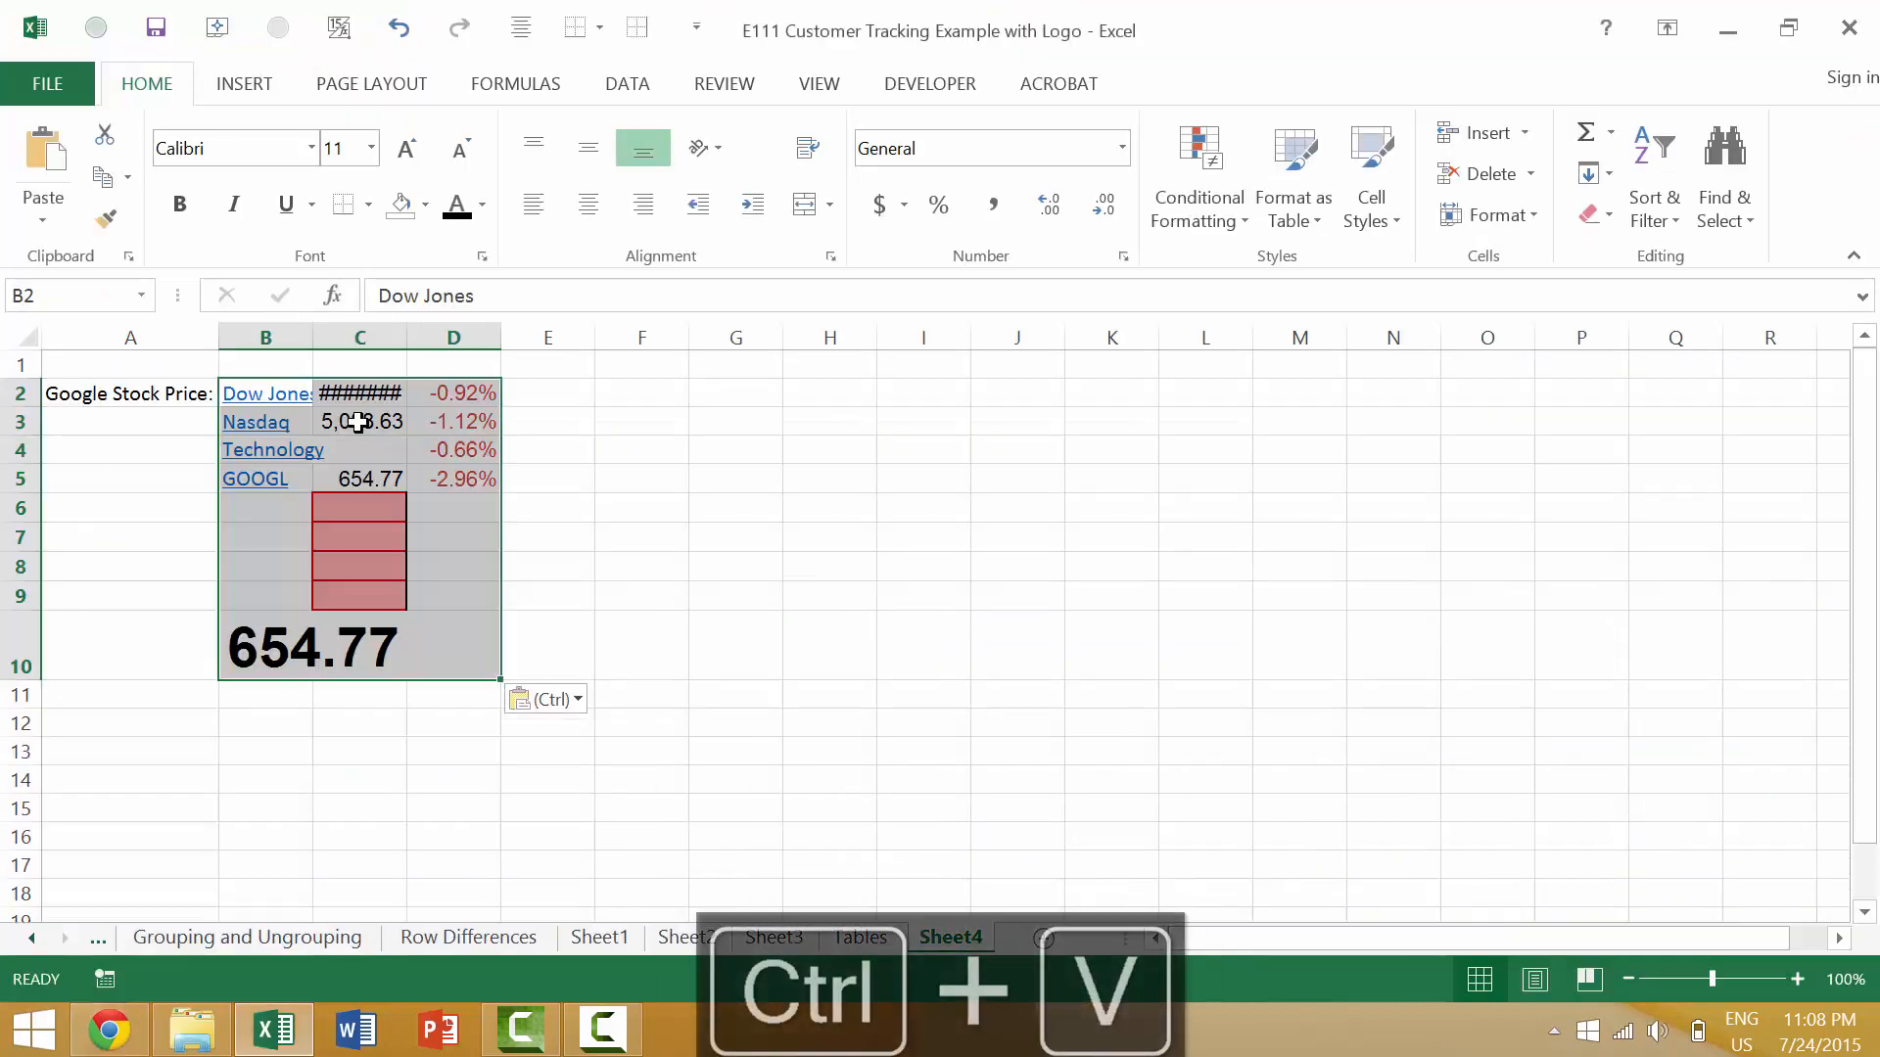
{"action": "key", "text": "ctrl+alt+v"}
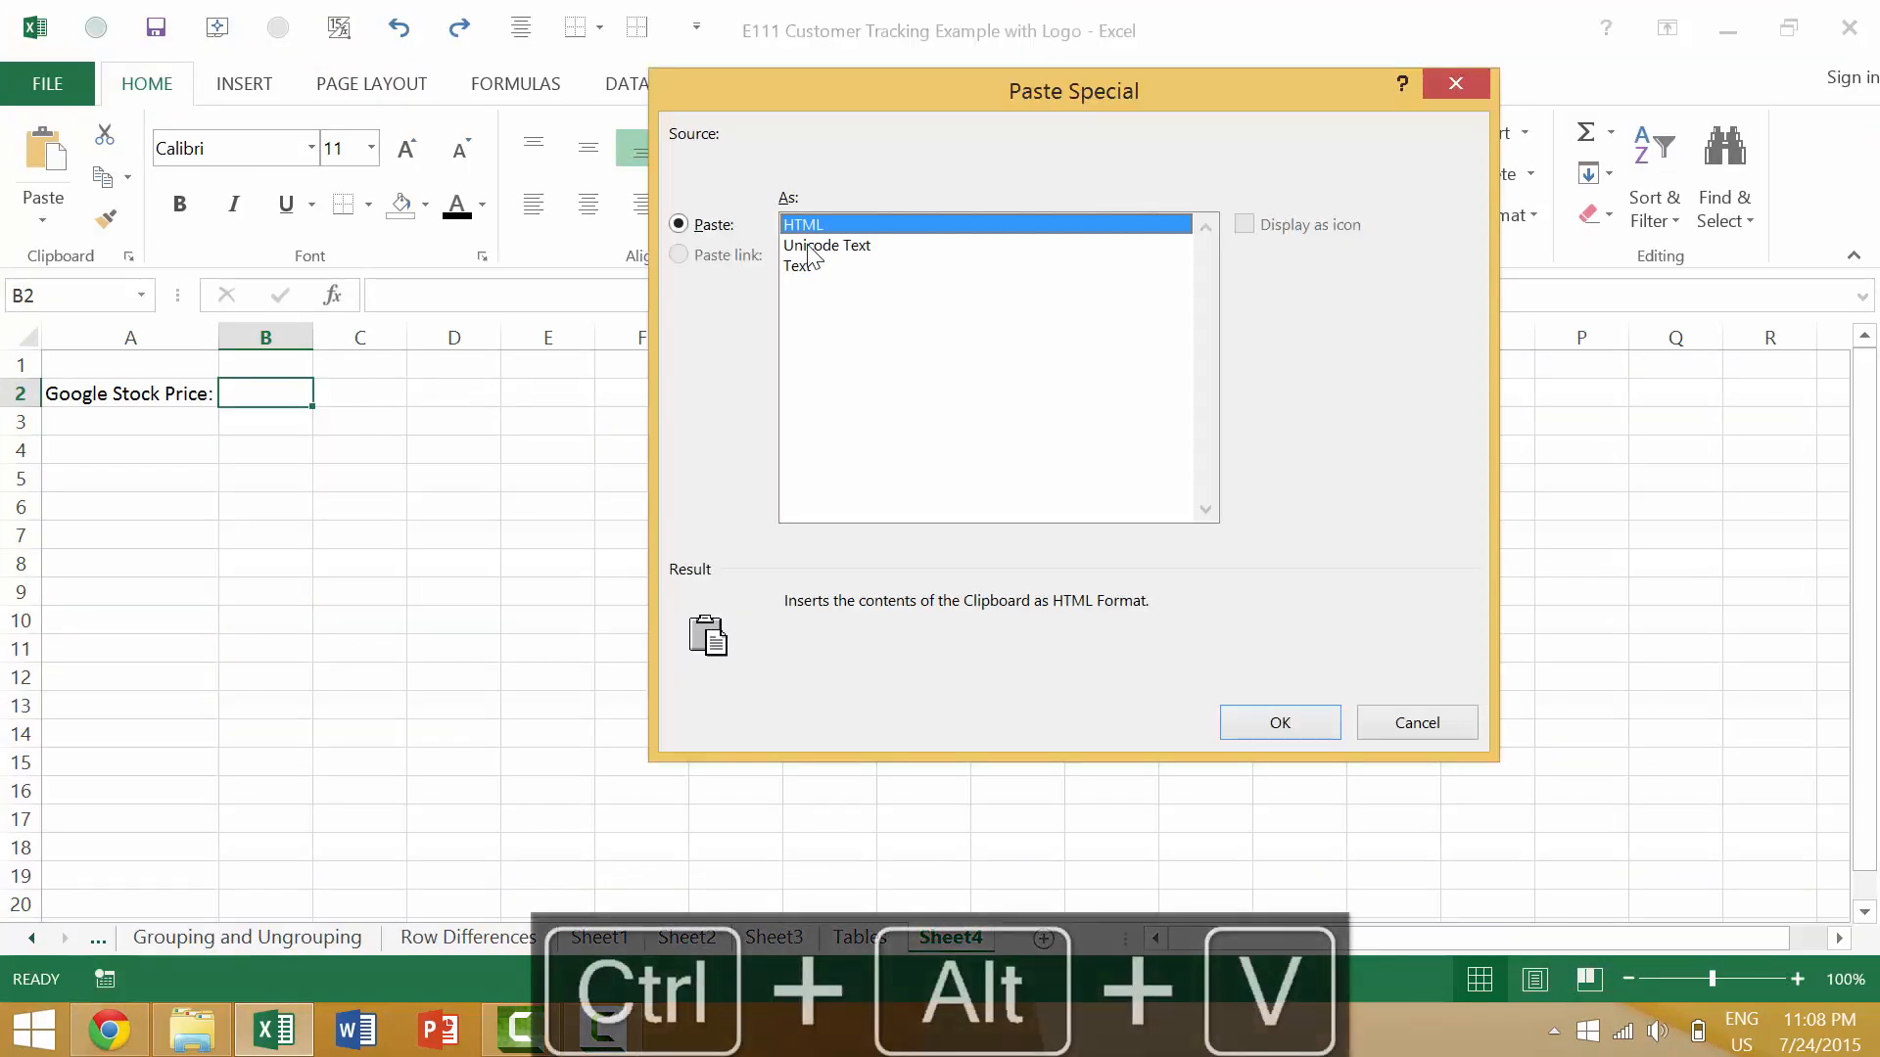
{"action": "left_click", "coordinate": [1278, 722]}
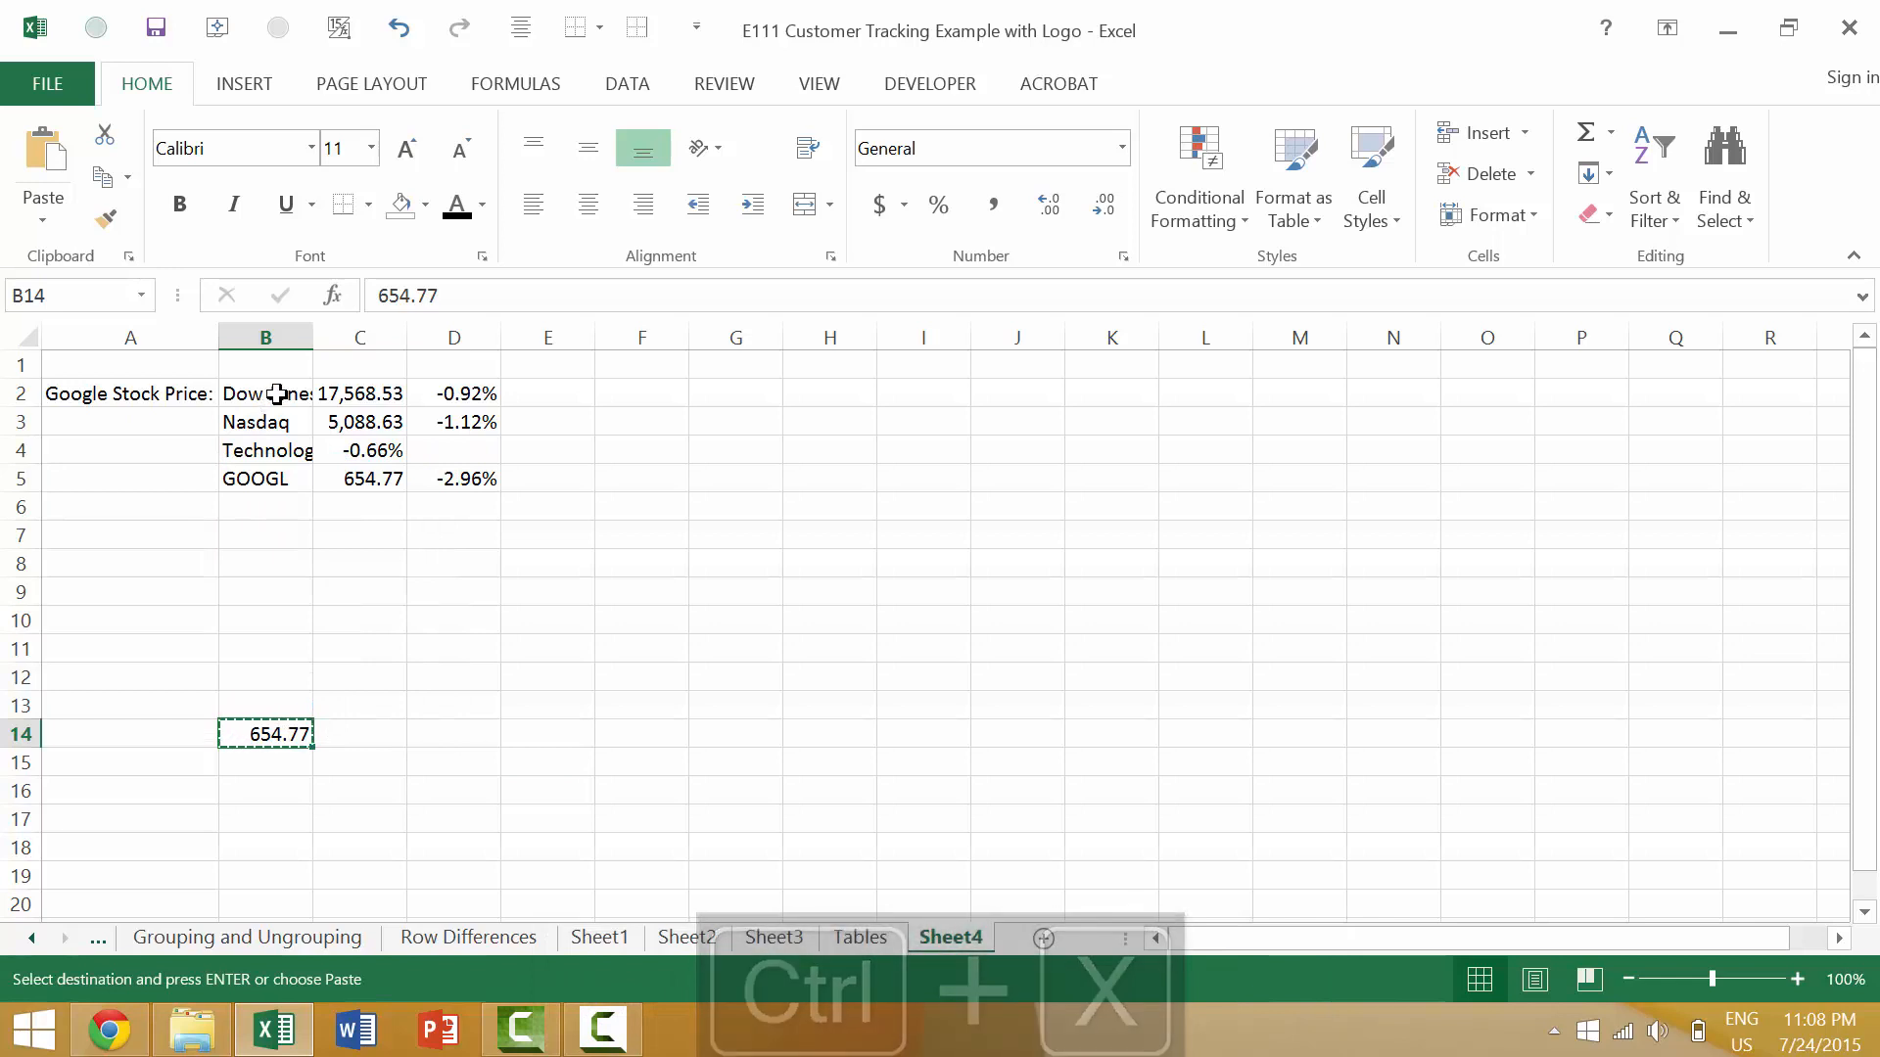
{"action": "key", "text": "ctrl+v"}
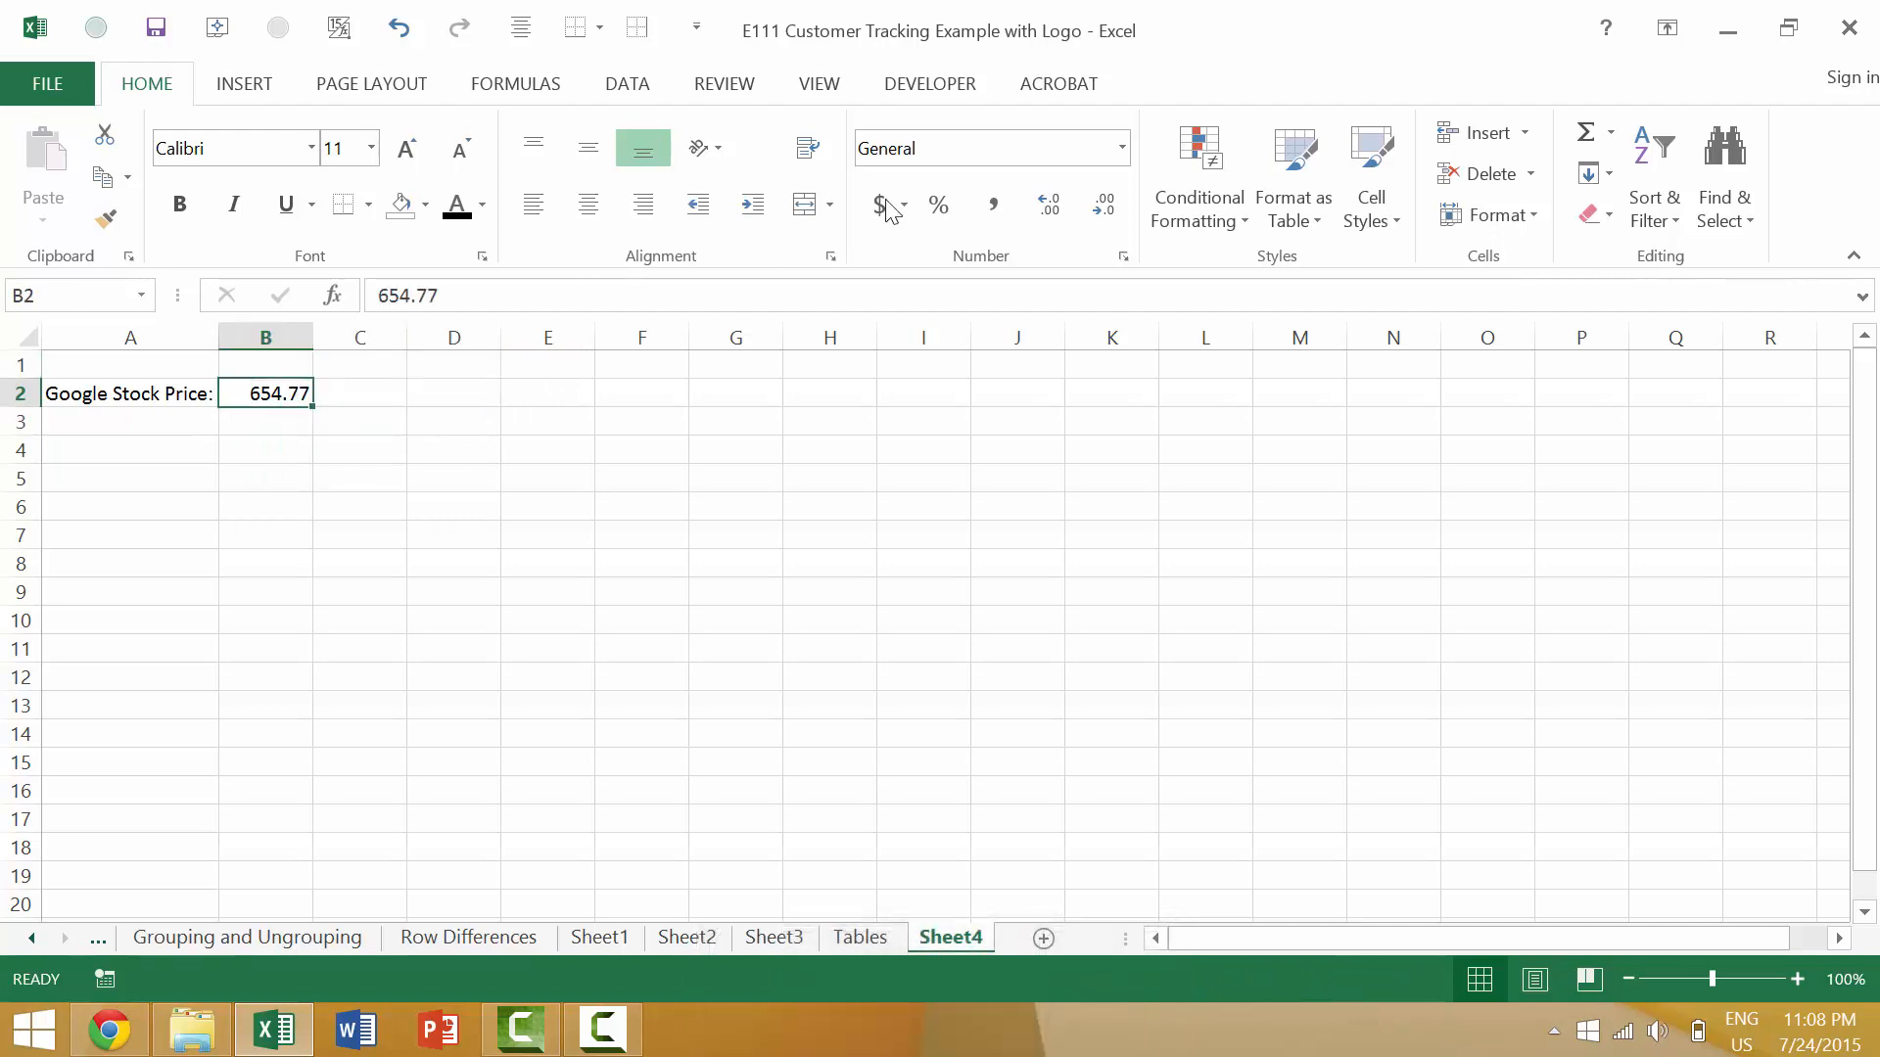
{"action": "left_click", "coordinate": [881, 205]}
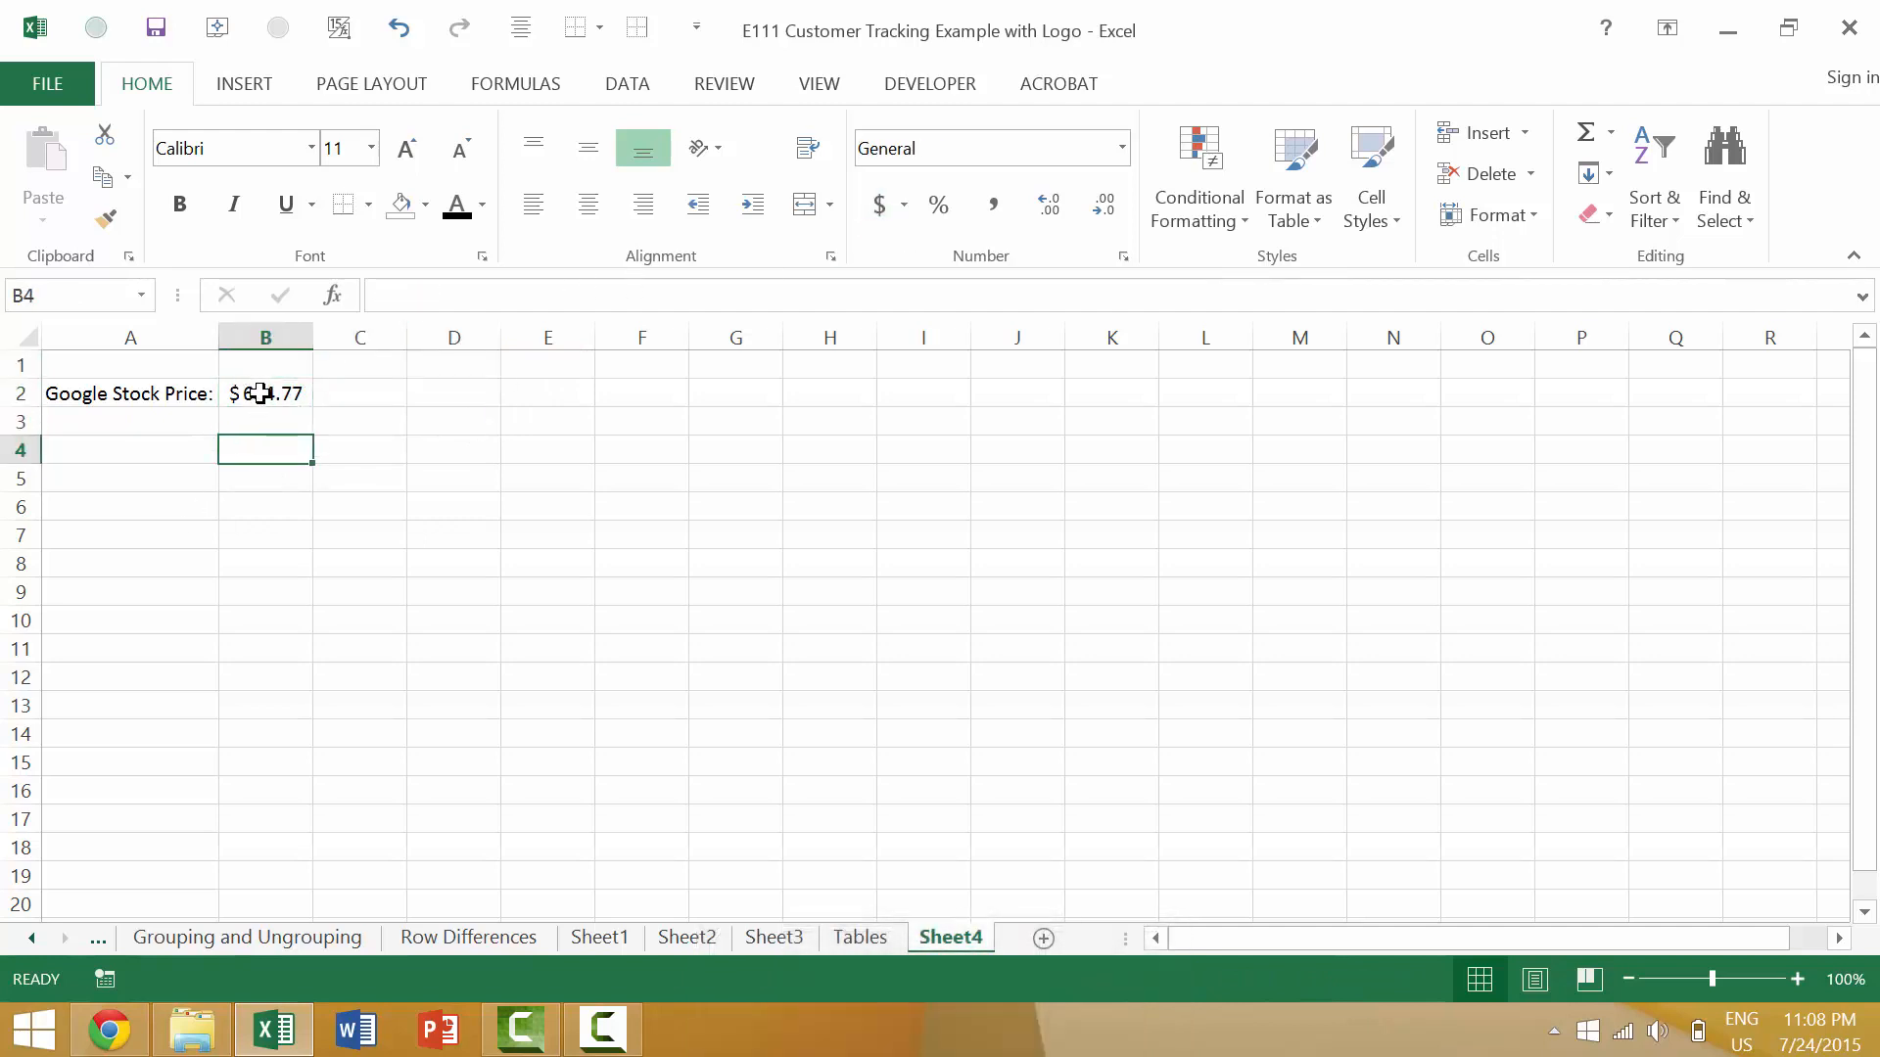
{"action": "left_click", "coordinate": [266, 393]}
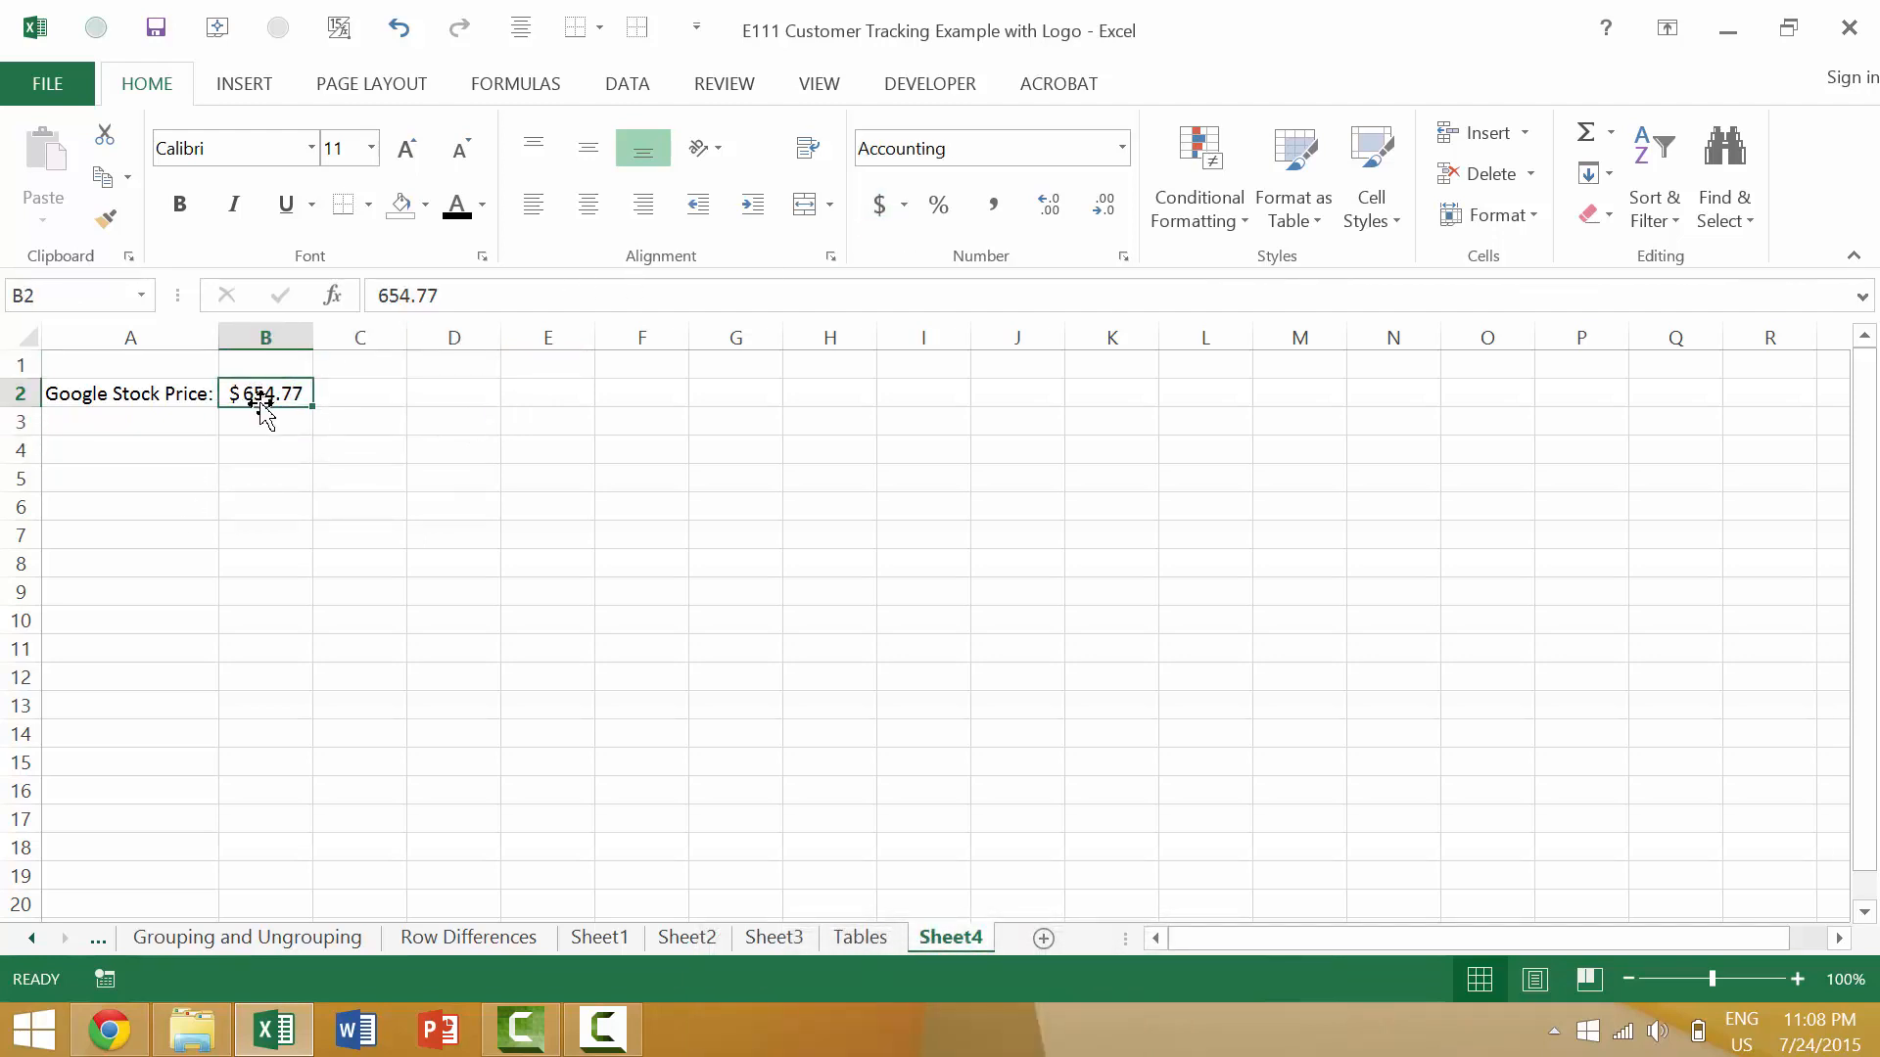
- Hyperlink B2's $654.77 to the copied Google Finance GOOGL quote URL and follow it
{"action": "key", "text": "alt+tab"}
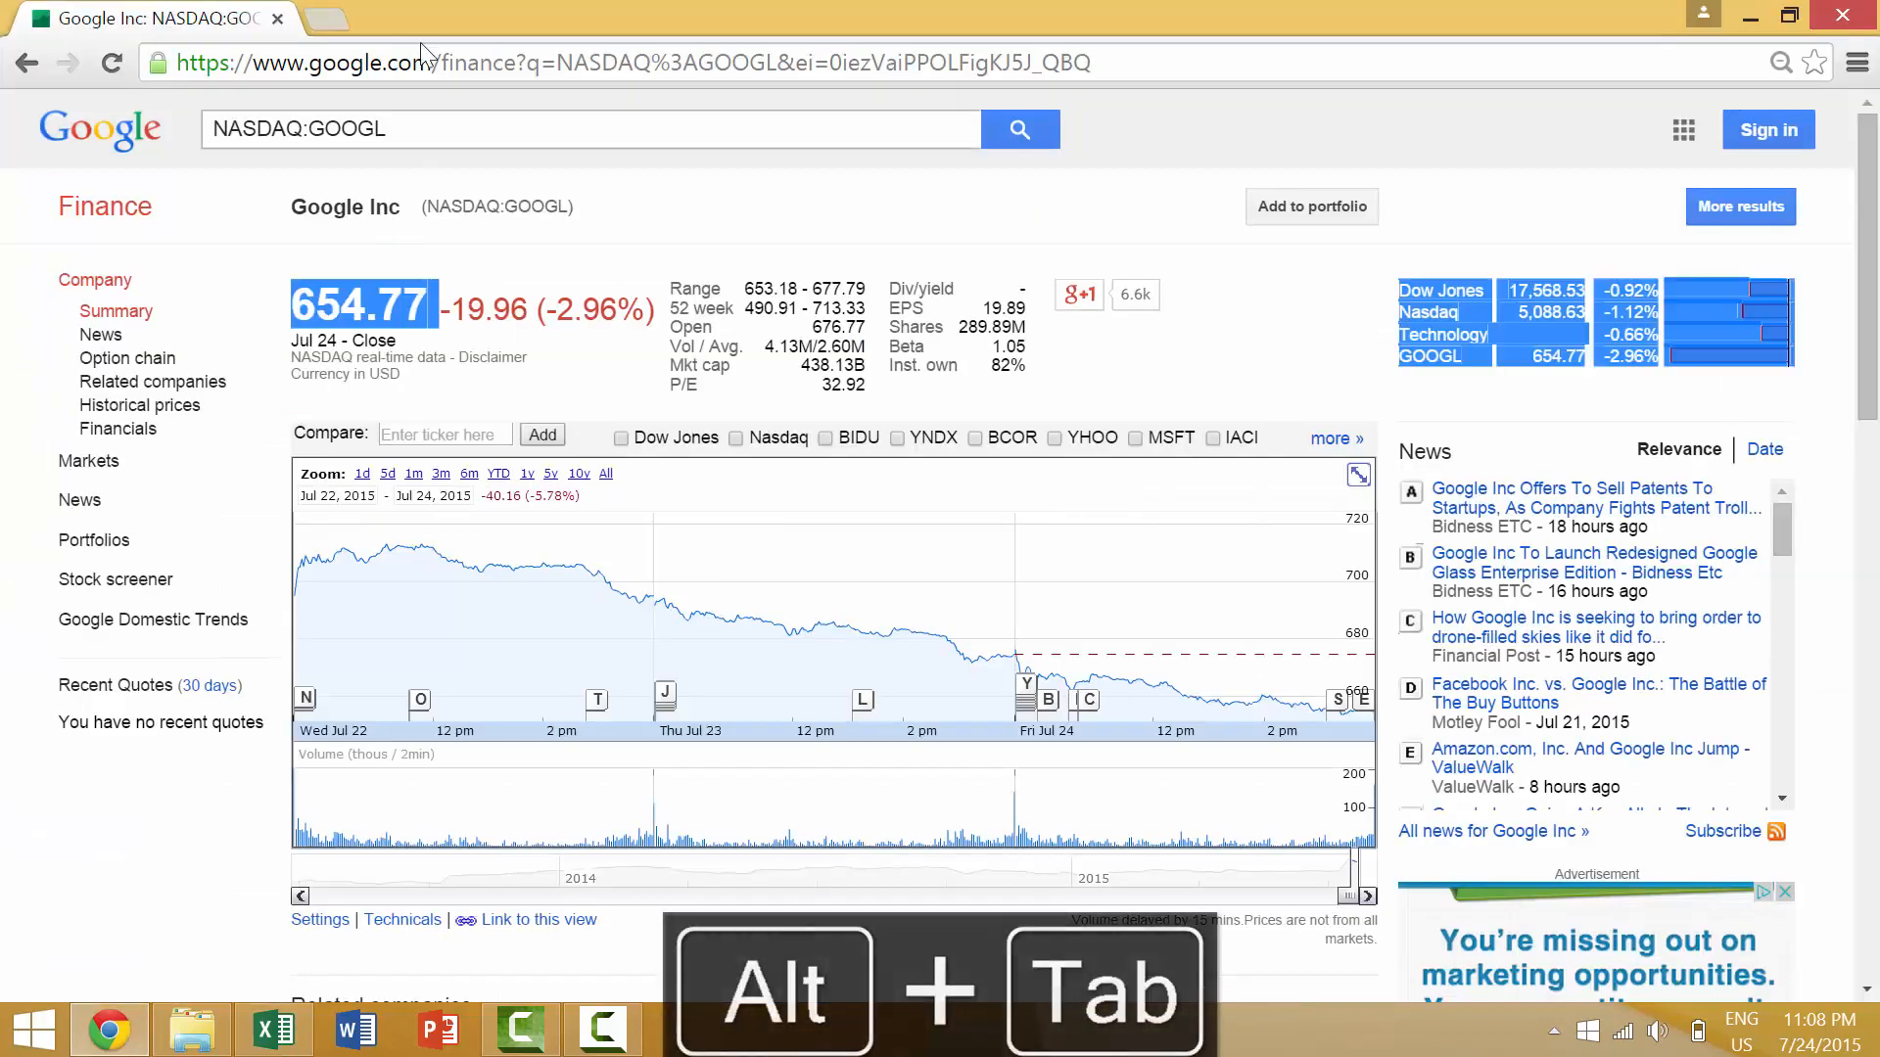
{"action": "key", "text": "alt+tab"}
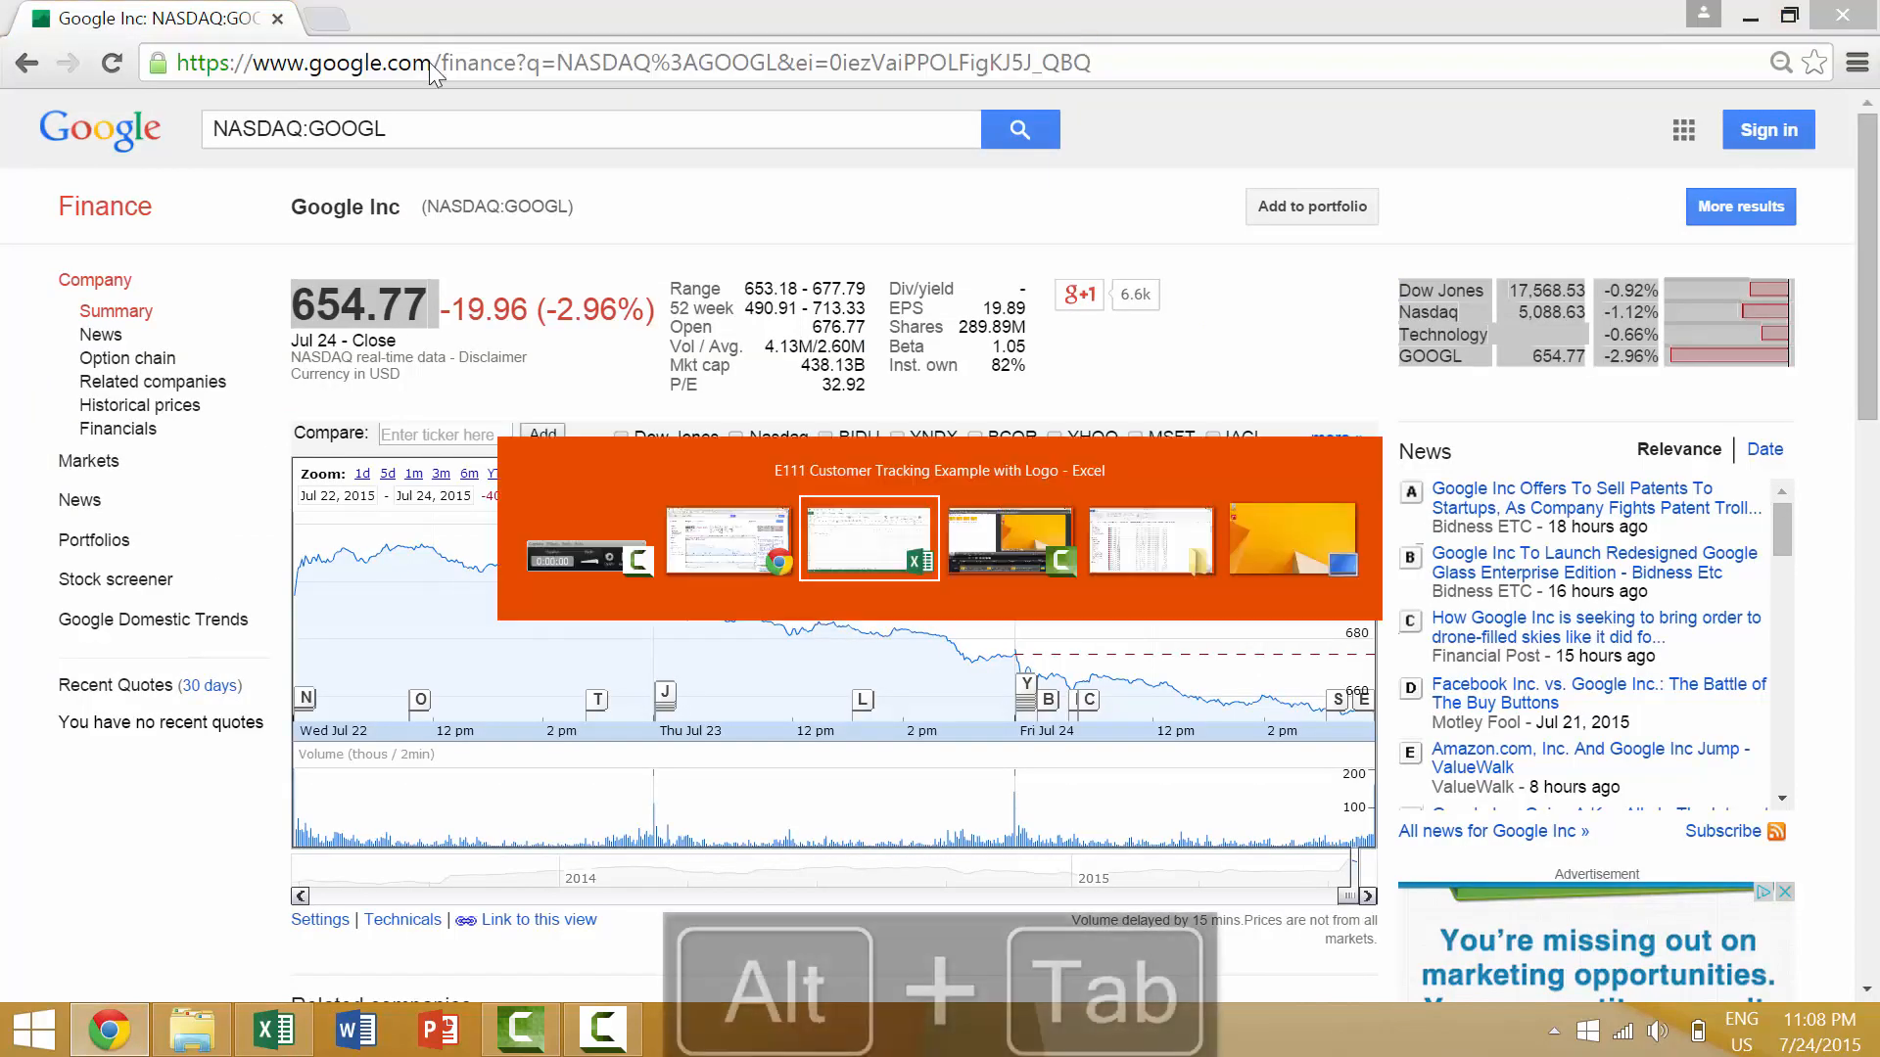
{"action": "key", "text": "alt+tab"}
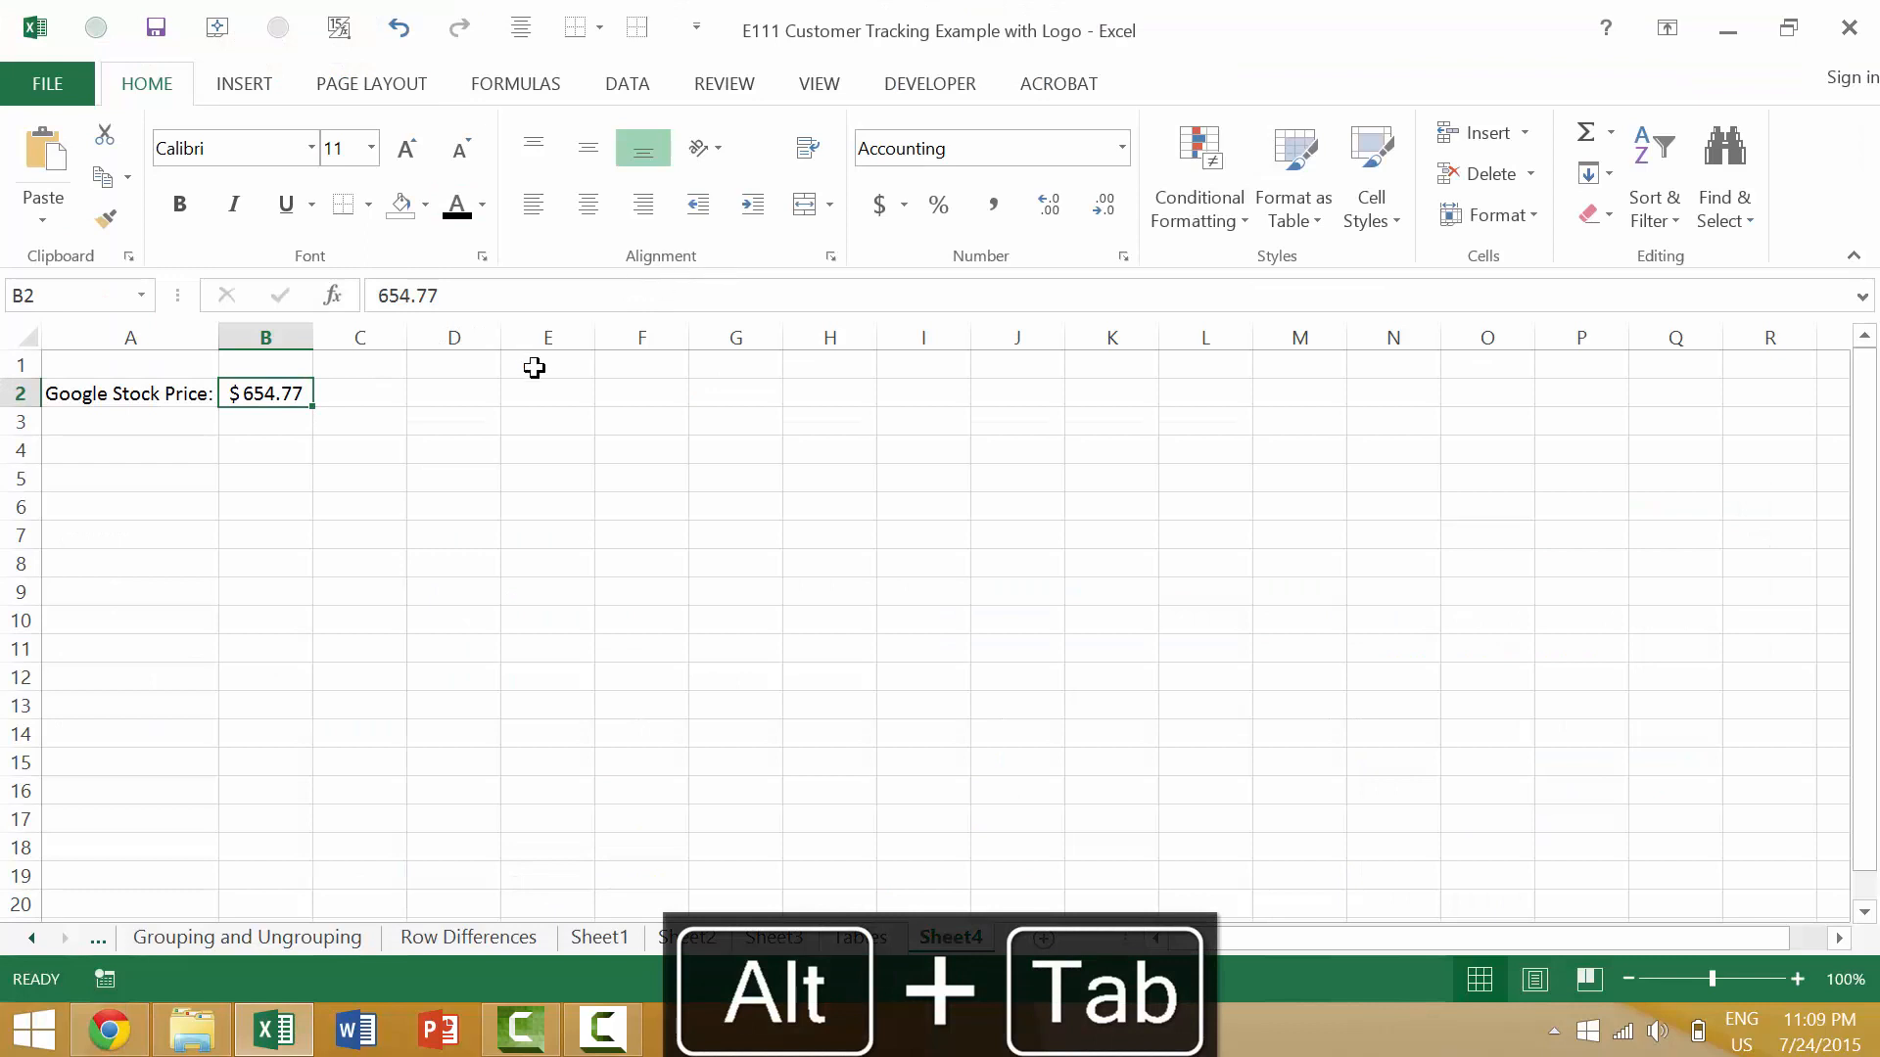
{"action": "key", "text": "ctrl+k"}
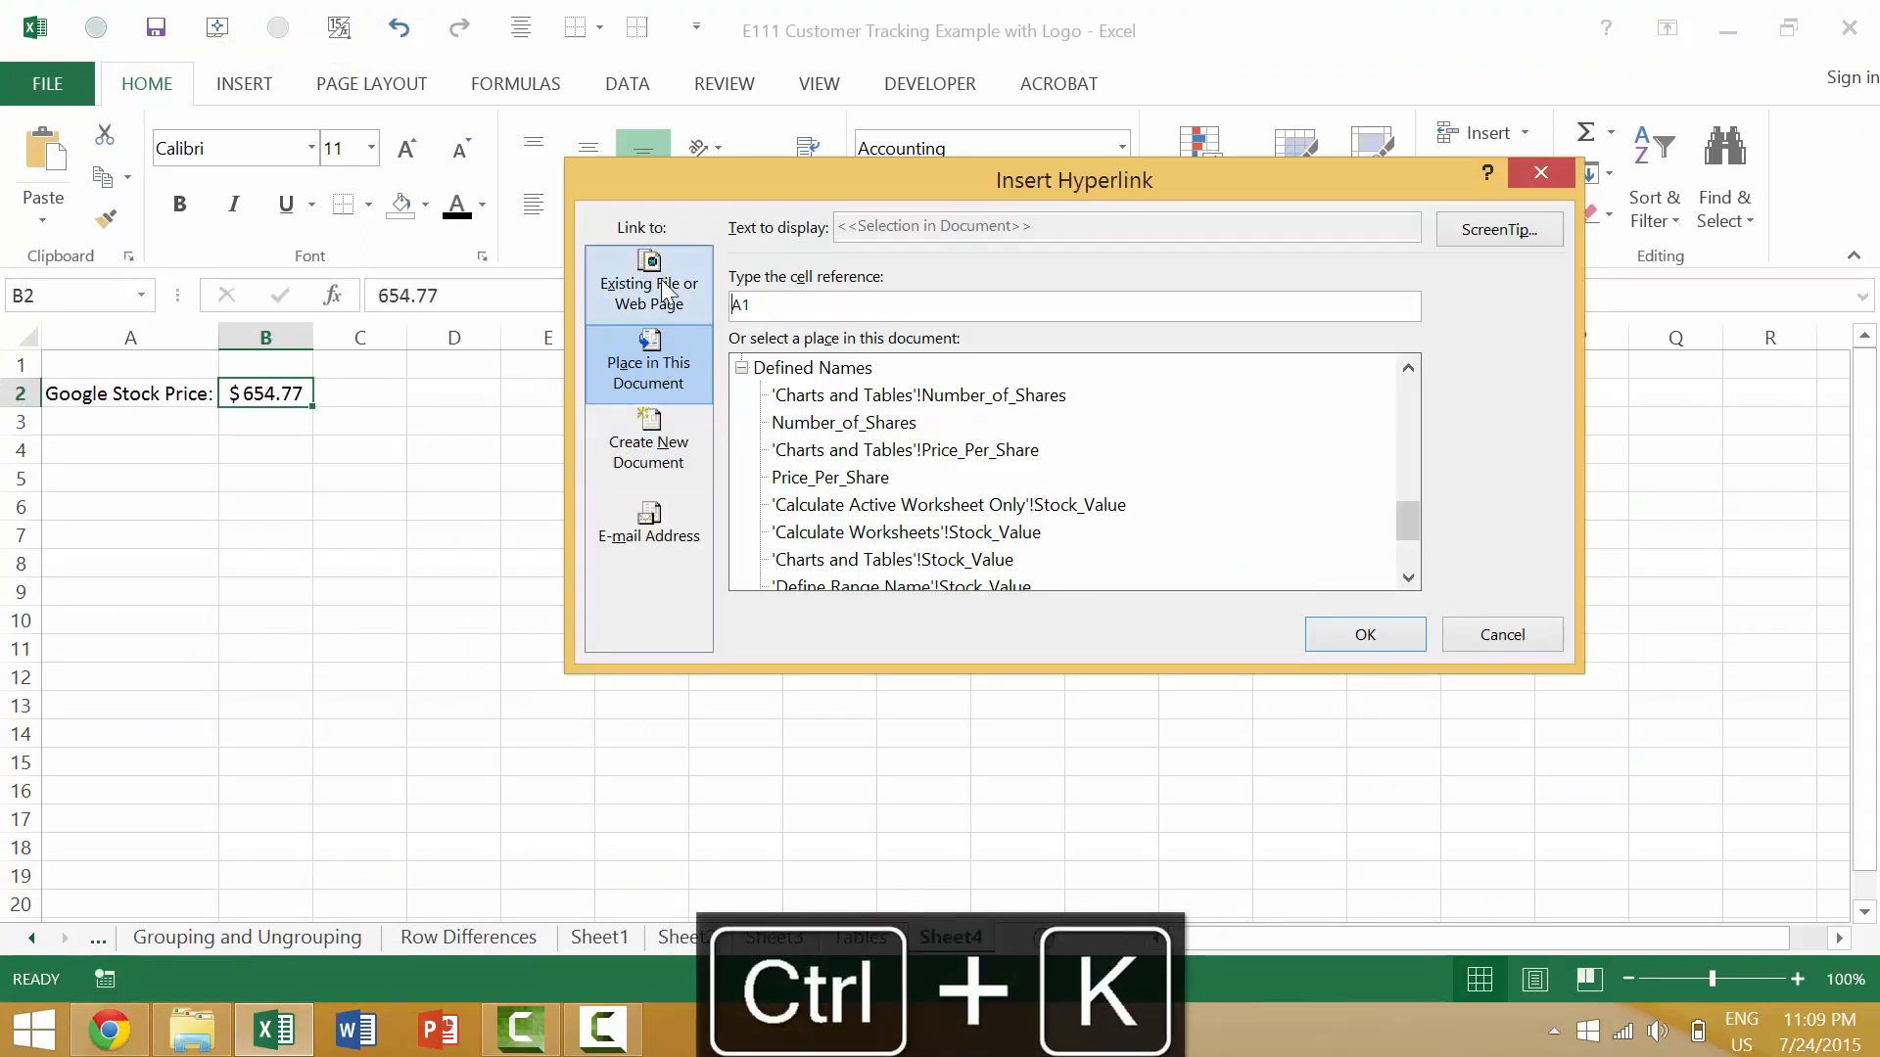
{"action": "left_click", "coordinate": [647, 284]}
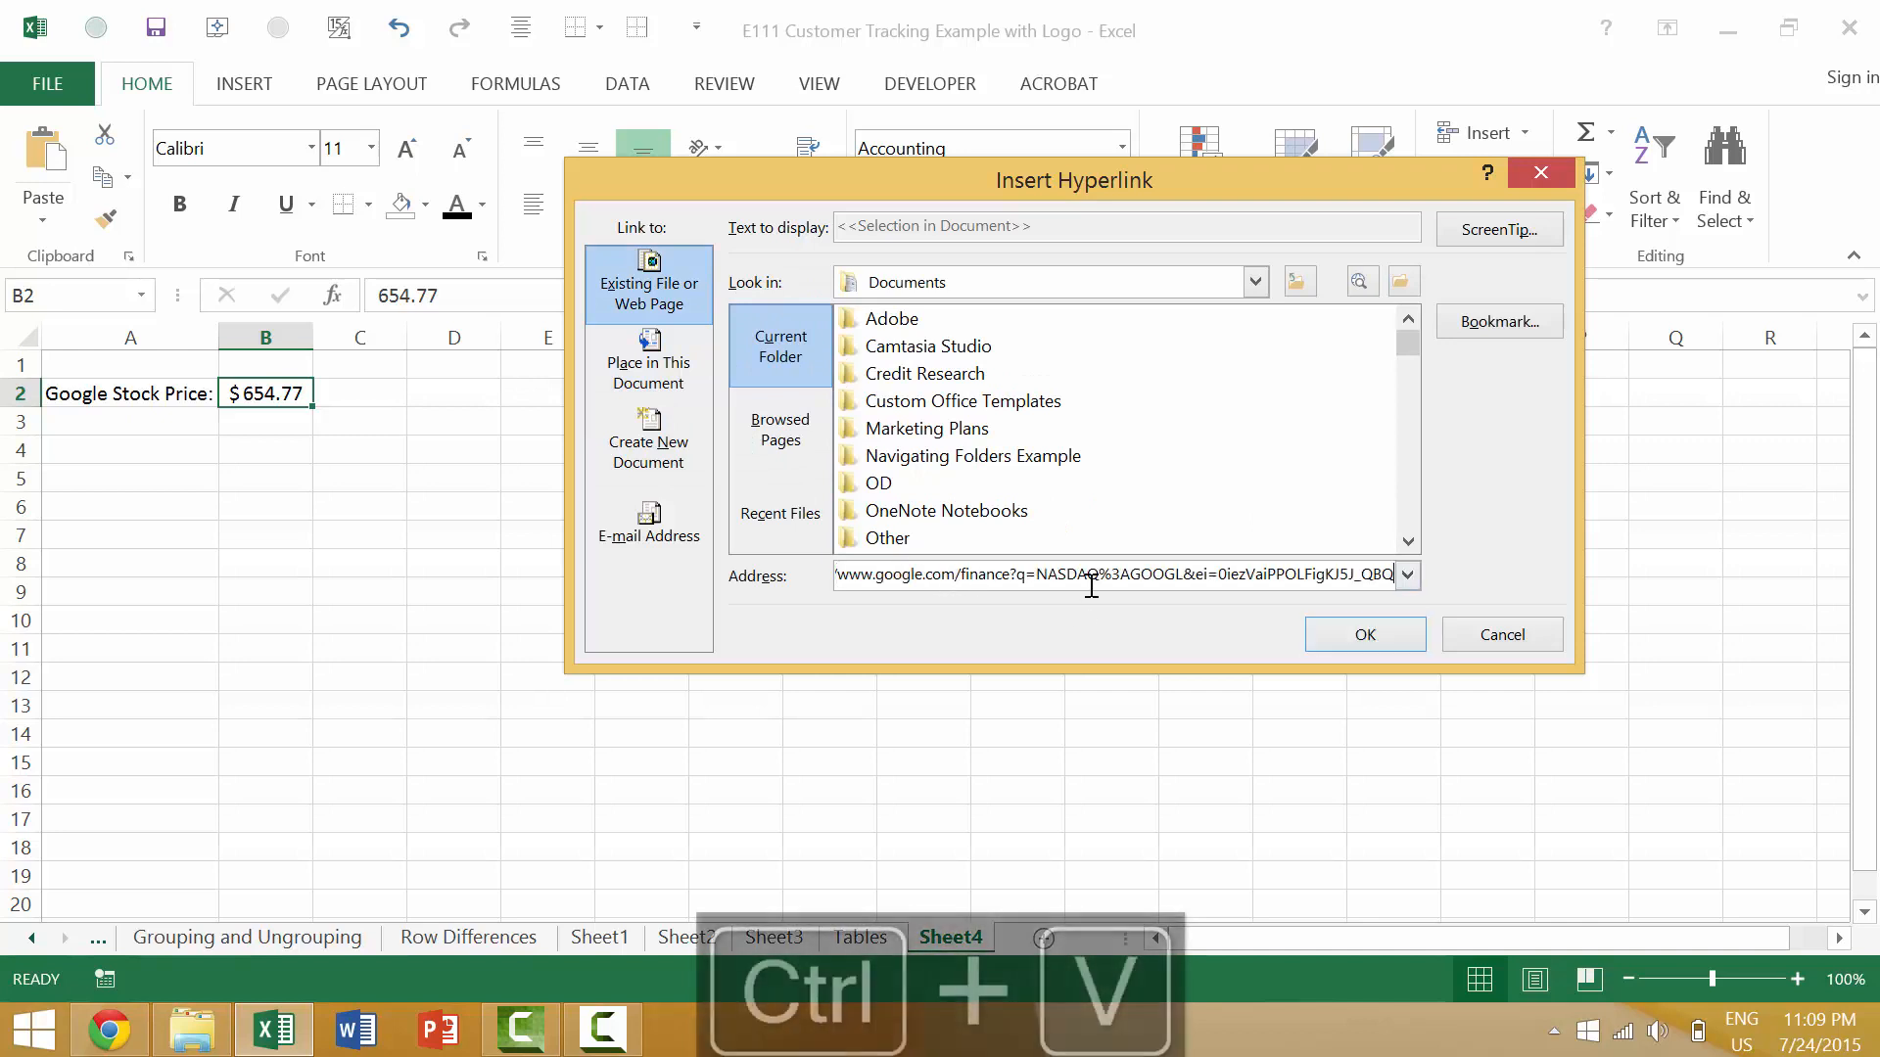
{"action": "left_click", "coordinate": [1363, 634]}
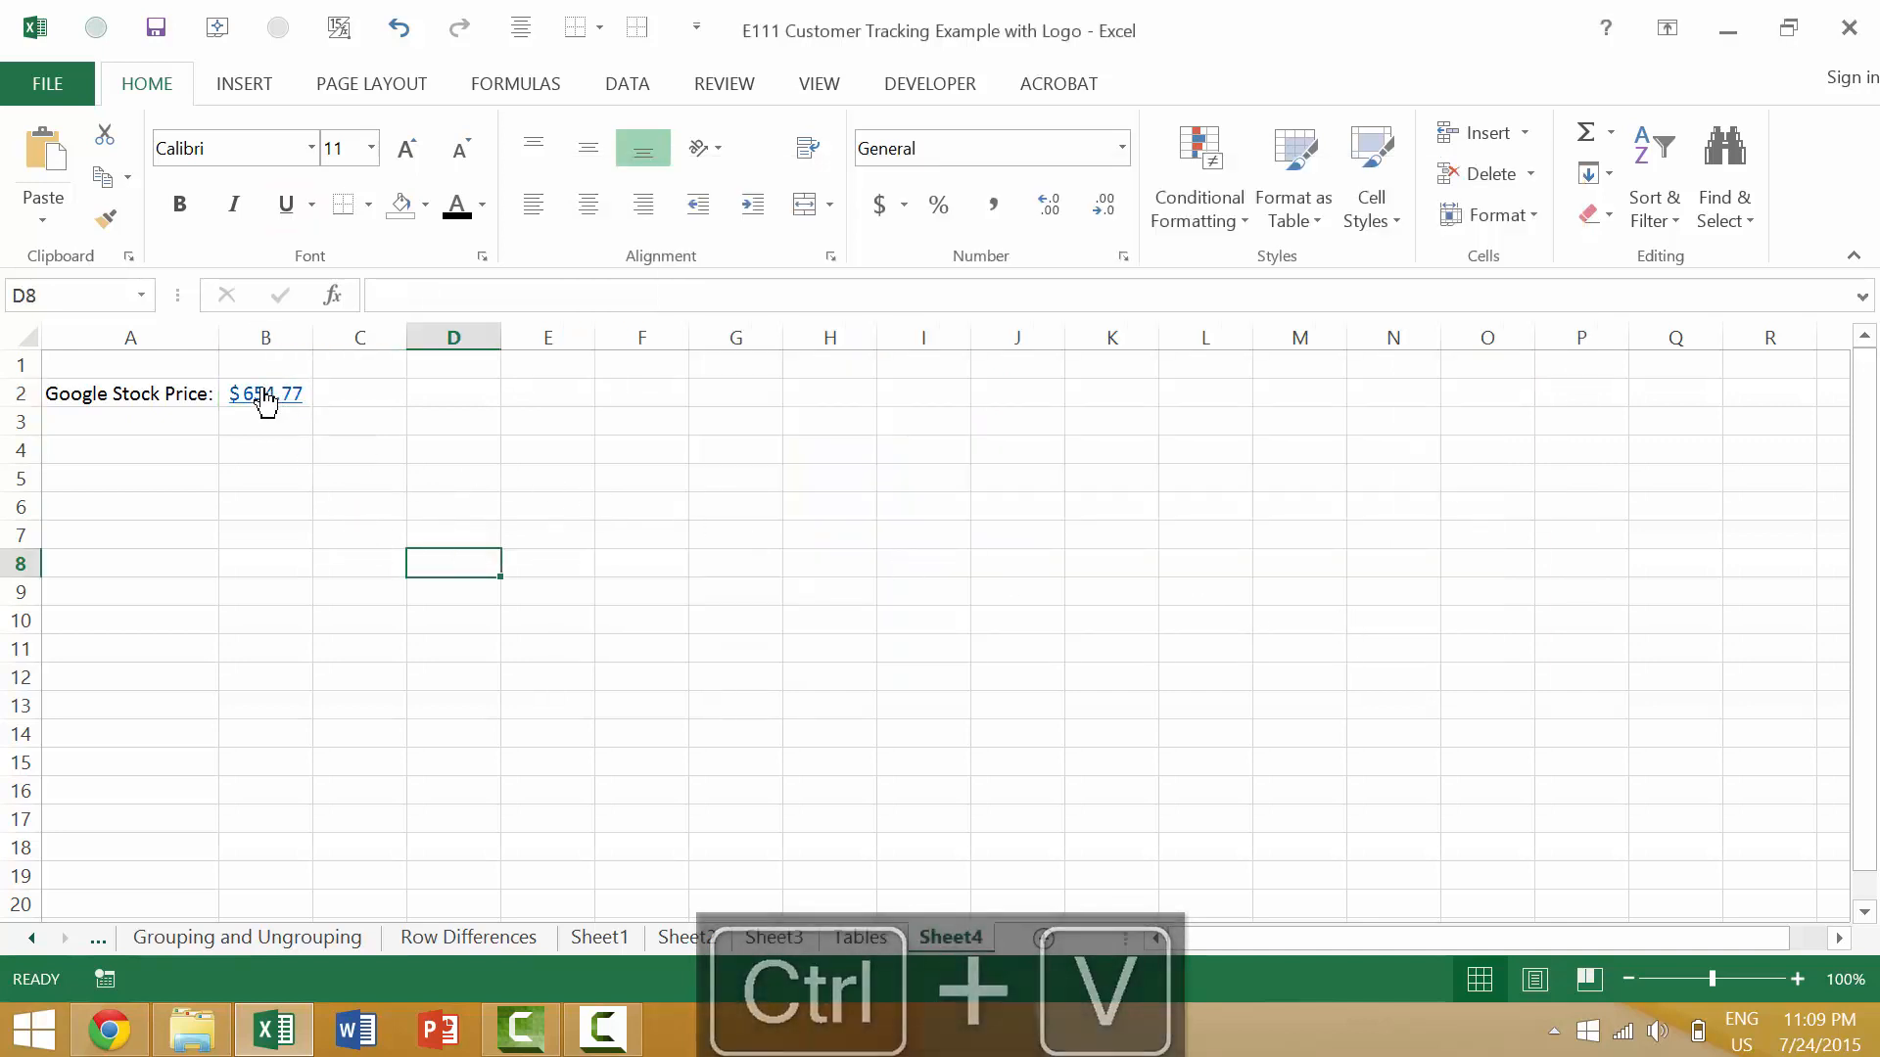
{"action": "left_click", "coordinate": [265, 394]}
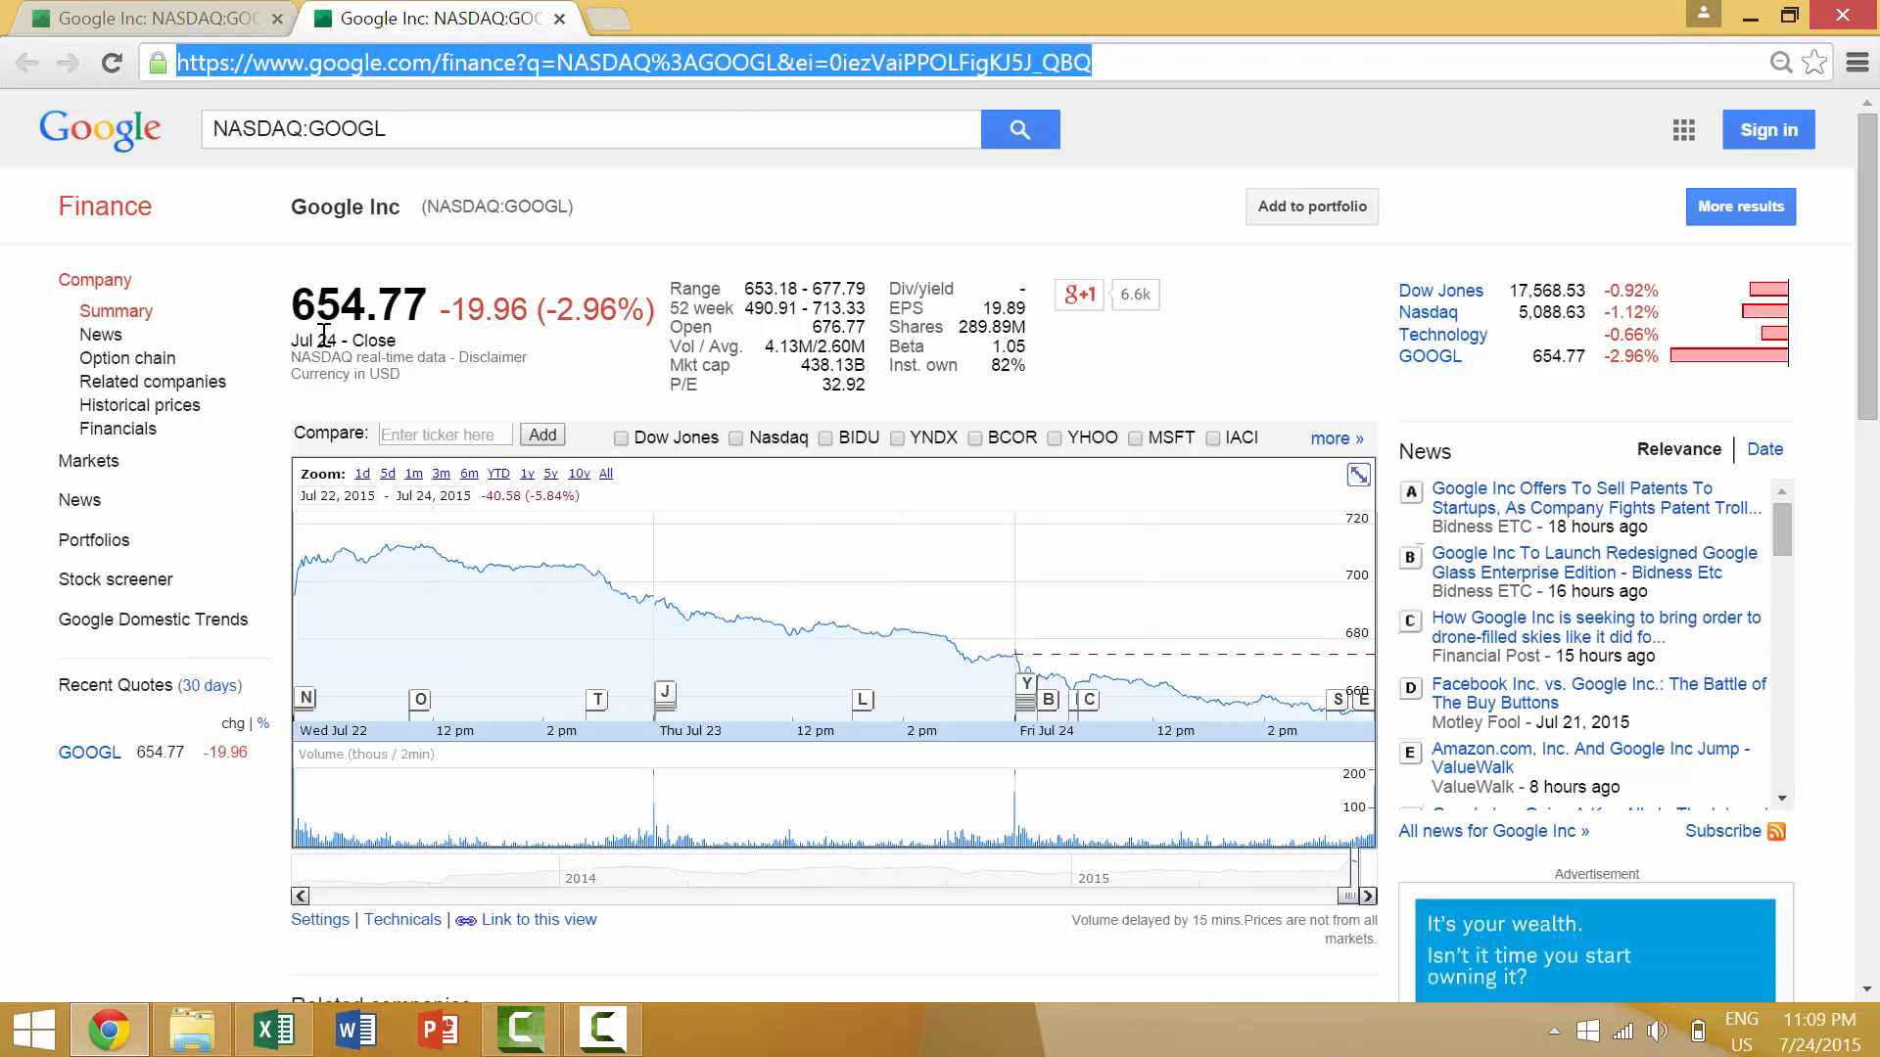
- Return to Excel and select the Google Stock Price label in A2, then B2
{"action": "key", "text": "alt+tab"}
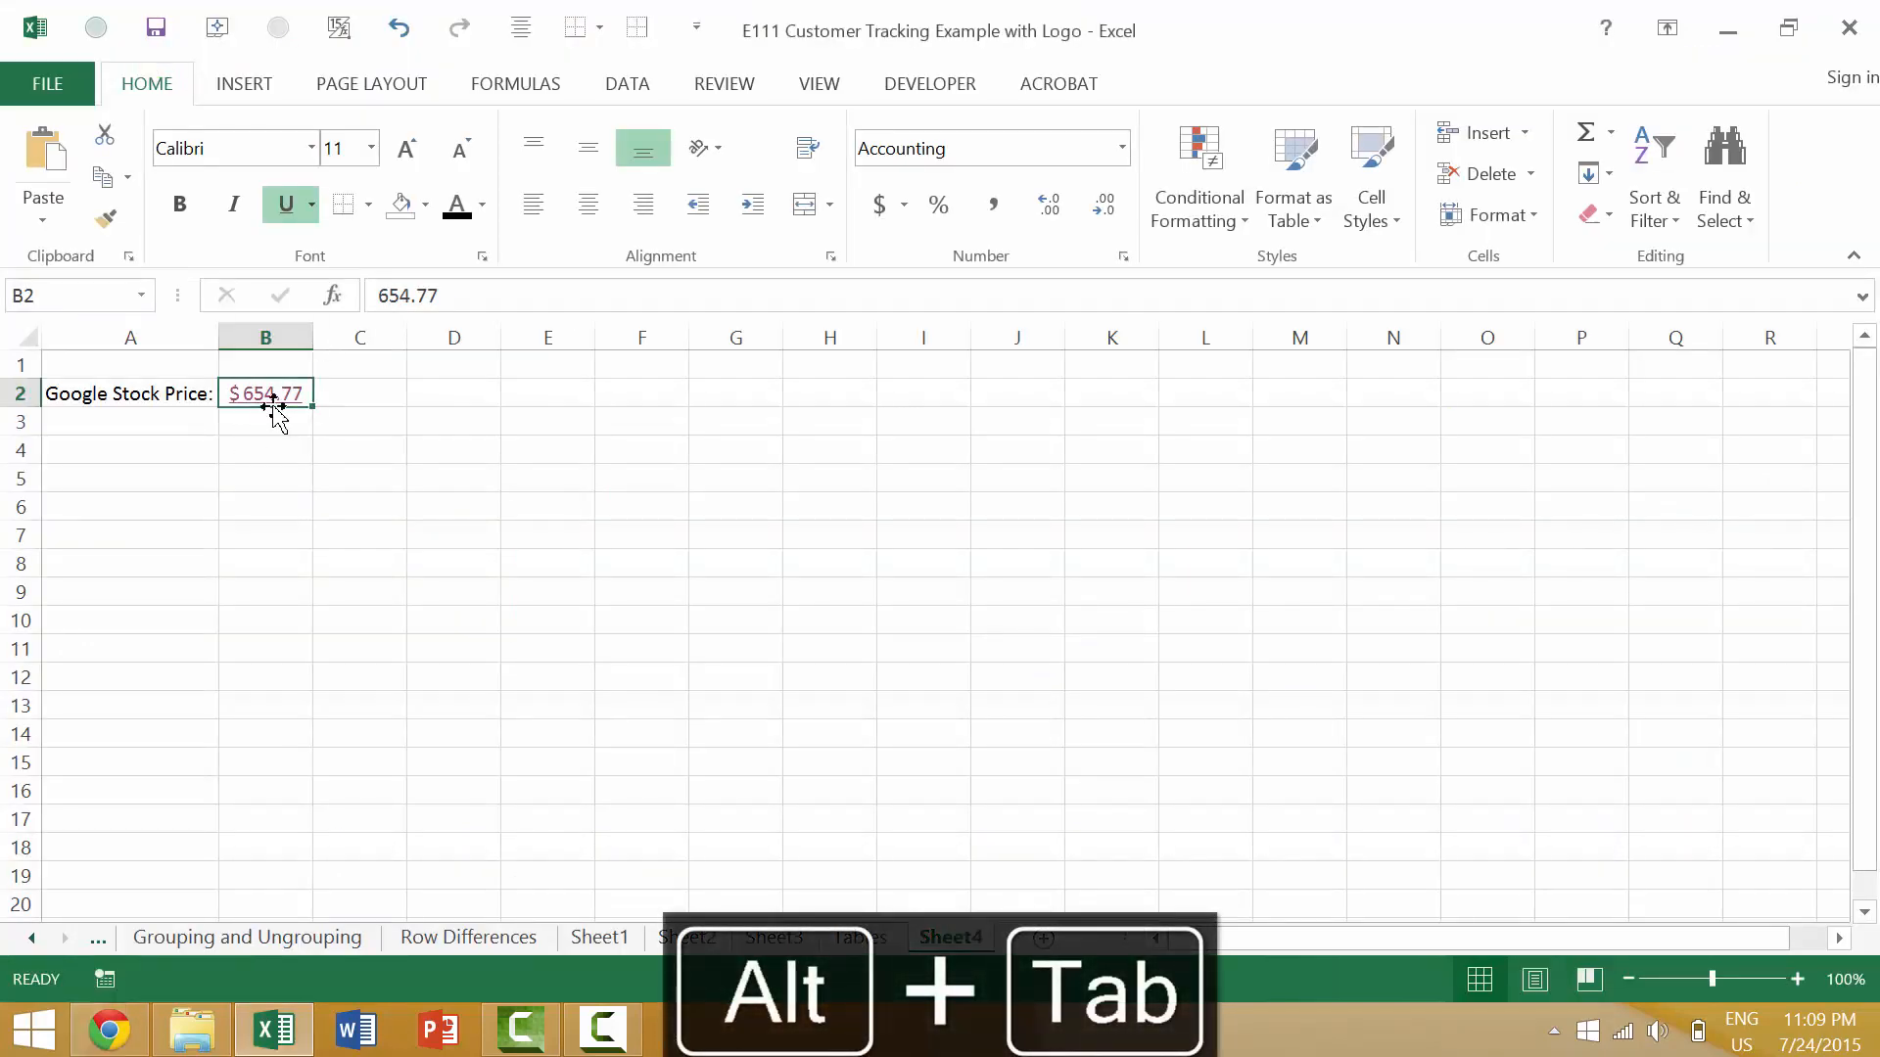
{"action": "mouse_move", "coordinate": [266, 394]}
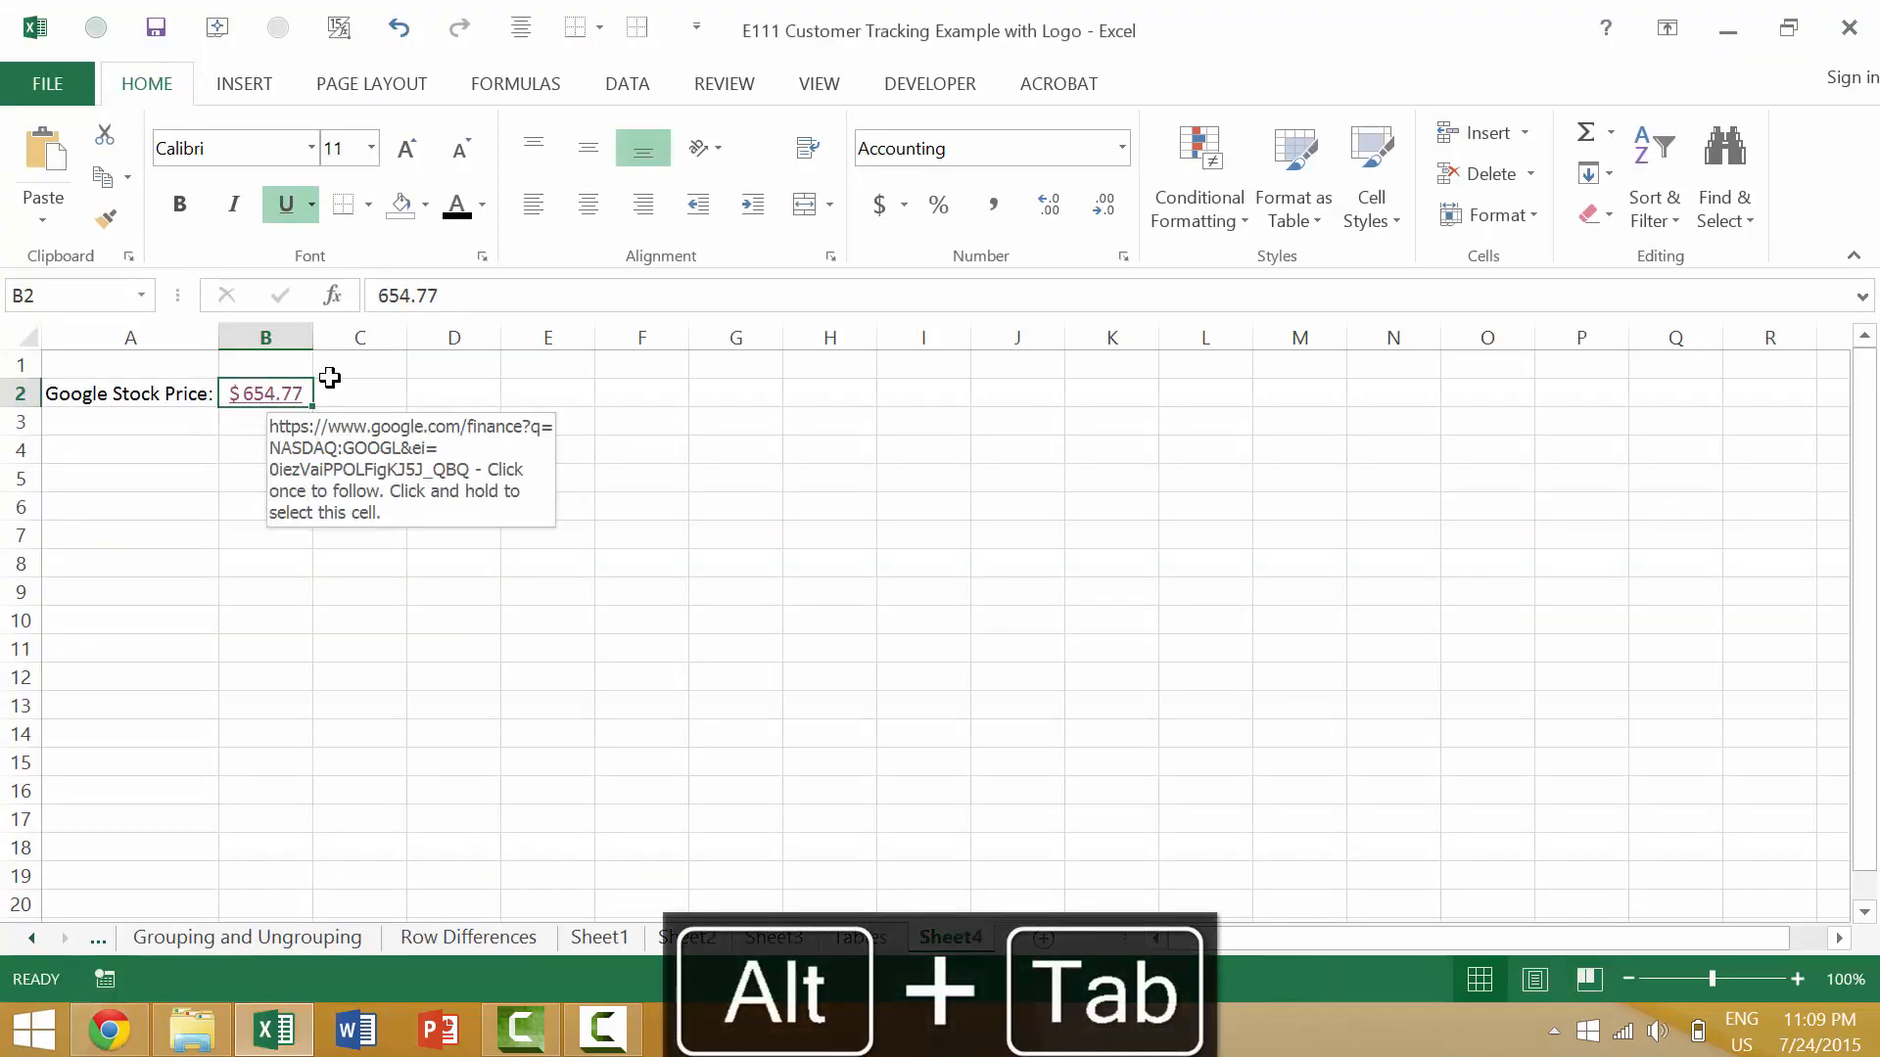
{"action": "left_click", "coordinate": [130, 393]}
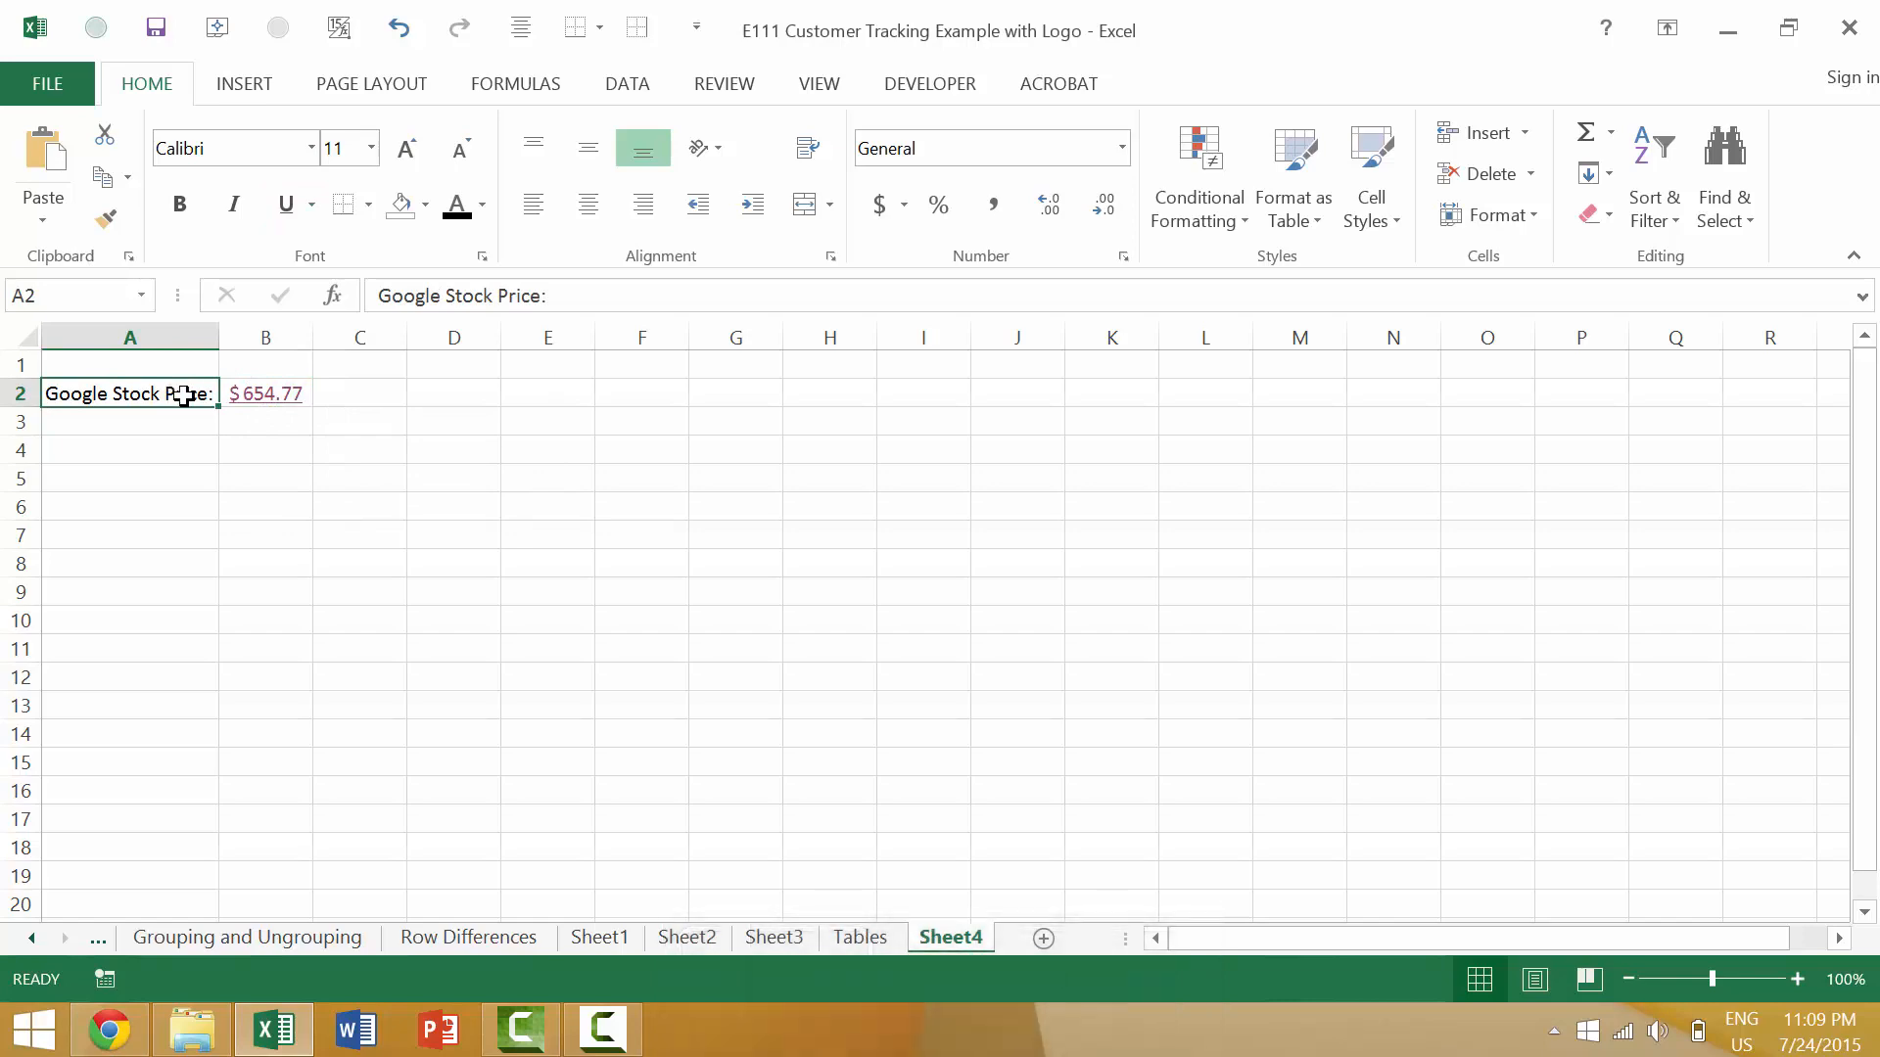
{"action": "mouse_move", "coordinate": [266, 394]}
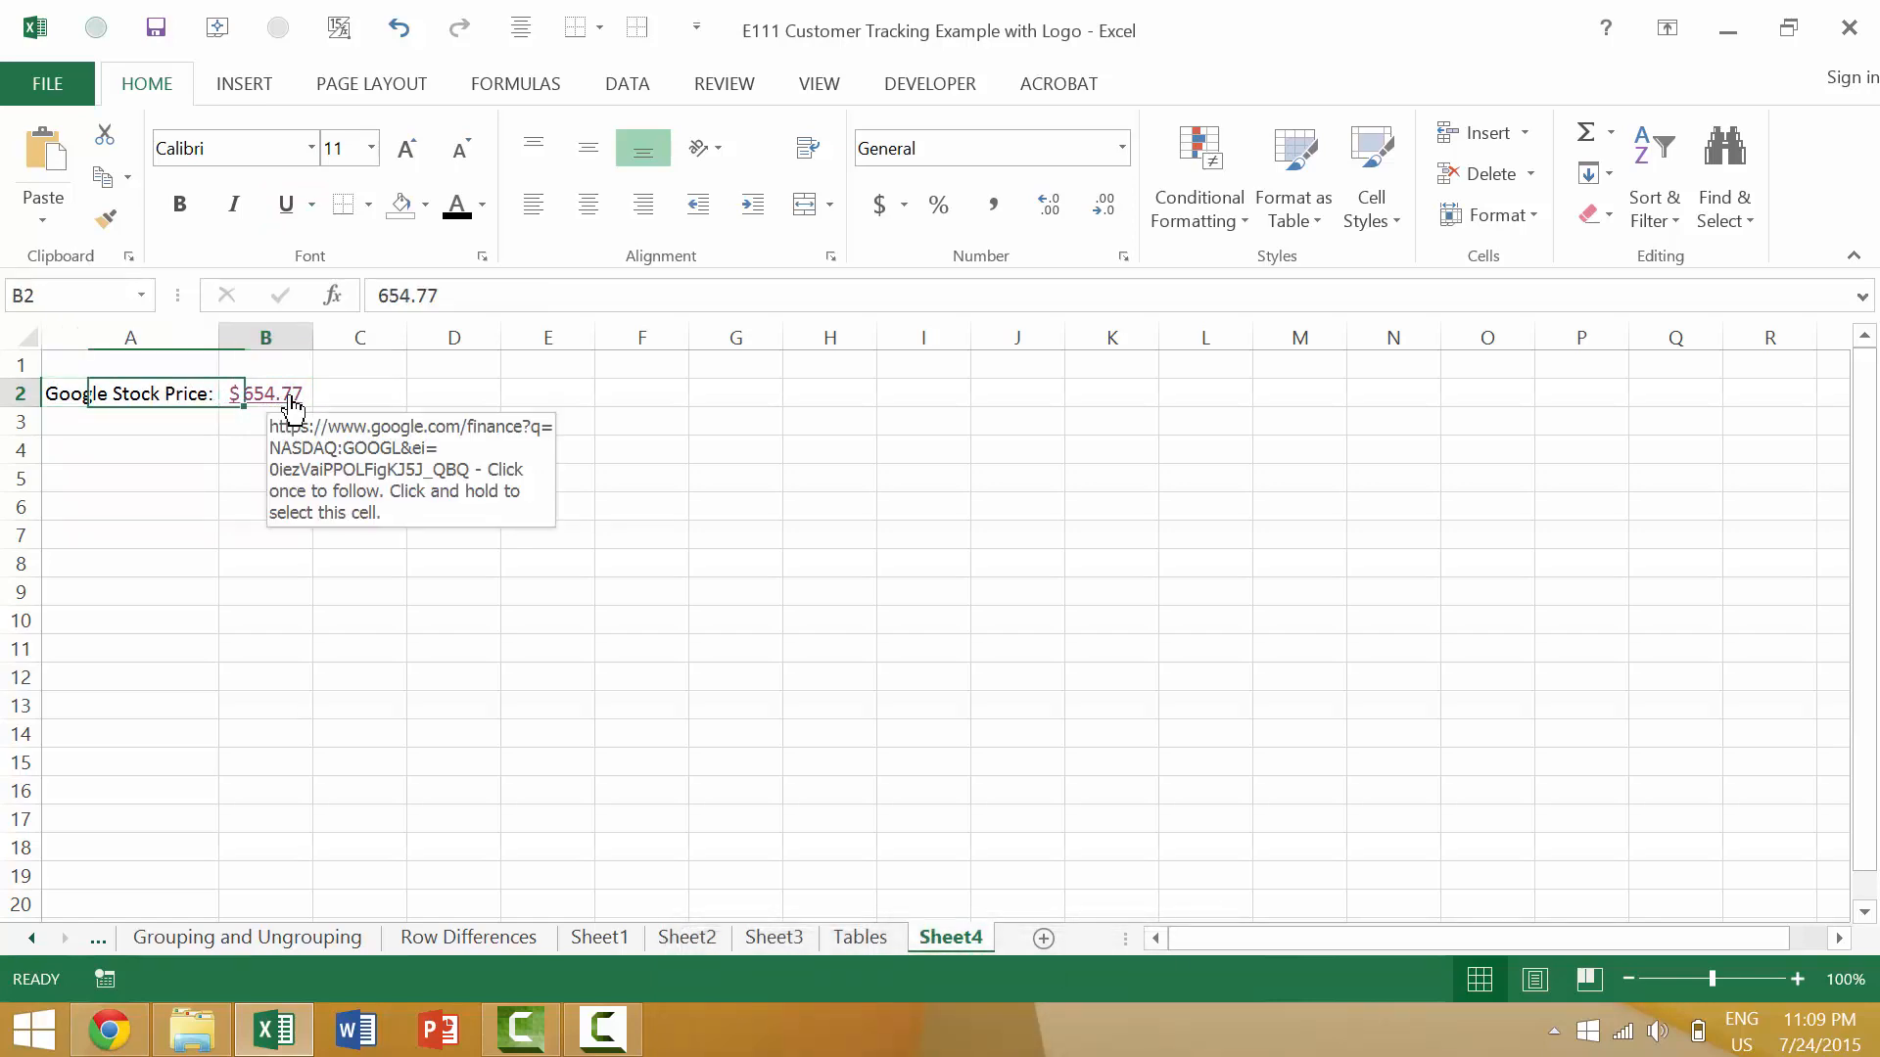
{"action": "left_click", "coordinate": [267, 394]}
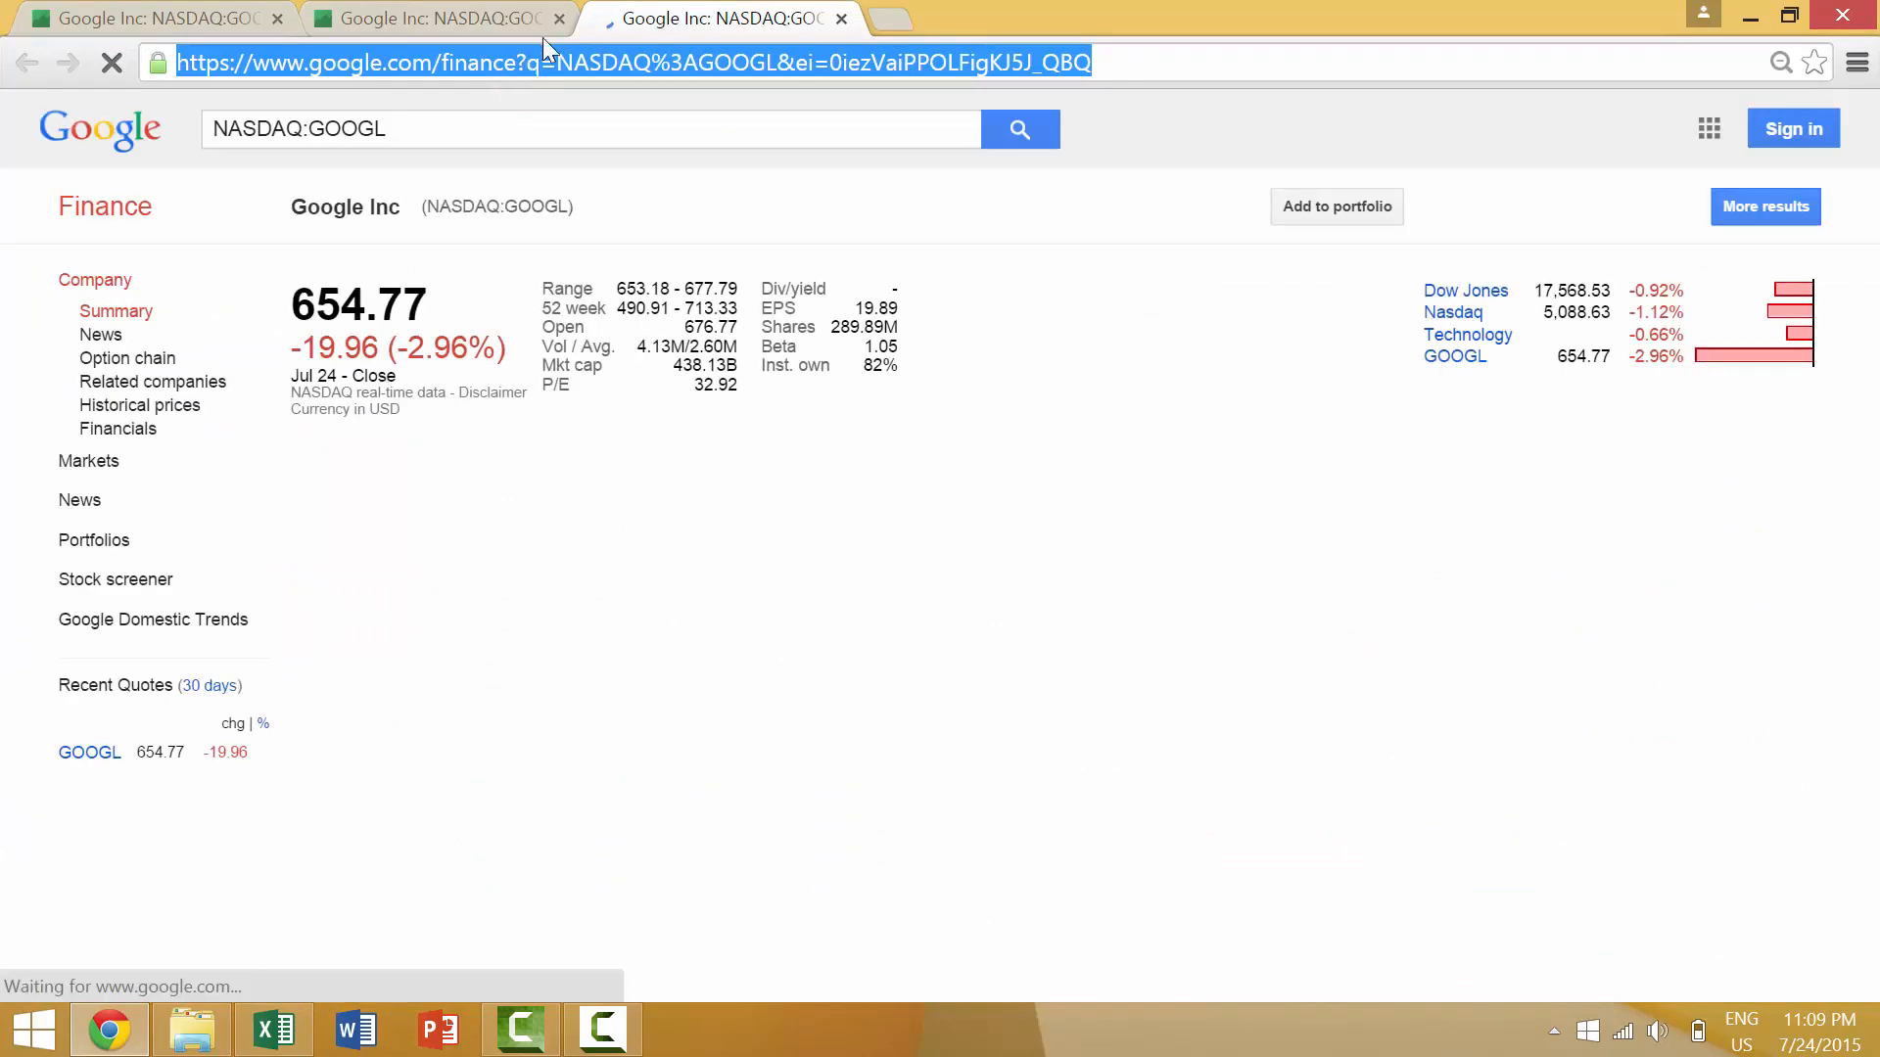
- Search 'google about' in a new Chrome tab, open About Google, then return to Excel
{"action": "left_click", "coordinate": [883, 17]}
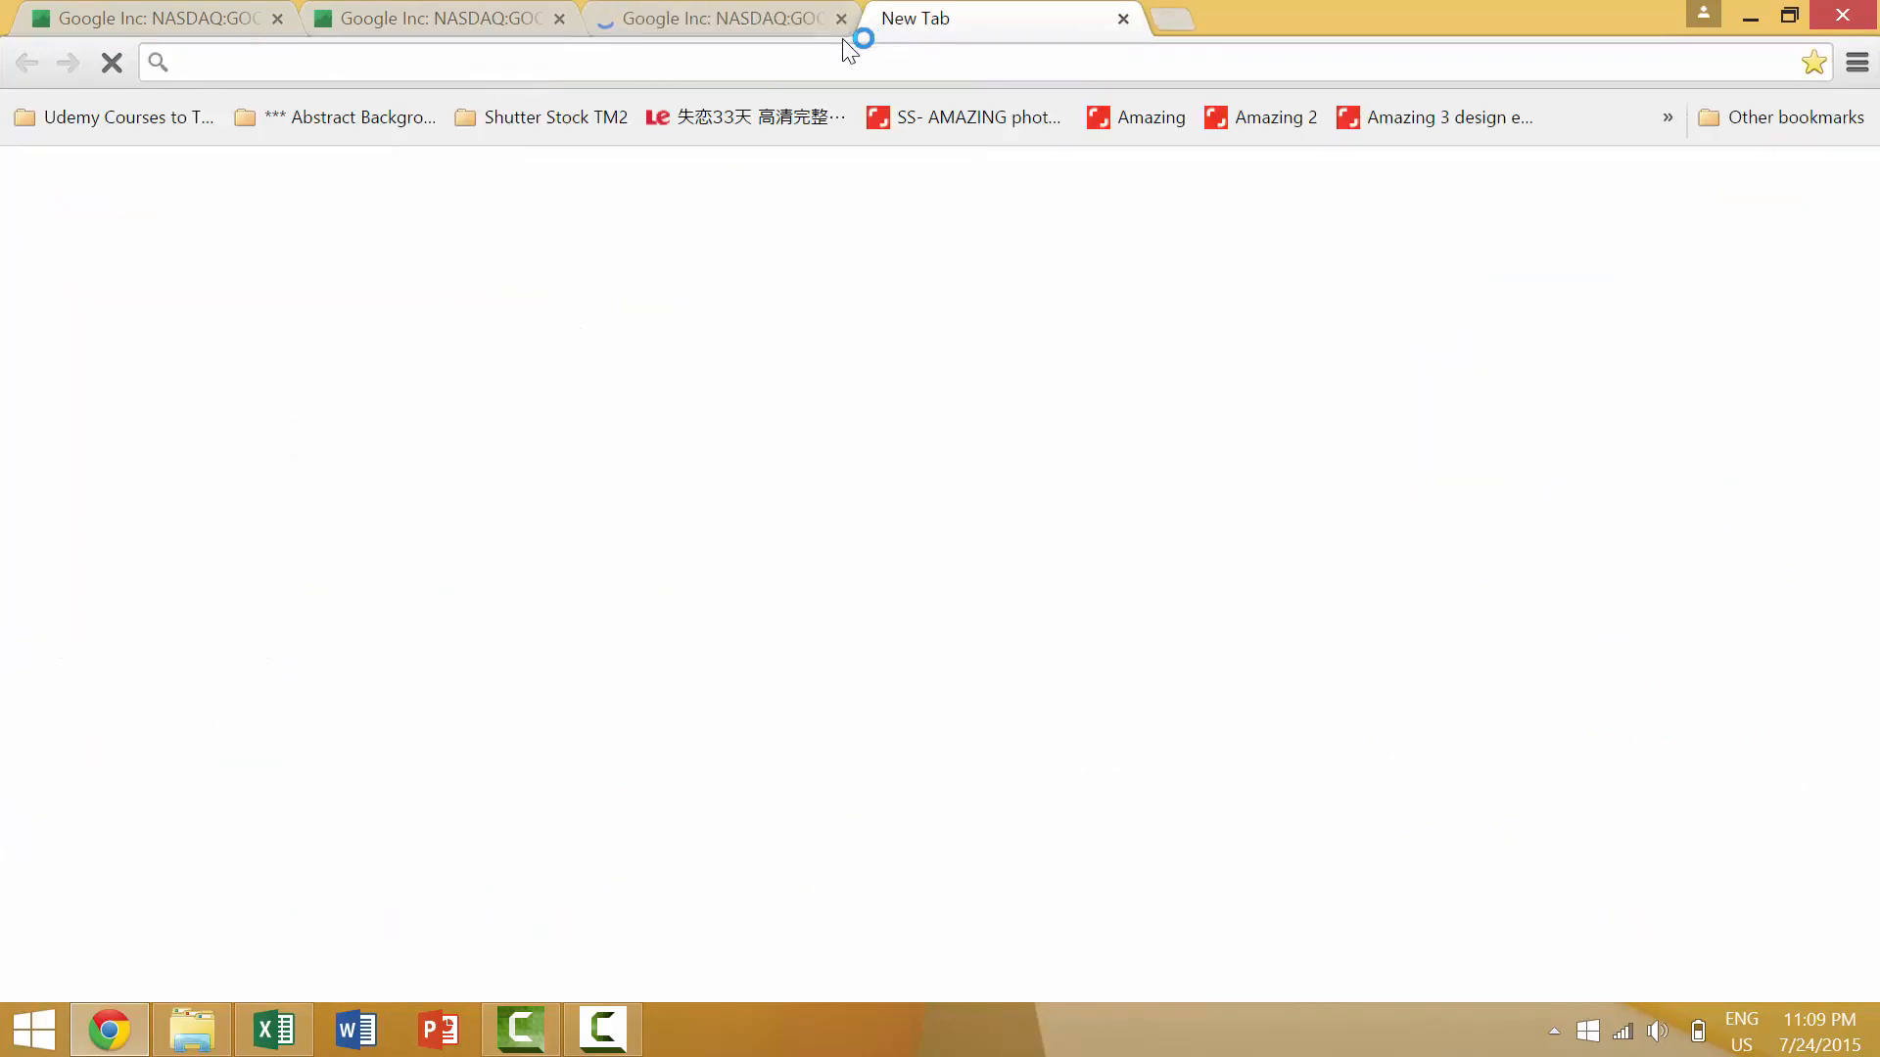
{"action": "type", "text": "google about a"}
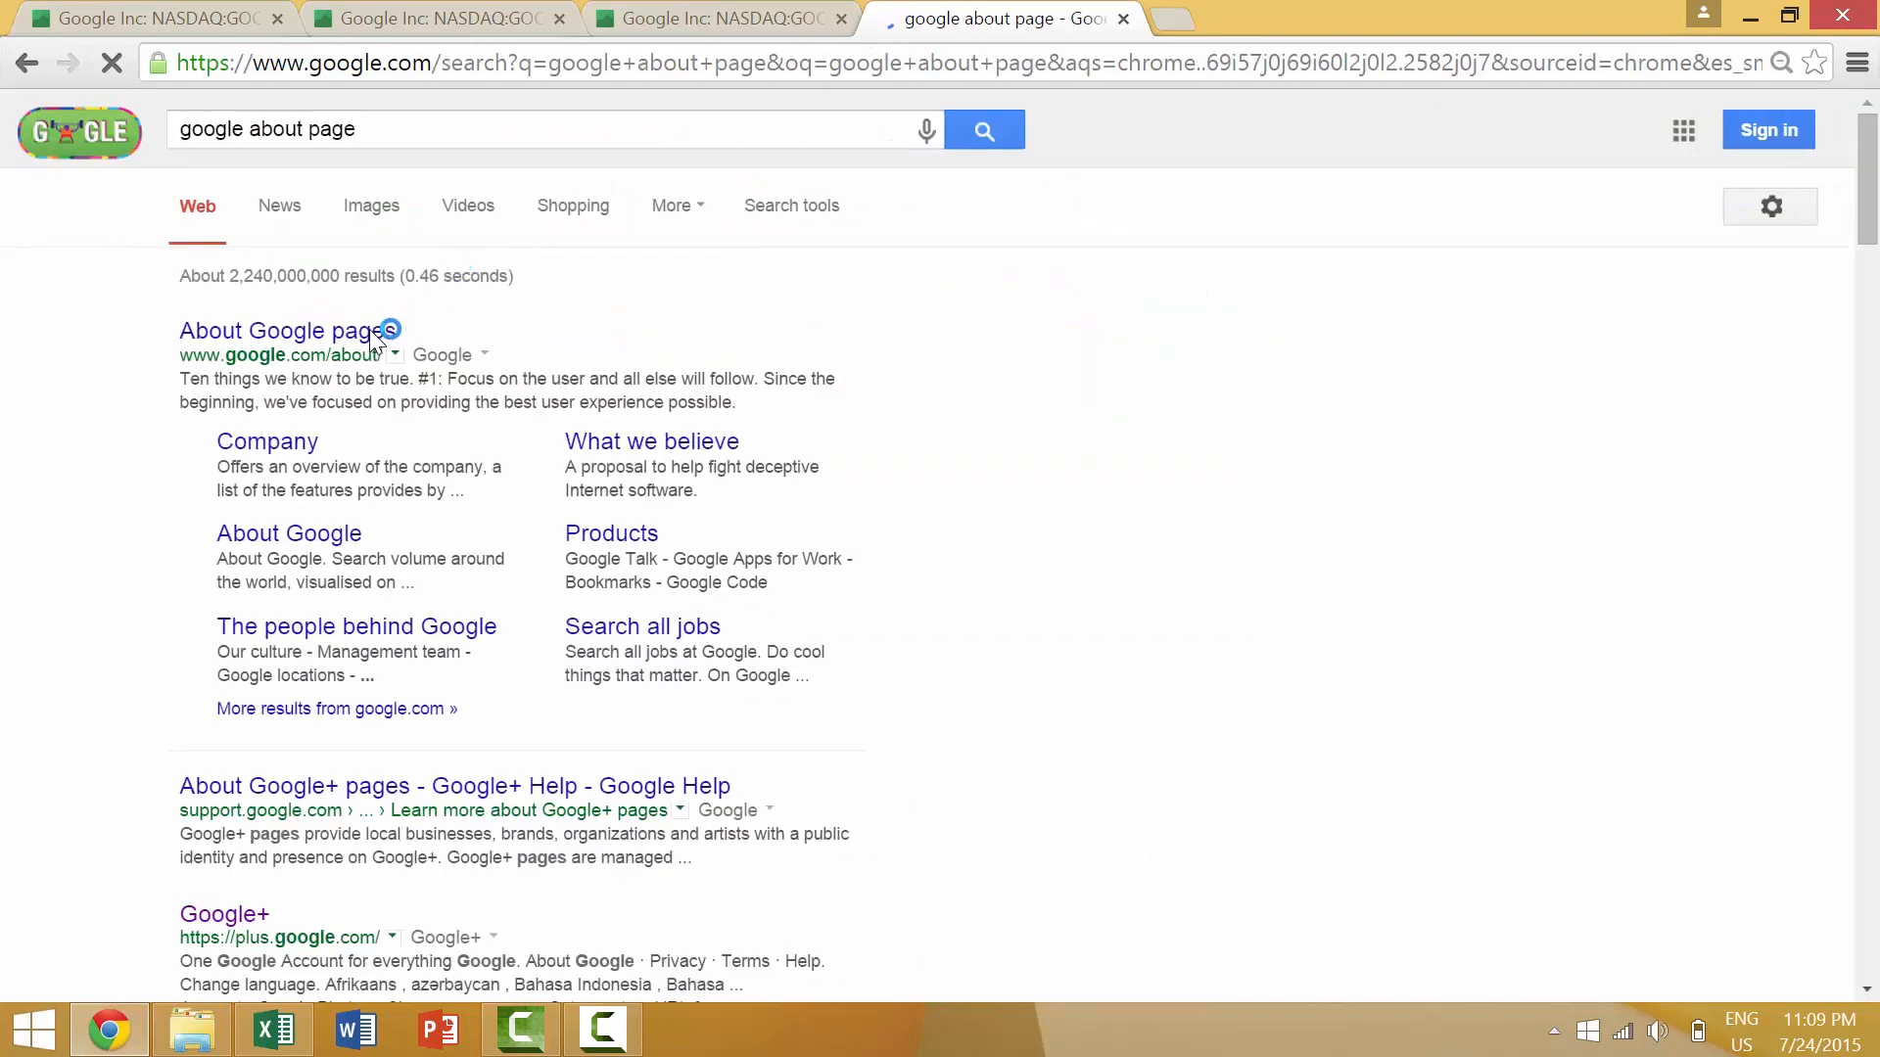
{"action": "left_click", "coordinate": [279, 331]}
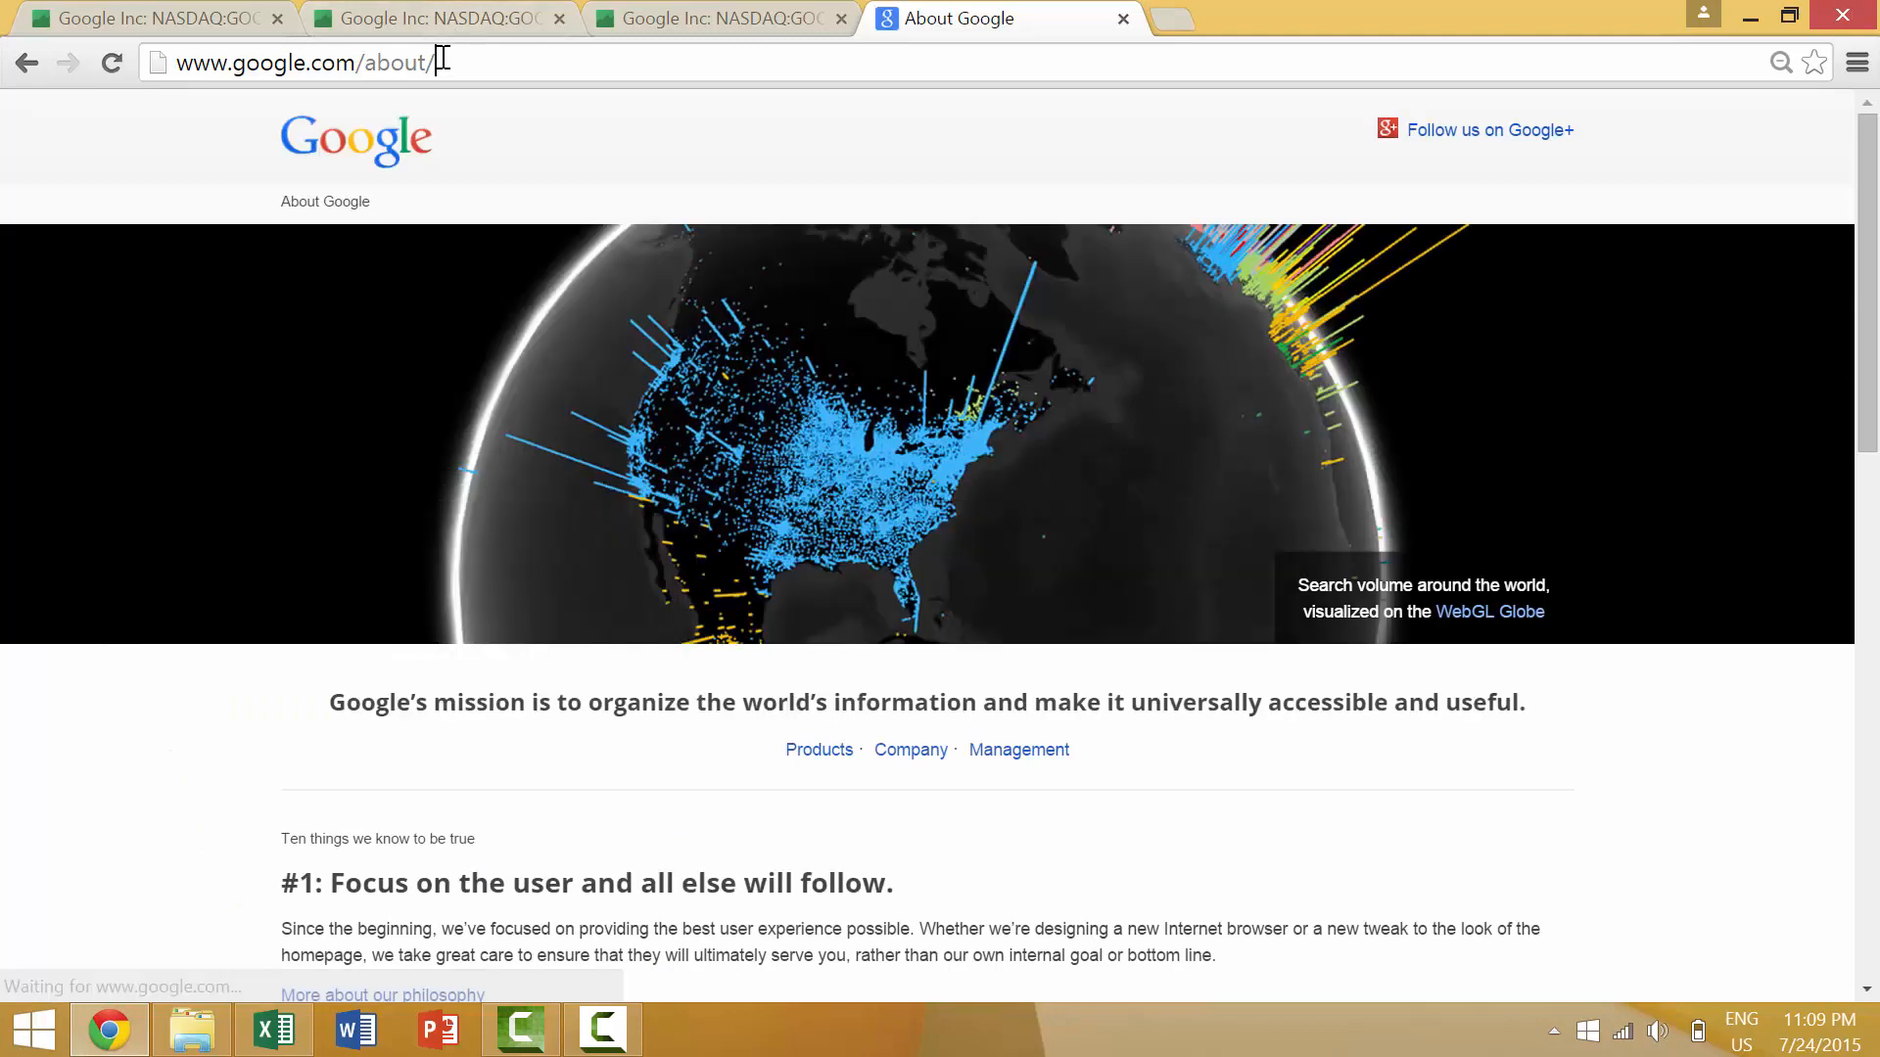
{"action": "key", "text": "alt+tab"}
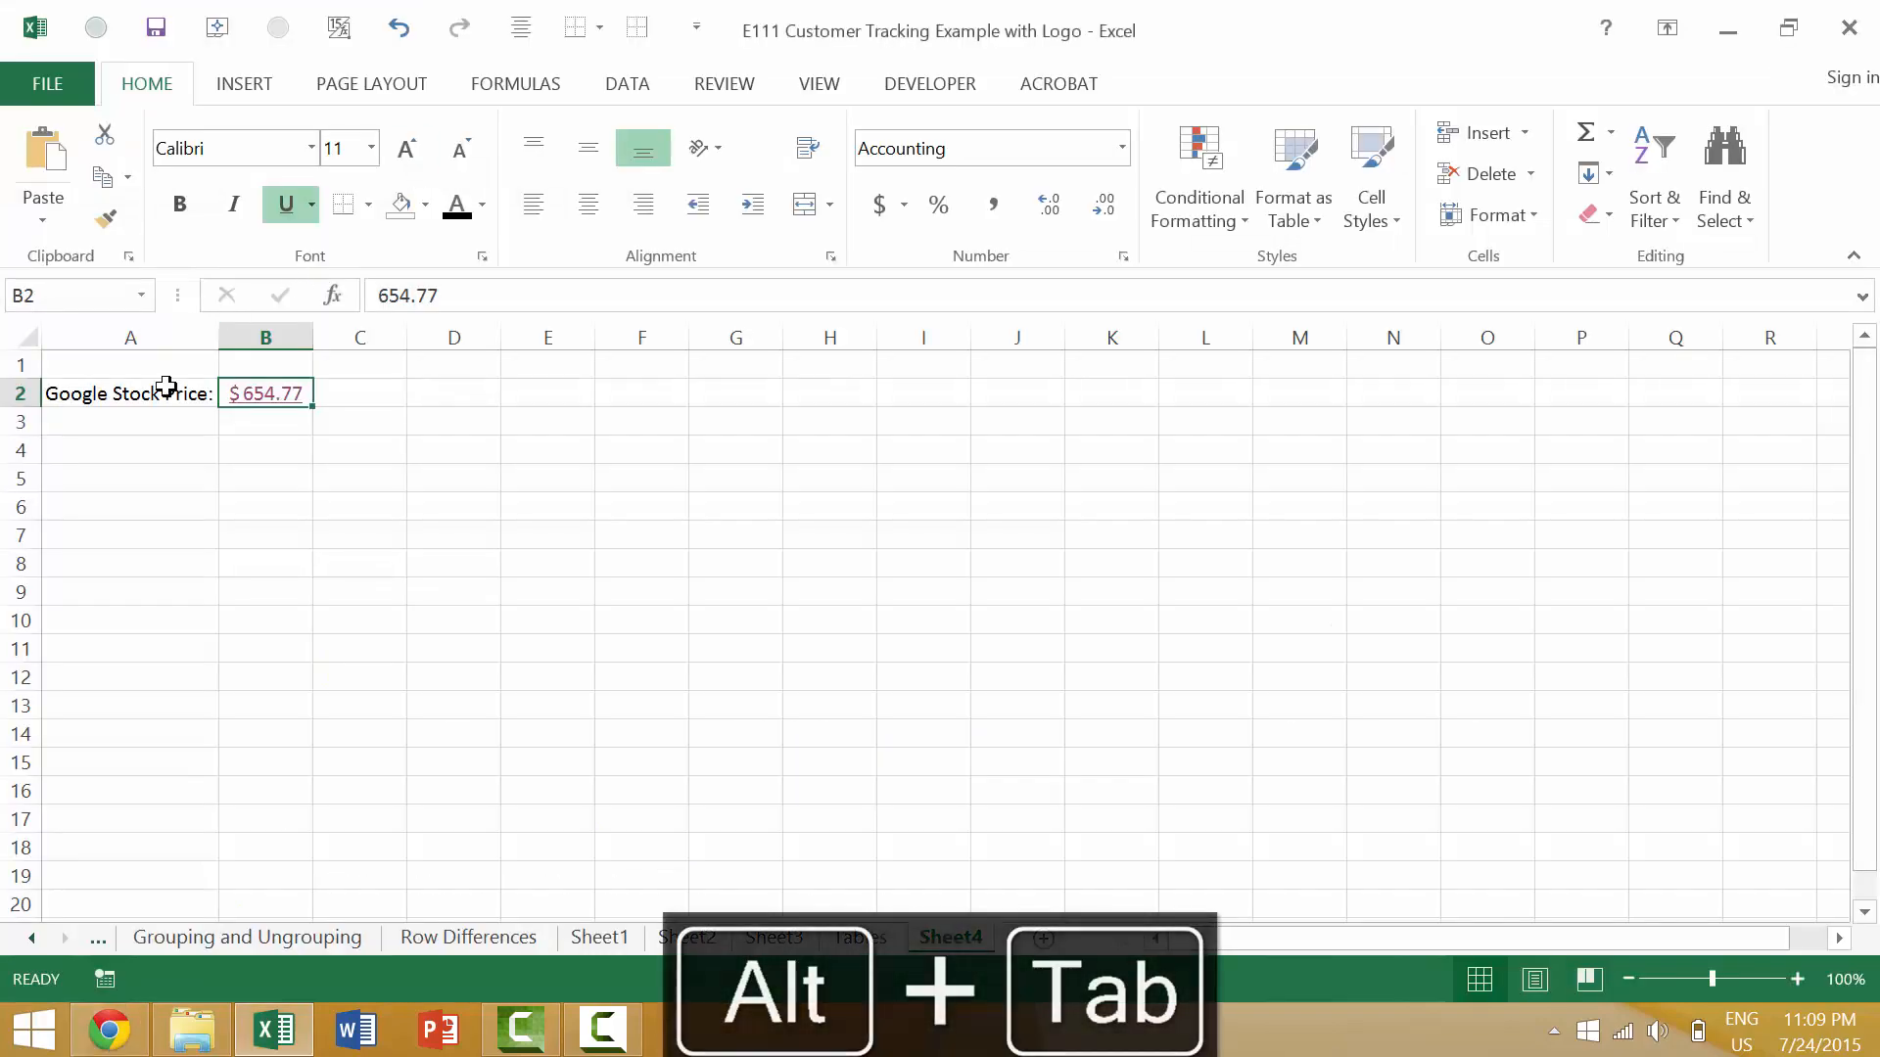
{"action": "key", "text": "ctrl+k"}
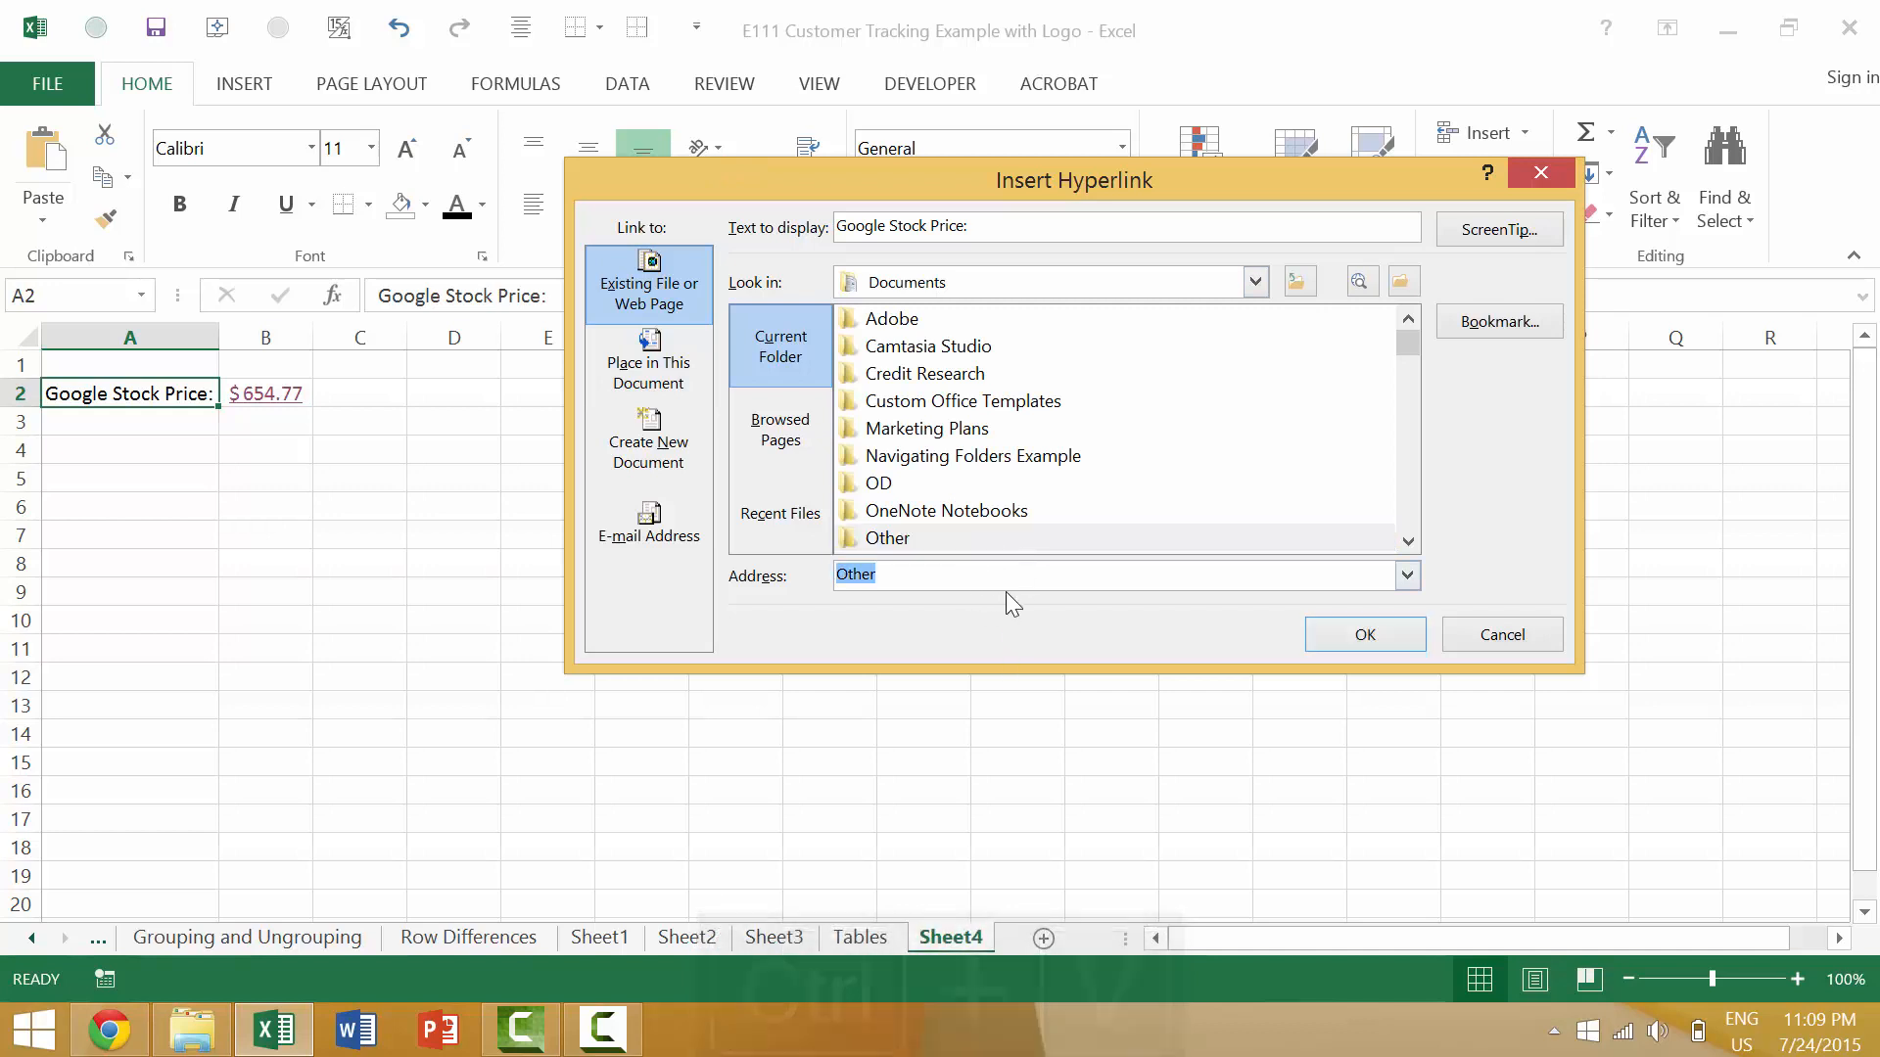
{"action": "left_click", "coordinate": [877, 482]}
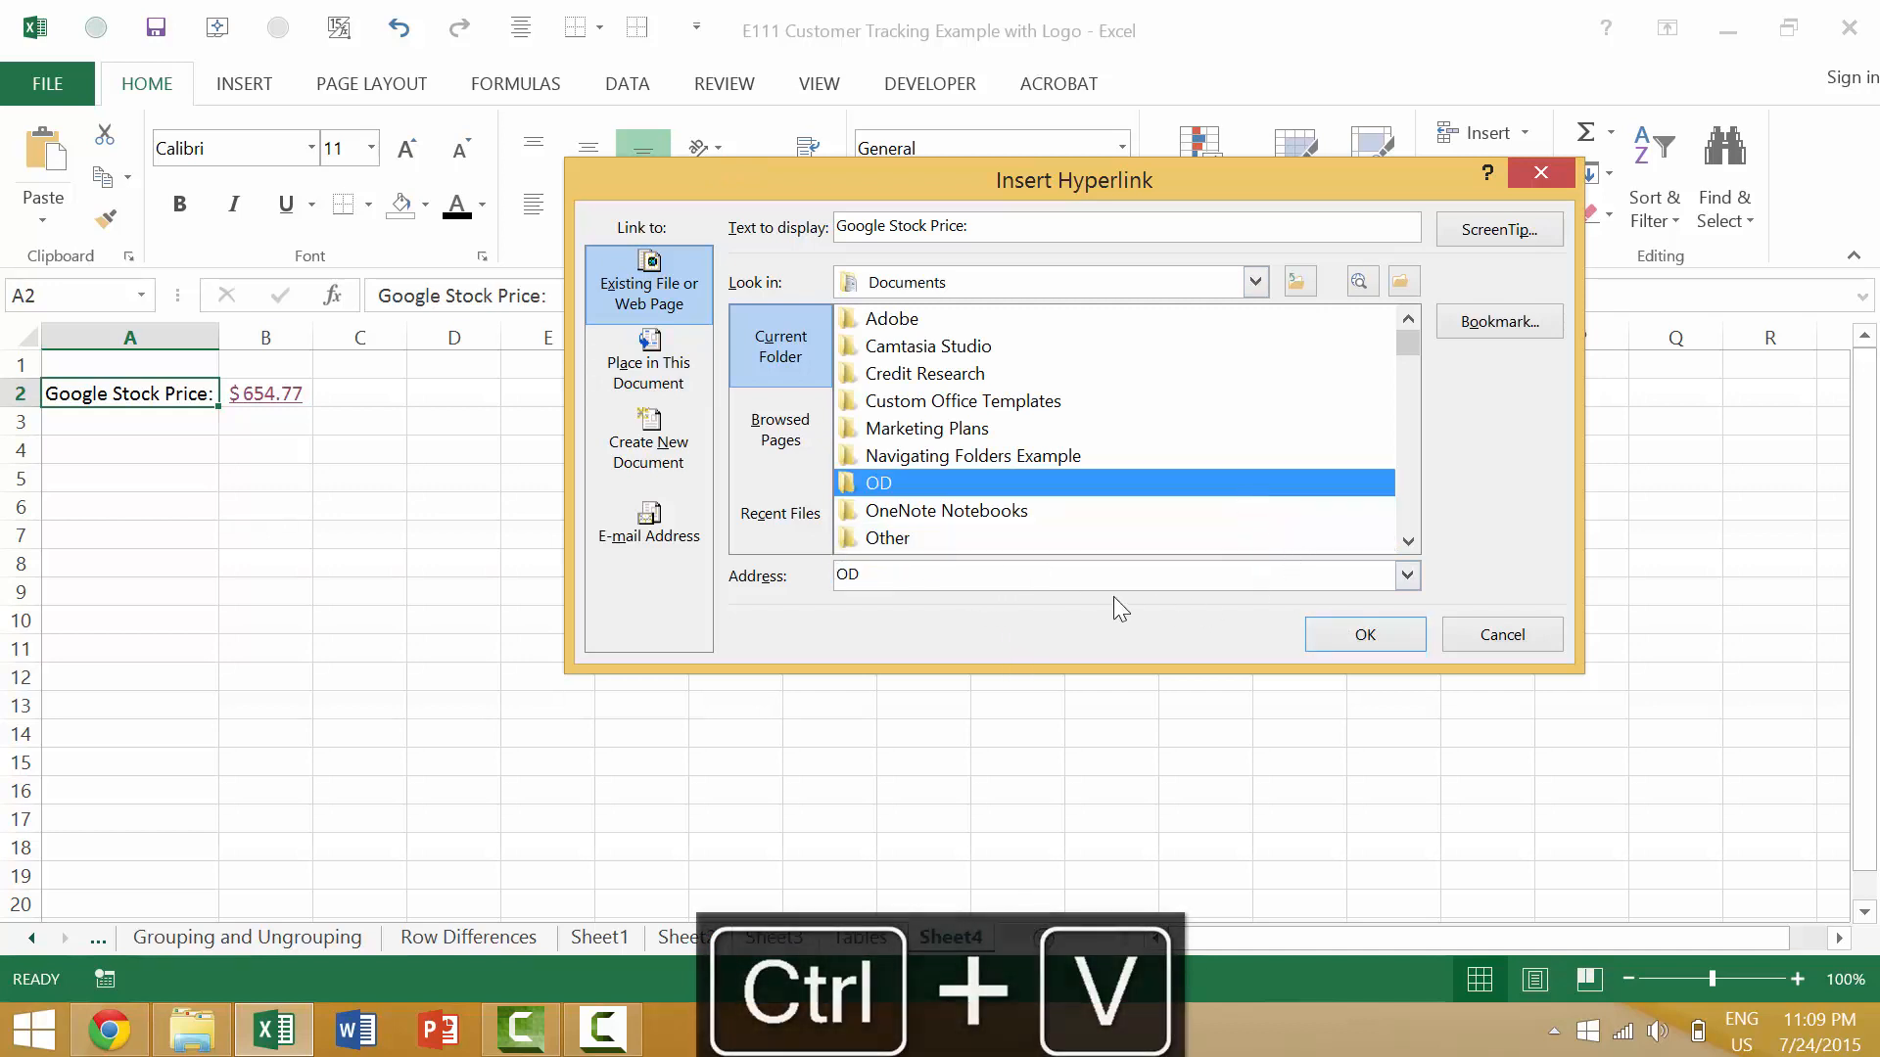
{"action": "type", "text": "http://www.google.com/about/"}
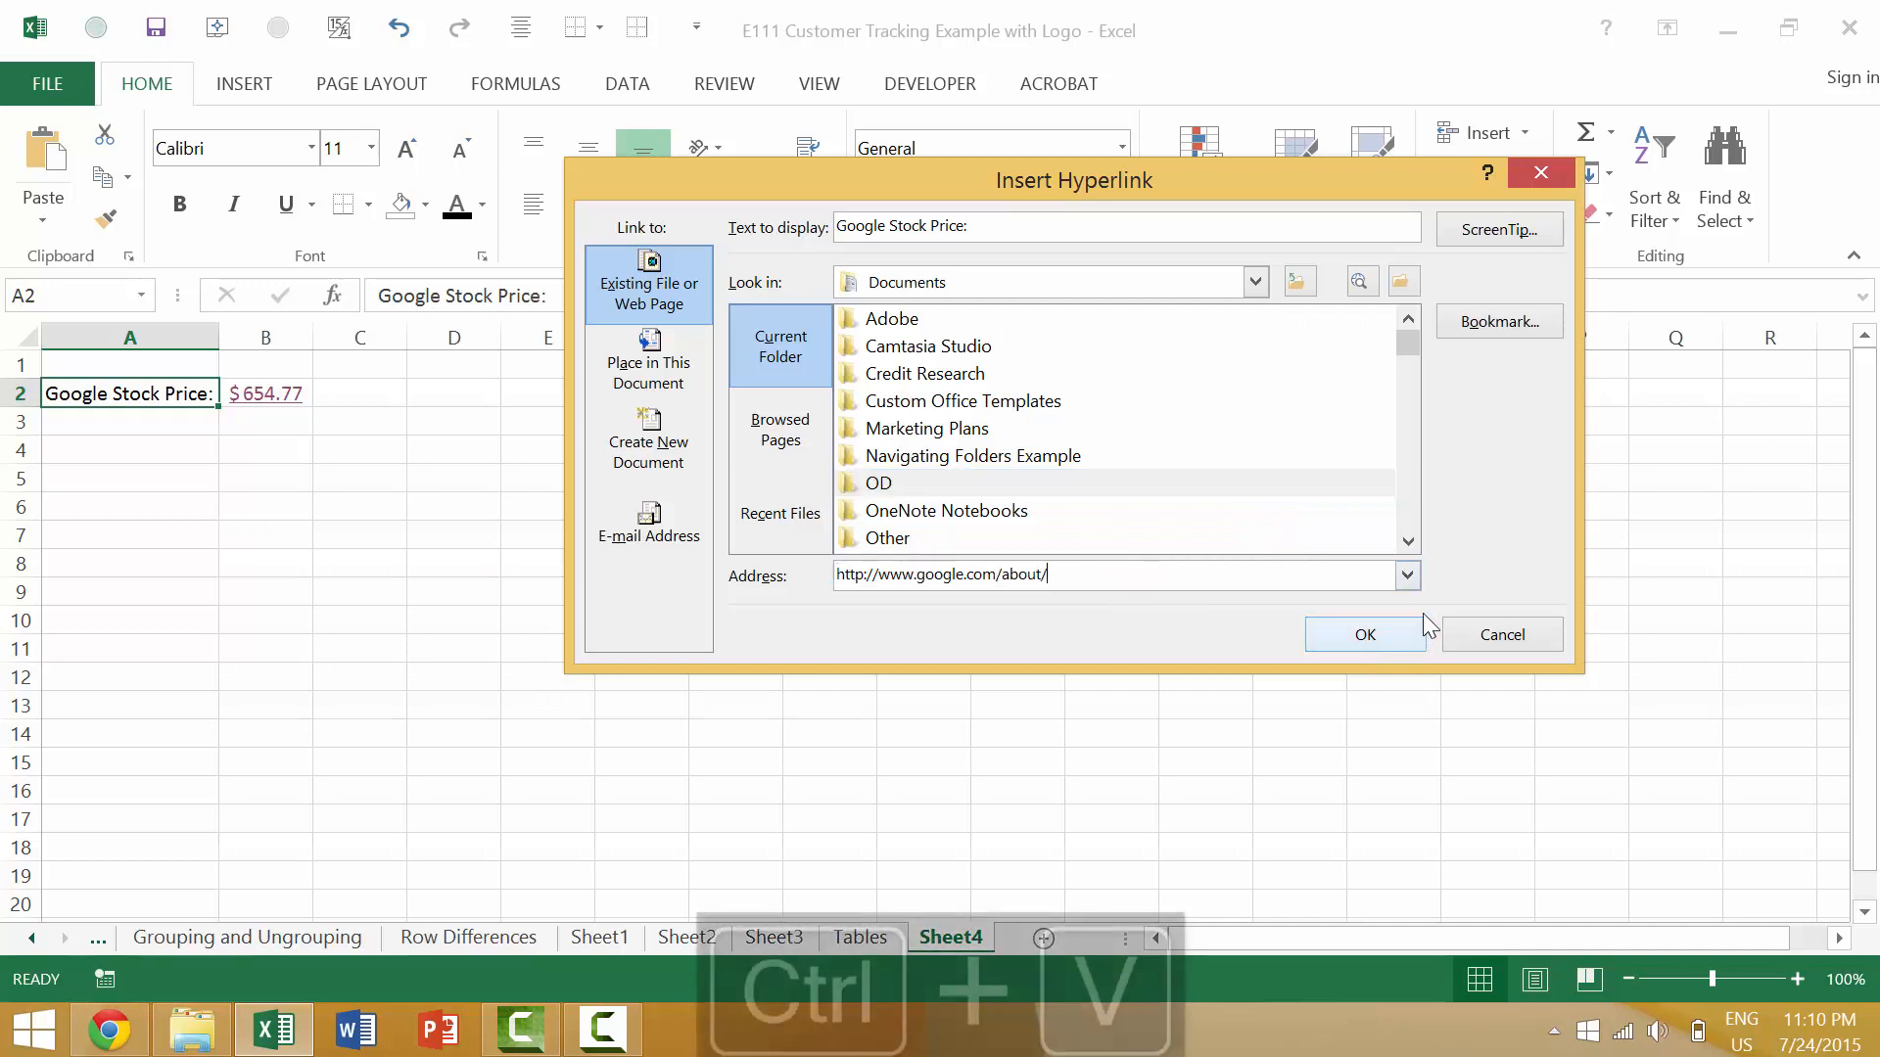
{"action": "left_click", "coordinate": [1363, 635]}
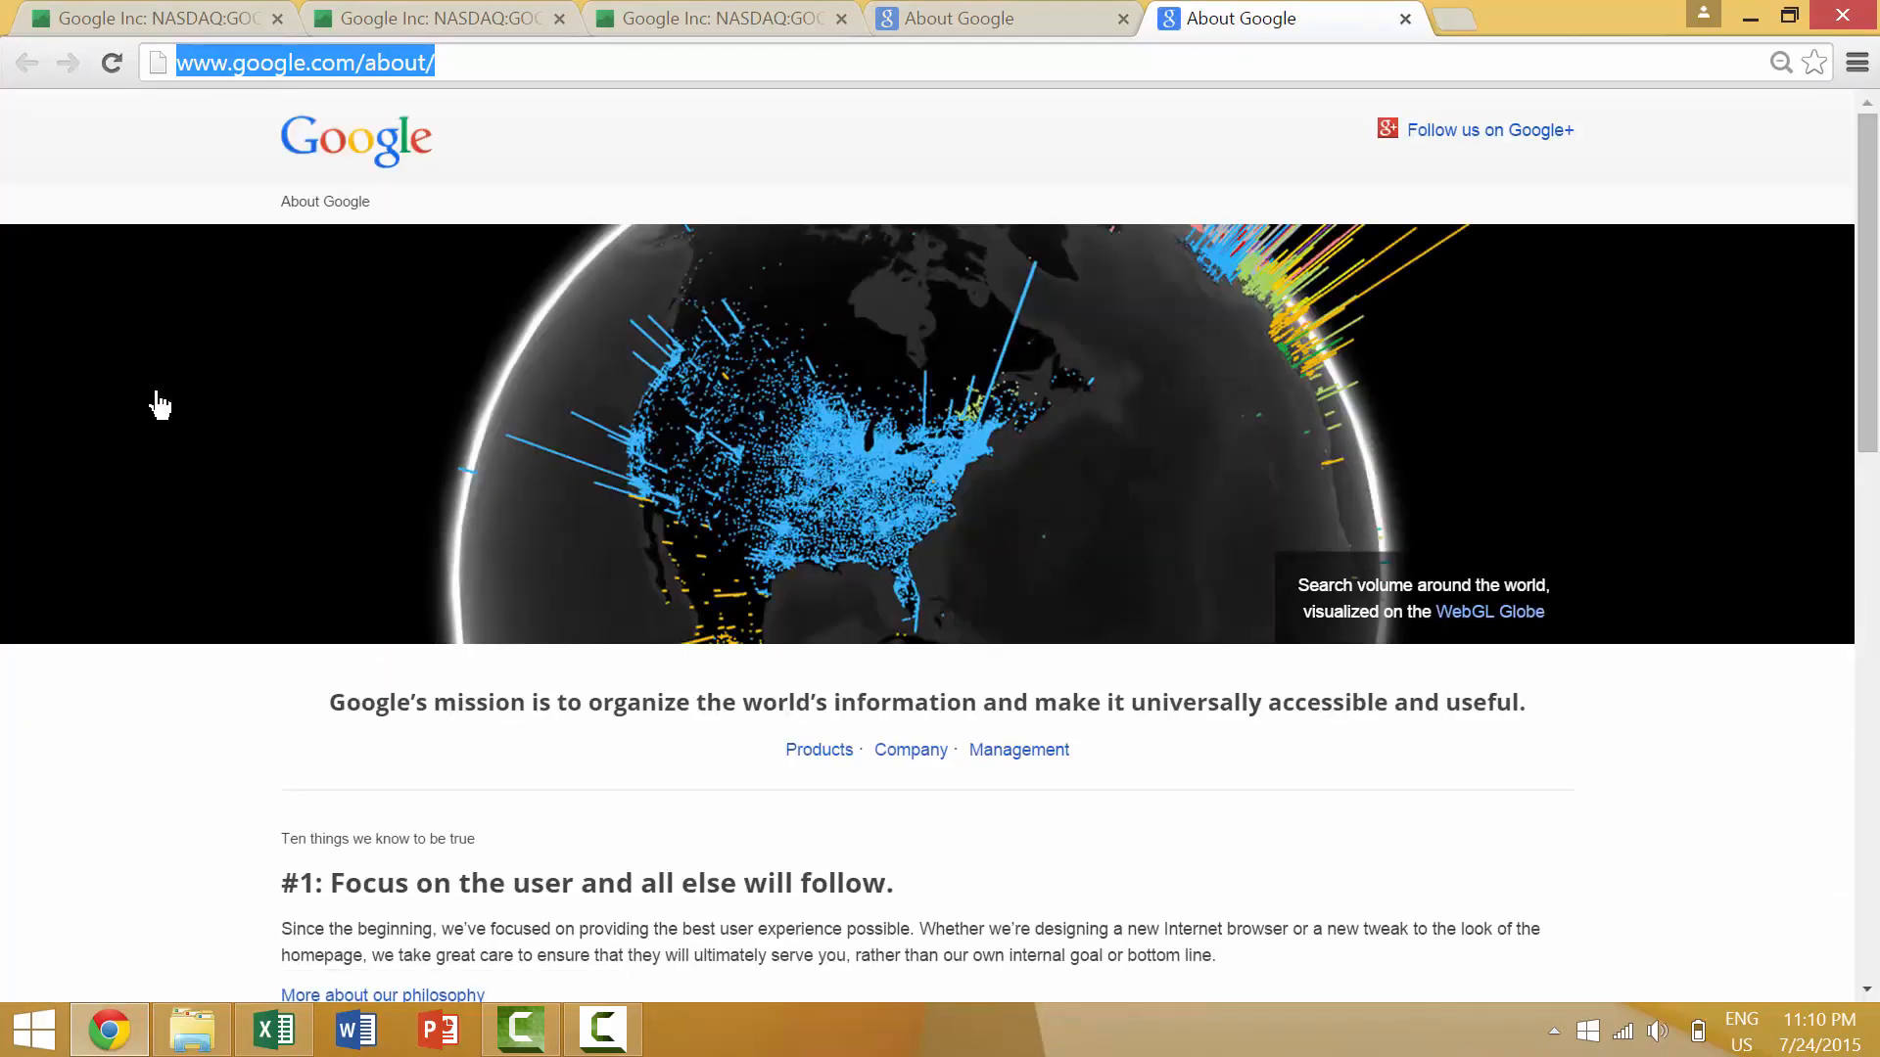
{"action": "key", "text": "alt+tab"}
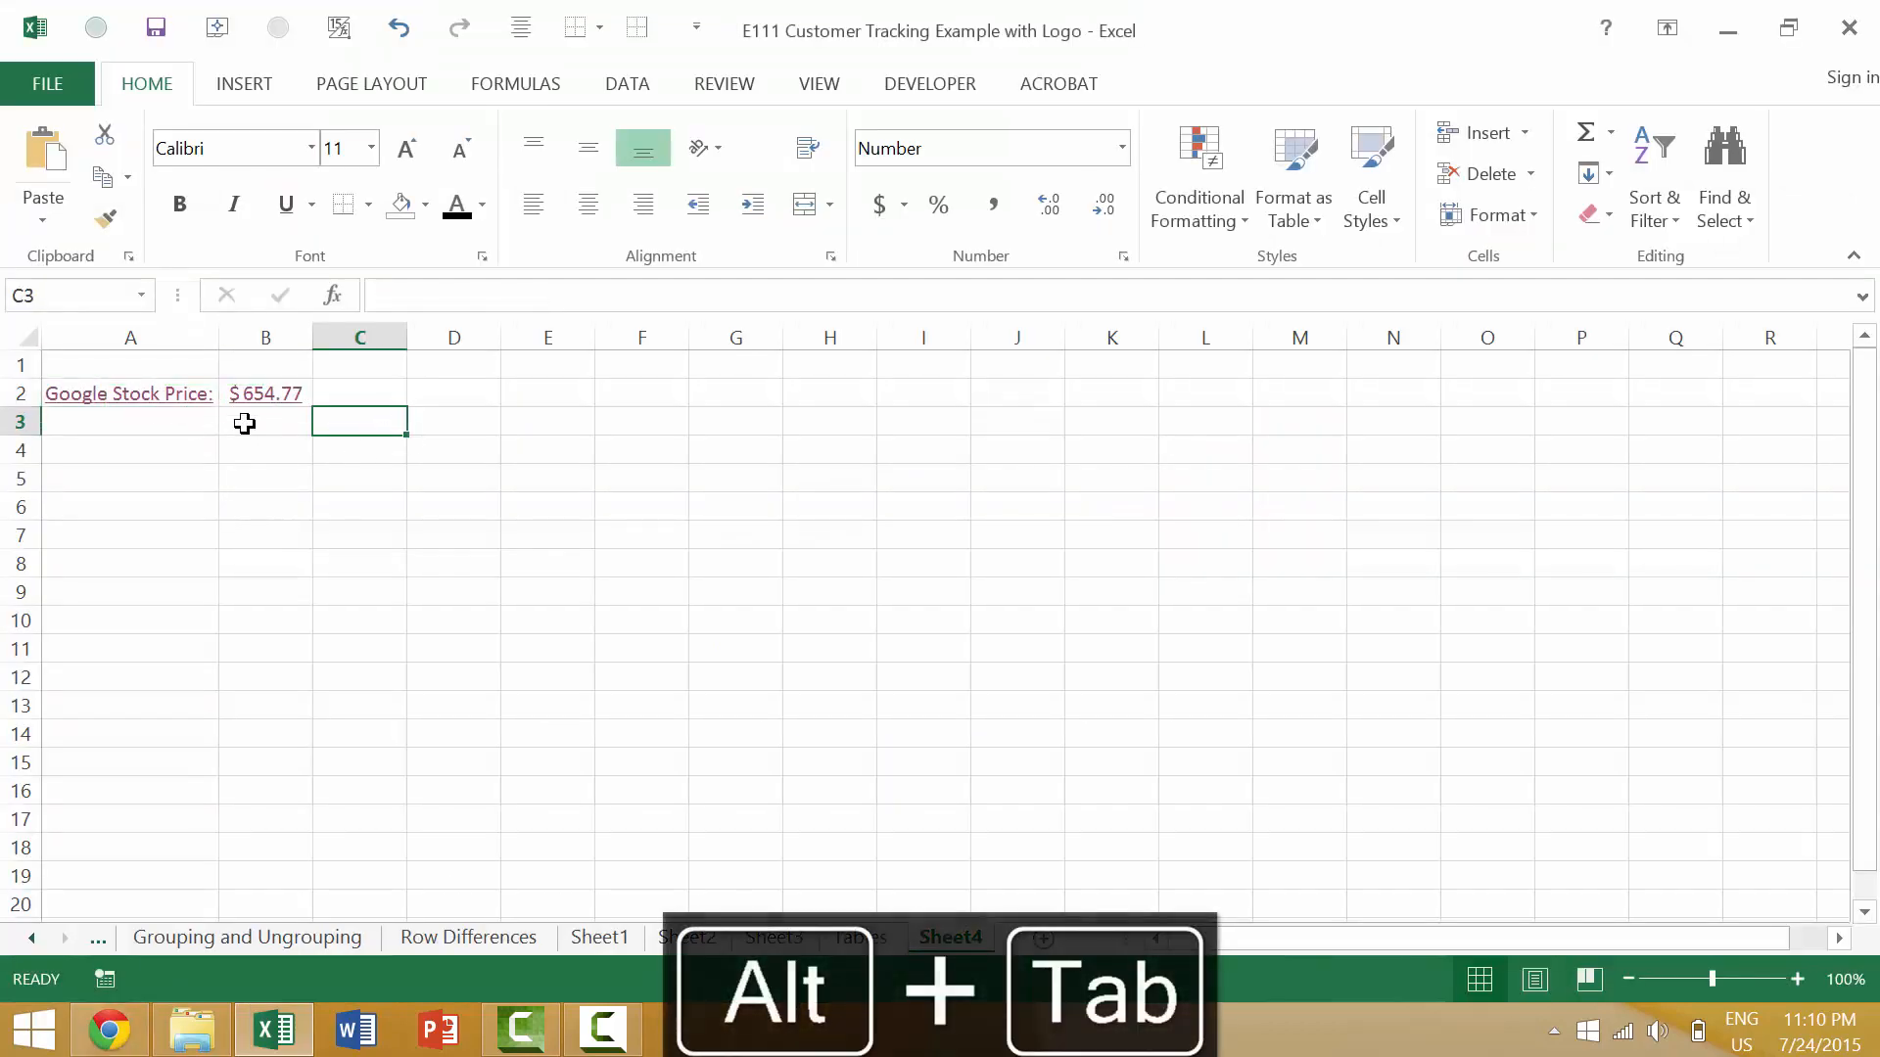
- Cancel a stray hyperlink dialog, then copy the Tables sheet's Year-End Total row A7:D7
{"action": "key", "text": "ctrl+k"}
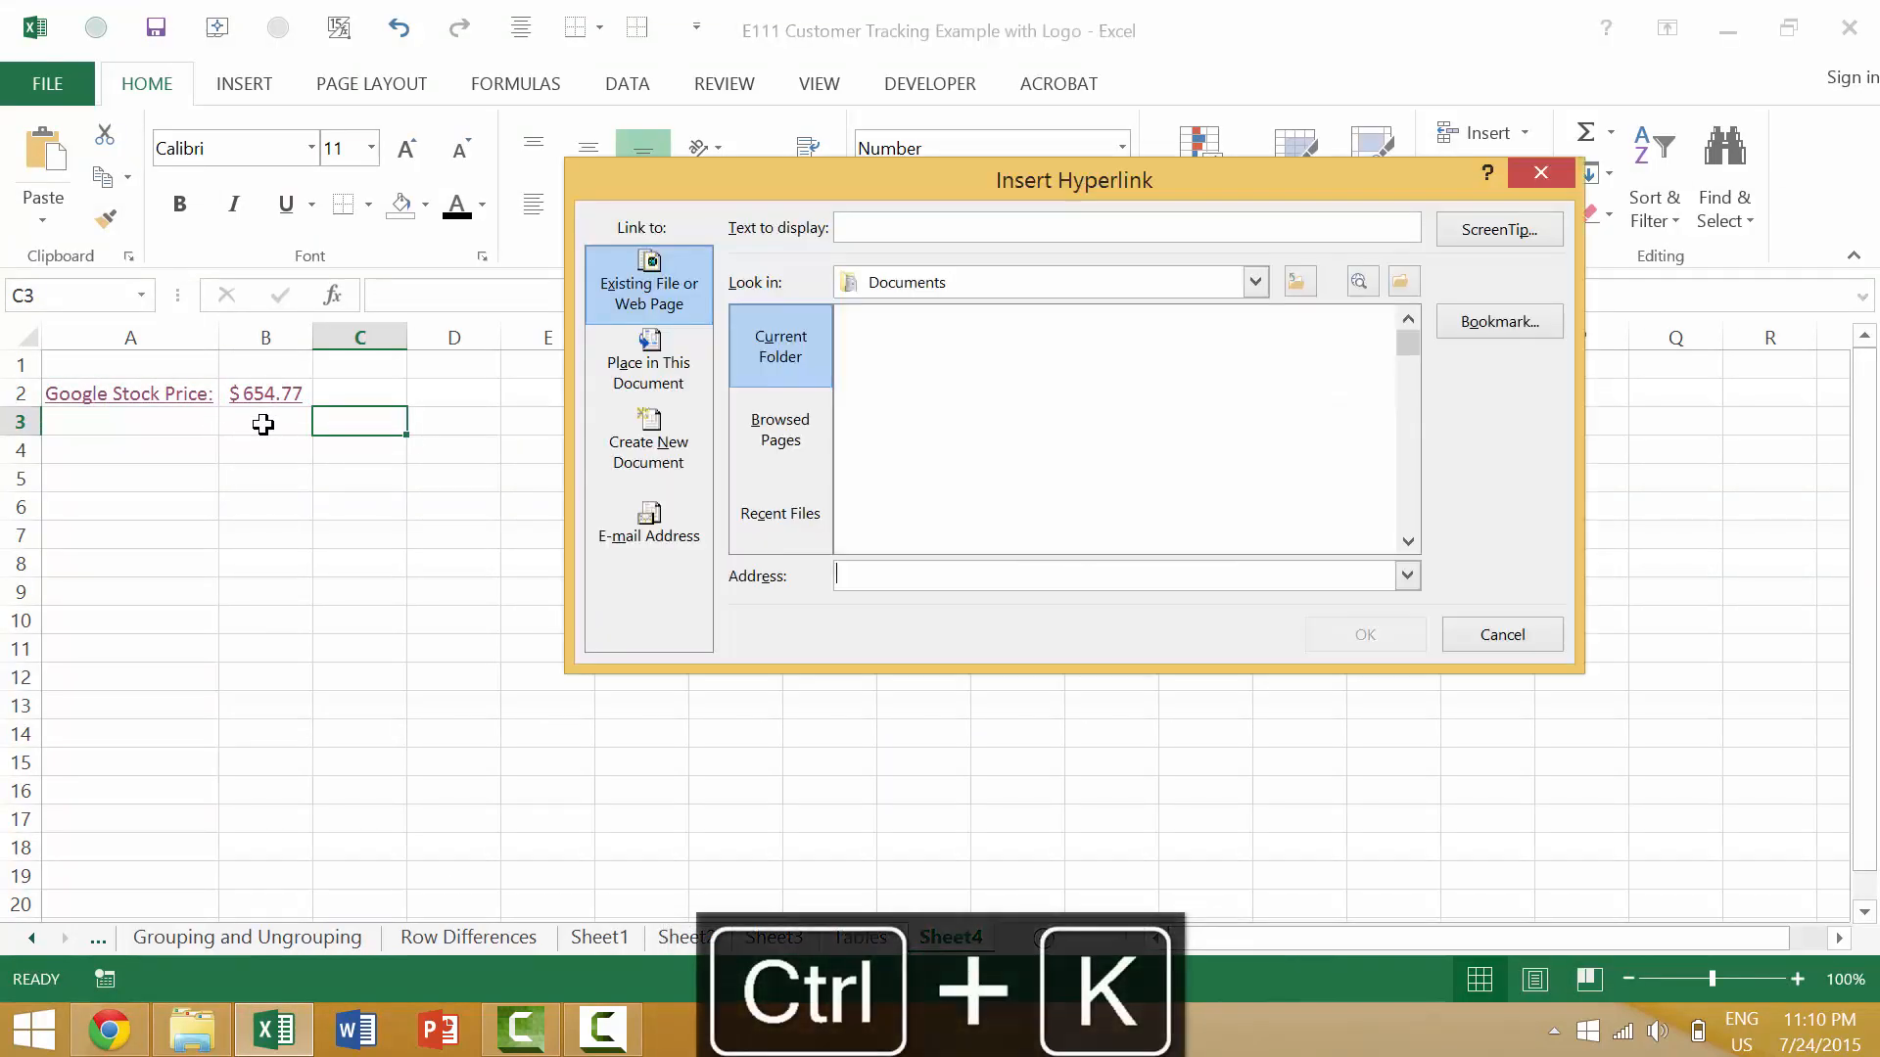
{"action": "left_click", "coordinate": [1500, 635]}
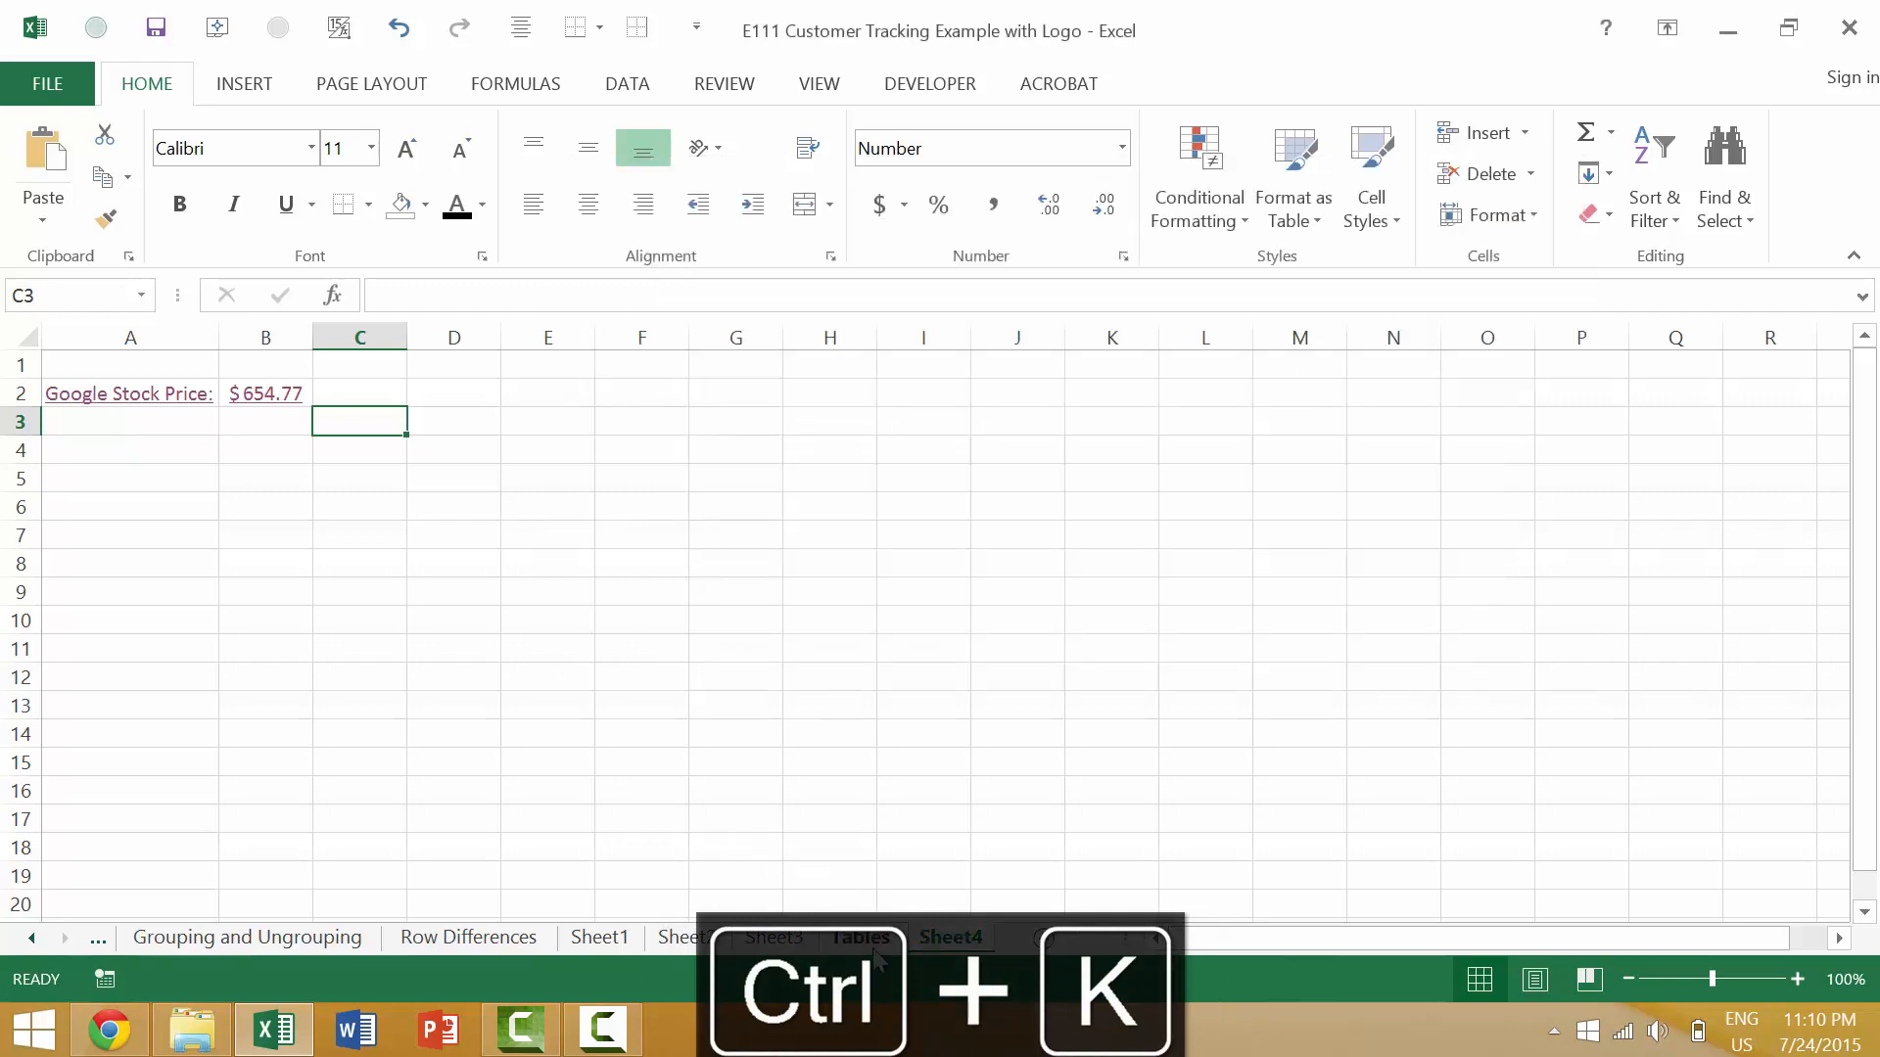
{"action": "left_click", "coordinate": [860, 938]}
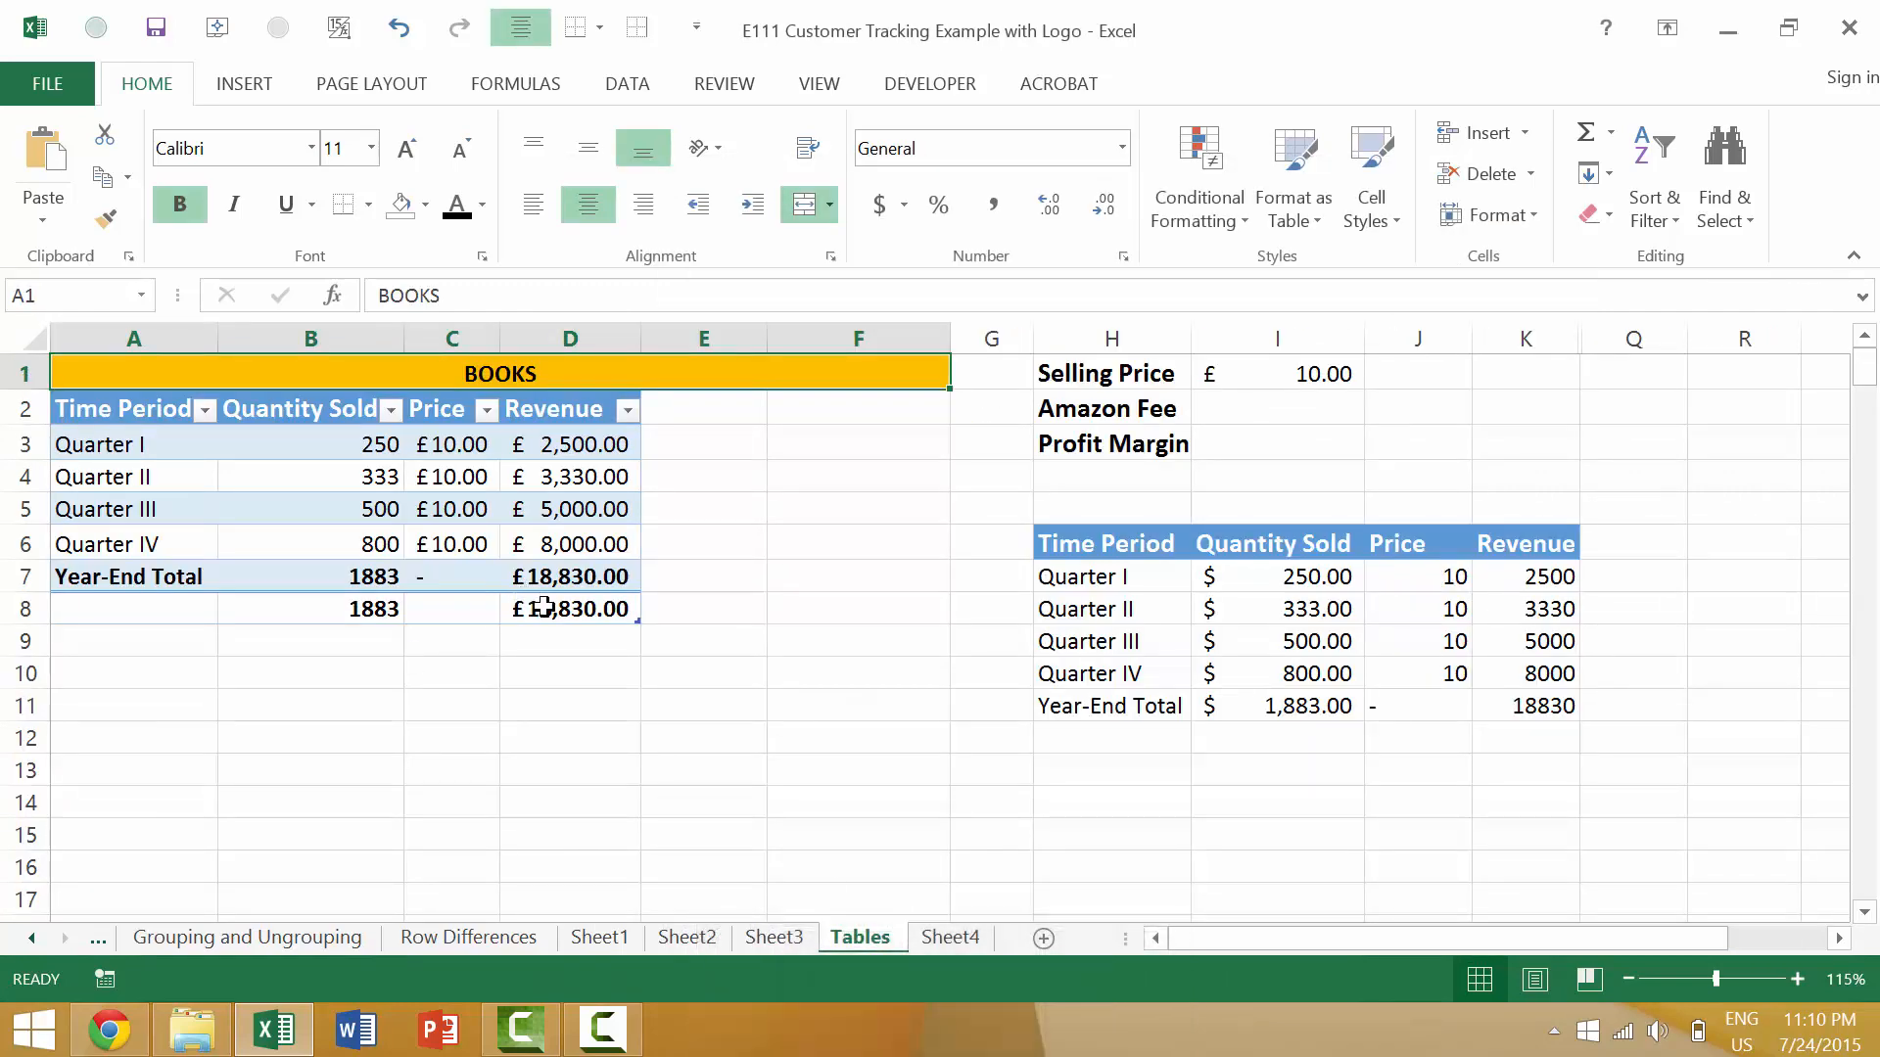
{"action": "left_click", "coordinate": [129, 576]}
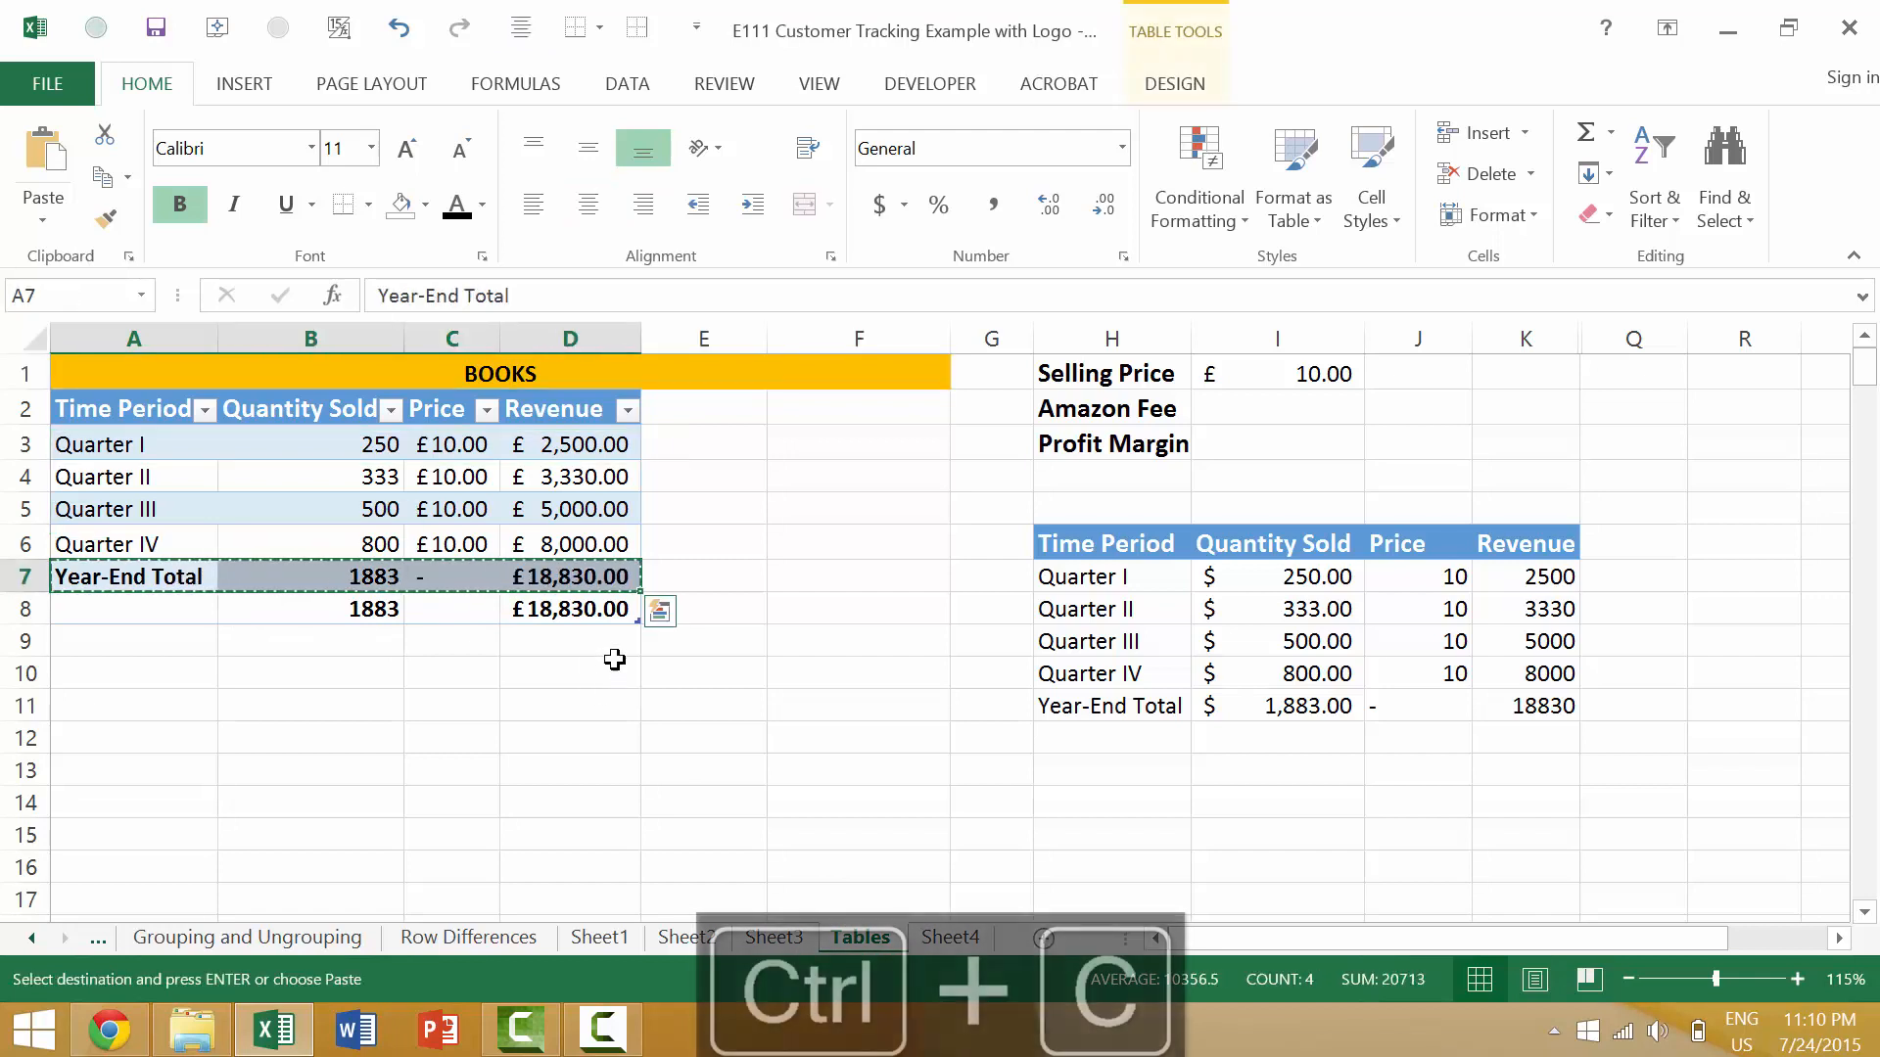
- Paste the Year-End Total row into Sheet4 row 6 as values only
{"action": "left_click", "coordinate": [950, 938]}
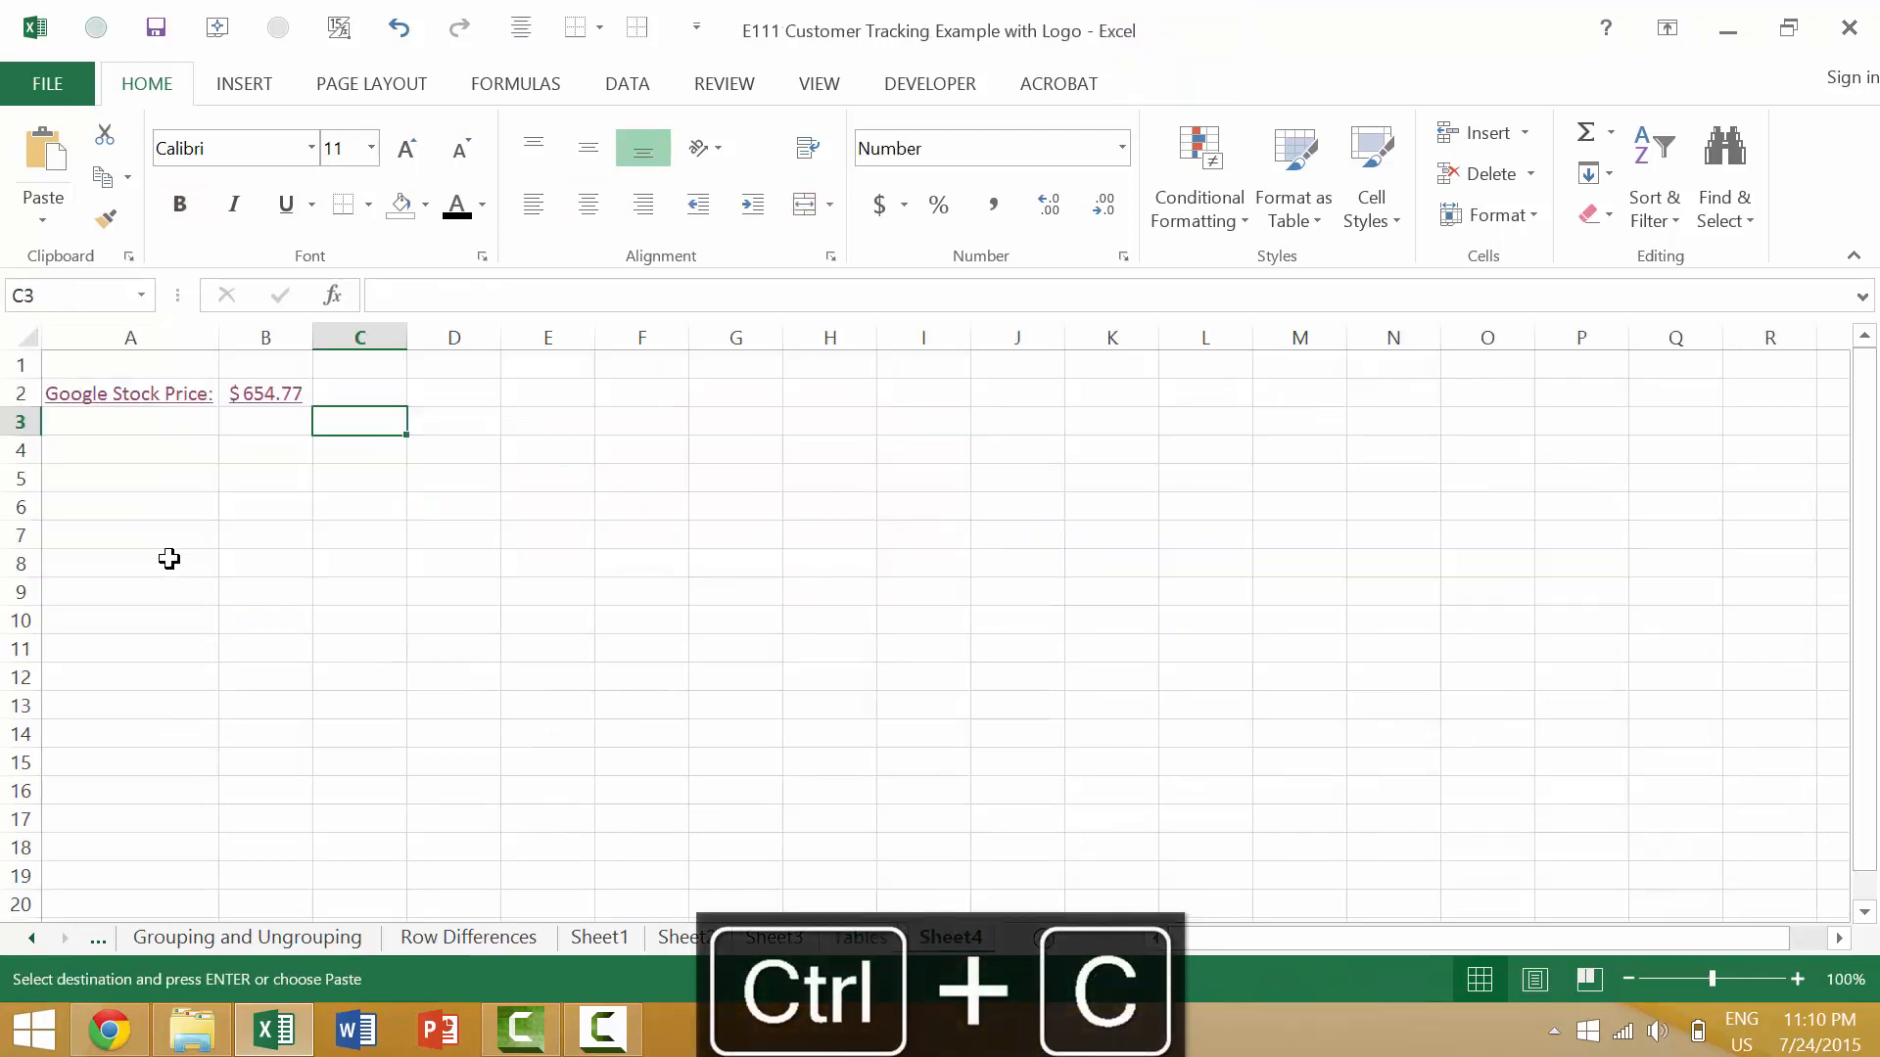
{"action": "key", "text": "ctrl+alt+v"}
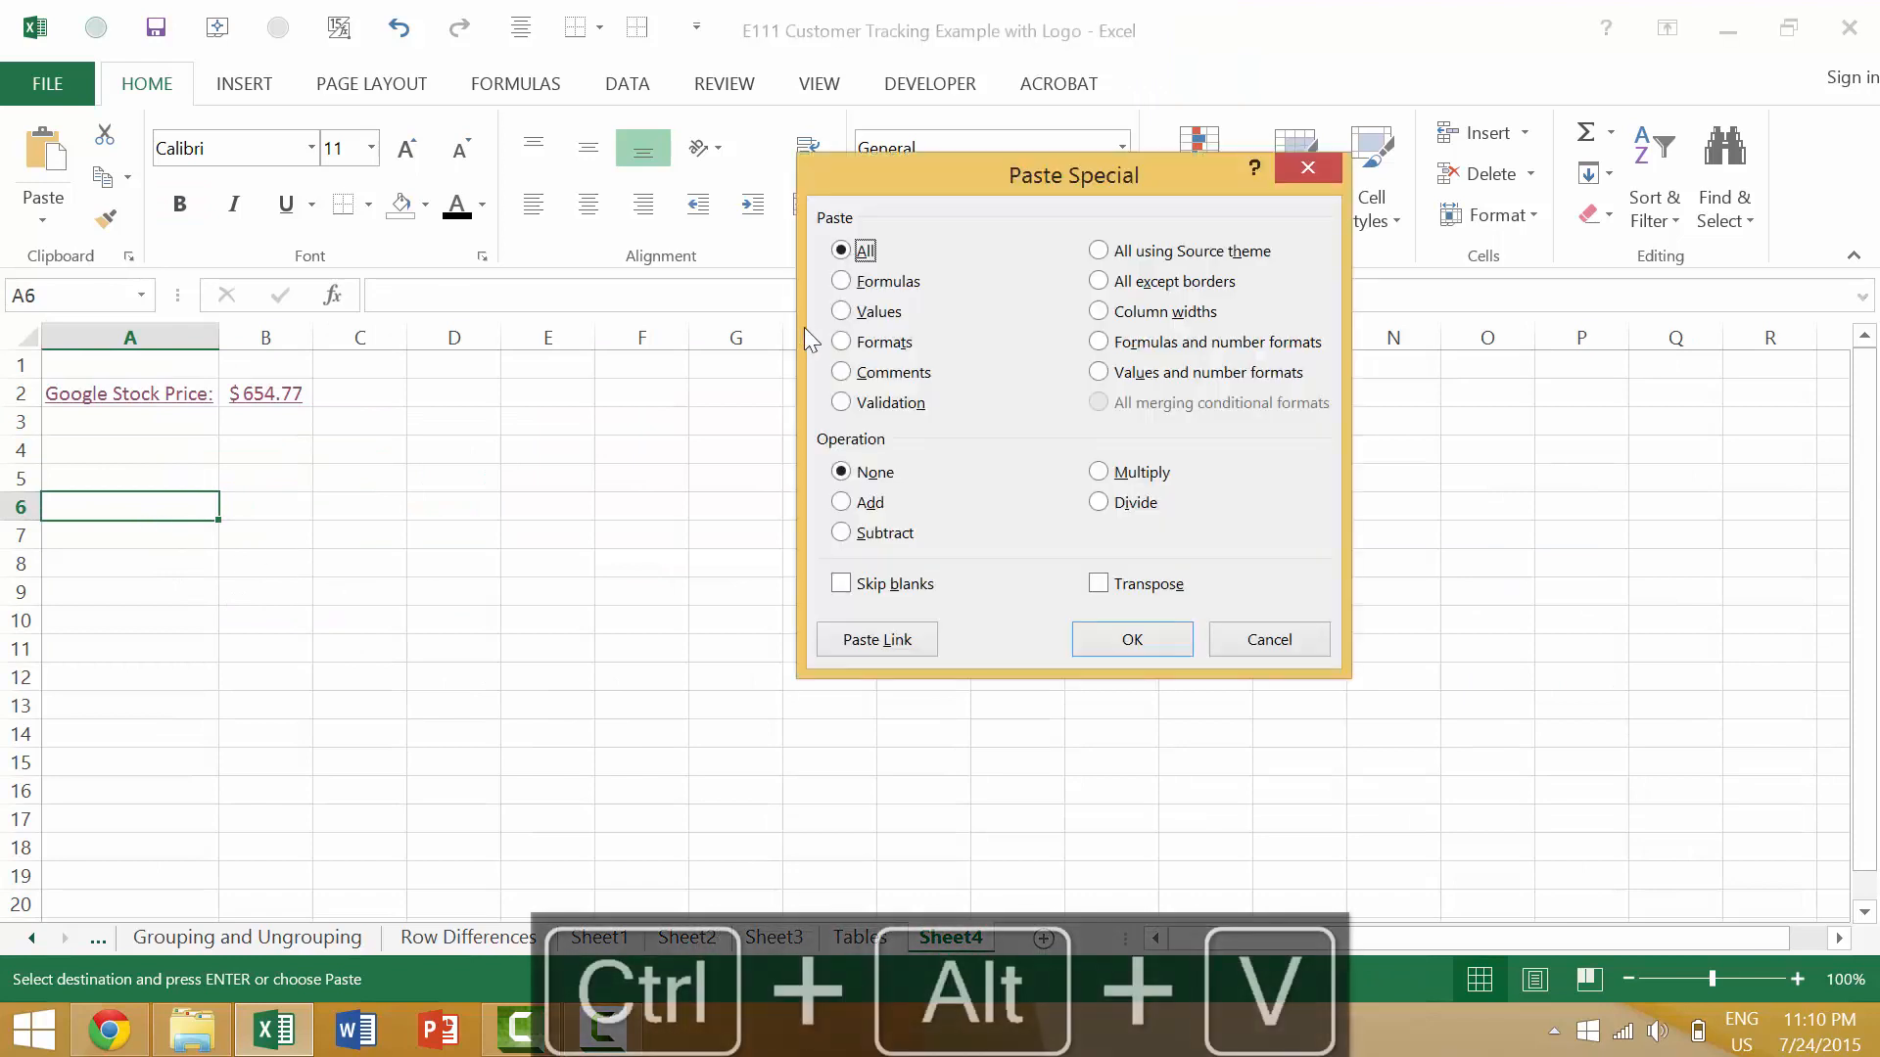
{"action": "left_click", "coordinate": [842, 310]}
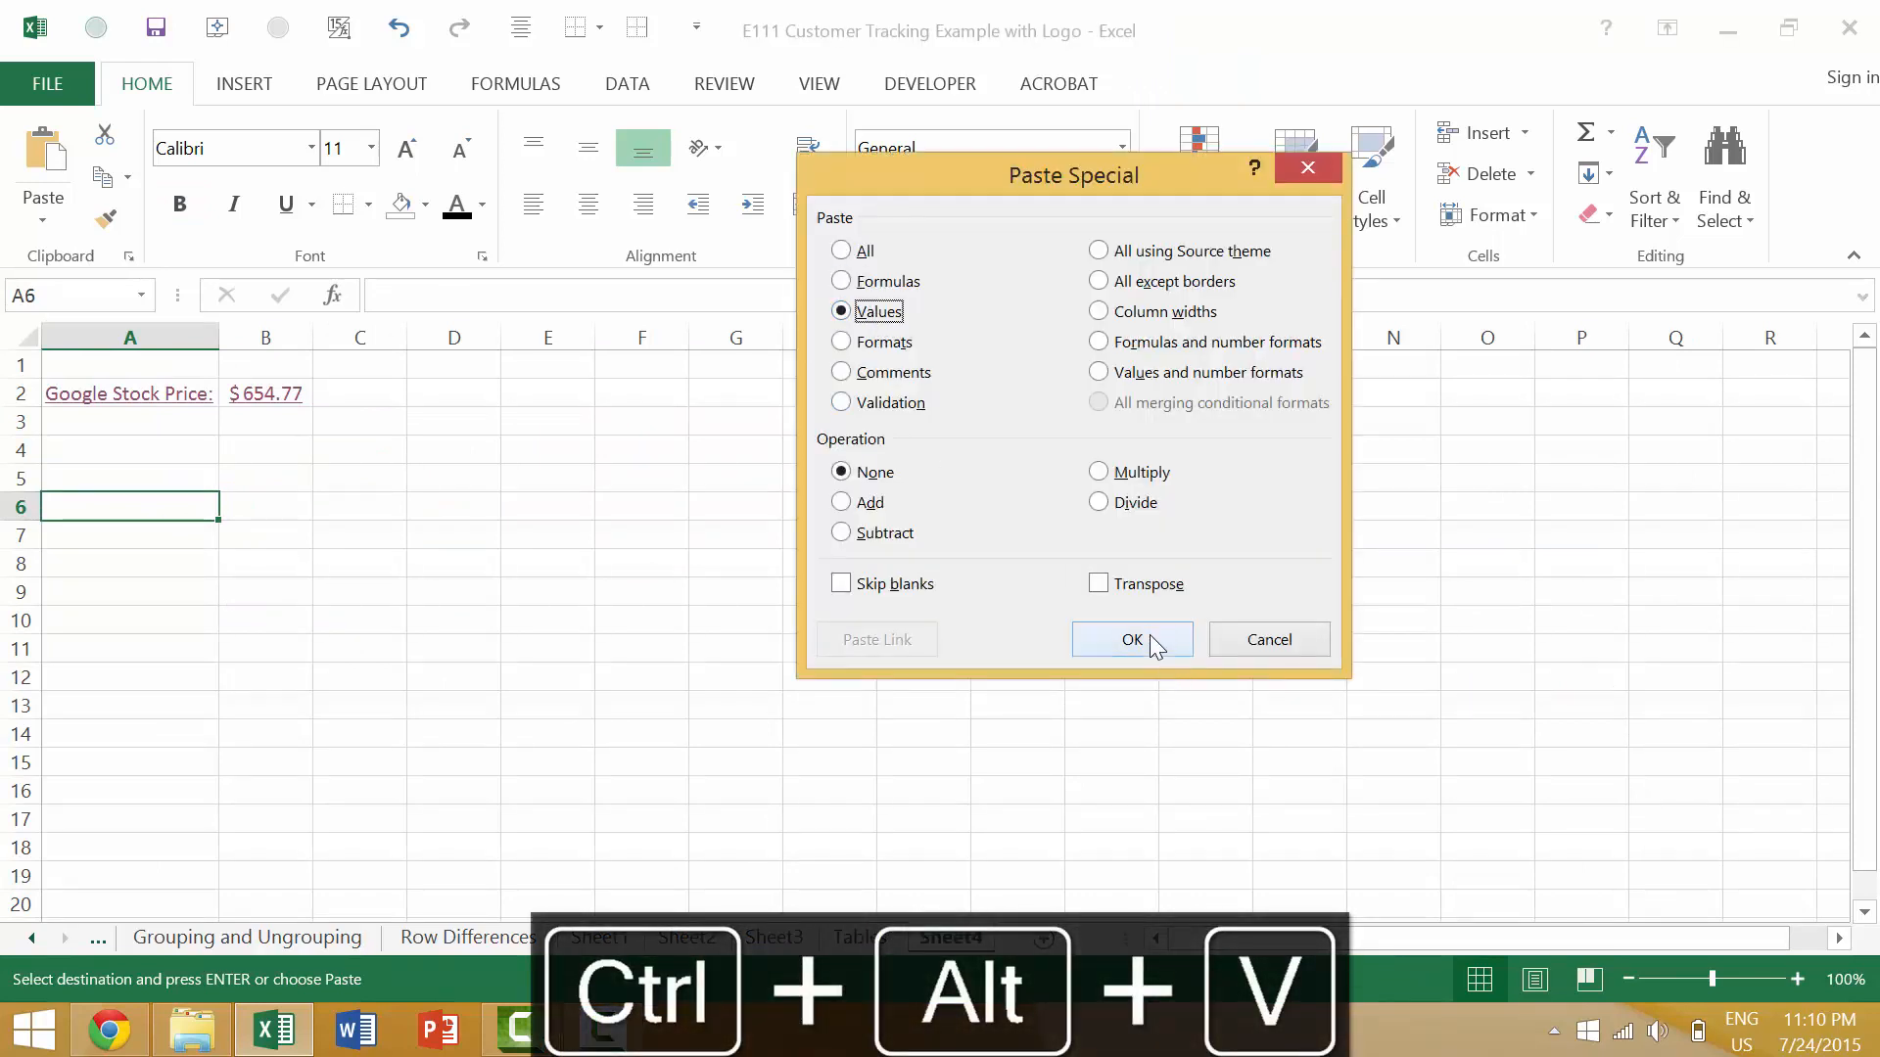
{"action": "left_click", "coordinate": [1129, 639]}
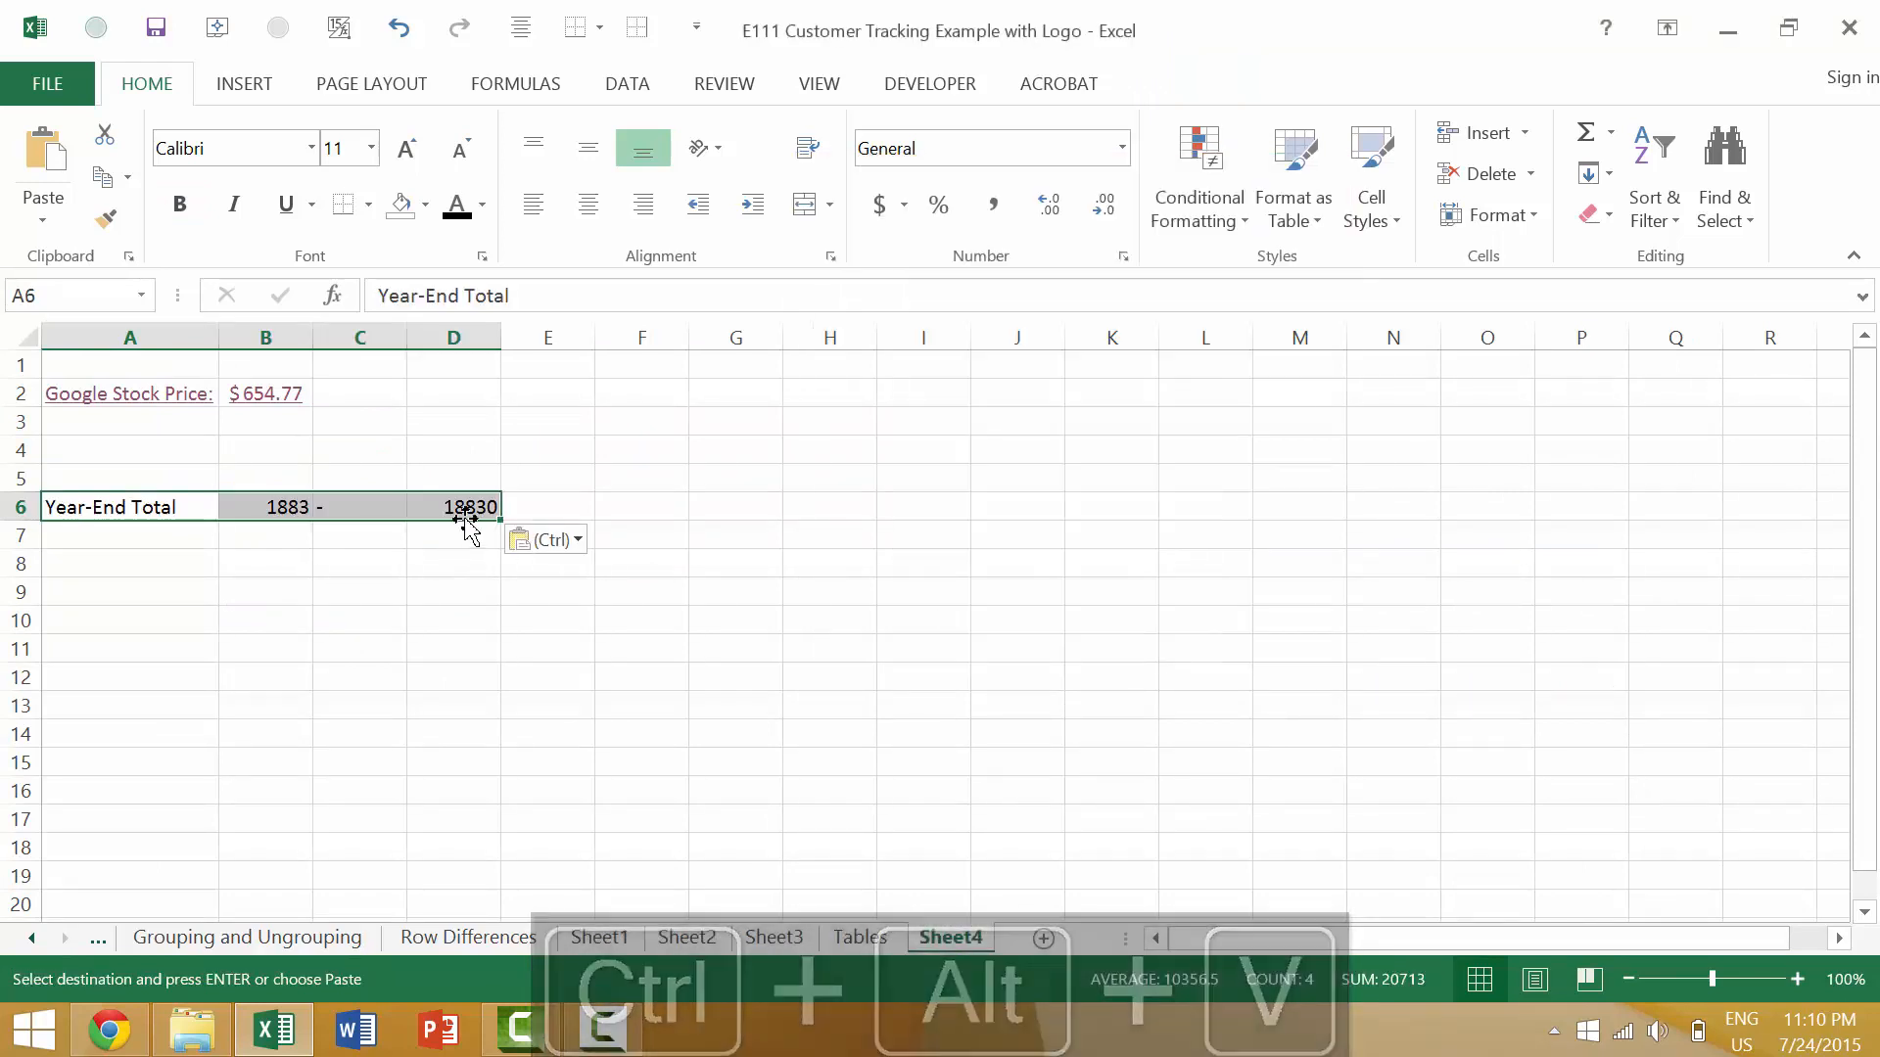
- Format the 18830 total in D6 as £ UK Accounting, showing £18,830.00
{"action": "left_click", "coordinate": [454, 506]}
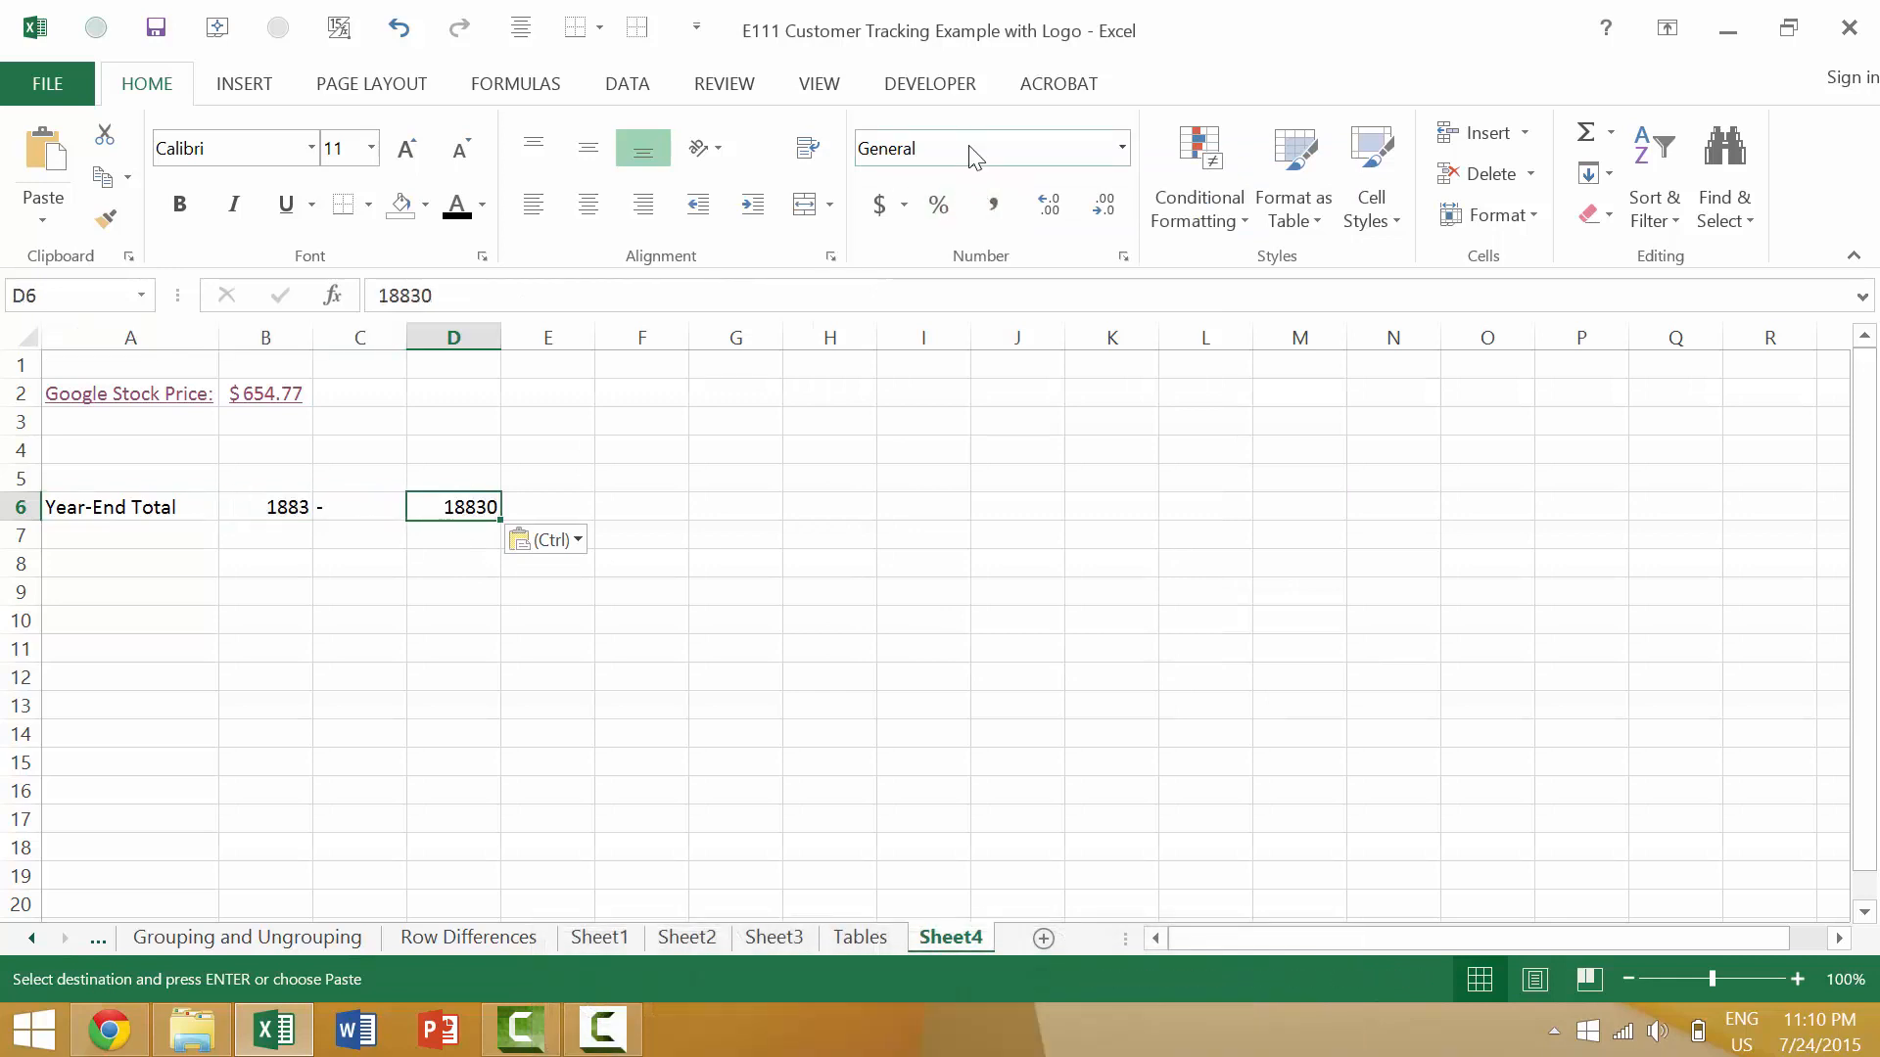
{"action": "left_click", "coordinate": [902, 204]}
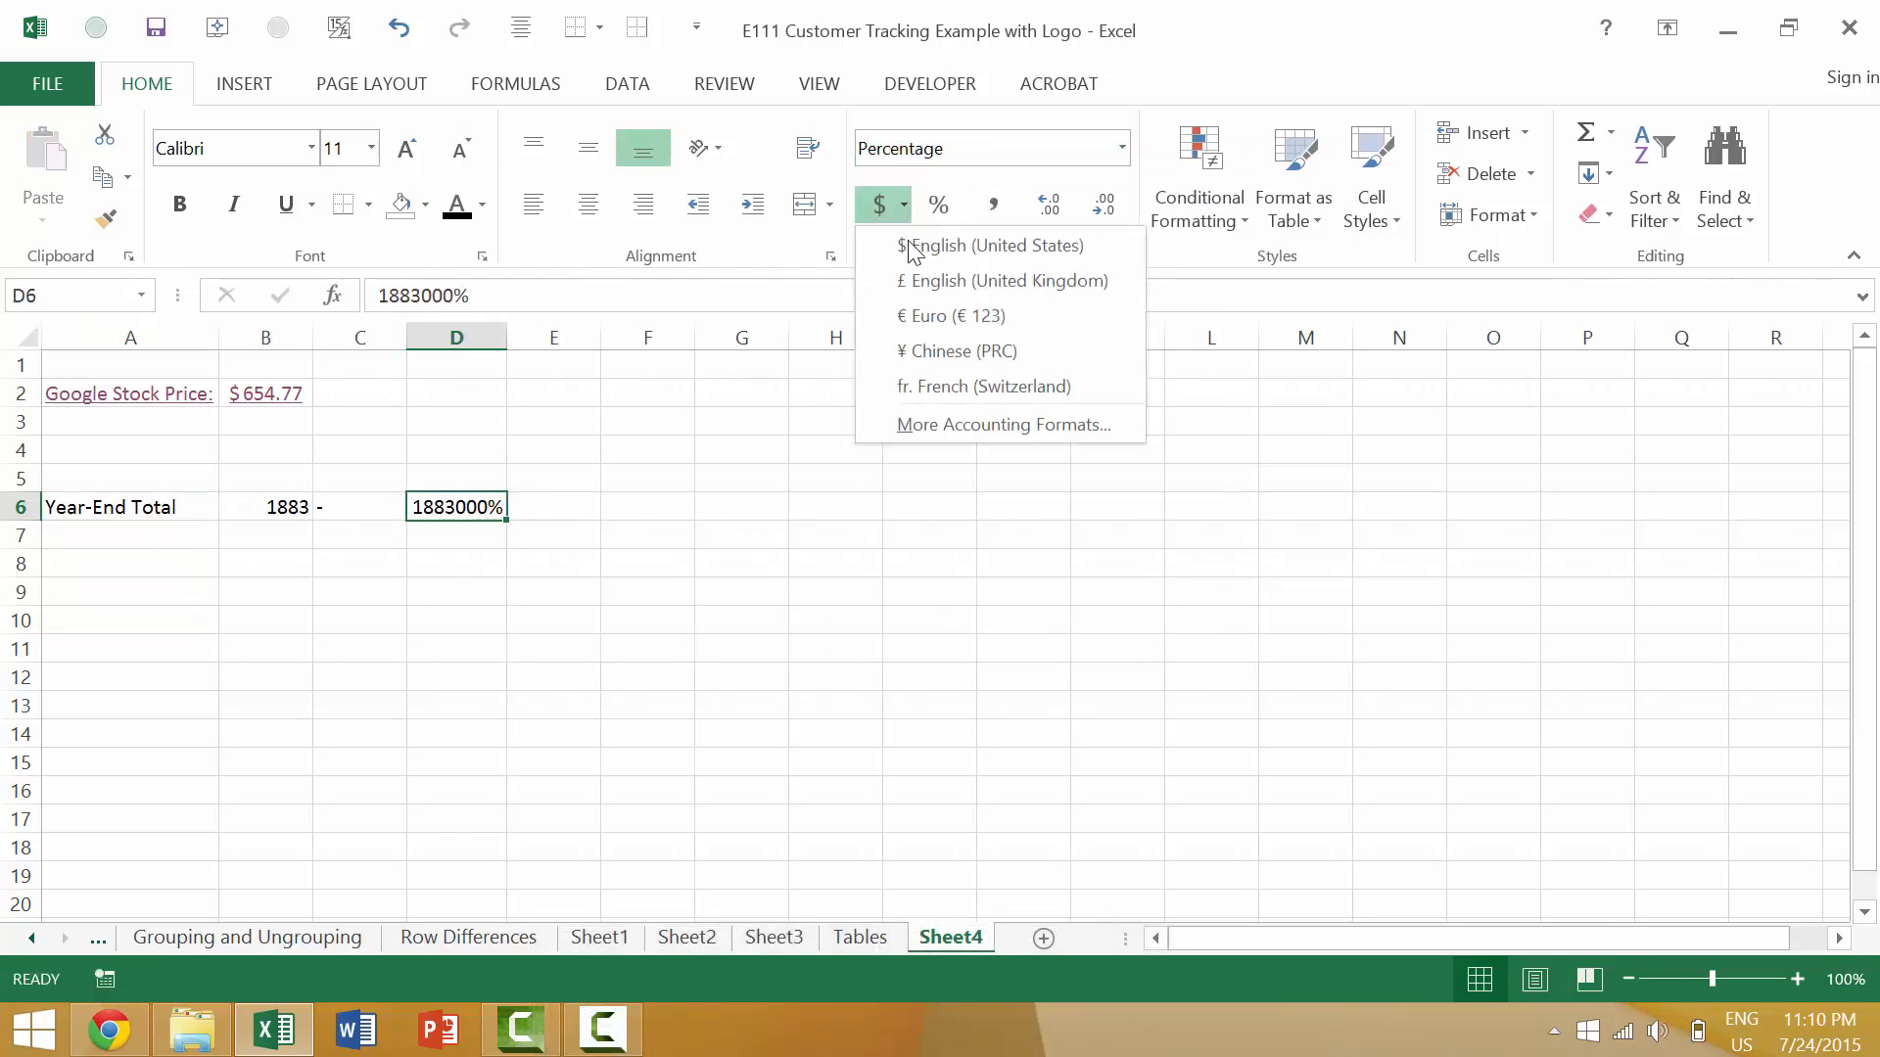
{"action": "left_click", "coordinate": [1011, 281]}
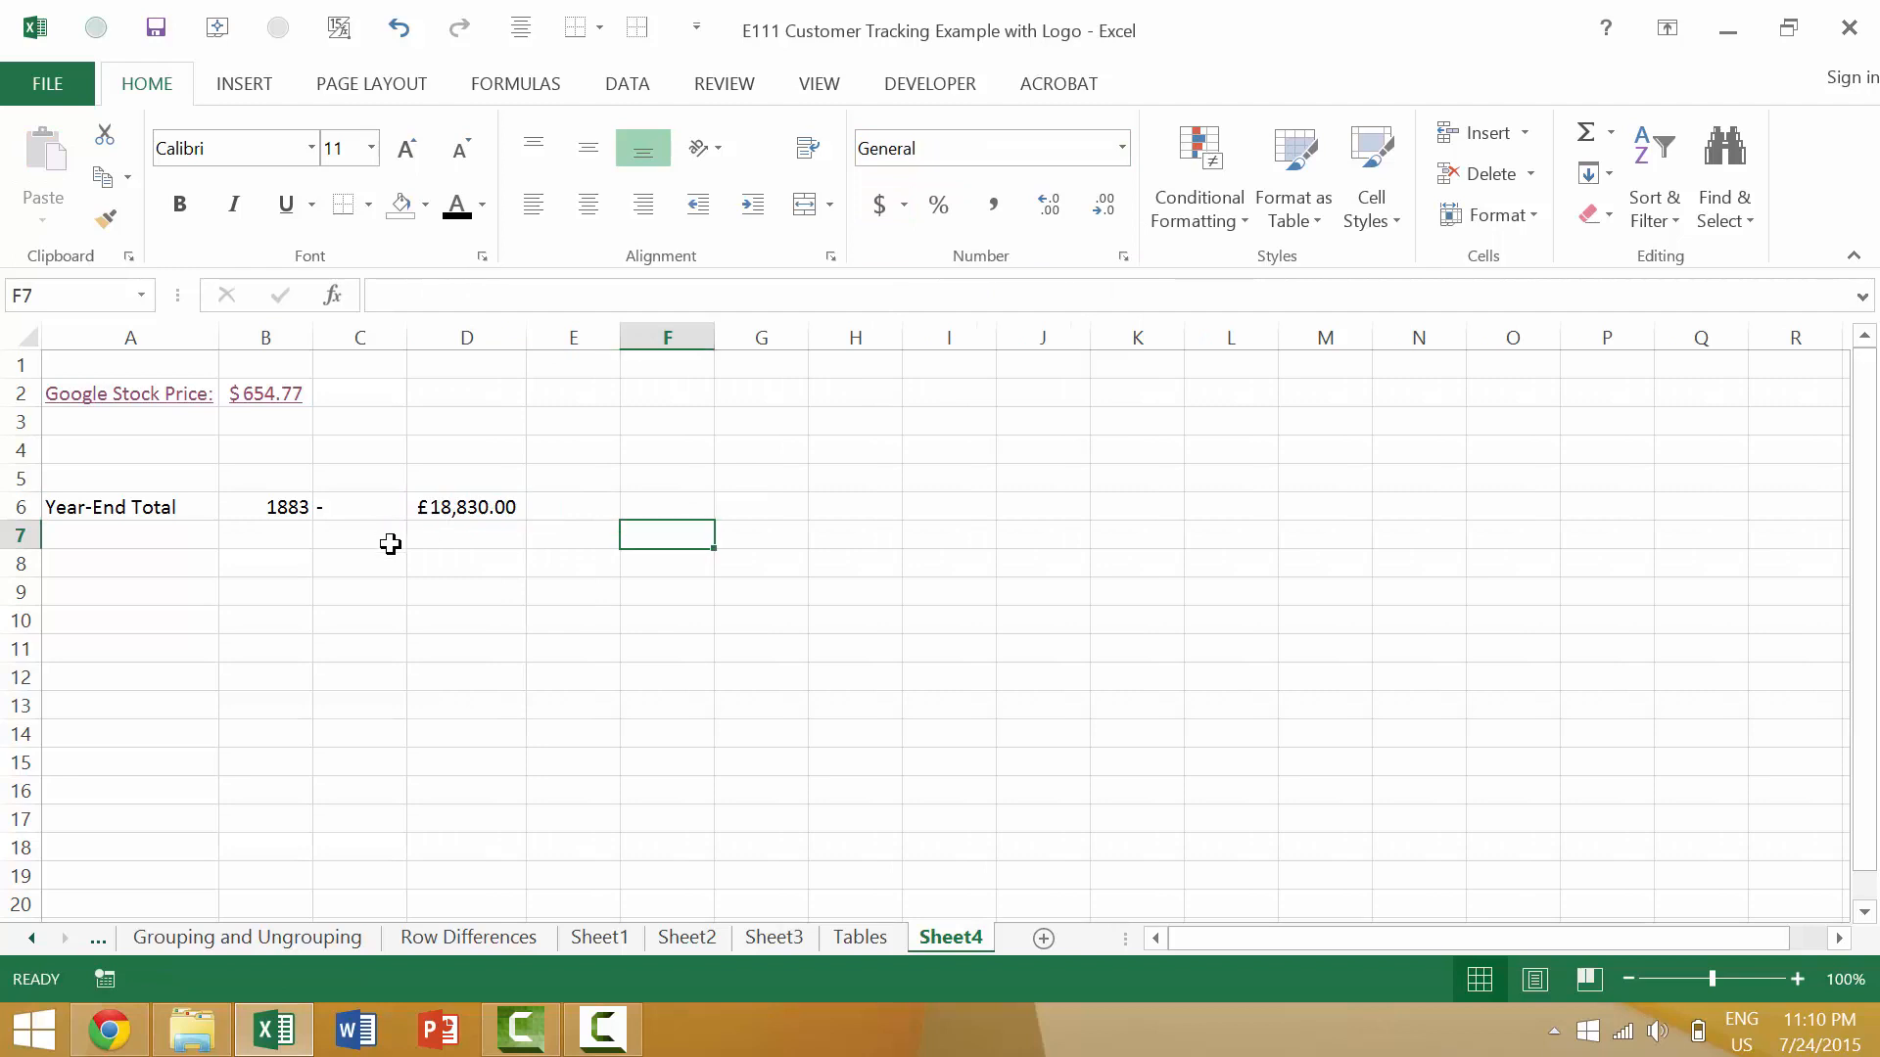
{"action": "left_click", "coordinate": [466, 506]}
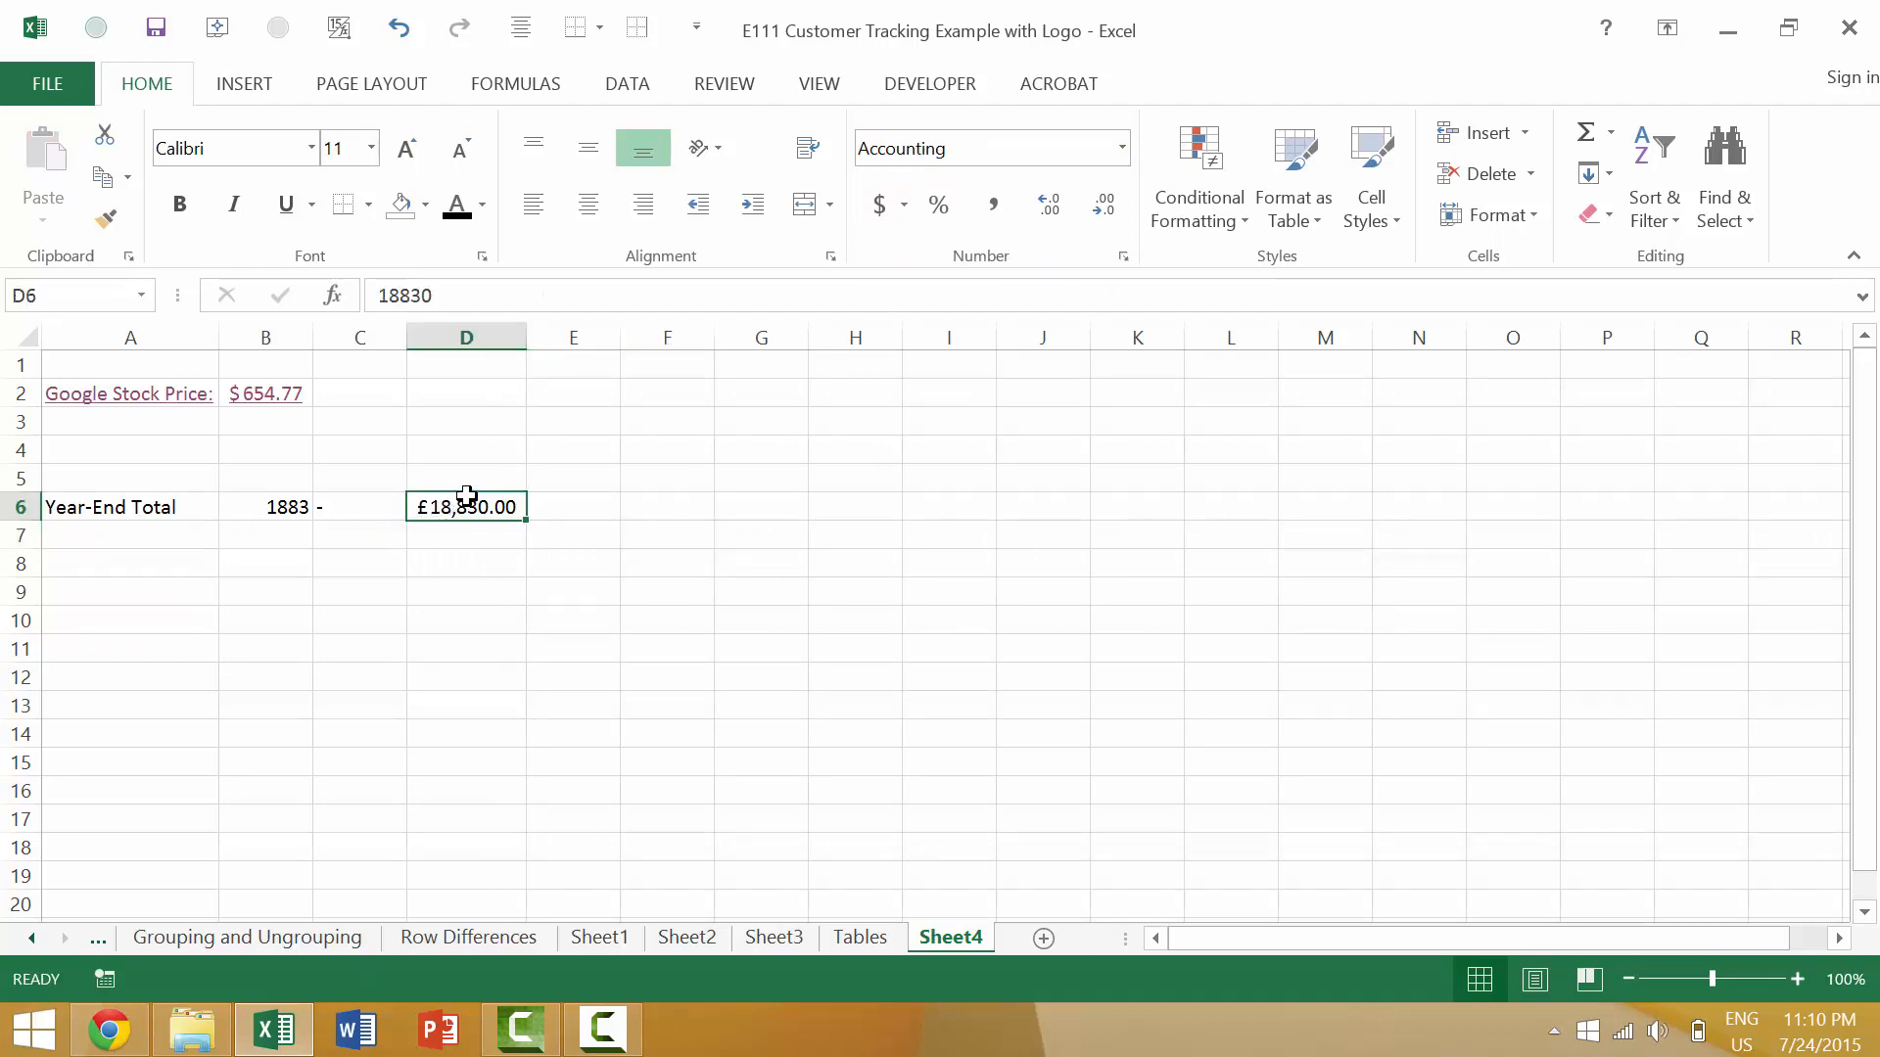
- Hyperlink the £18,830.00 total in D6 to the Tables sheet and follow it
{"action": "key", "text": "ctrl+k"}
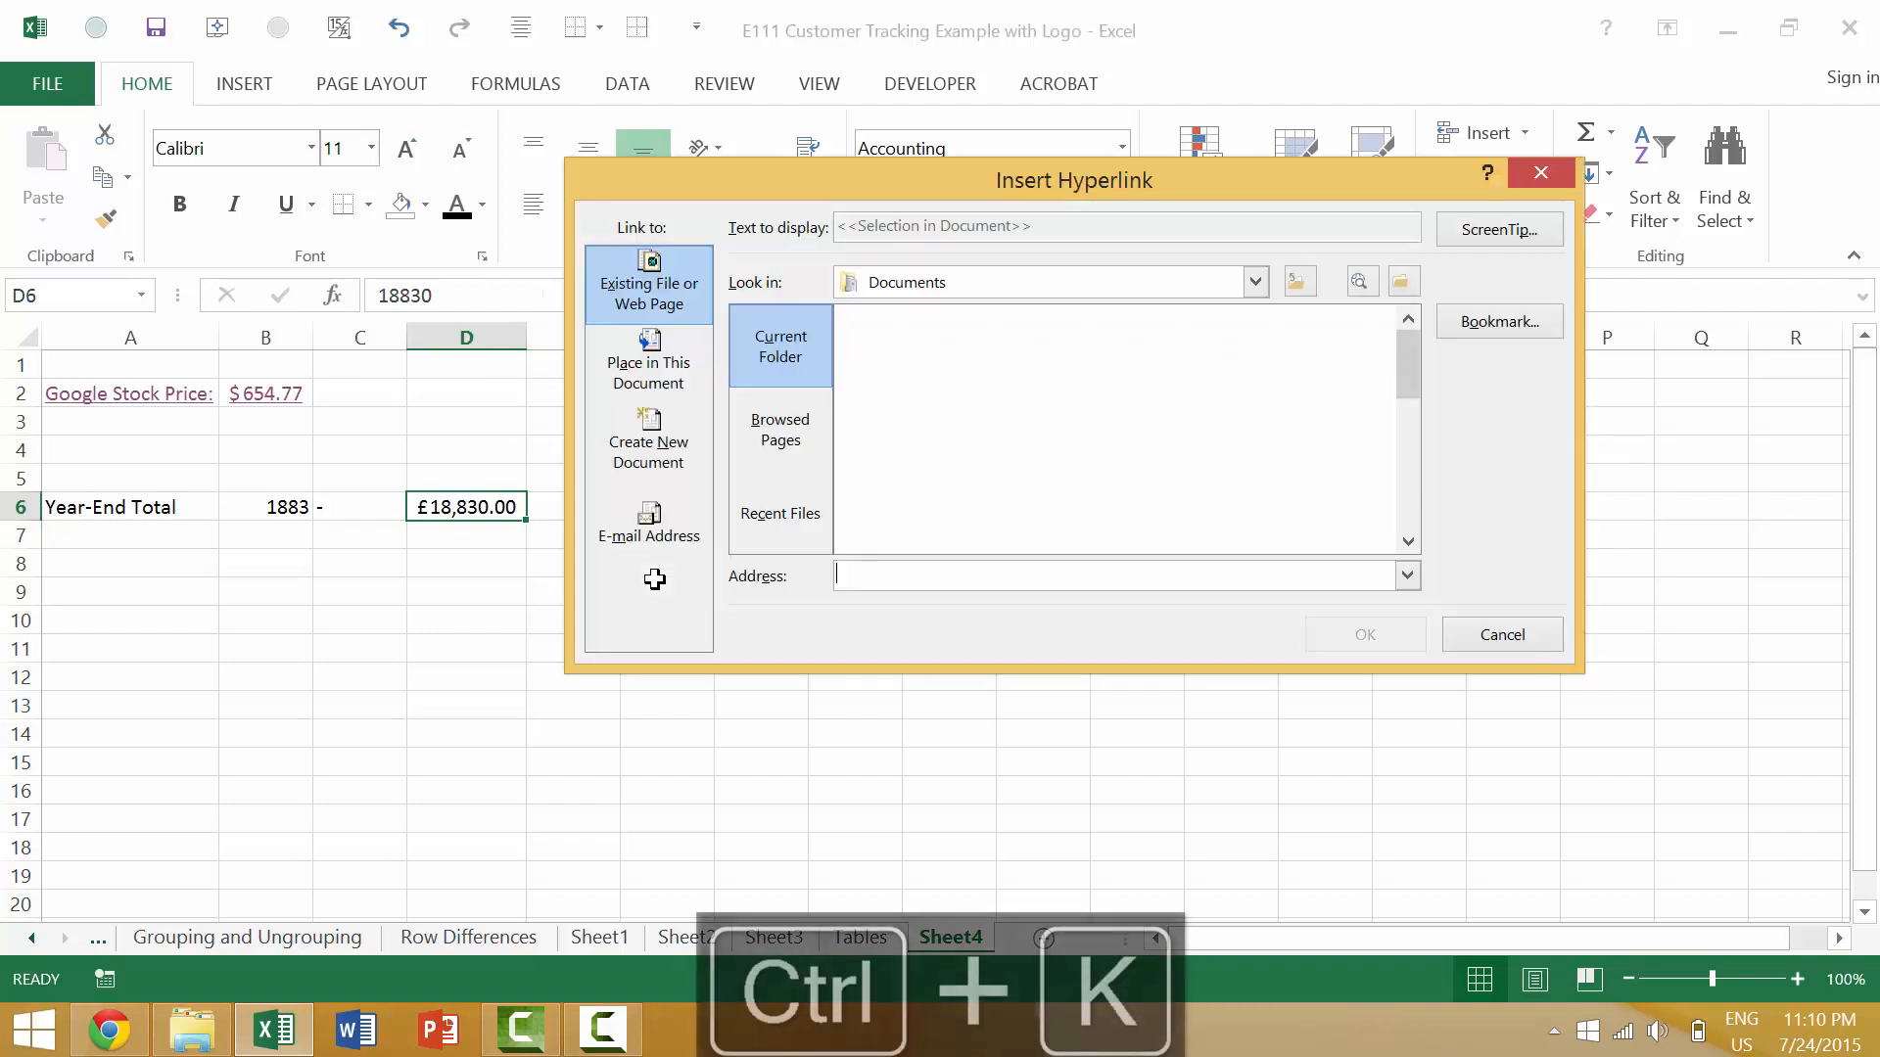
{"action": "left_click", "coordinate": [648, 363]}
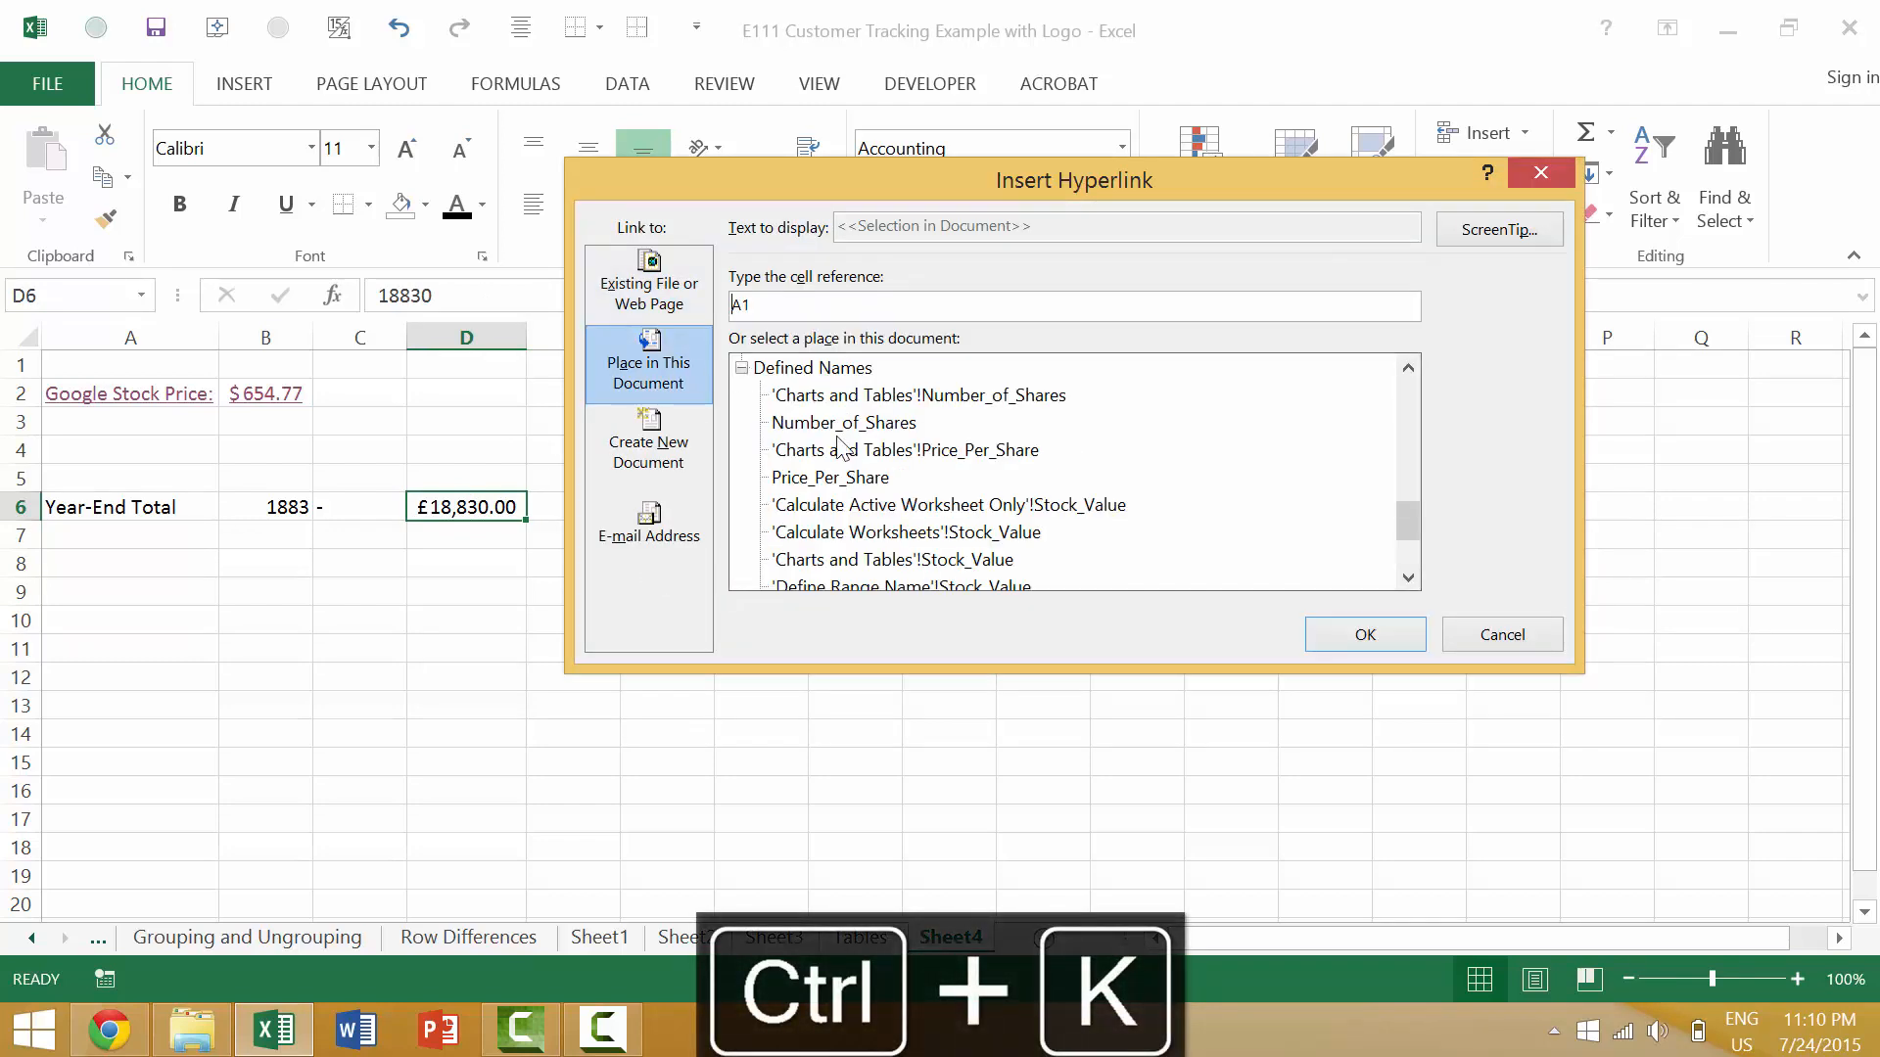
{"action": "scroll", "scroll_direction": "down", "scroll_amount": 3}
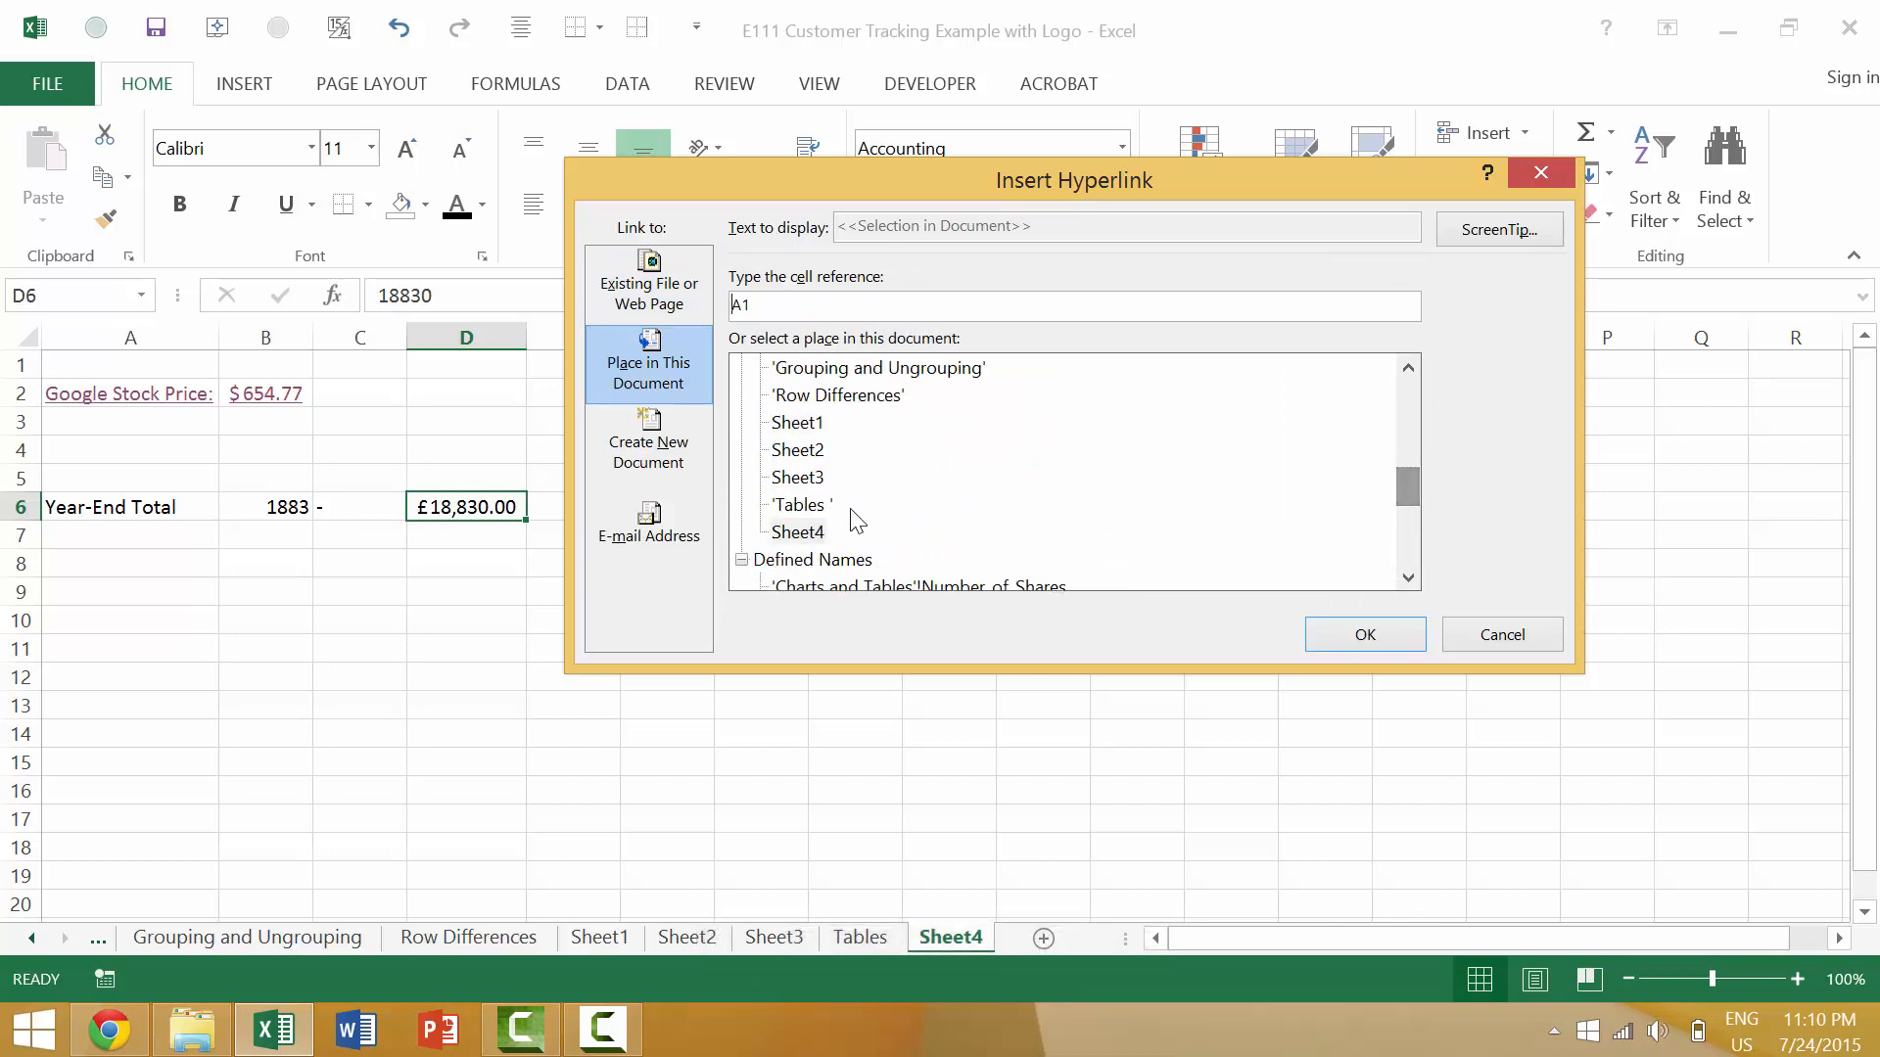
{"action": "left_click", "coordinate": [800, 506]}
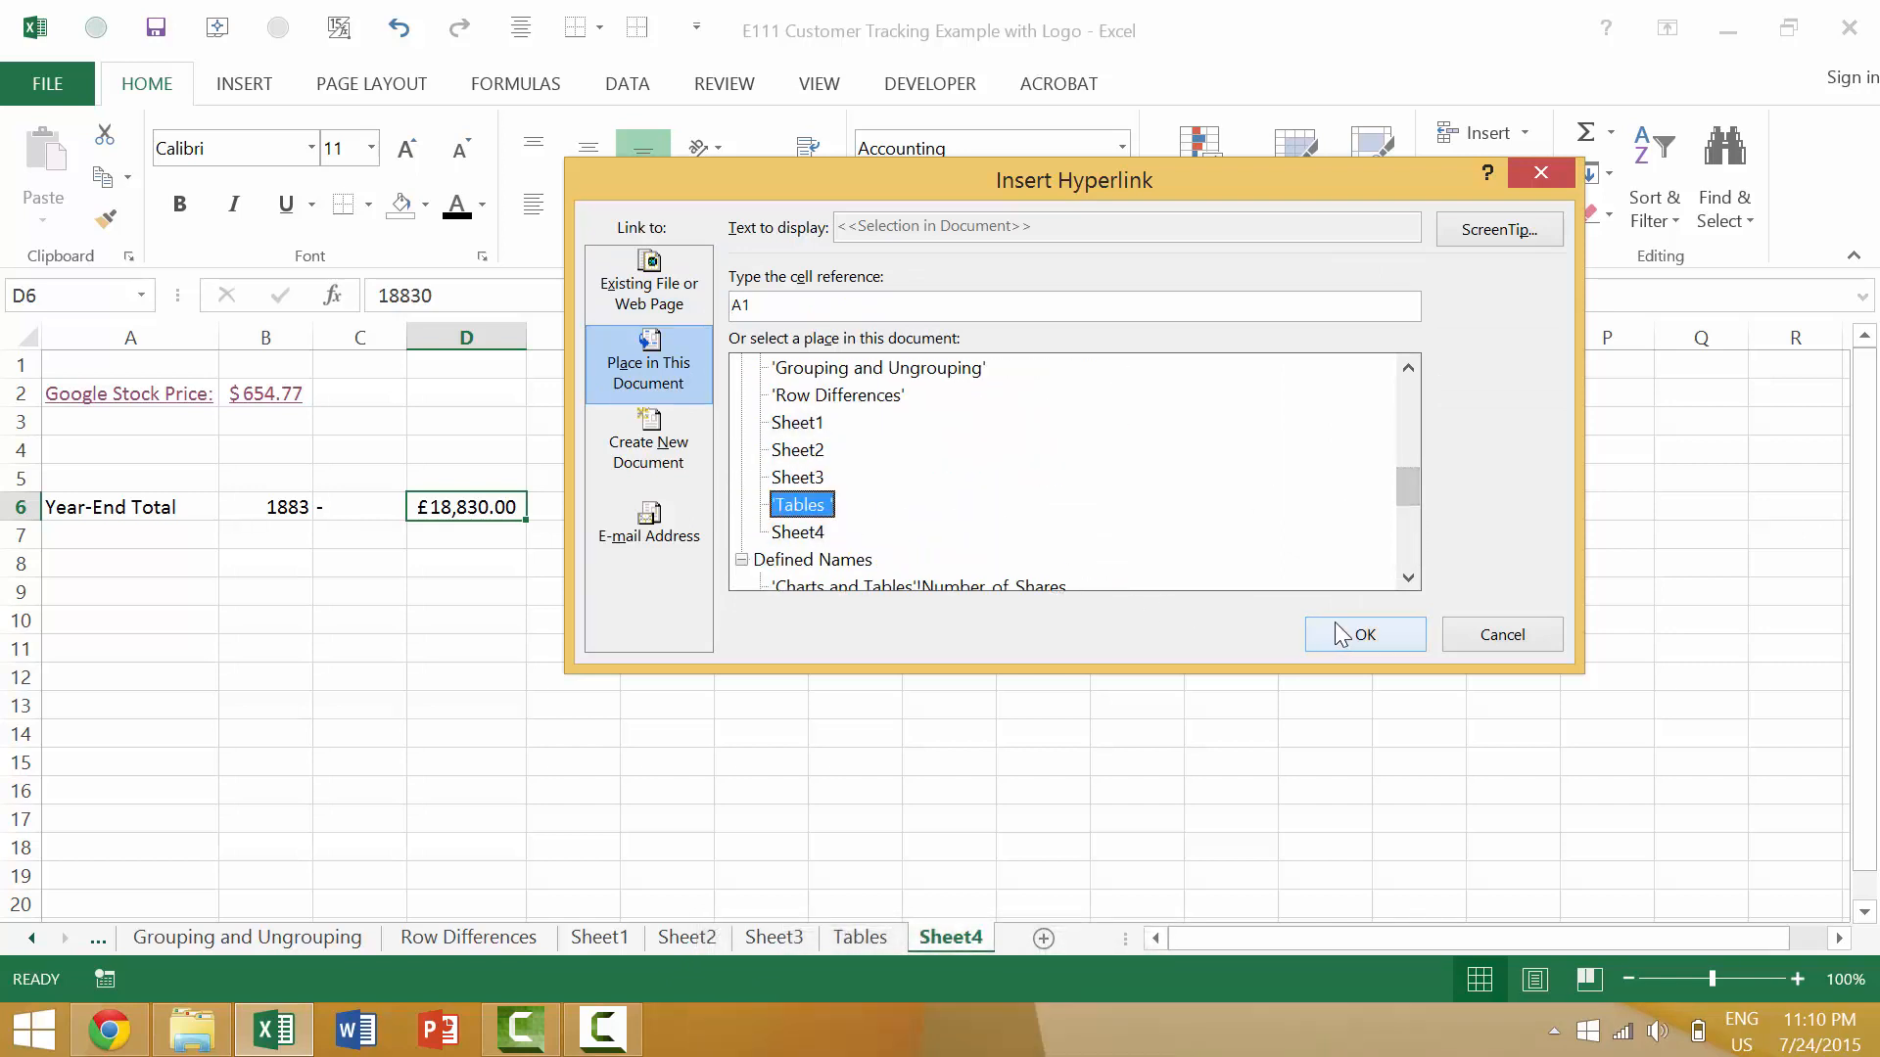
{"action": "left_click", "coordinate": [1364, 635]}
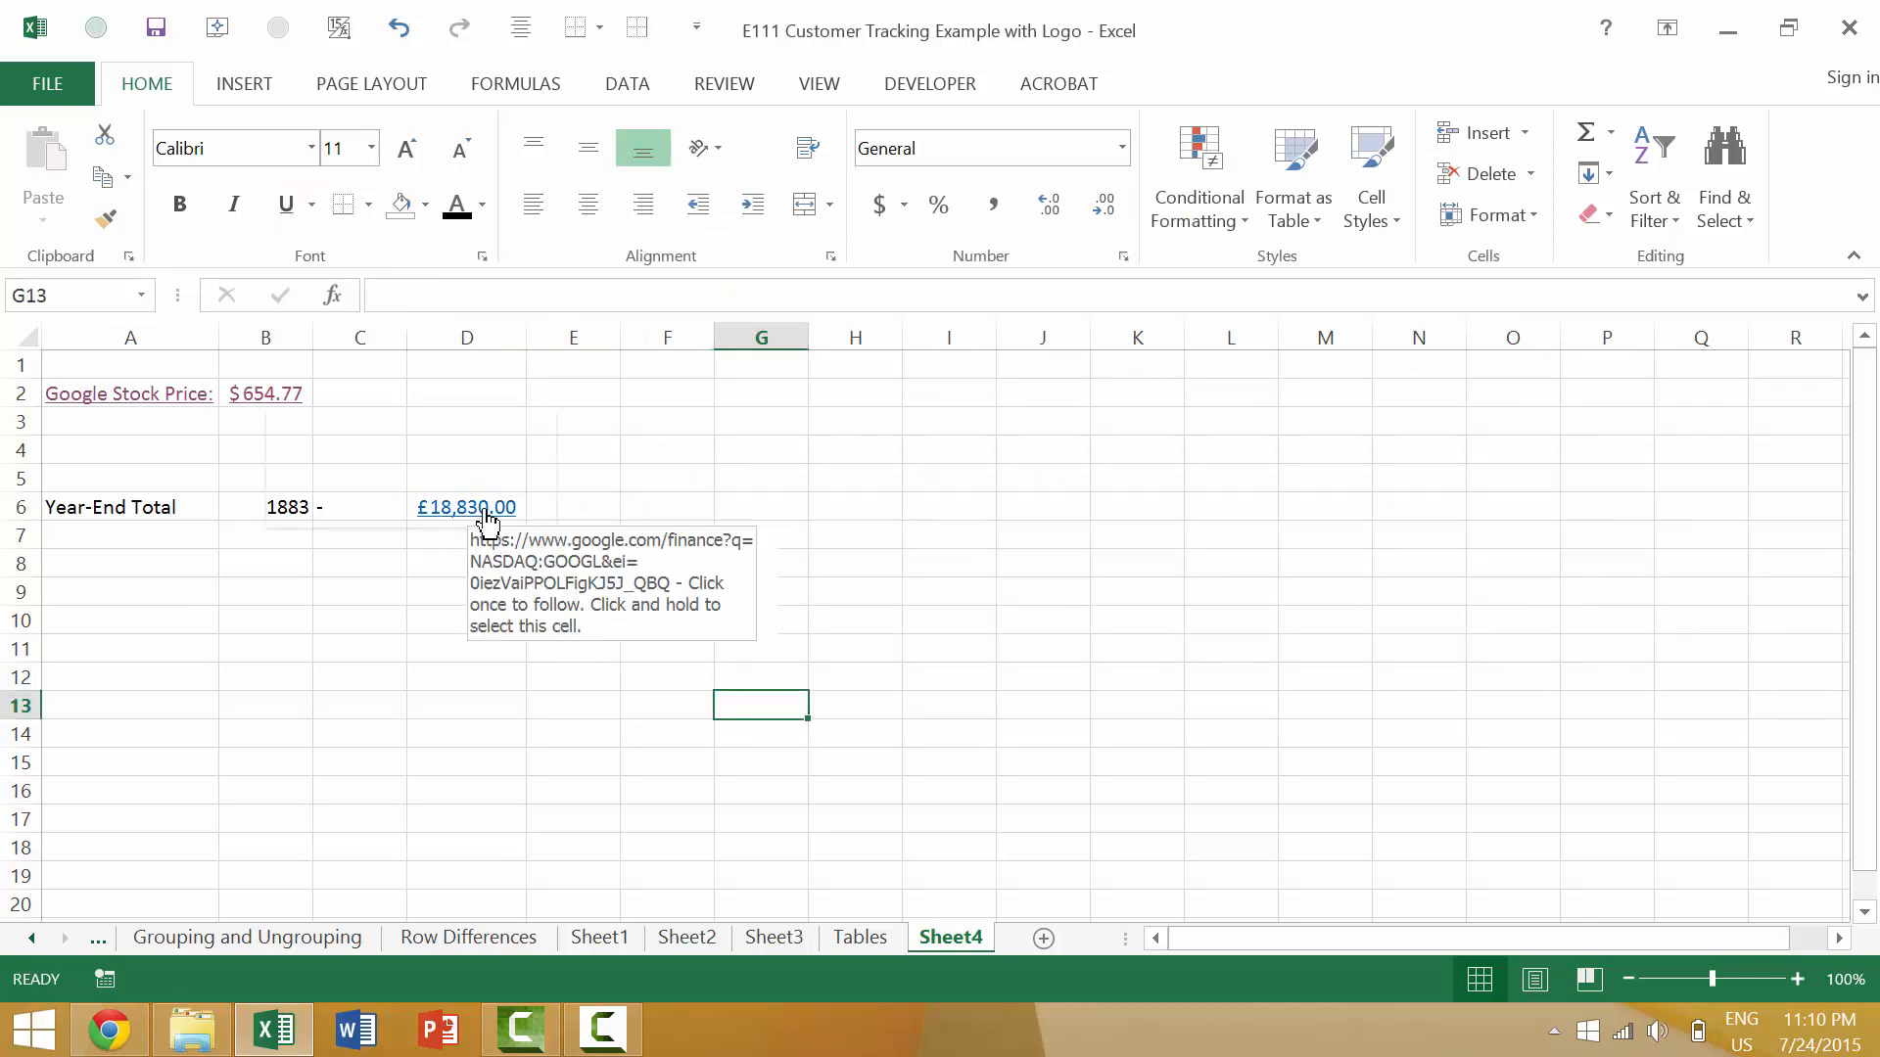
{"action": "left_click", "coordinate": [859, 937]}
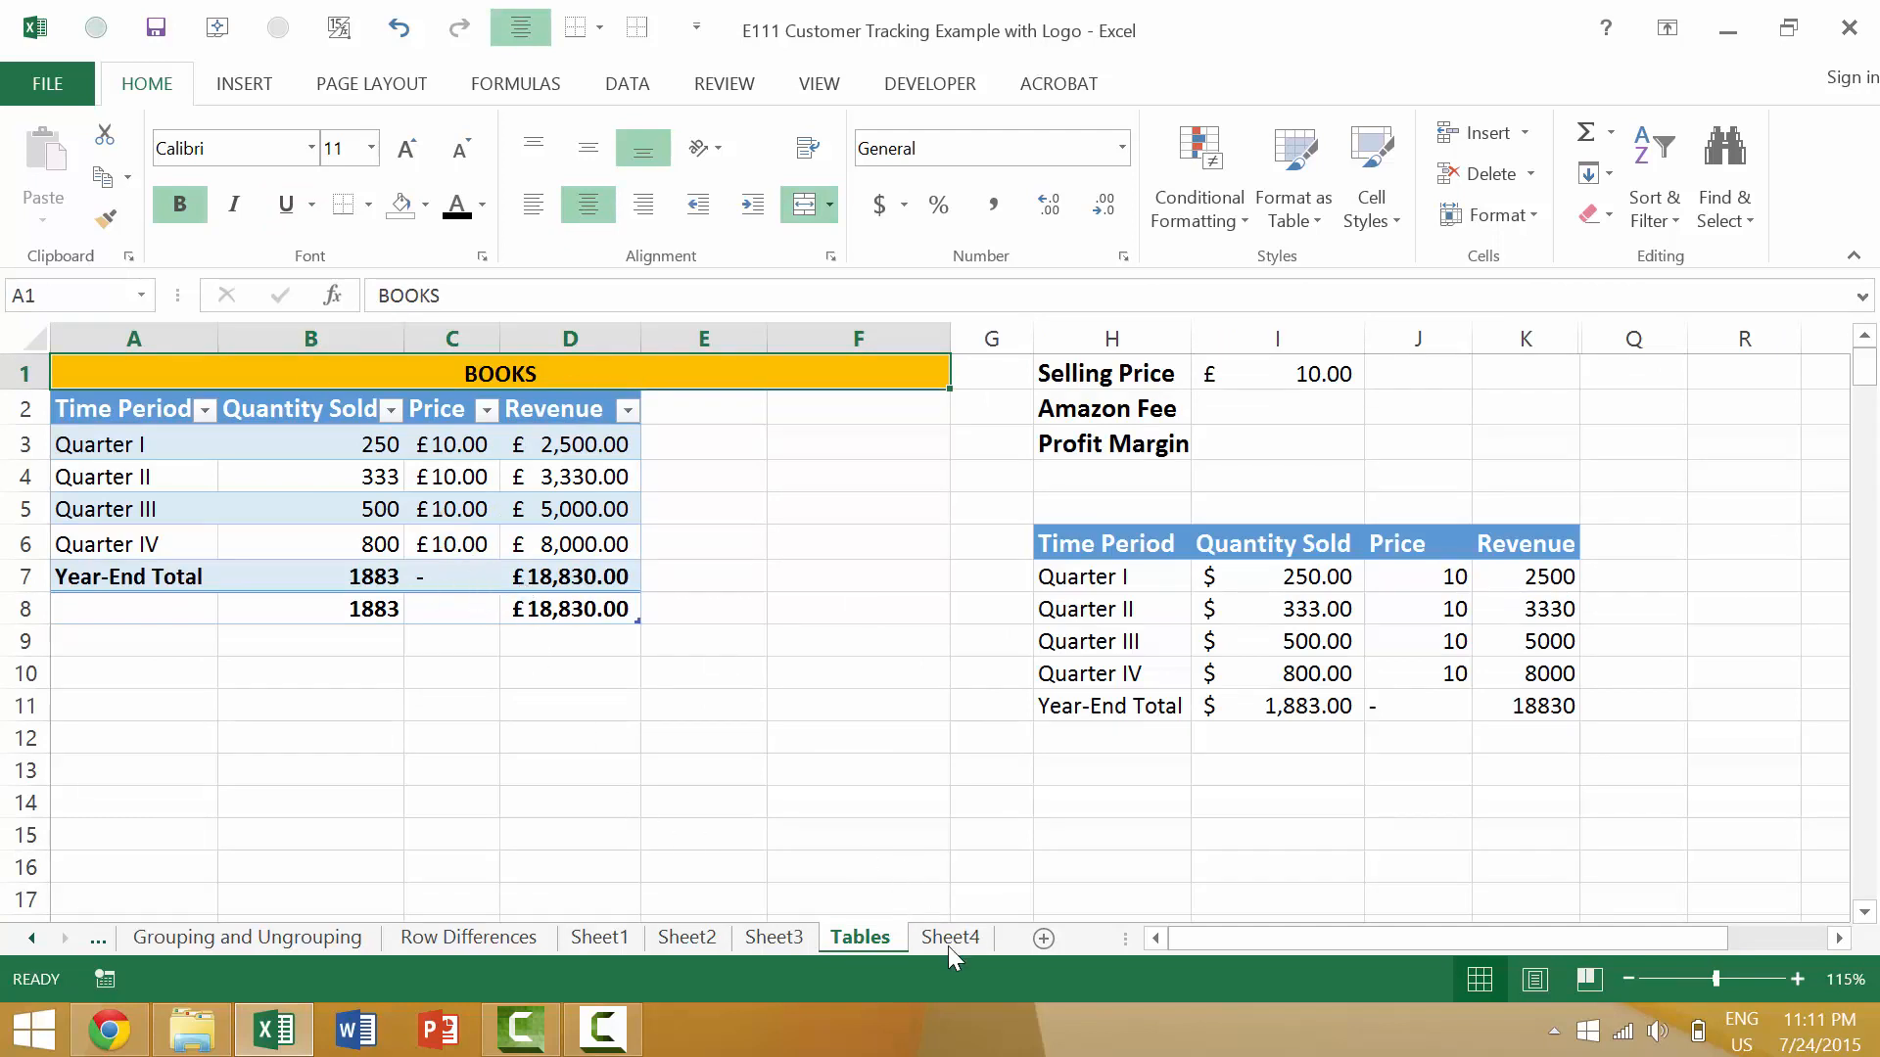
- Back on Sheet4, give empty cell D9 a hyperlink to the Tables sheet
{"action": "left_click", "coordinate": [951, 938]}
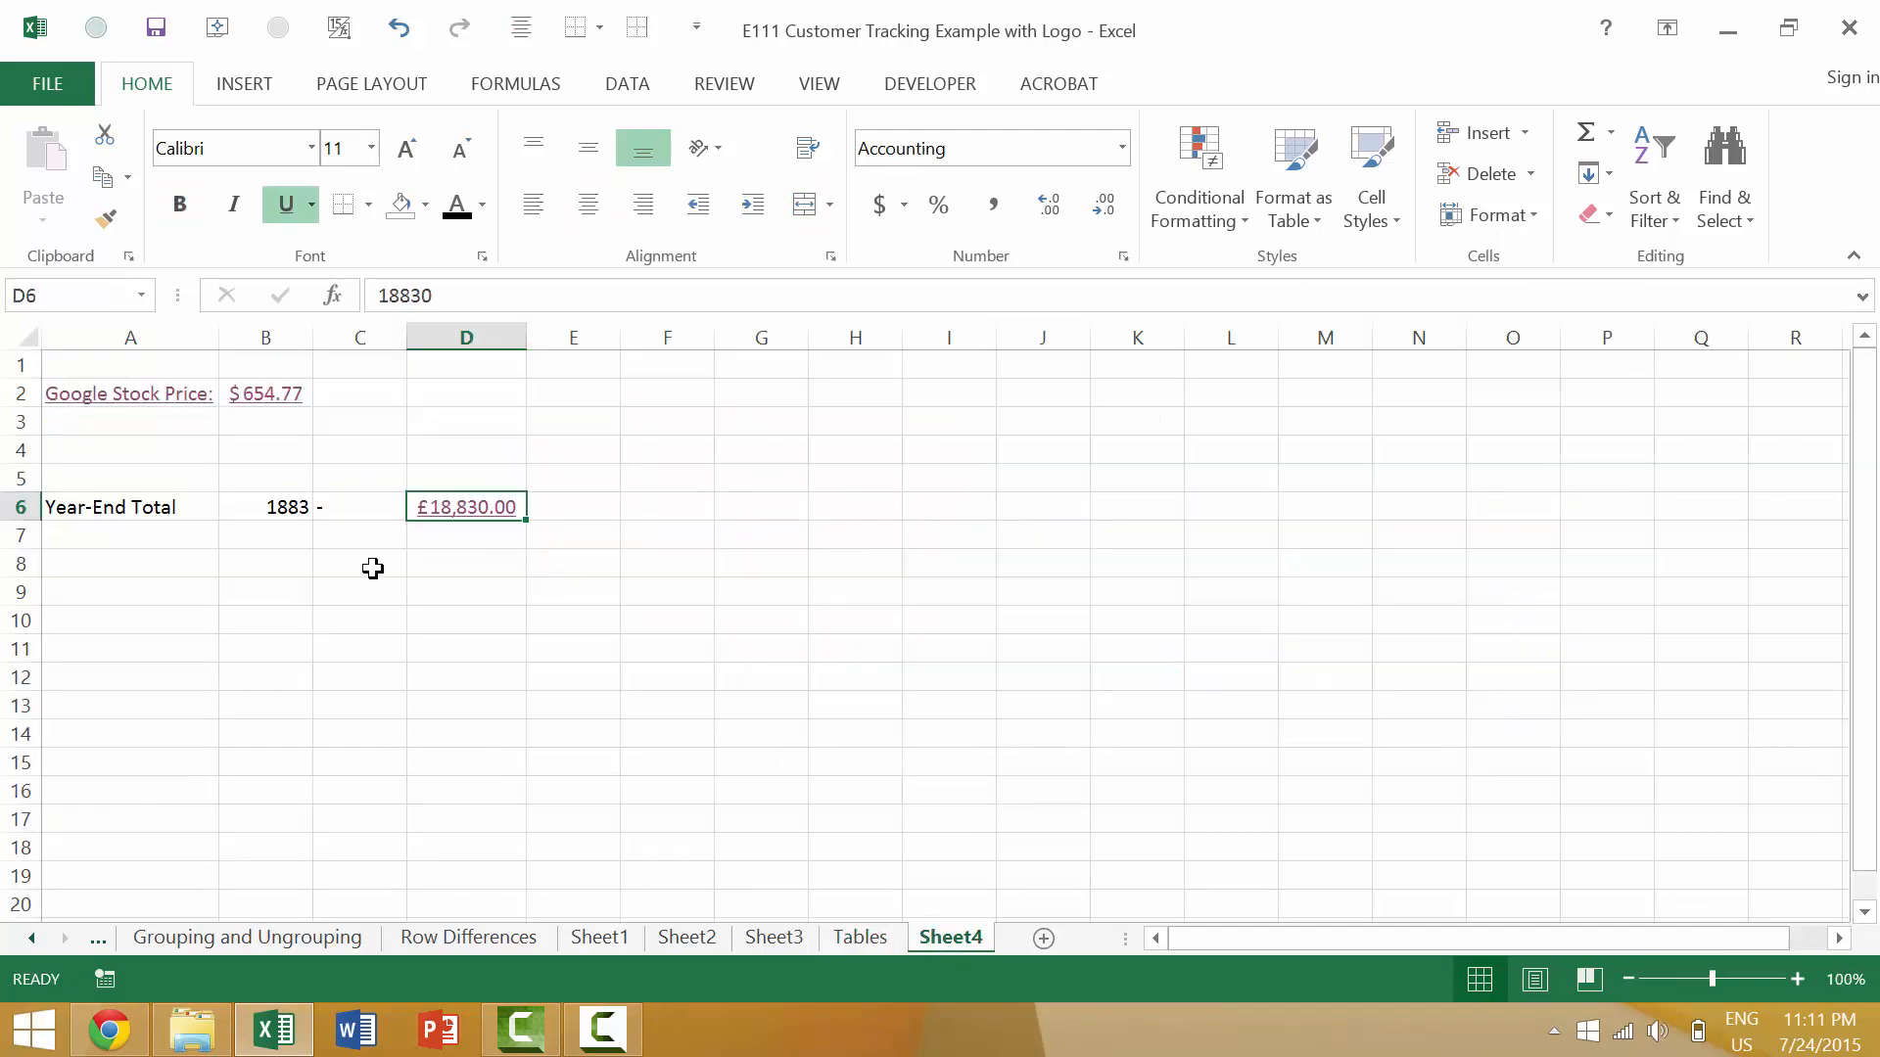
{"action": "mouse_move", "coordinate": [476, 581]}
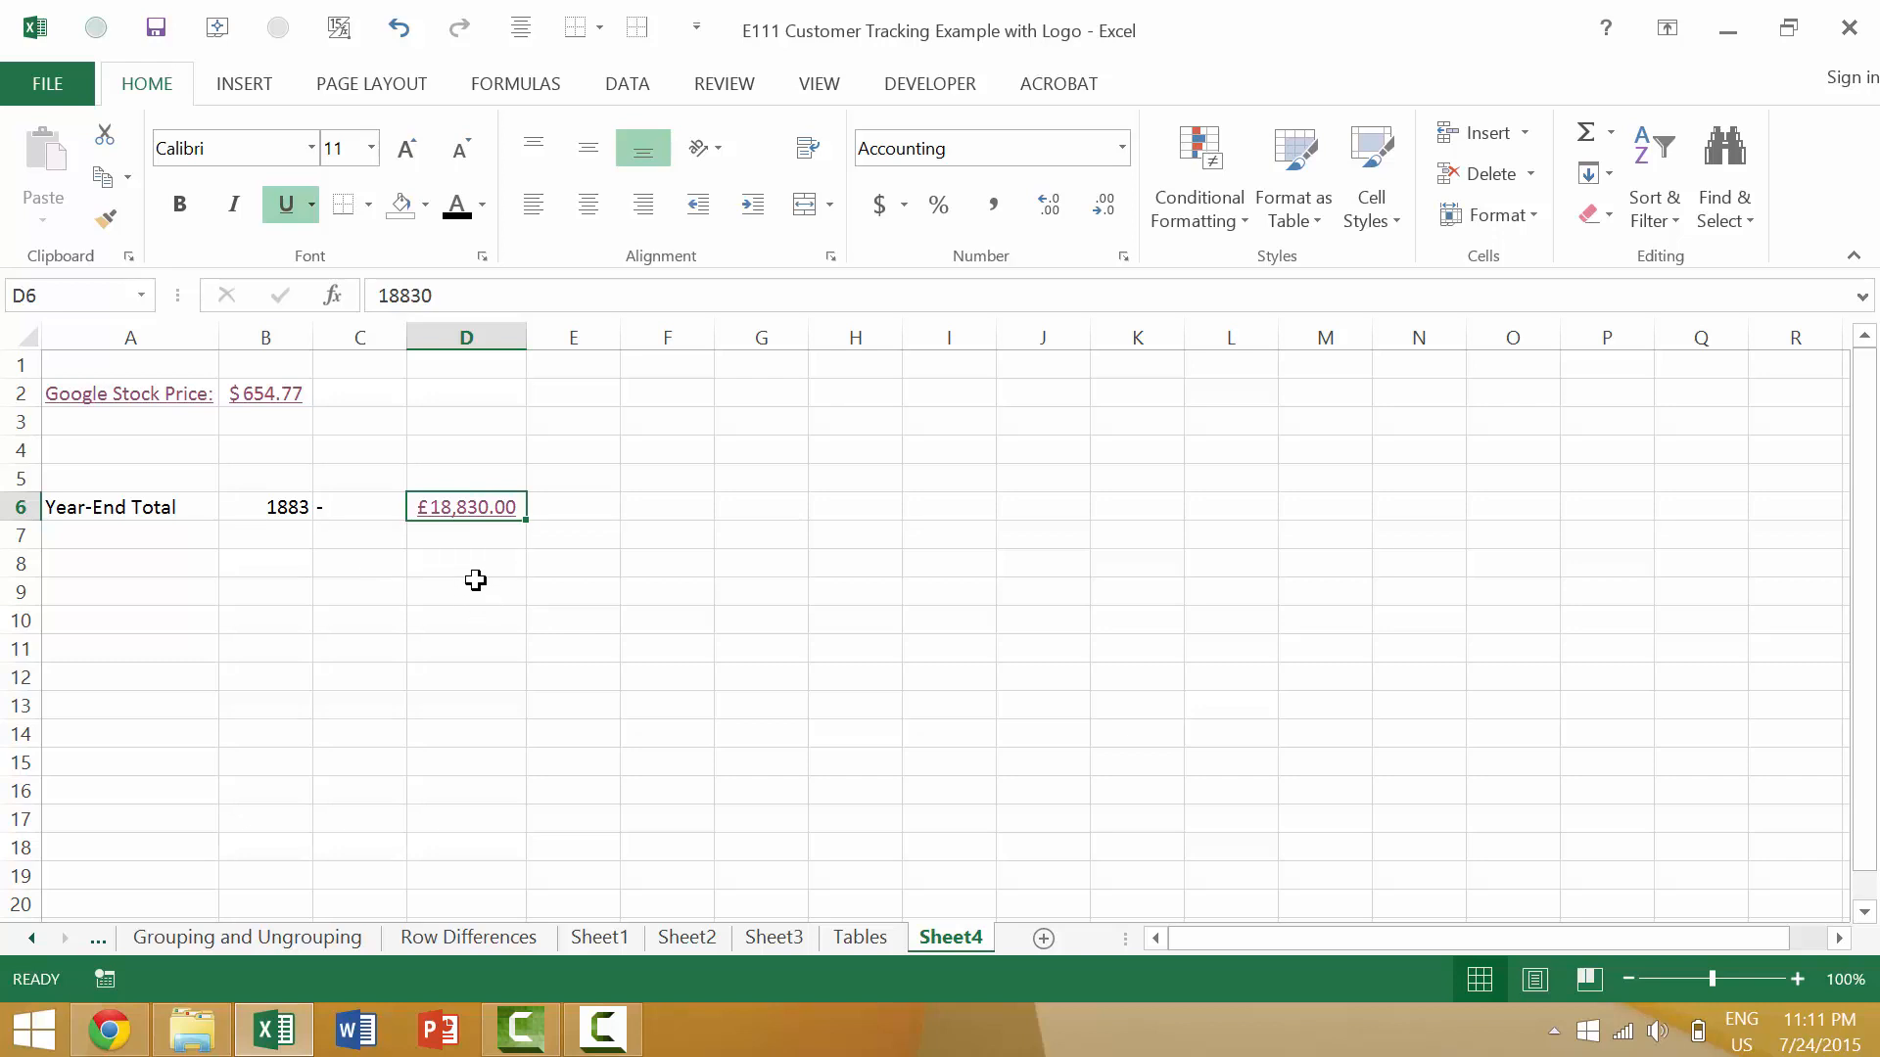
{"action": "left_click", "coordinate": [465, 589]}
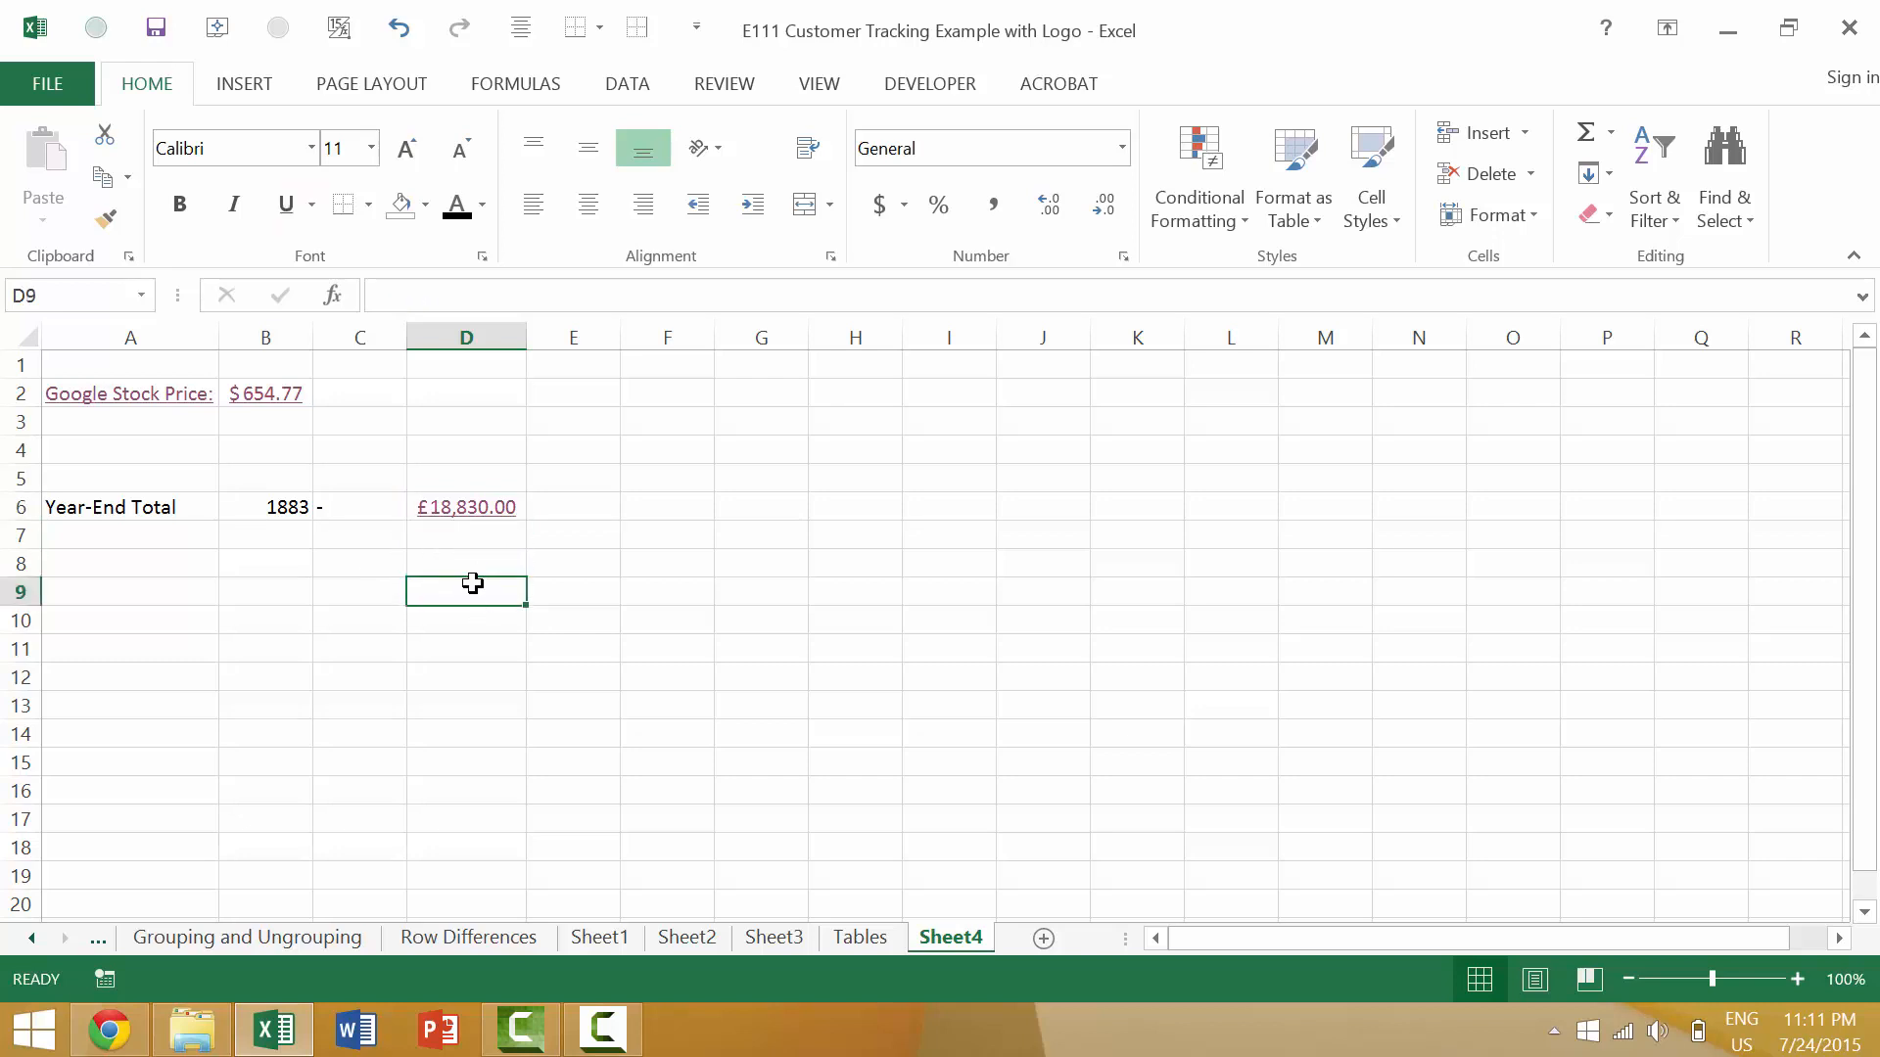
{"action": "mouse_move", "coordinate": [636, 464]}
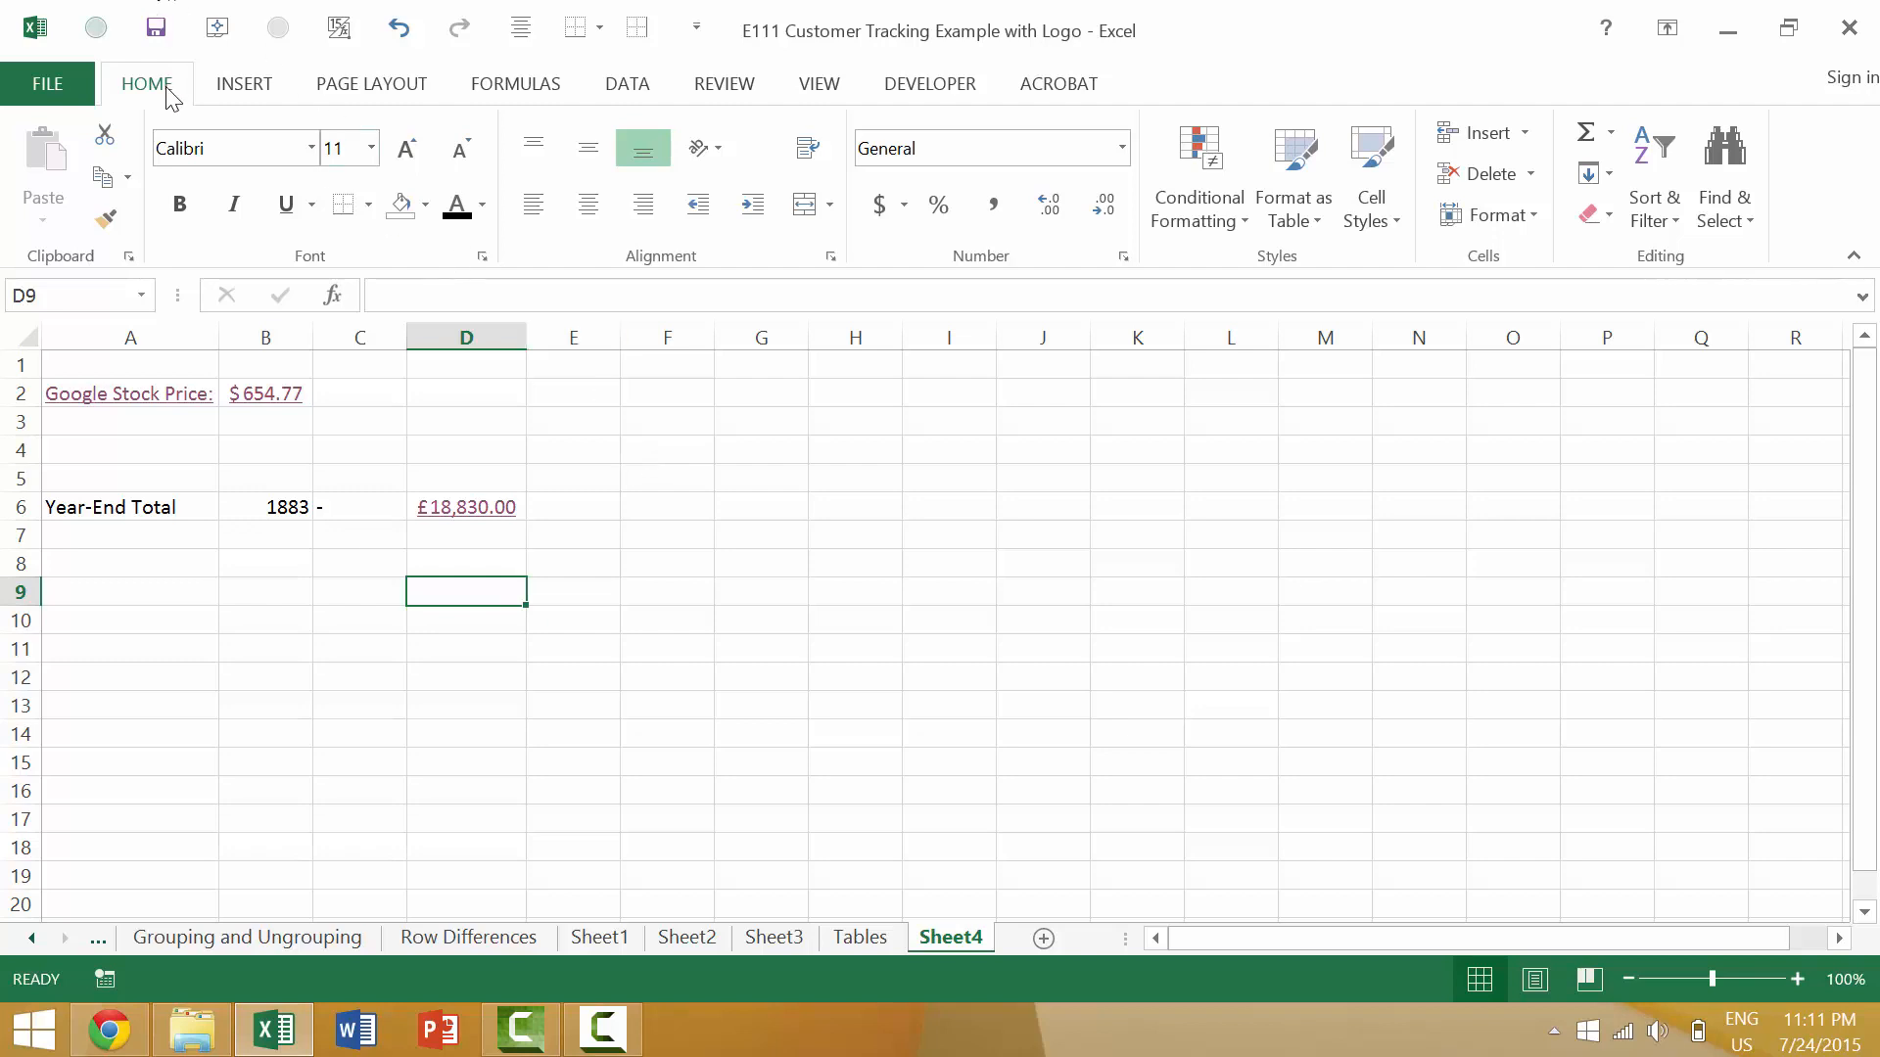
{"action": "left_click", "coordinate": [243, 82]}
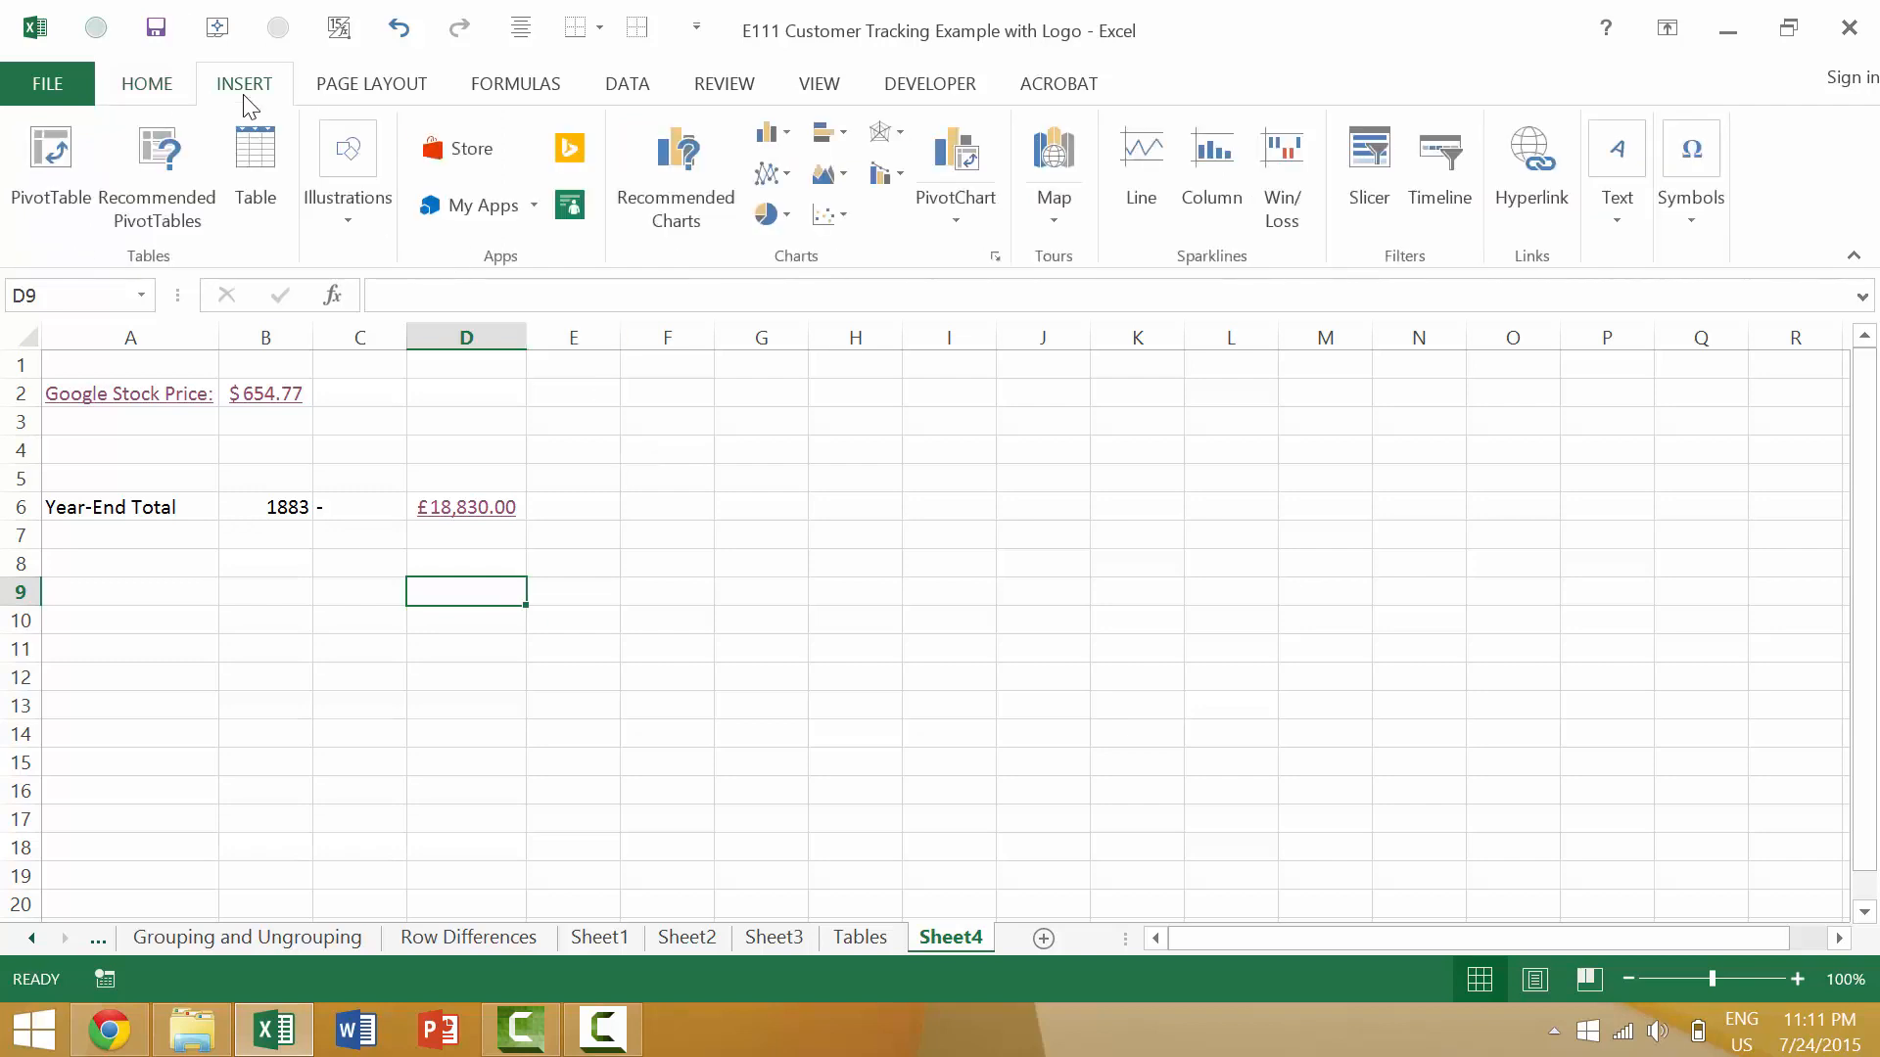
{"action": "left_click", "coordinate": [1531, 148]}
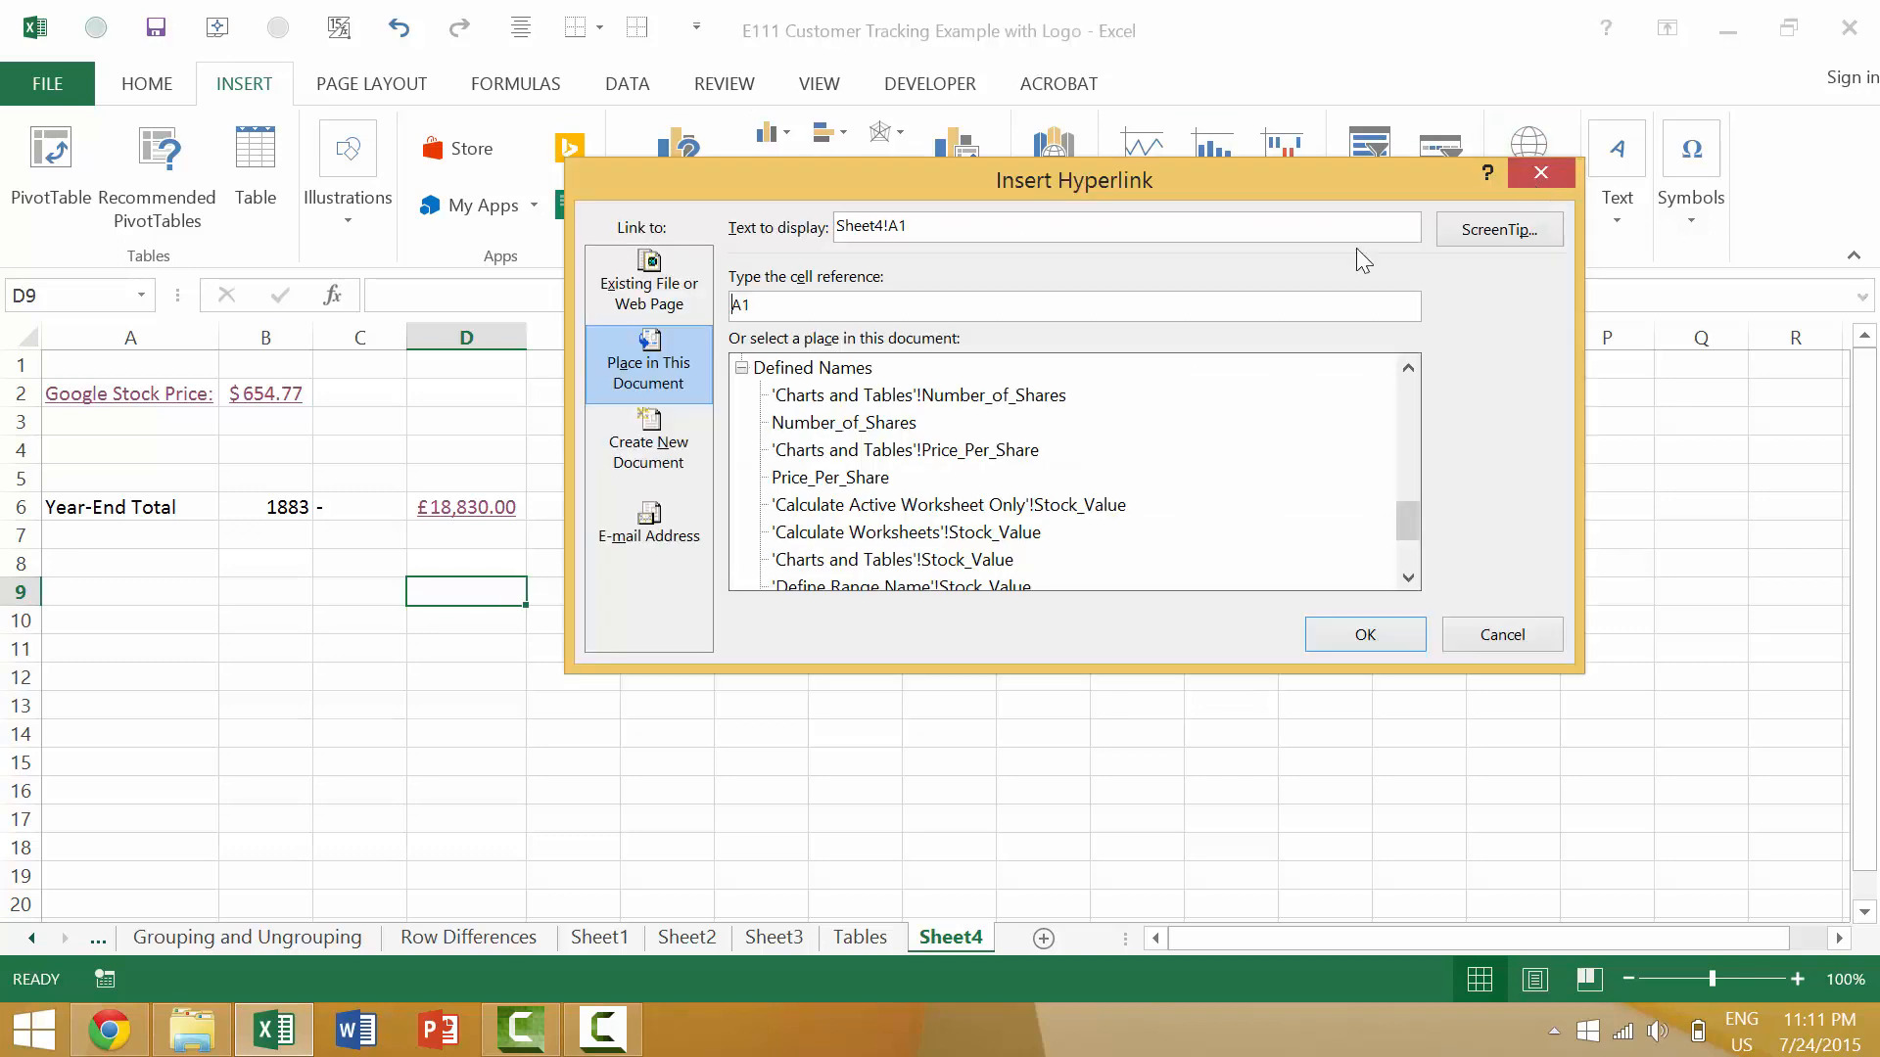
{"action": "mouse_move", "coordinate": [1297, 491]}
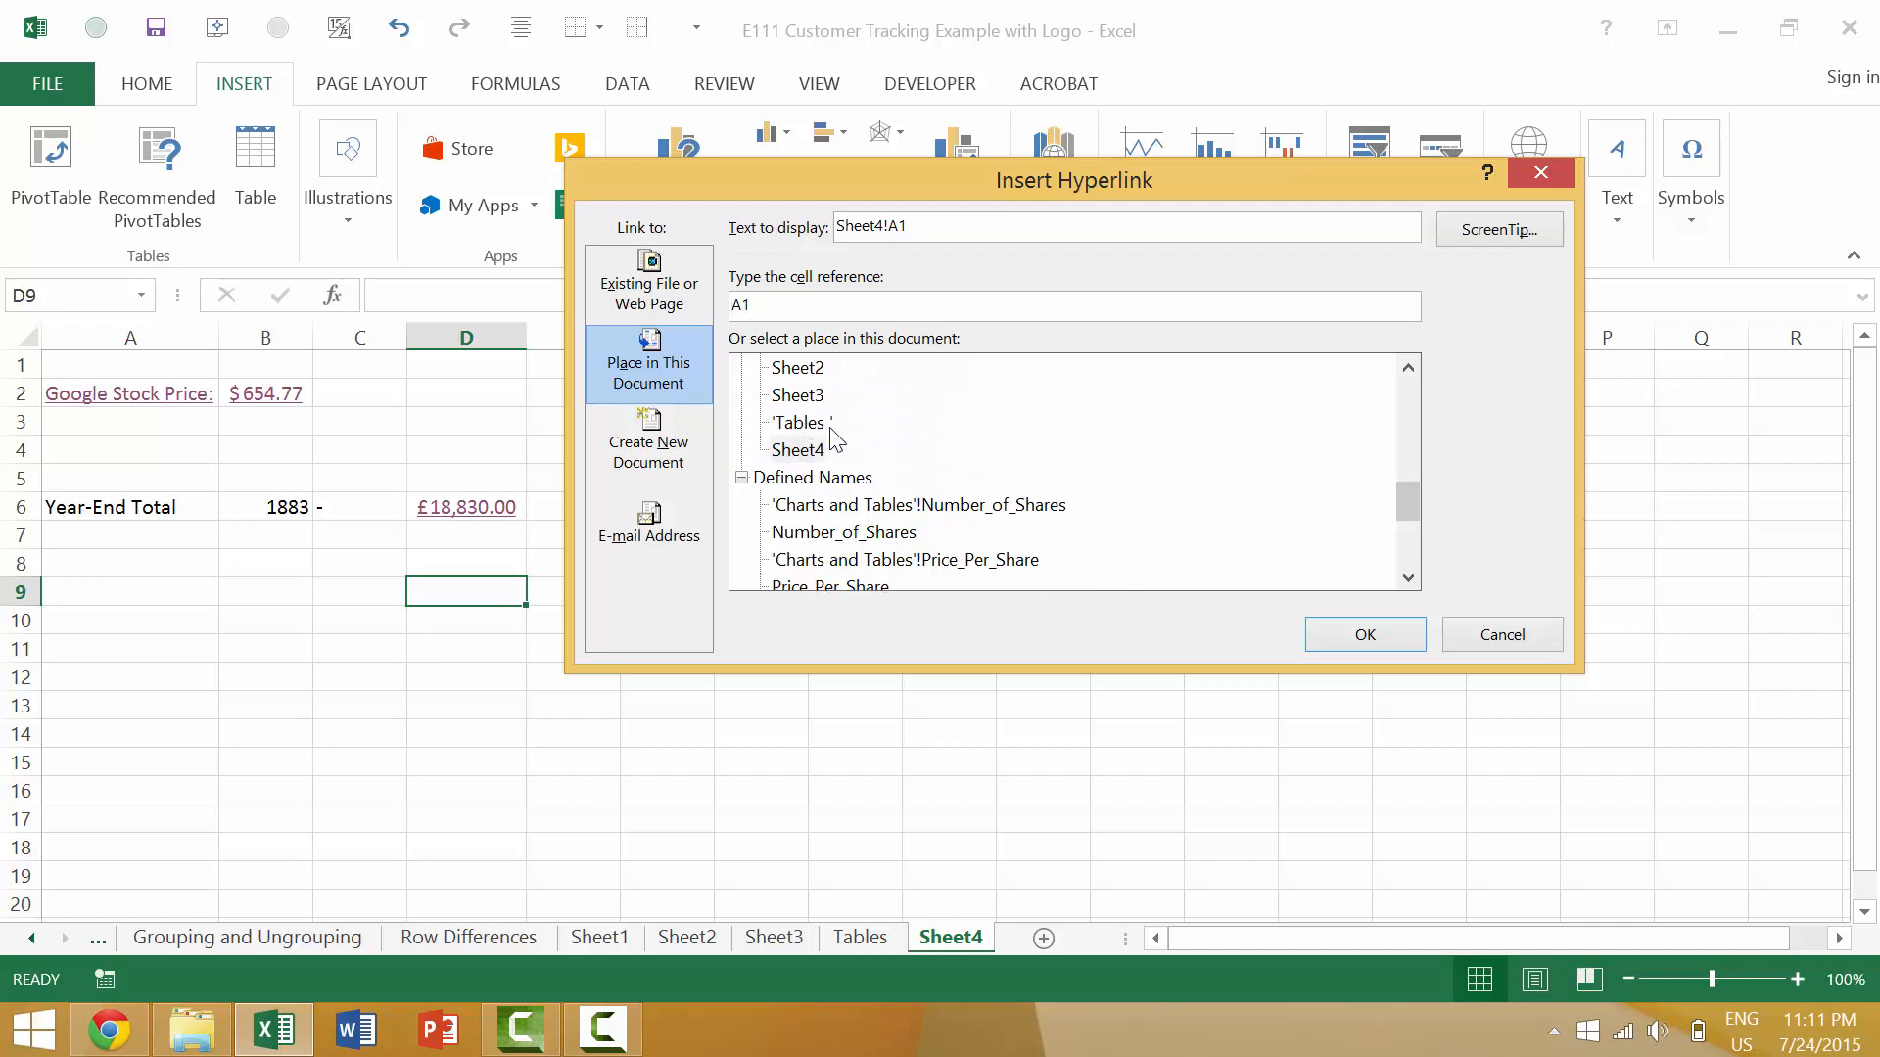
{"action": "left_click", "coordinate": [799, 422]}
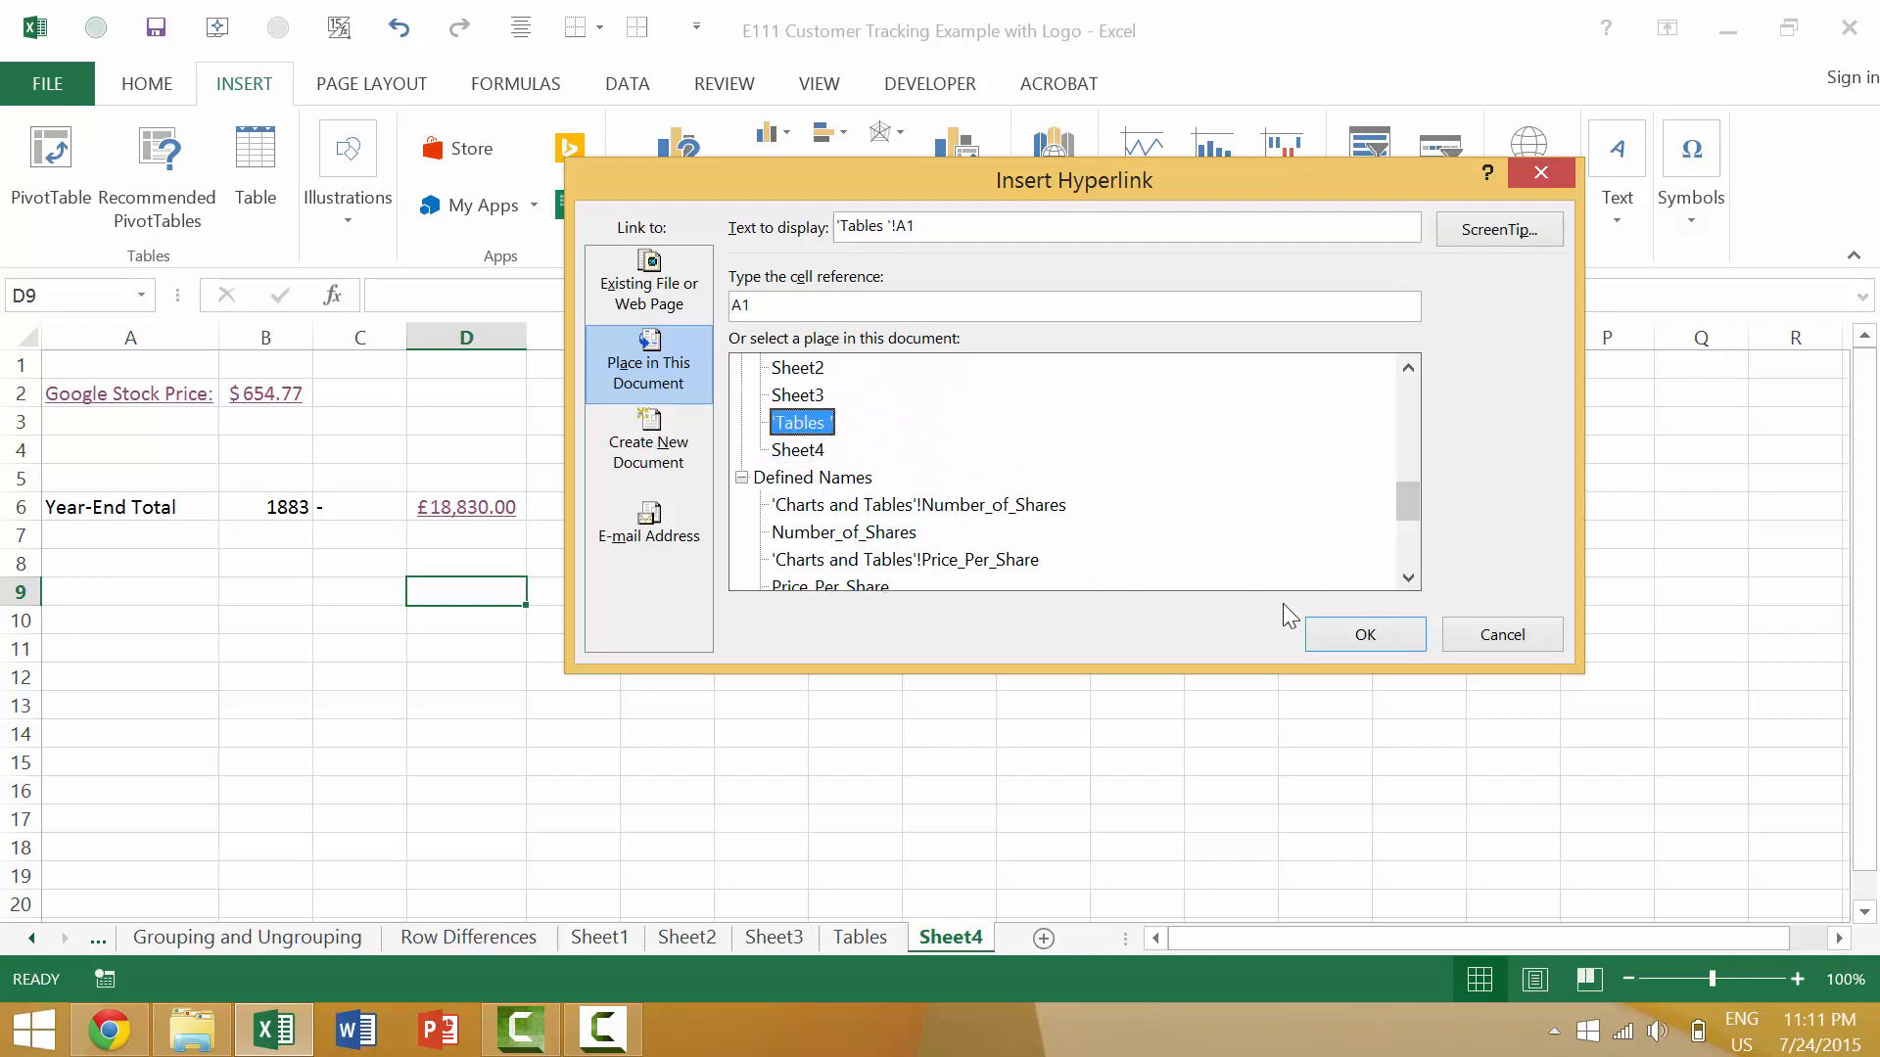
{"action": "left_click", "coordinate": [1362, 634]}
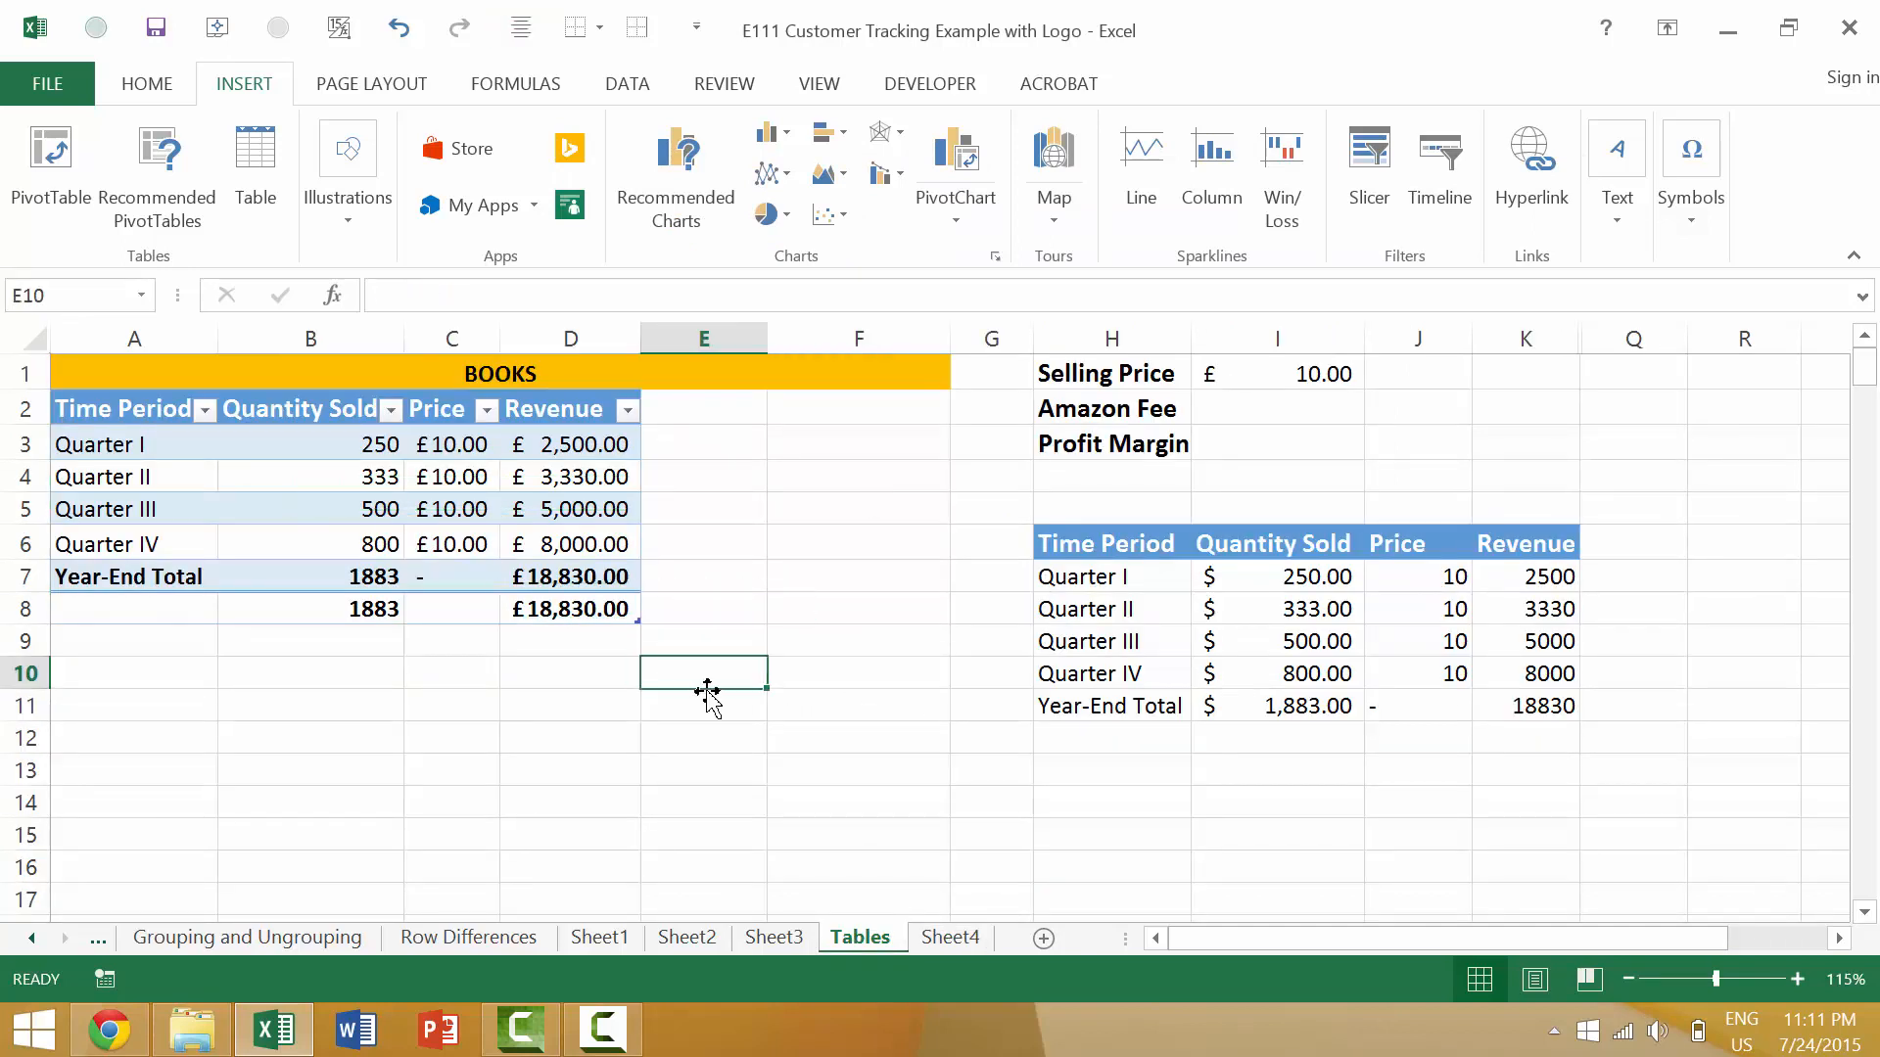
{"action": "mouse_move", "coordinate": [561, 768]}
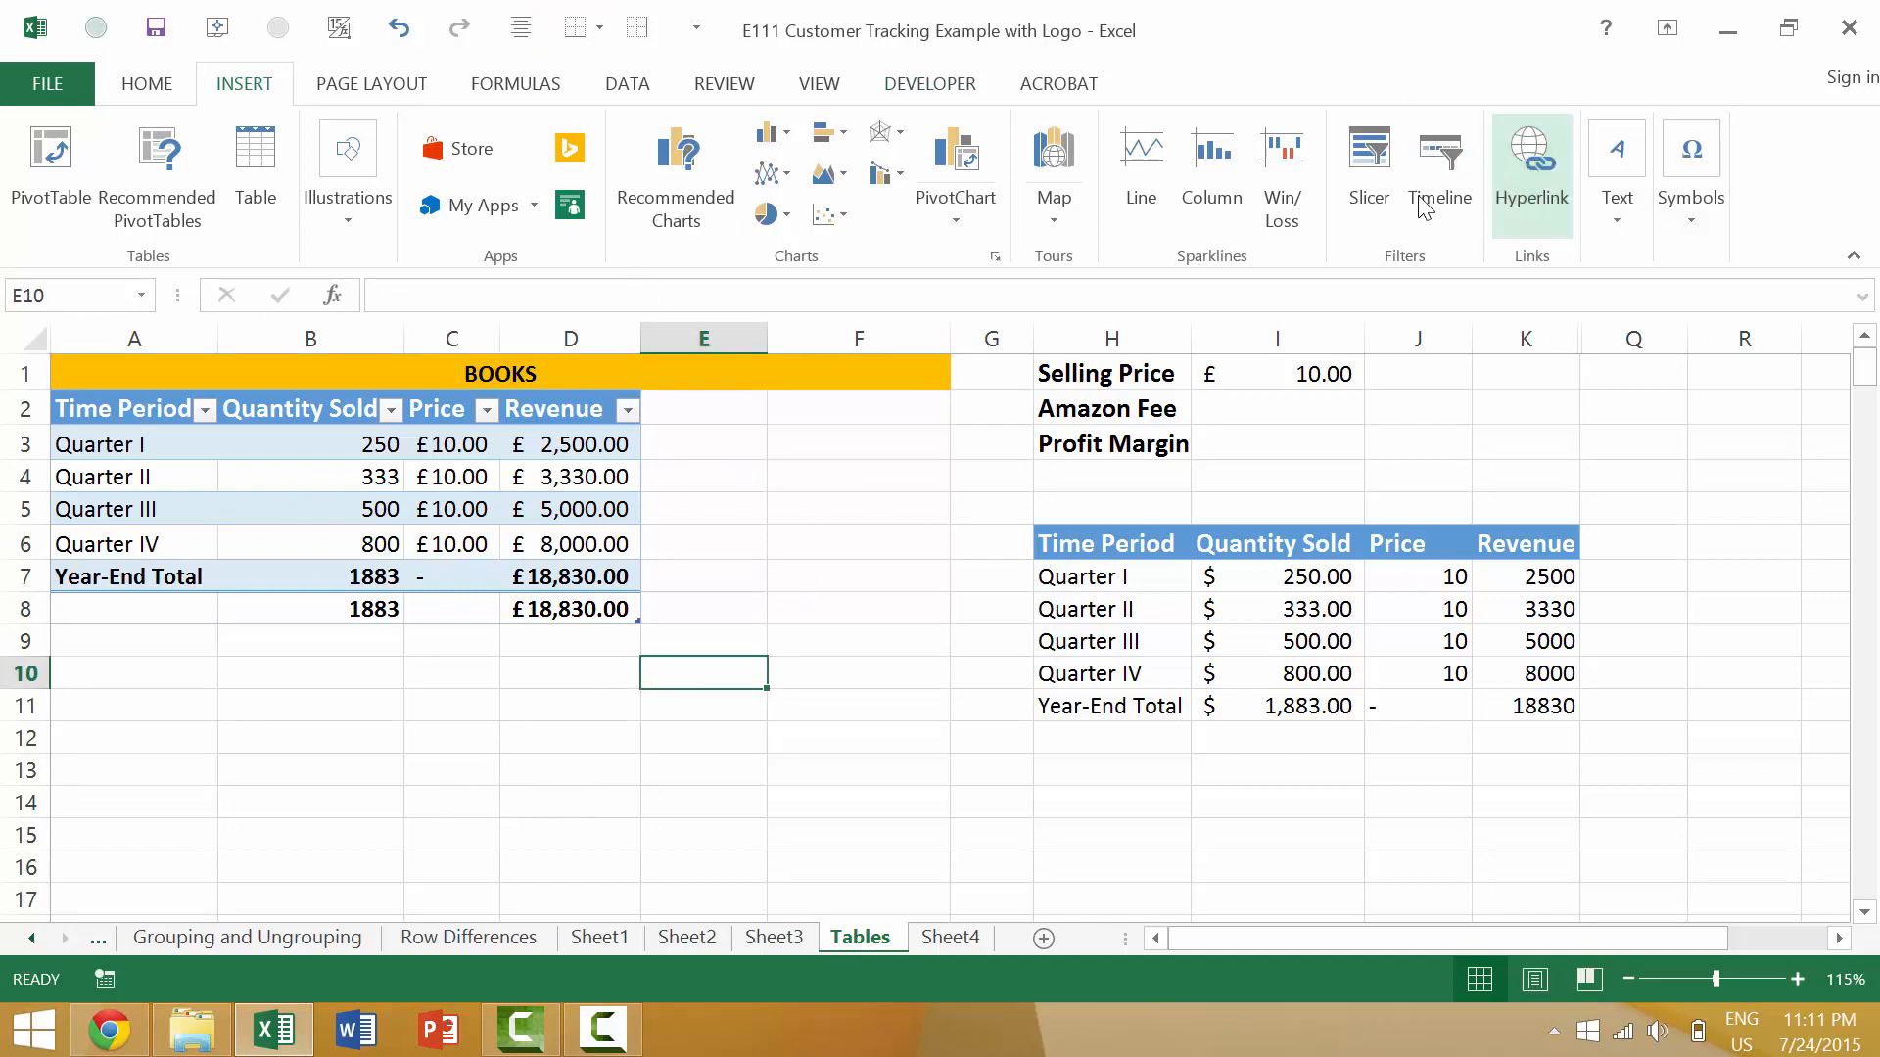
- Give cell E10 a 'ww.' Google web hyperlink, then reselect E10
{"action": "left_click", "coordinate": [1531, 149]}
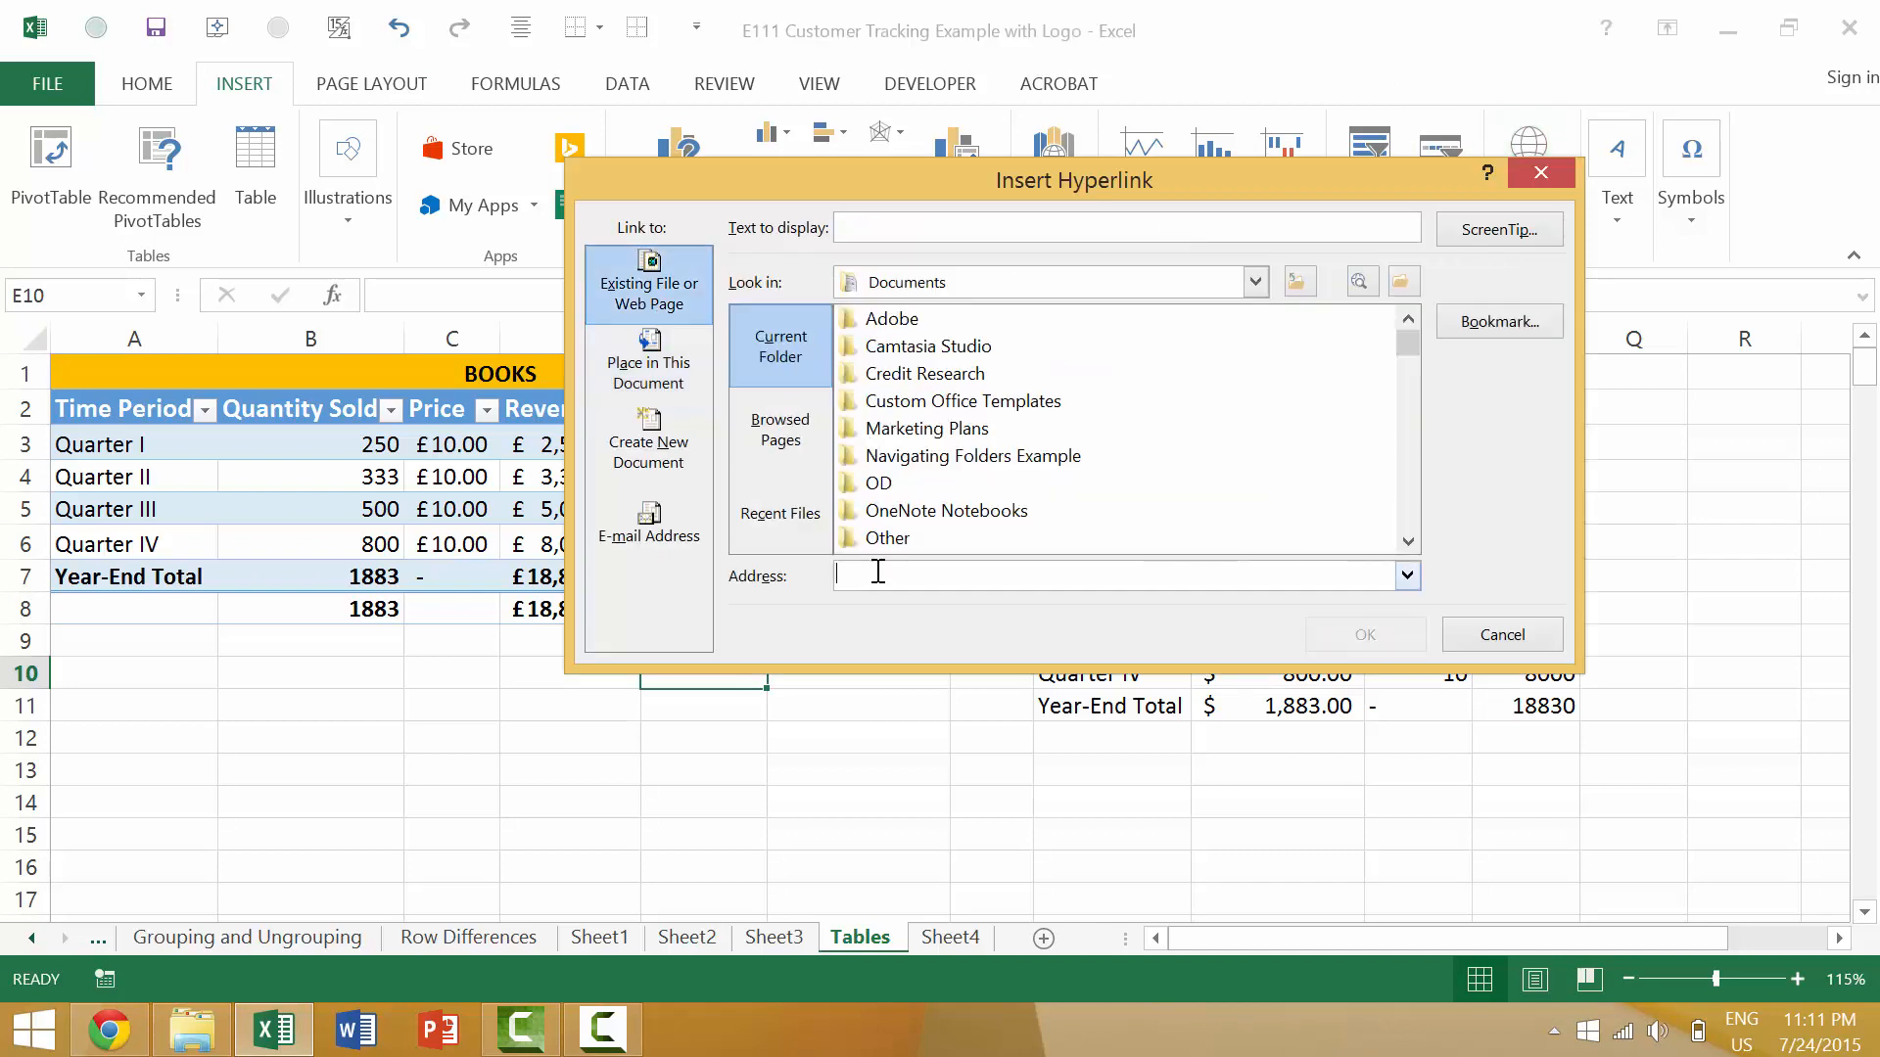
{"action": "type", "text": "ww."}
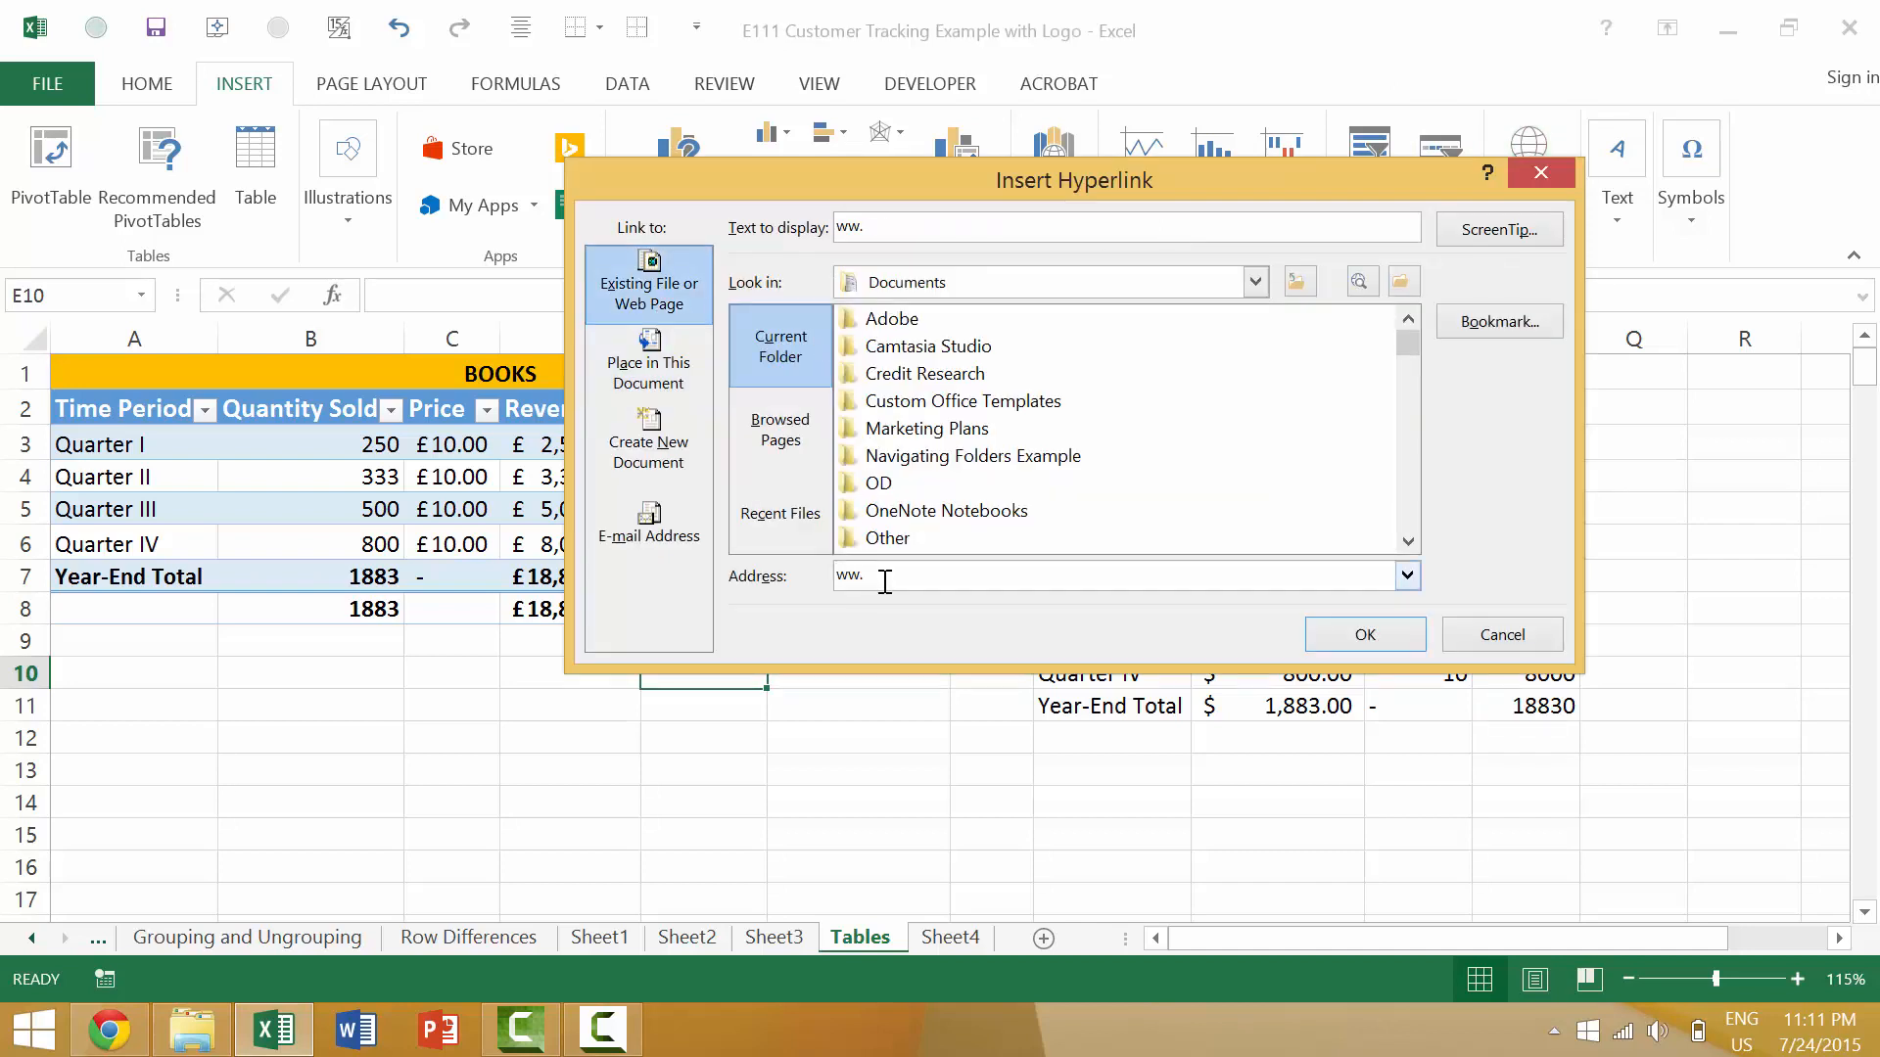
{"action": "left_click", "coordinate": [1363, 634]}
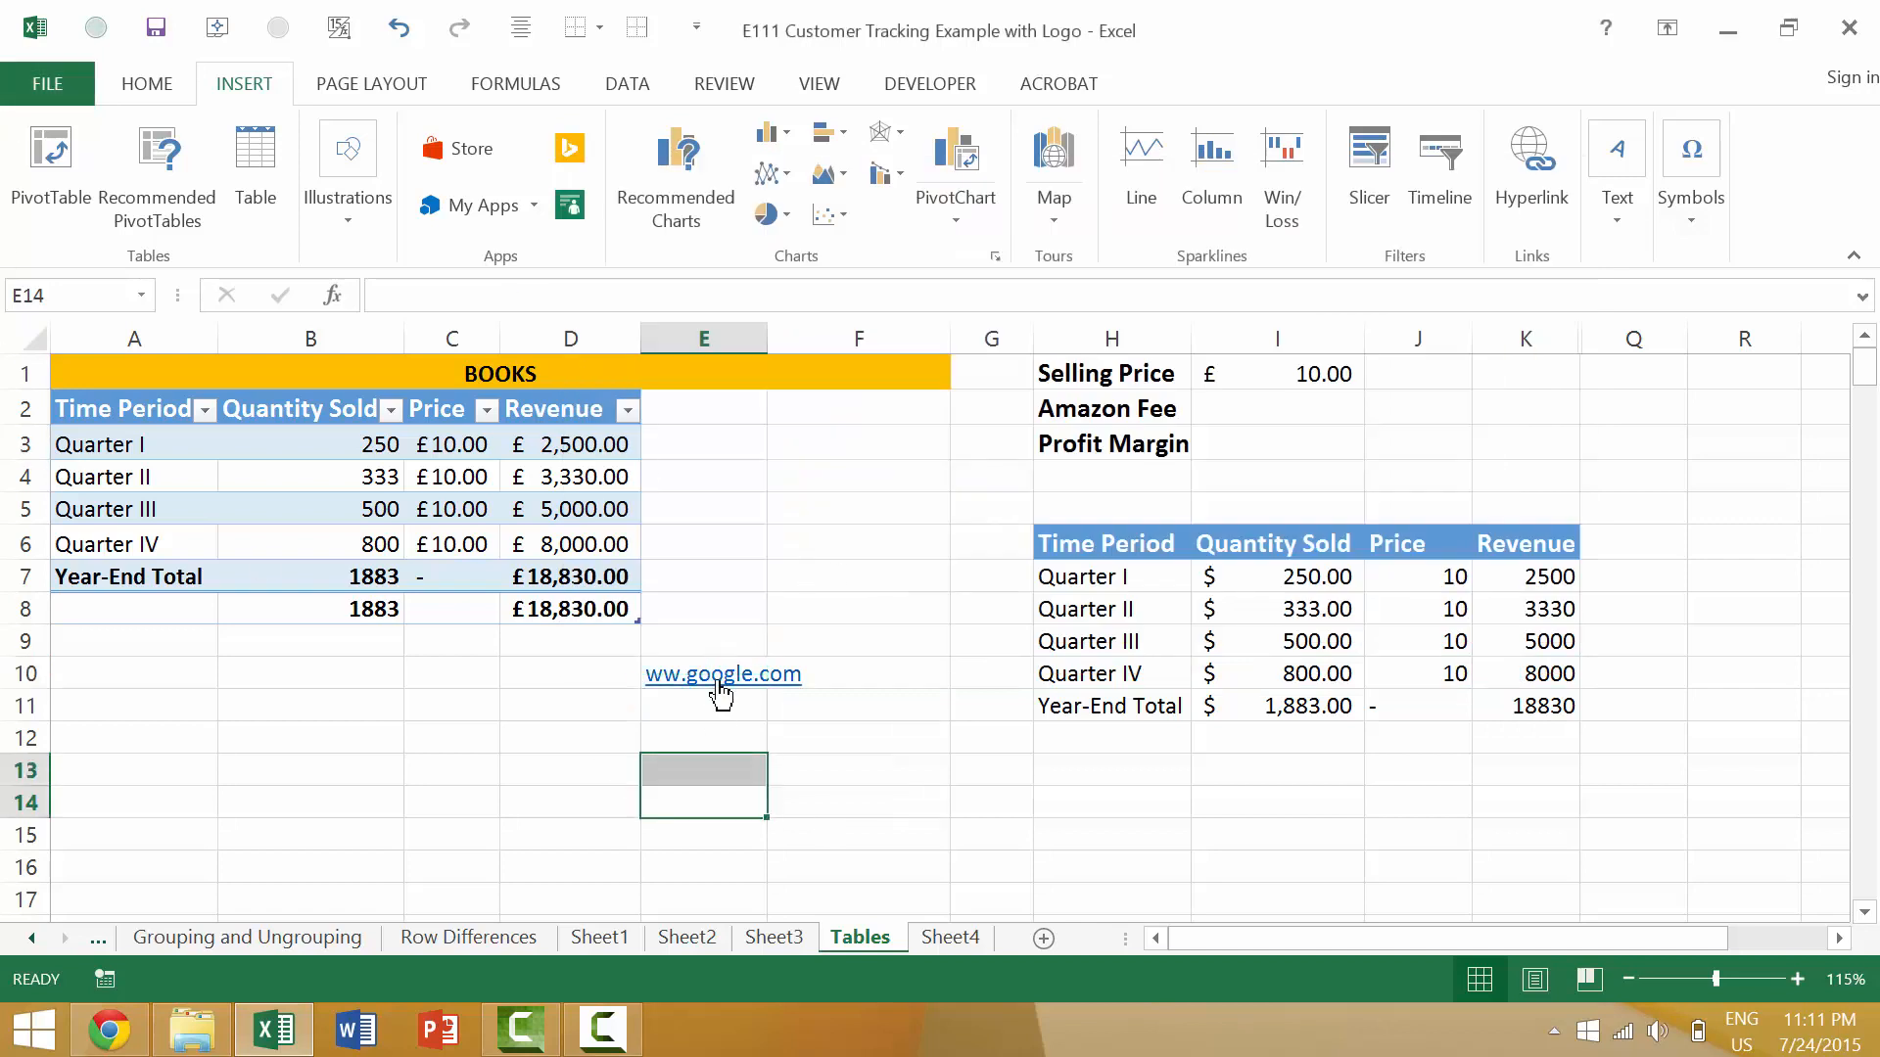
{"action": "left_click", "coordinate": [720, 673]}
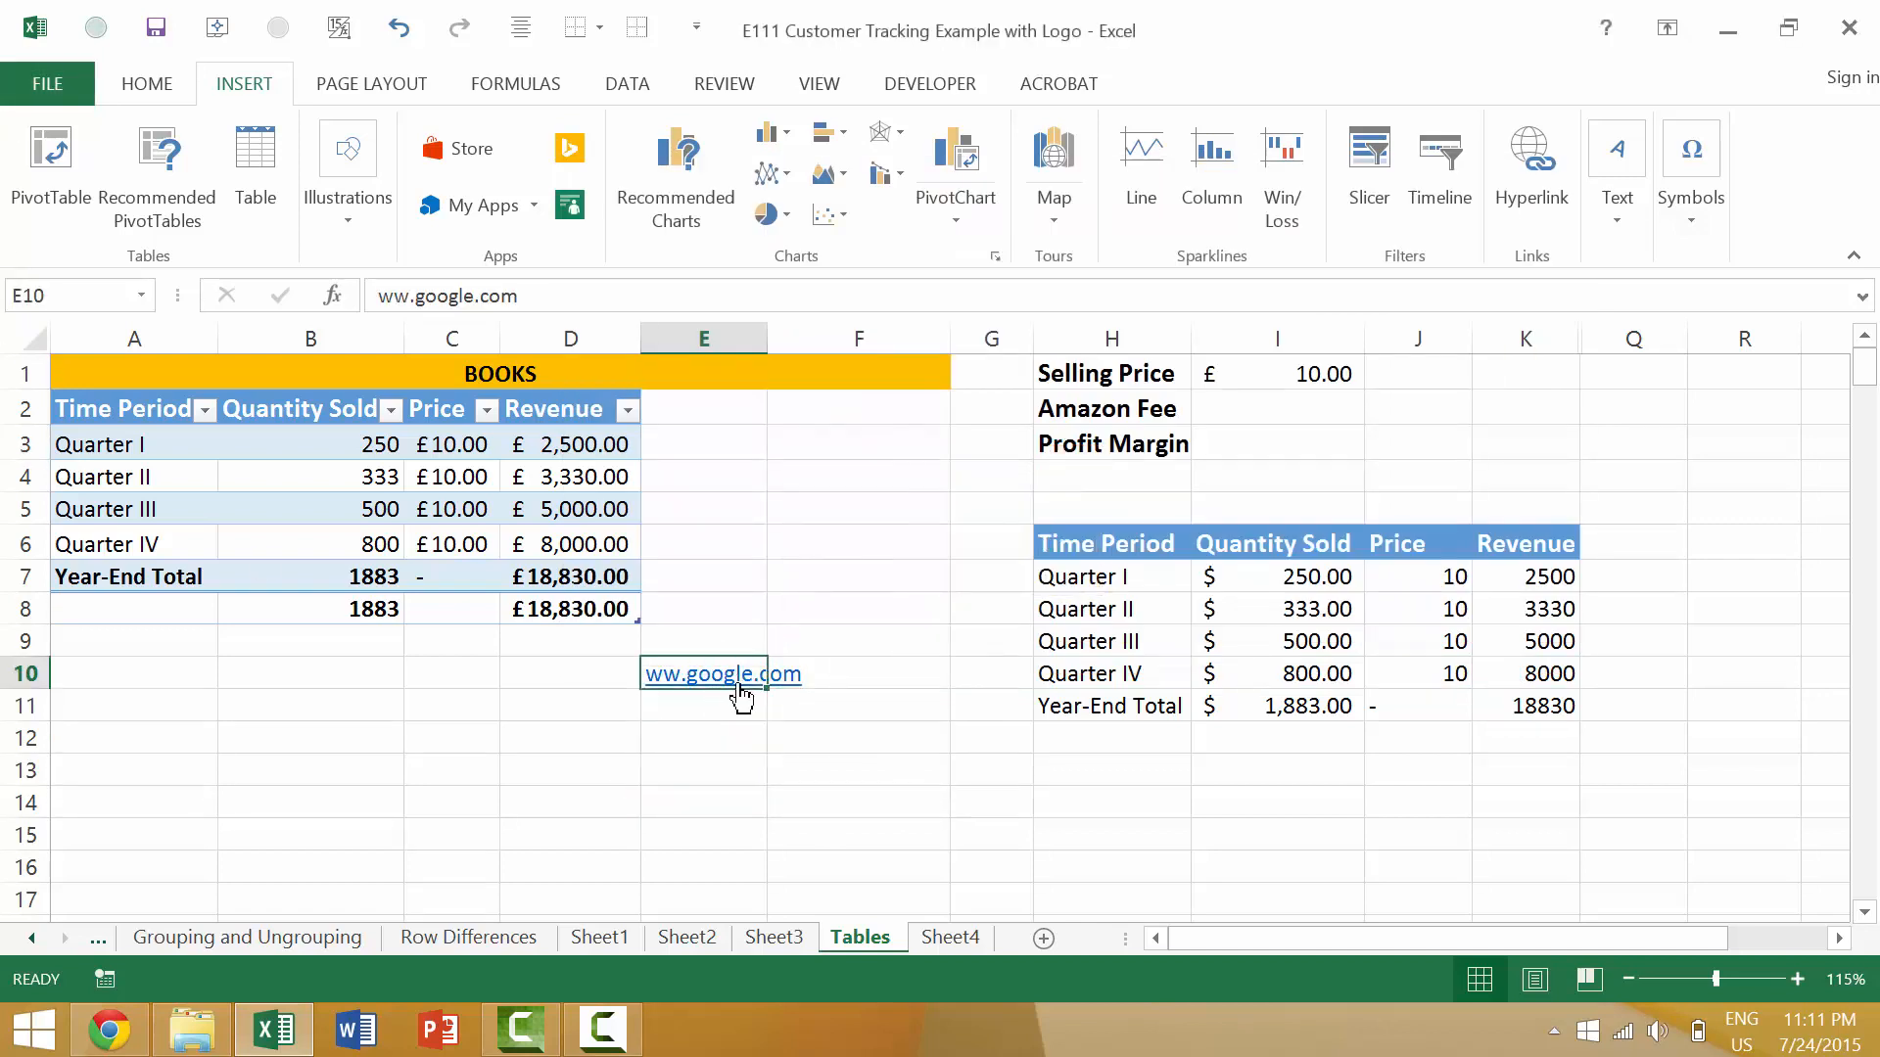
{"action": "mouse_move", "coordinate": [749, 673]}
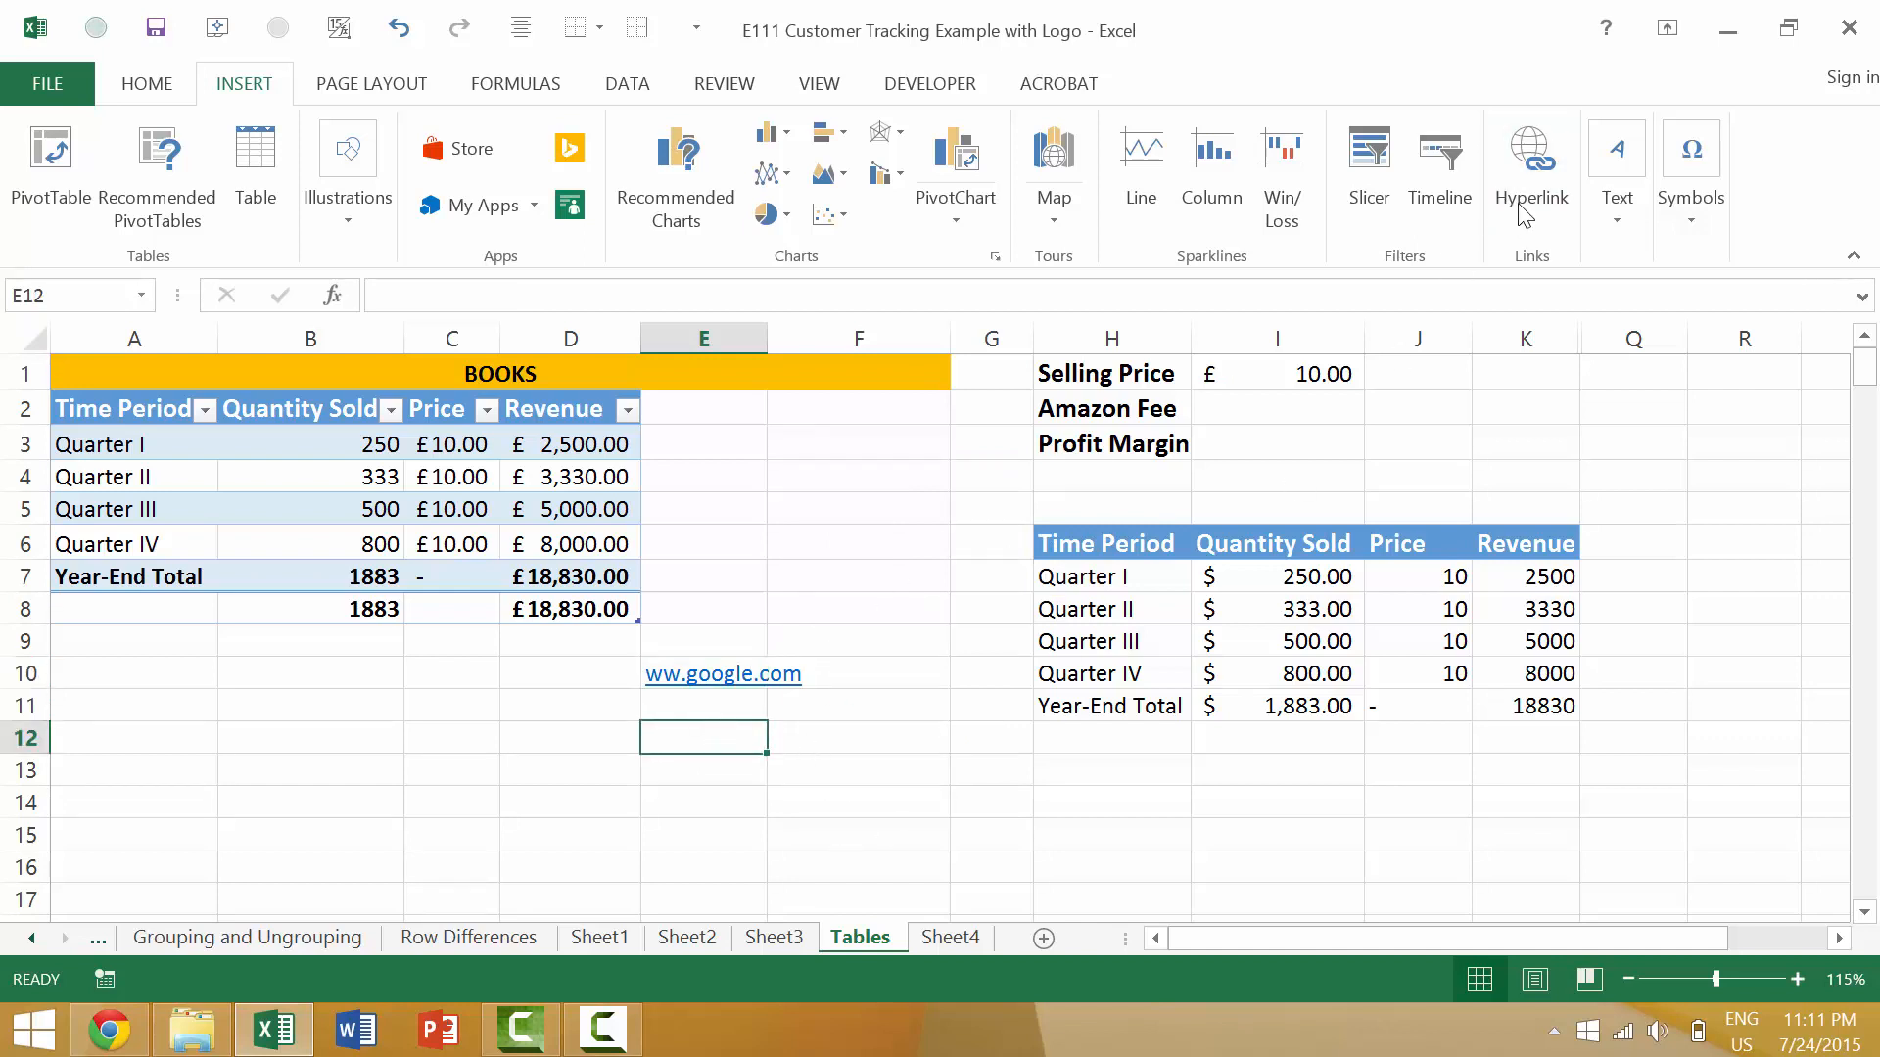
{"action": "left_click", "coordinate": [1531, 156]}
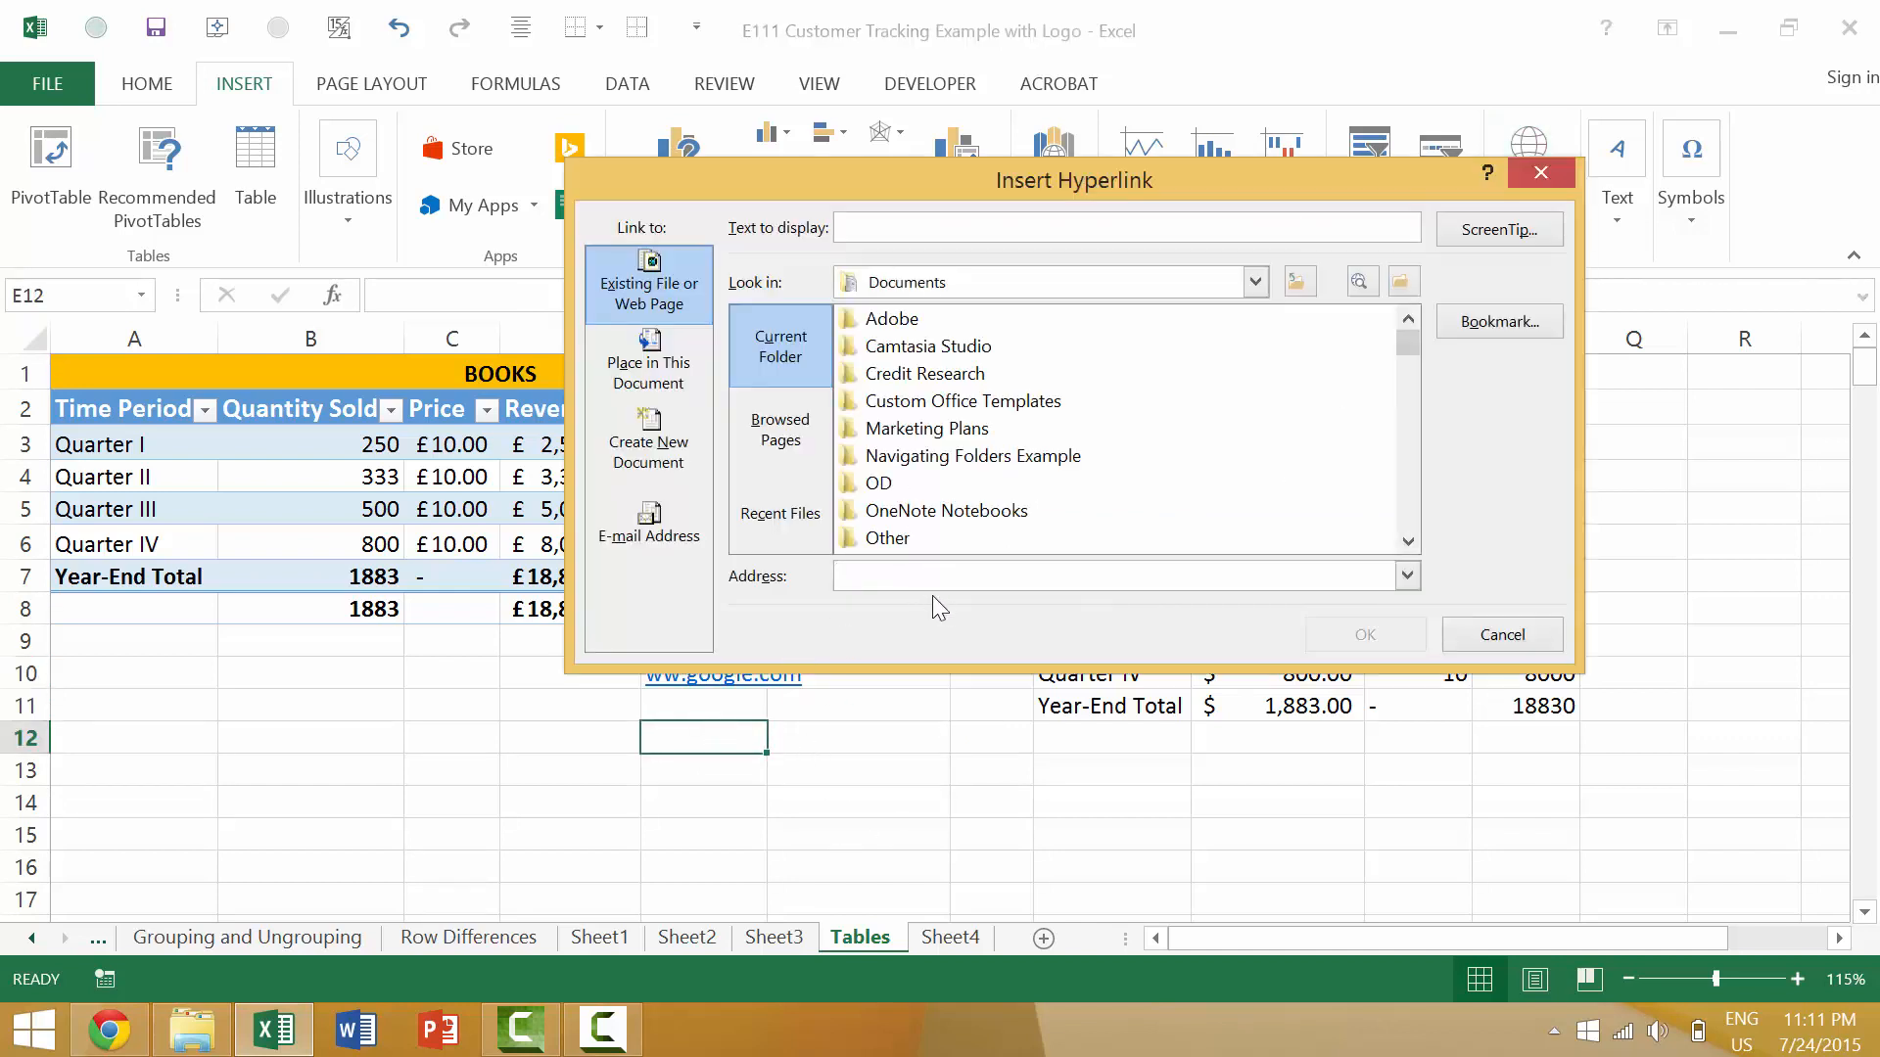
{"action": "type", "text": "http://www.google.com/about/"}
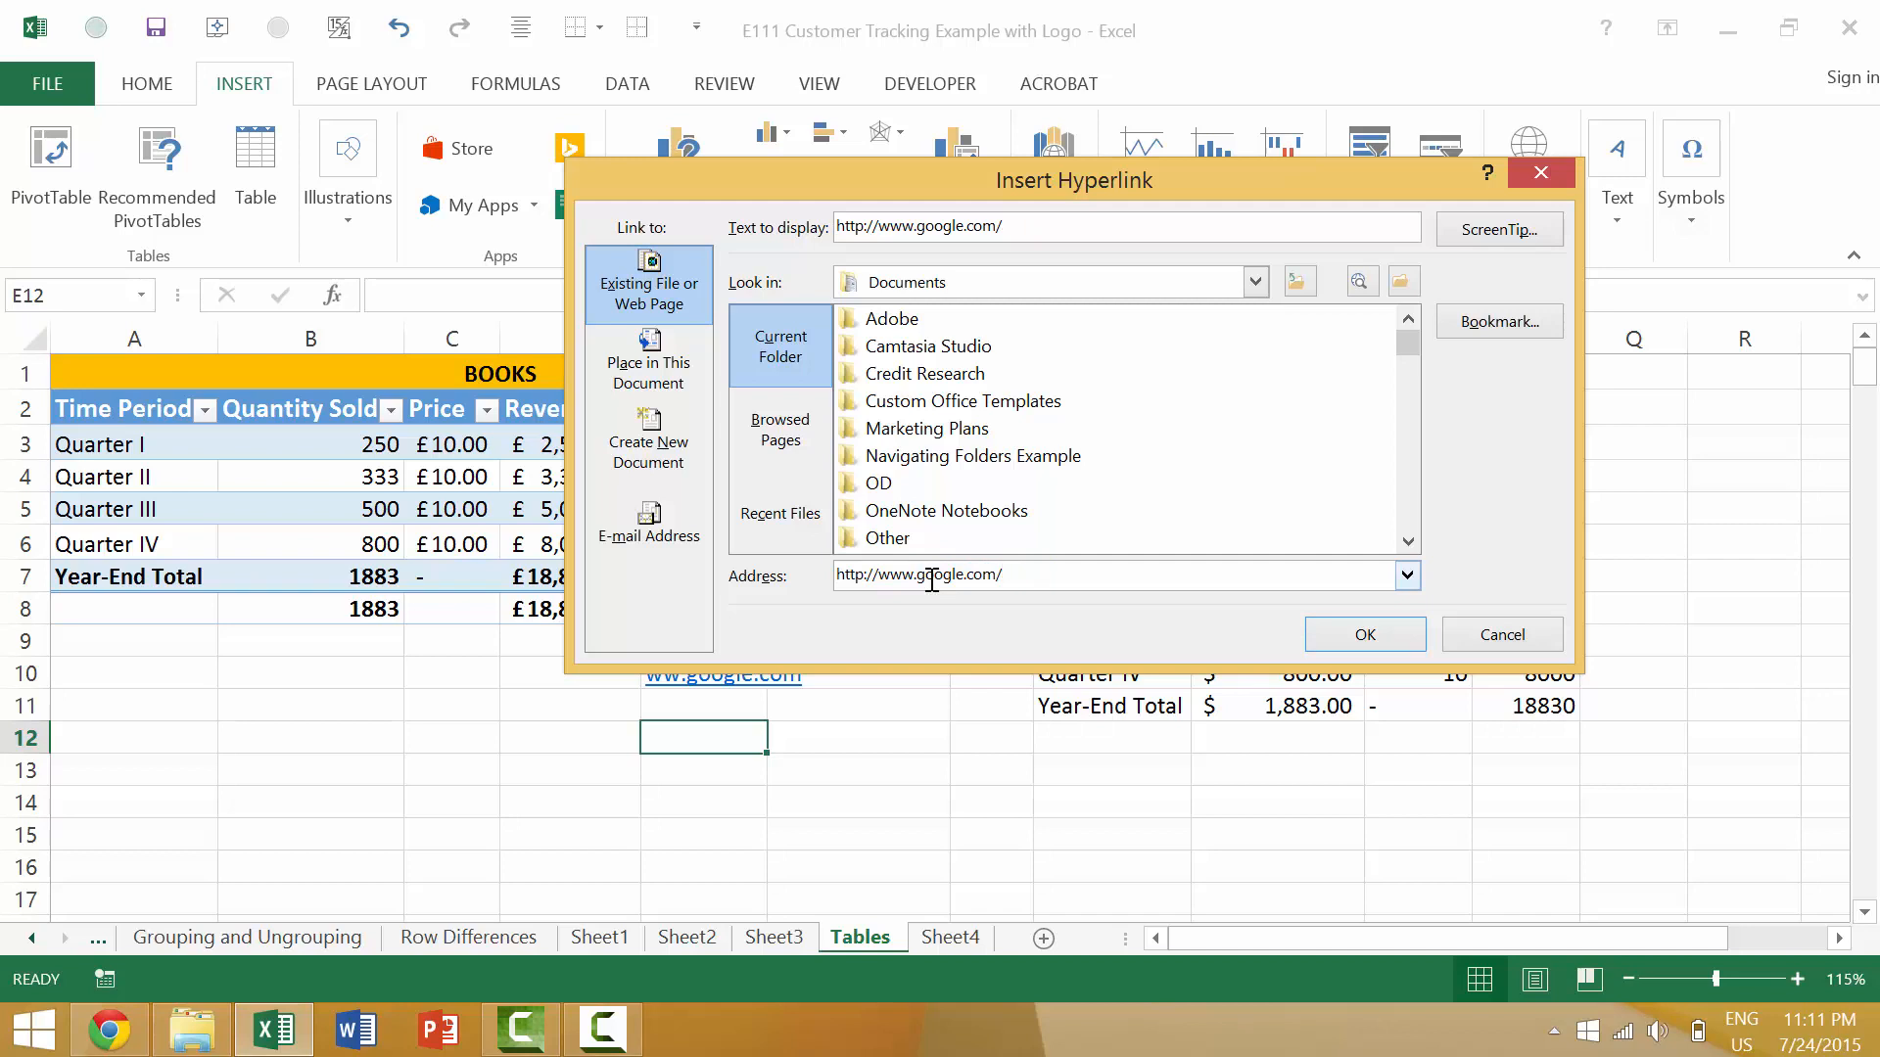
{"action": "left_click", "coordinate": [1363, 634]}
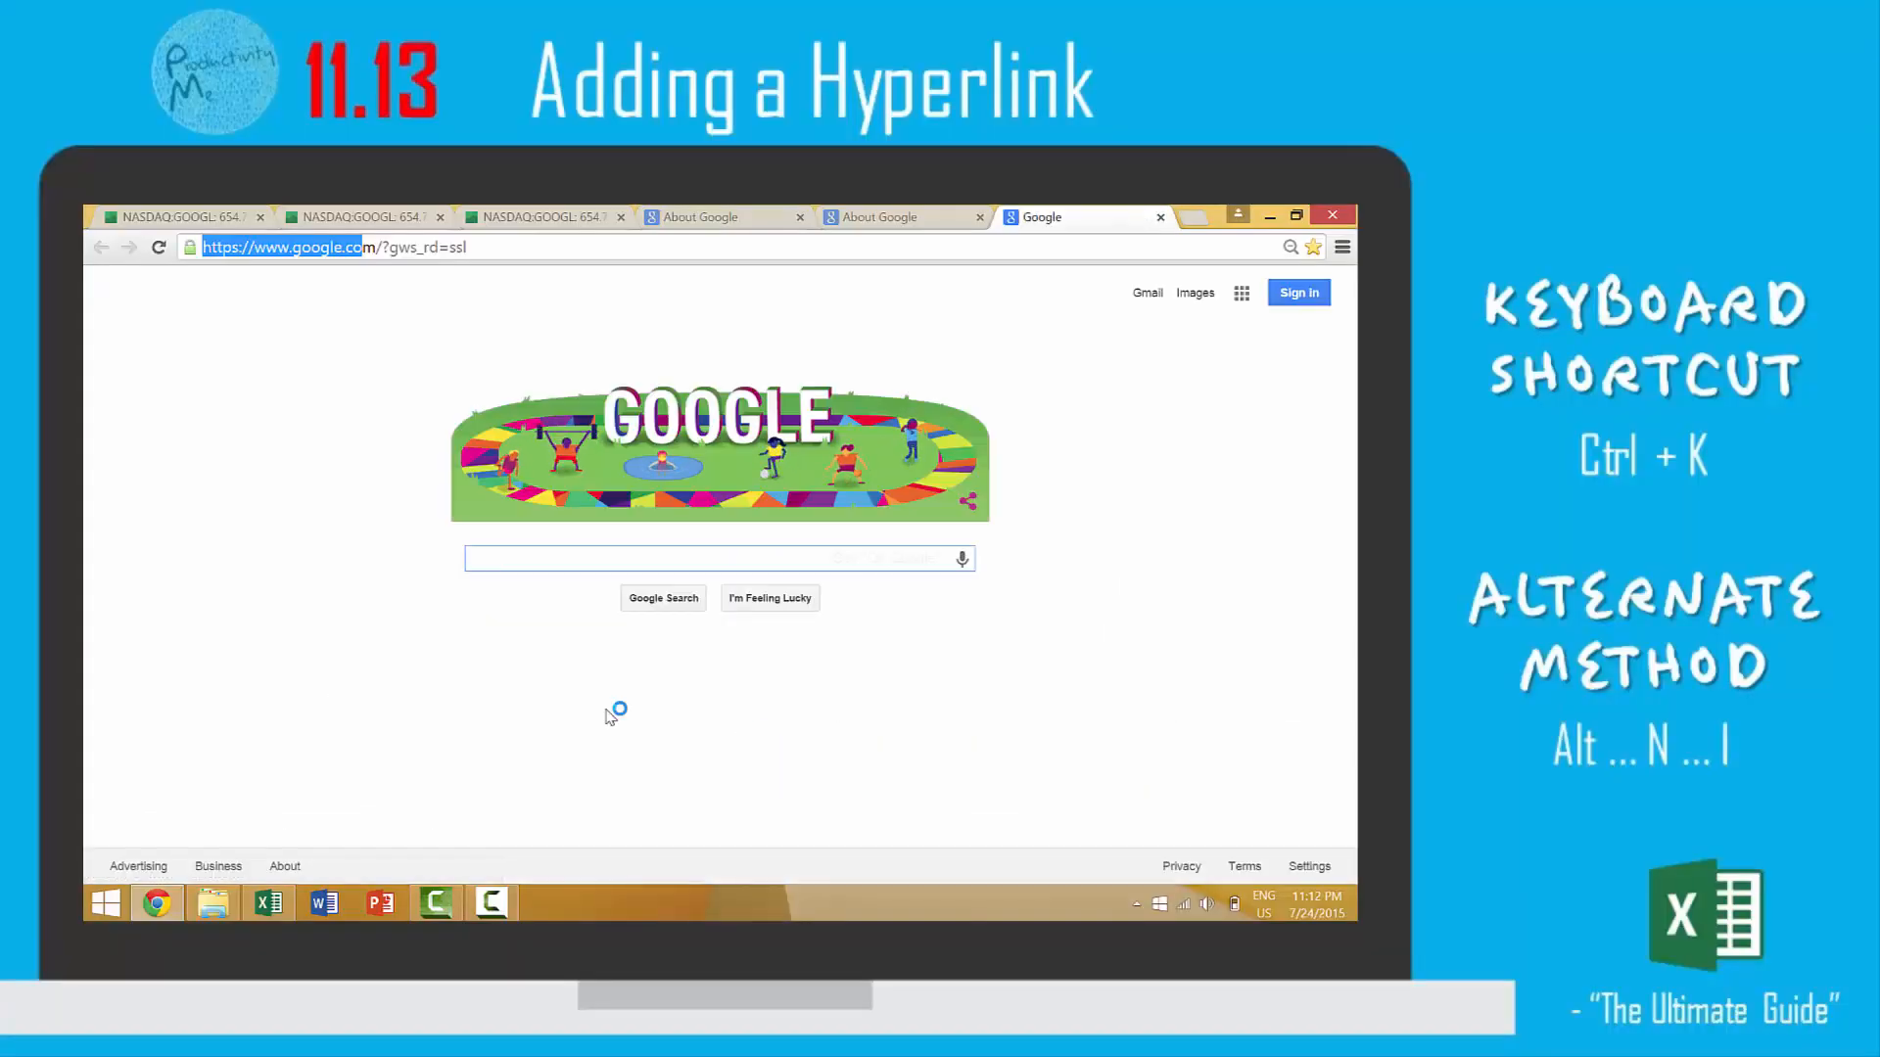
- Switch back to Excel, select F16, and cancel the Ctrl+K hyperlink settings
{"action": "key", "text": "alt+tab"}
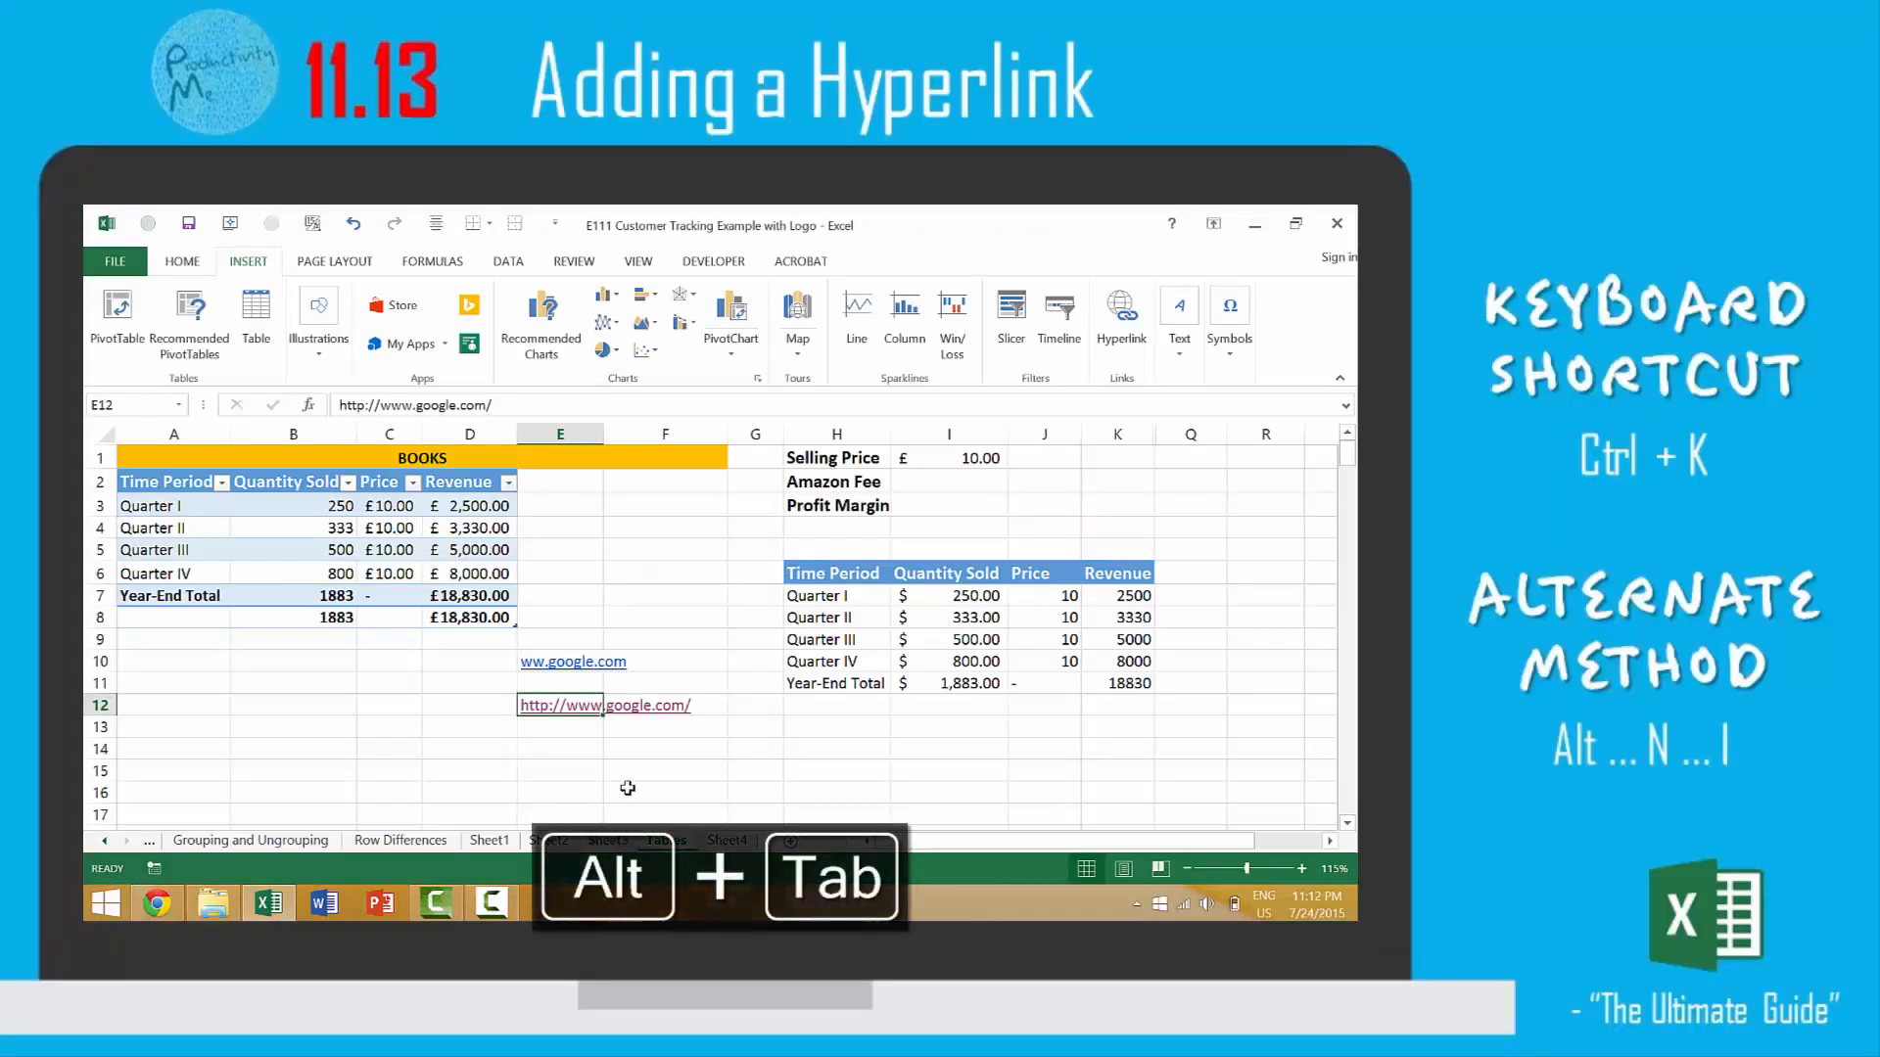
{"action": "left_click", "coordinate": [664, 791]}
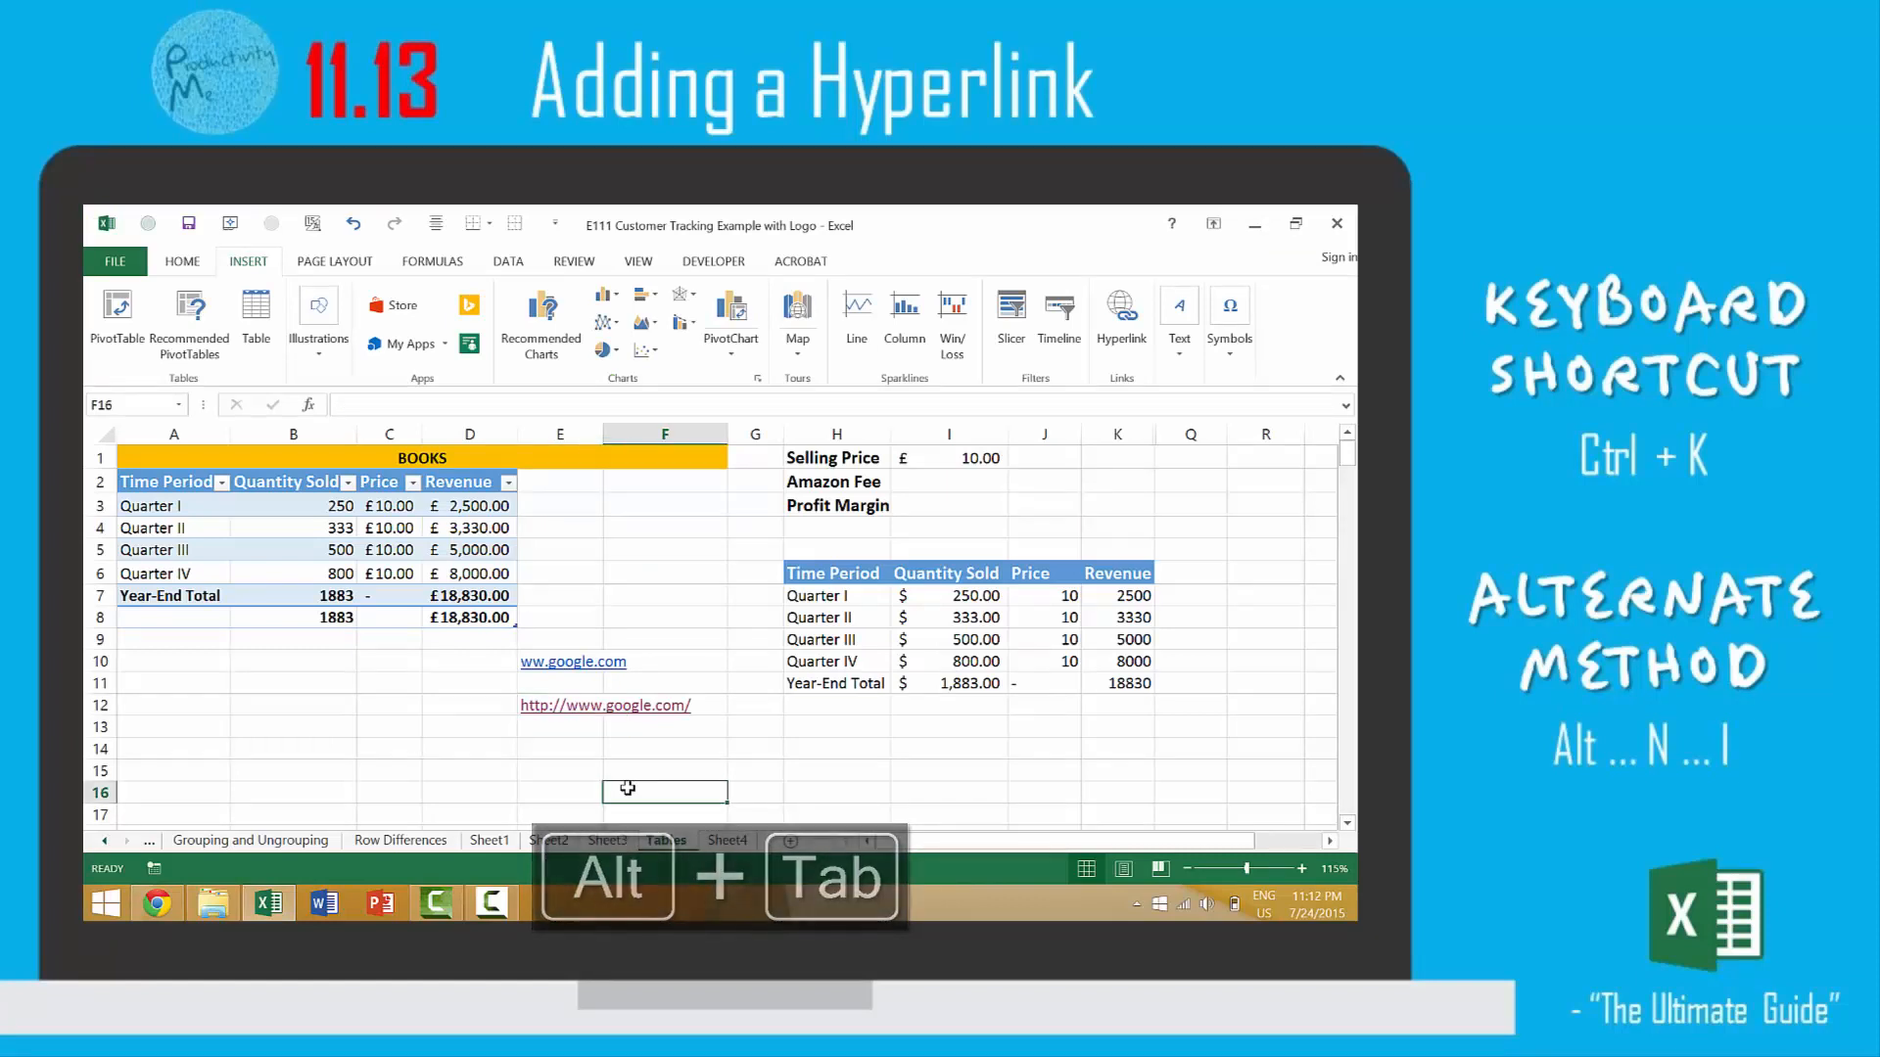
{"action": "key", "text": "ctrl+k"}
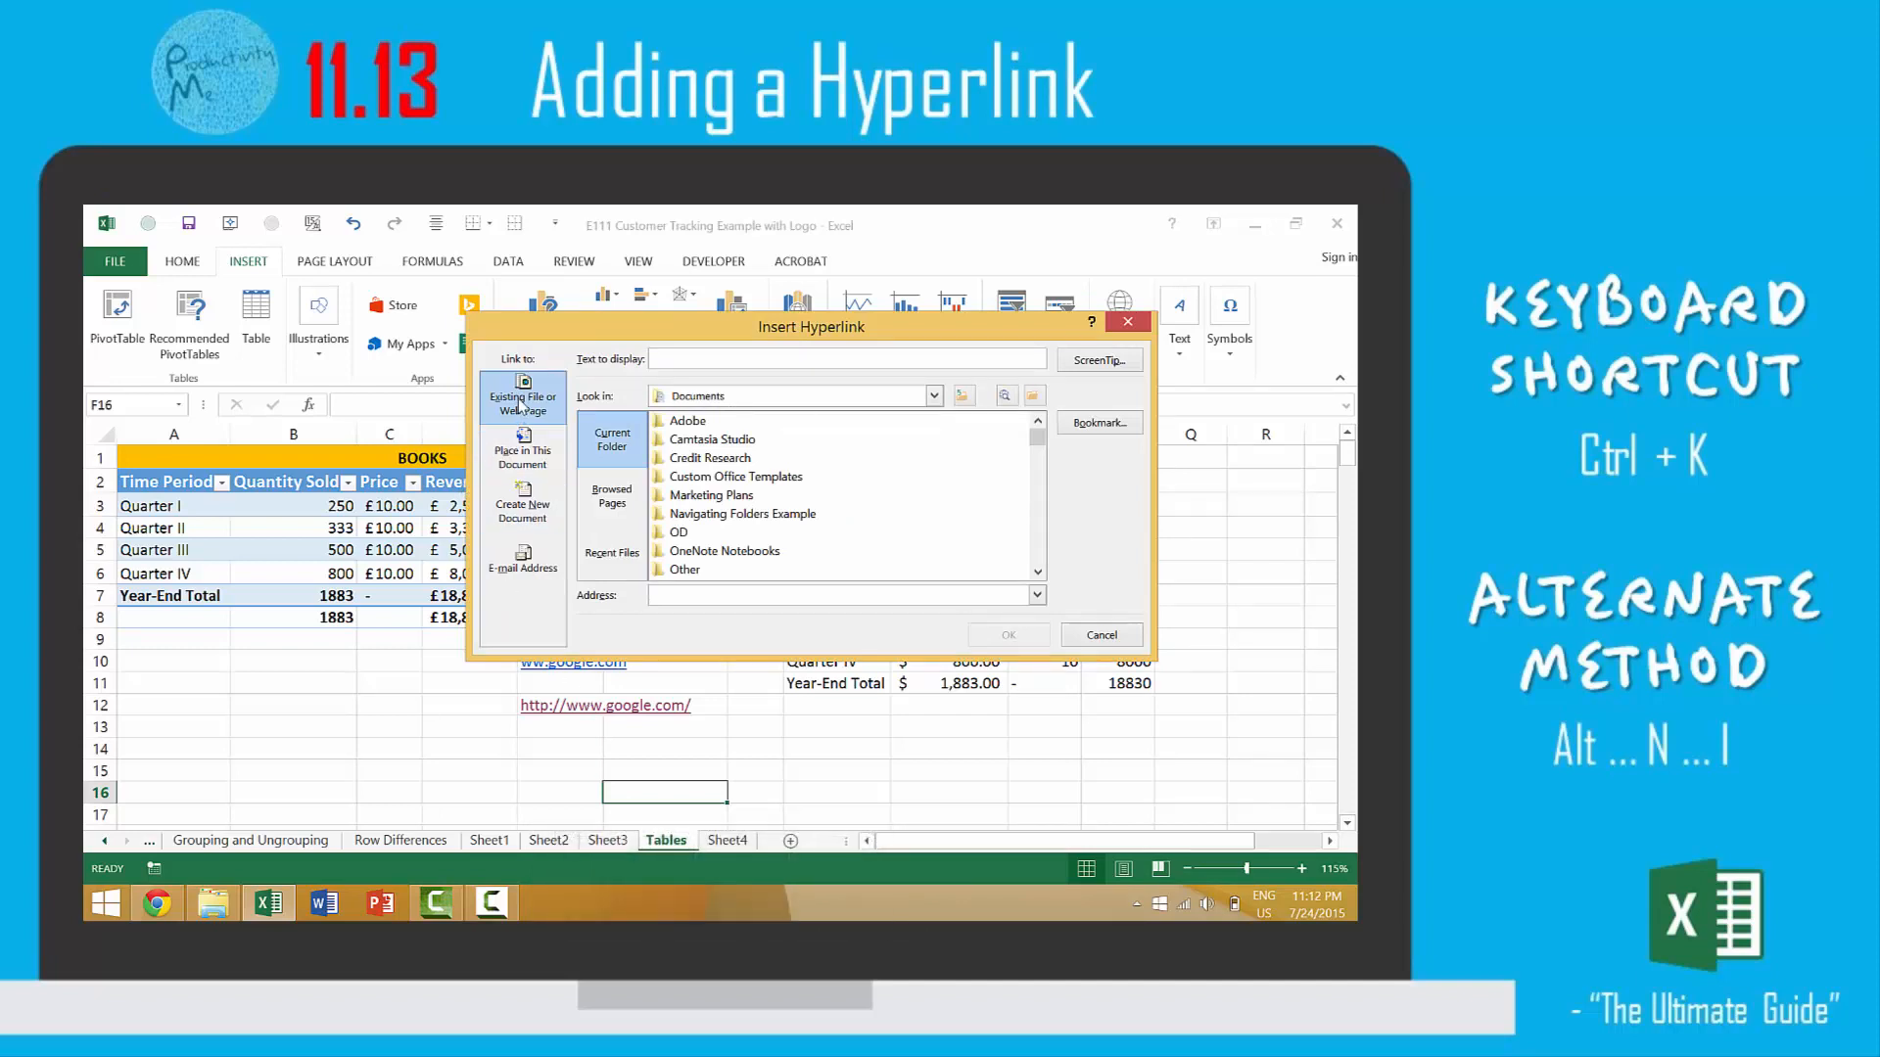
{"action": "left_click", "coordinate": [523, 449]}
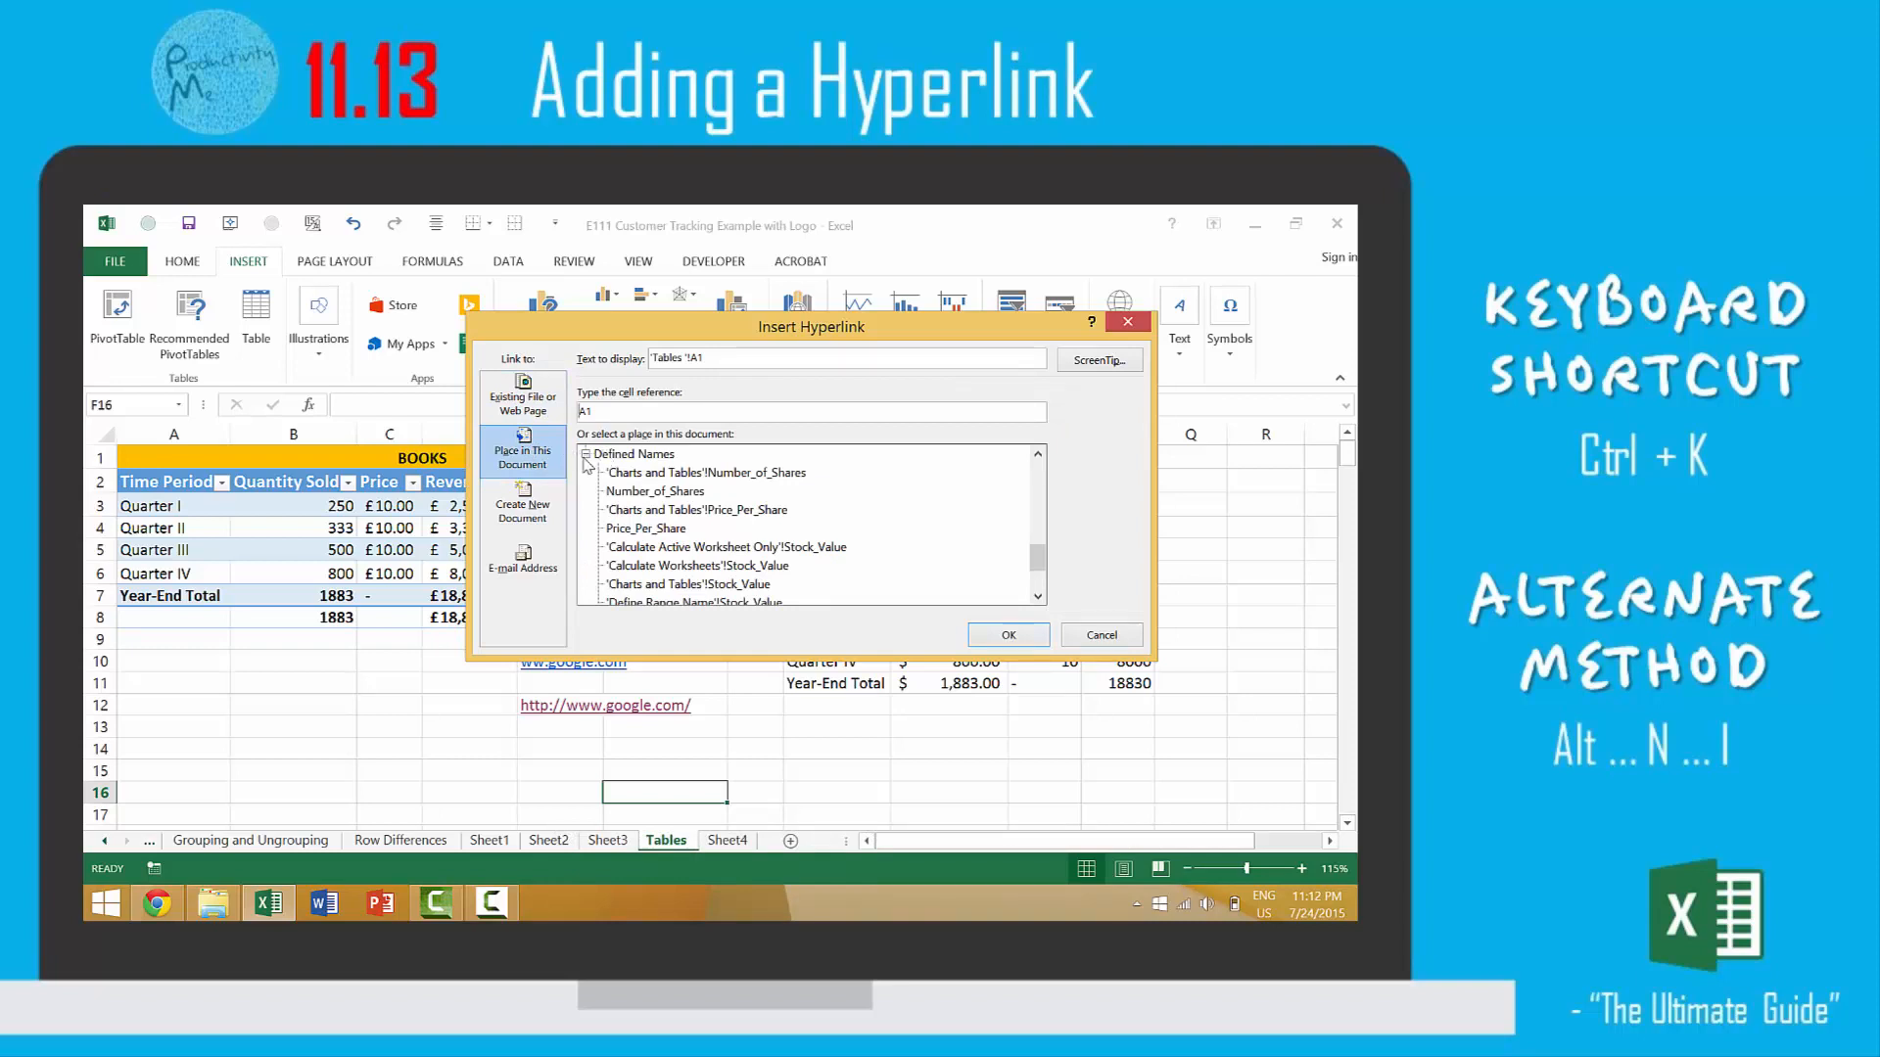
{"action": "left_click", "coordinate": [522, 564]}
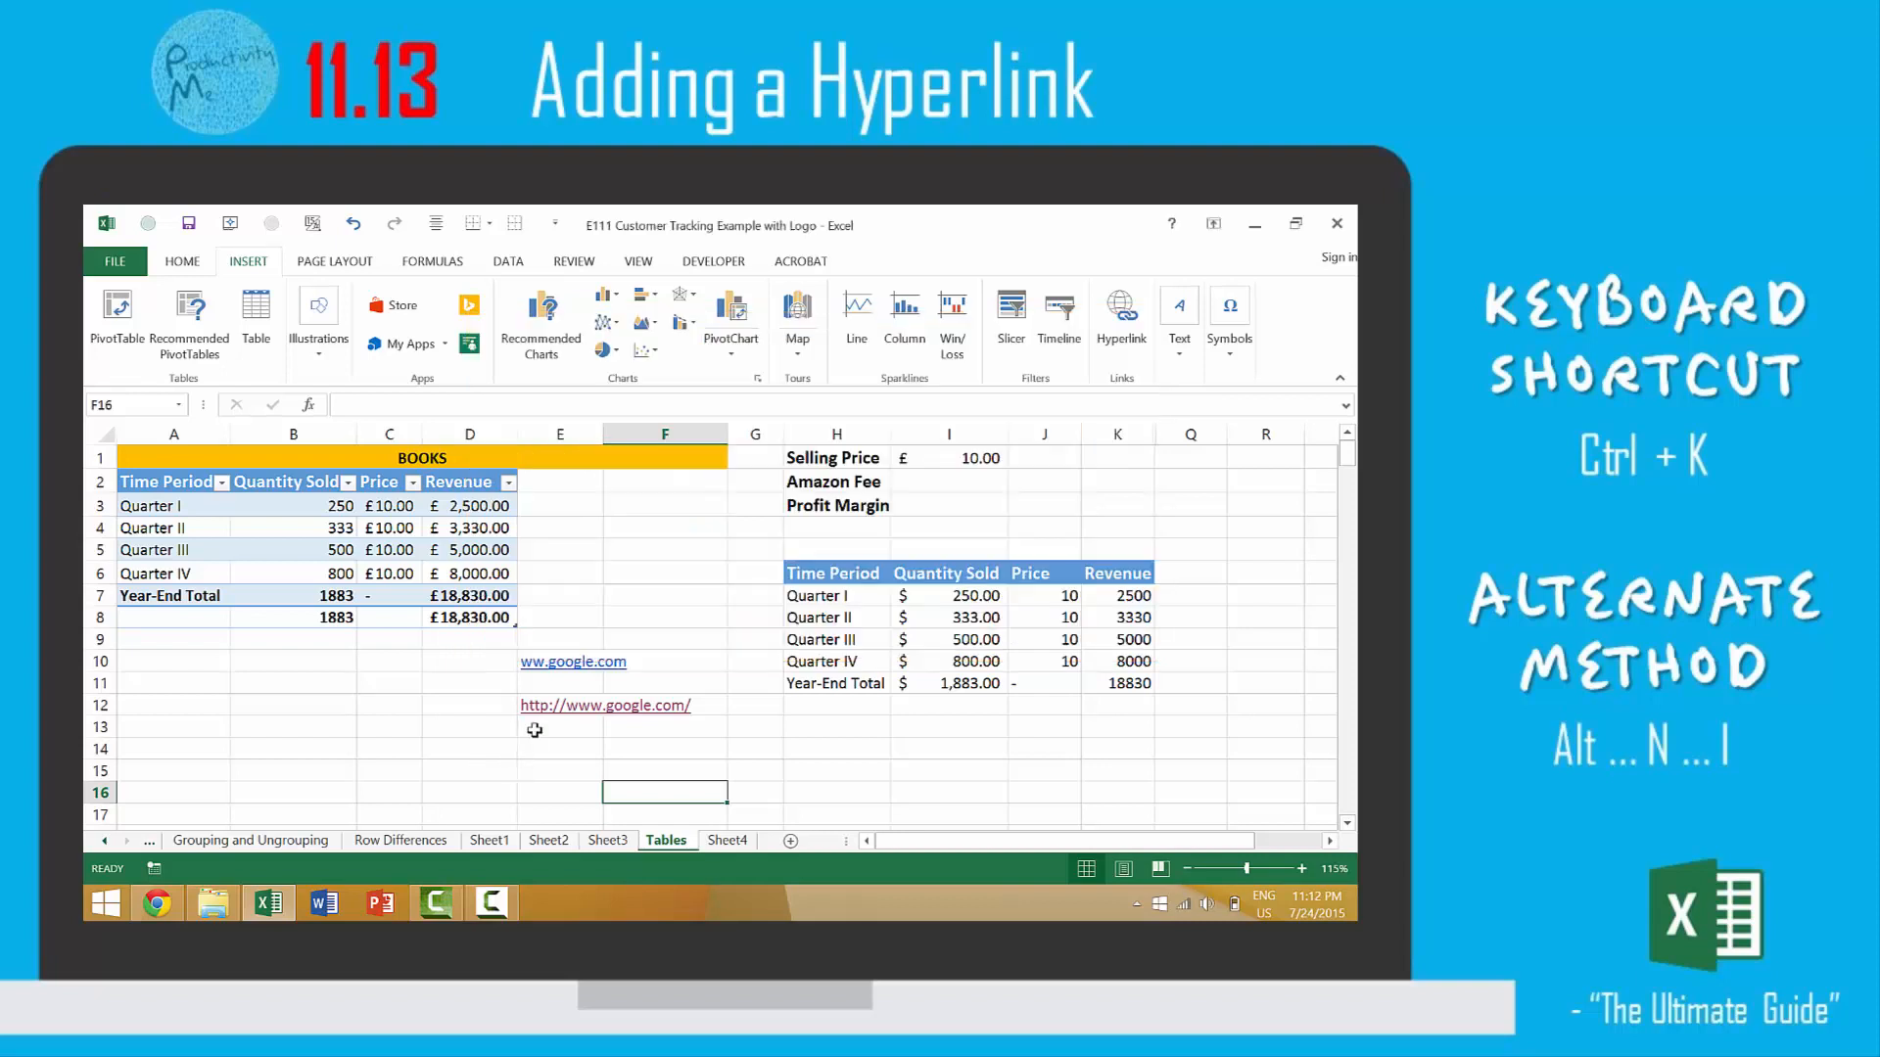
{"action": "mouse_move", "coordinate": [934, 349]}
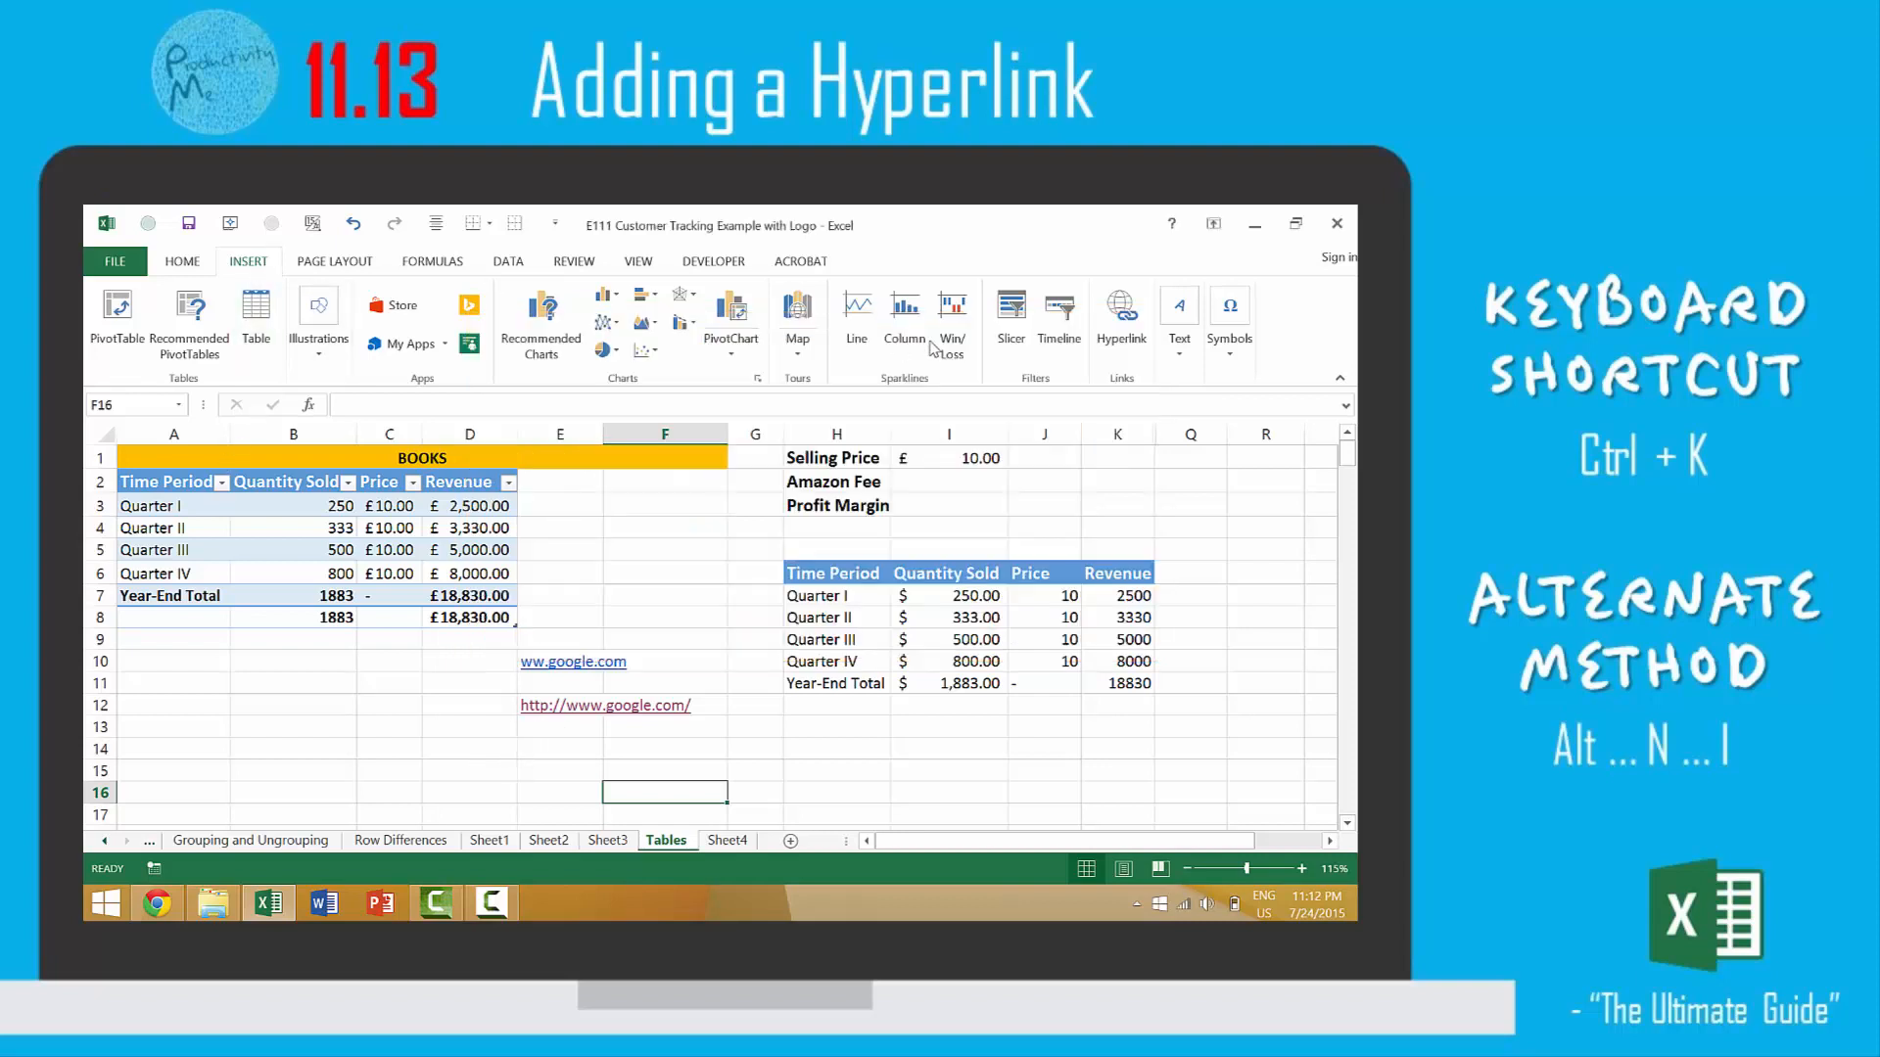
- Reopen and dismiss the hyperlink settings, then show the Insert key tips with Alt
{"action": "left_click", "coordinate": [1120, 315]}
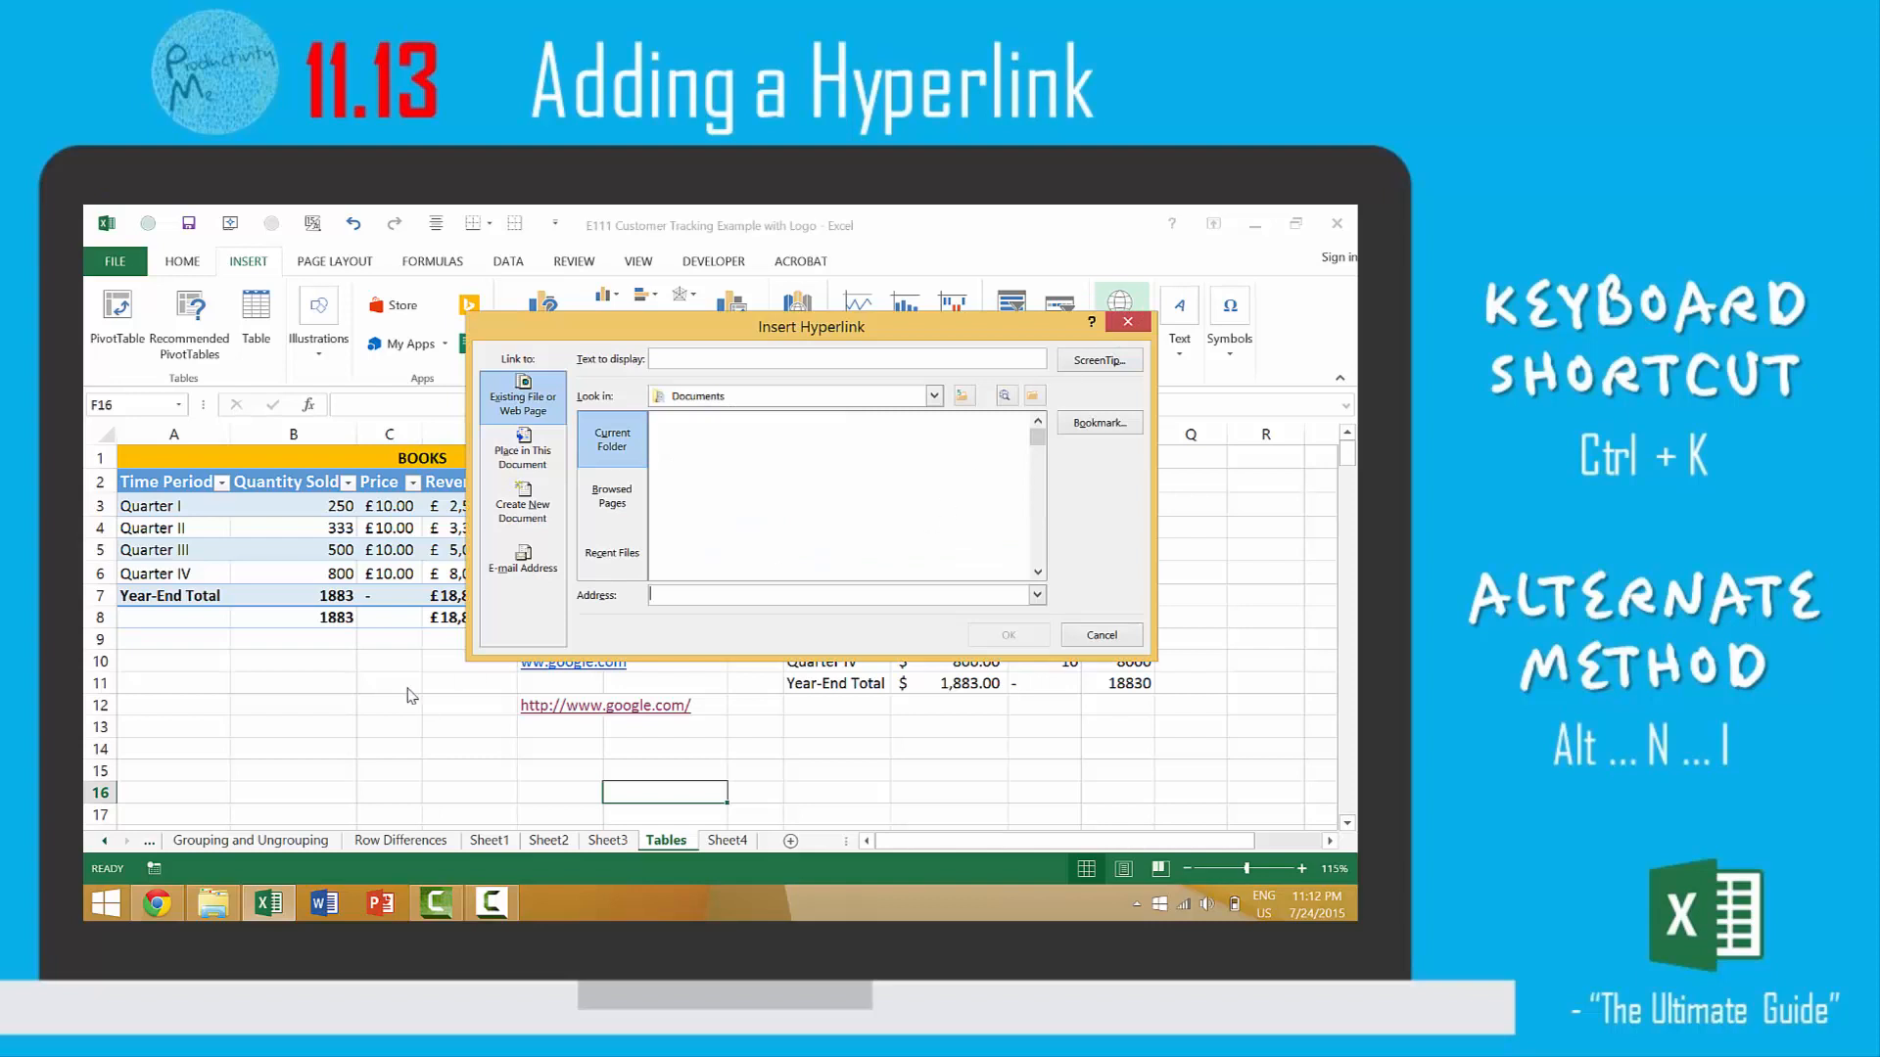
{"action": "left_click", "coordinate": [1099, 634]}
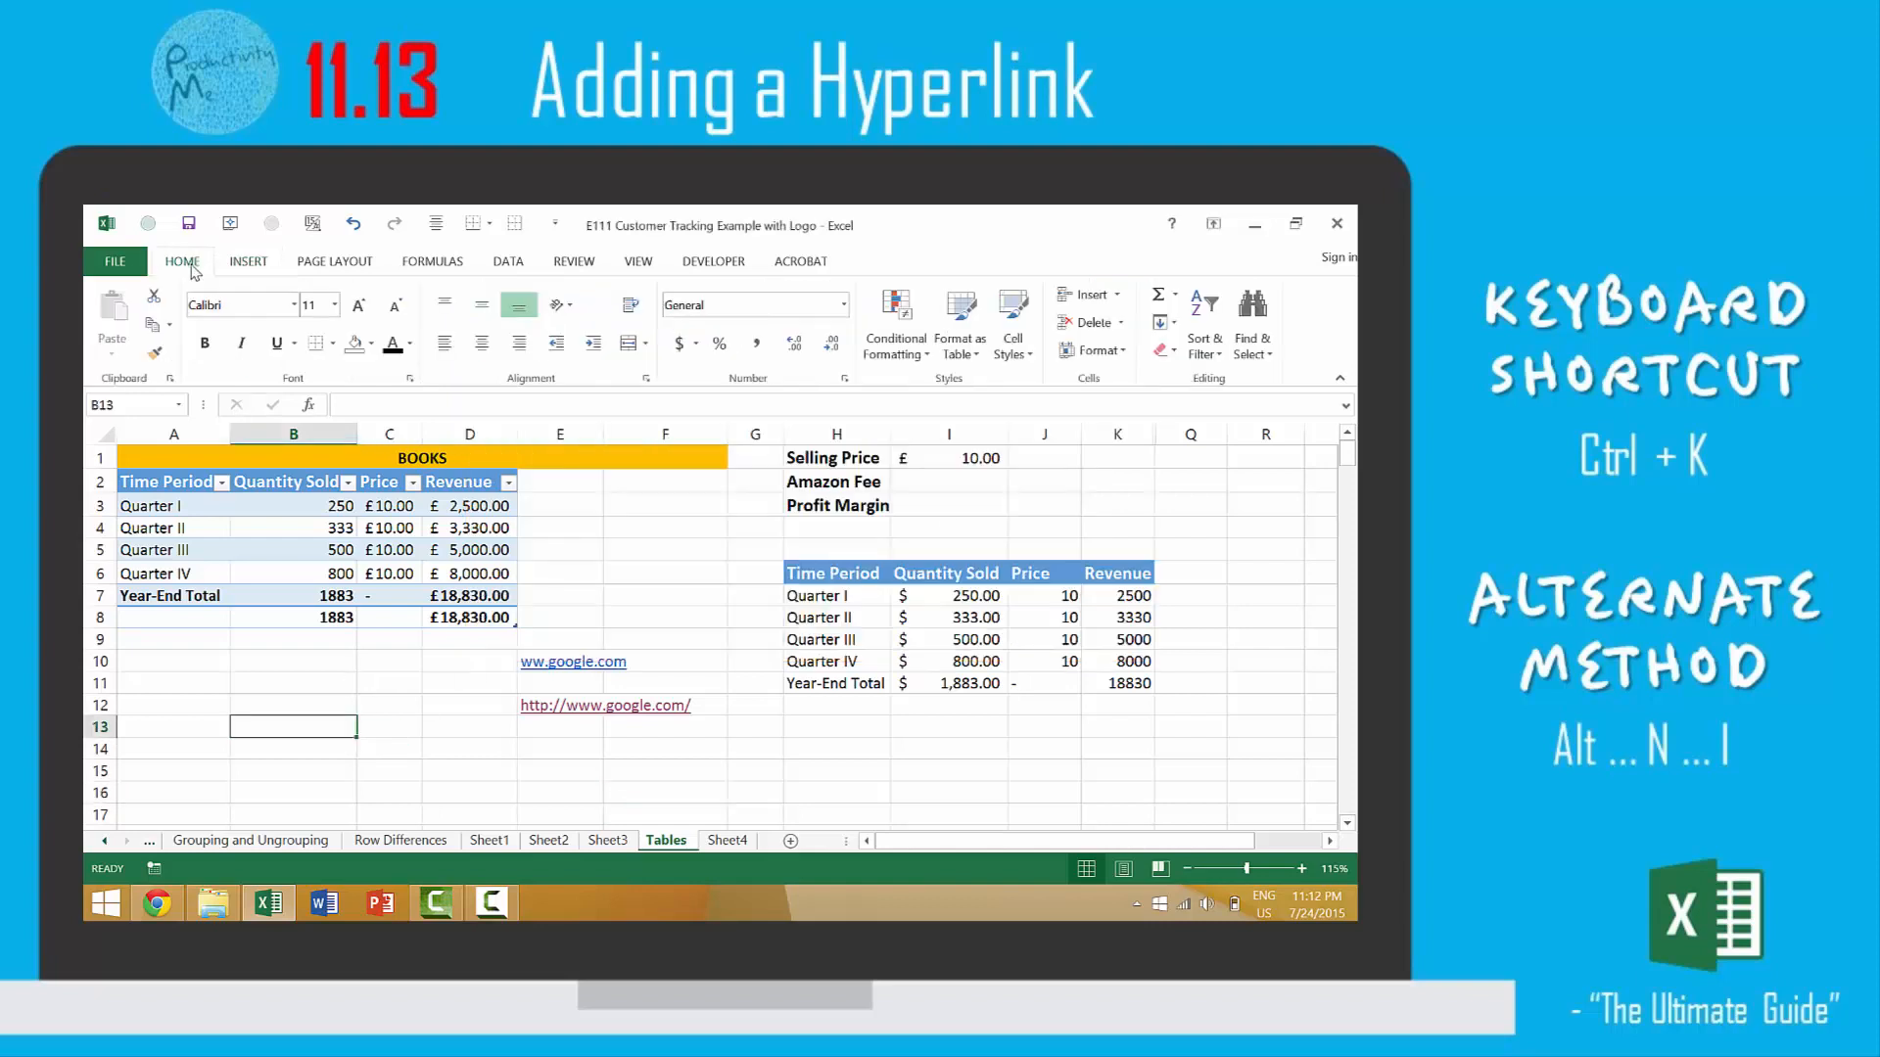
{"action": "left_click", "coordinate": [247, 262]}
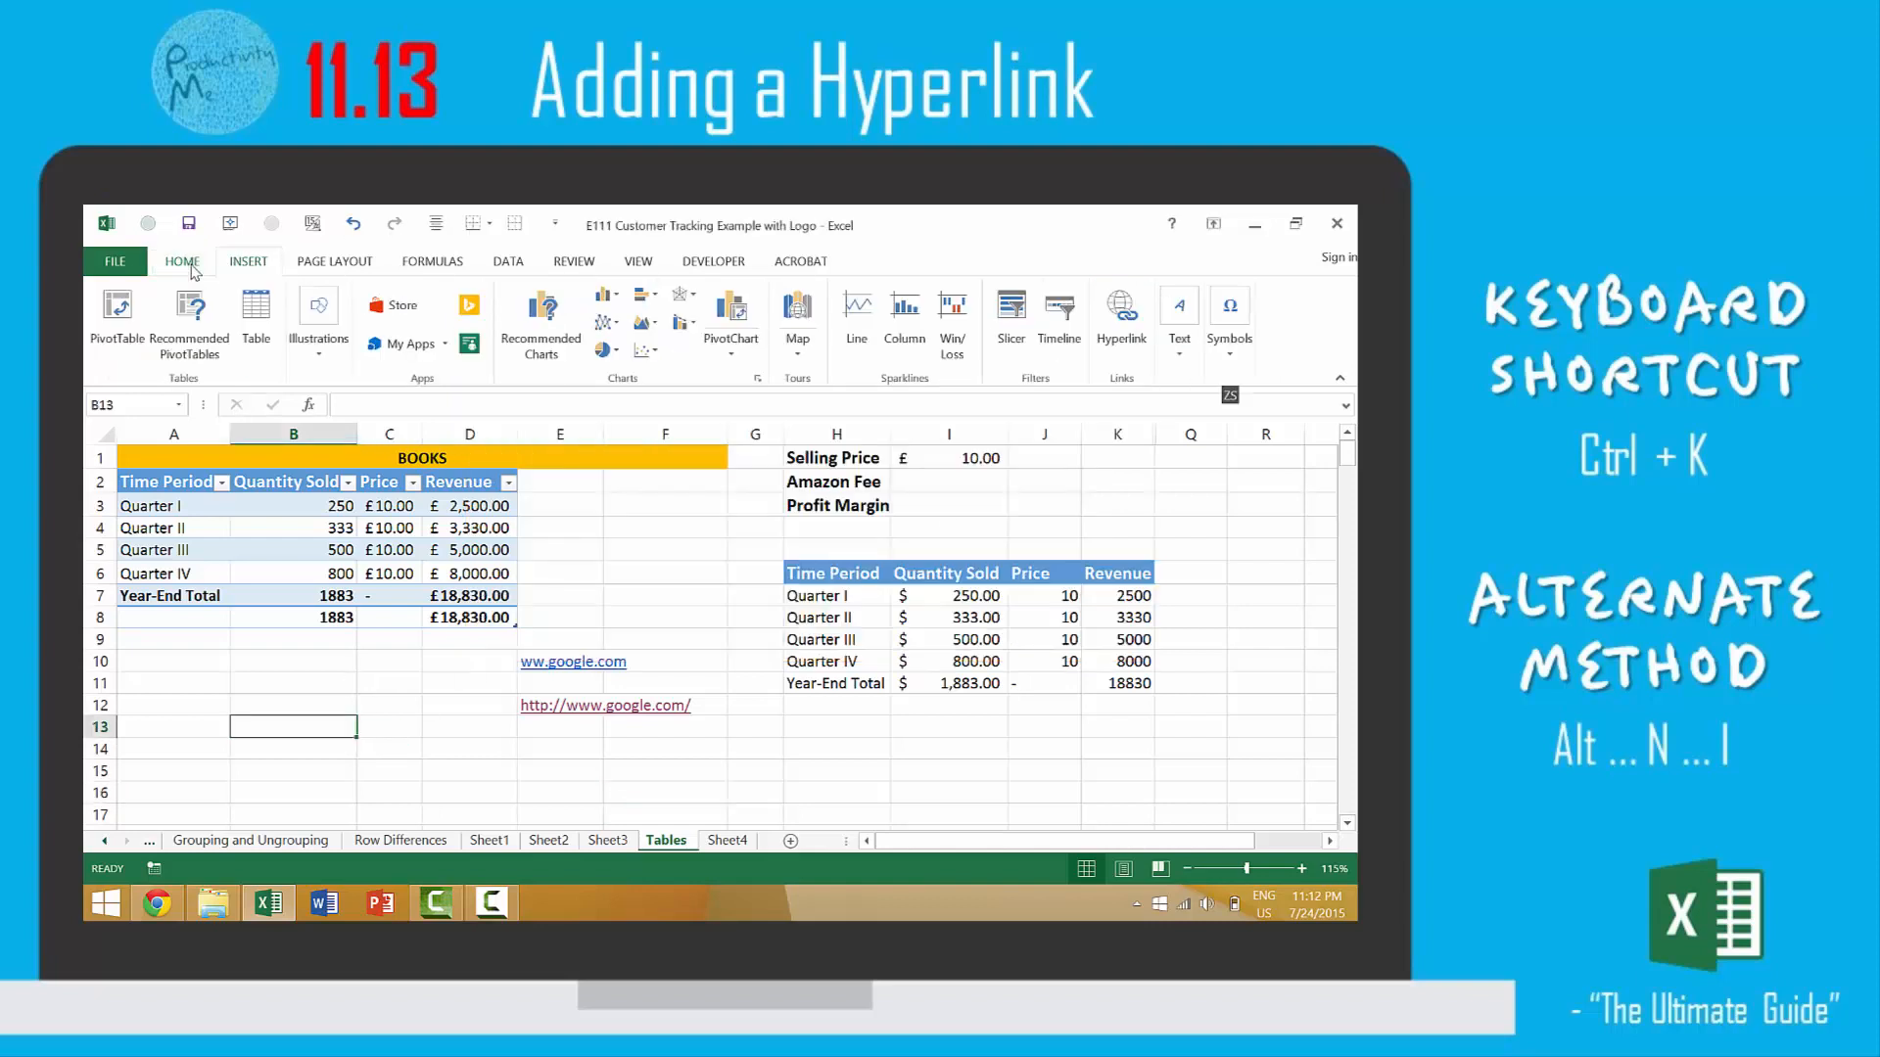
{"action": "key", "text": "alt"}
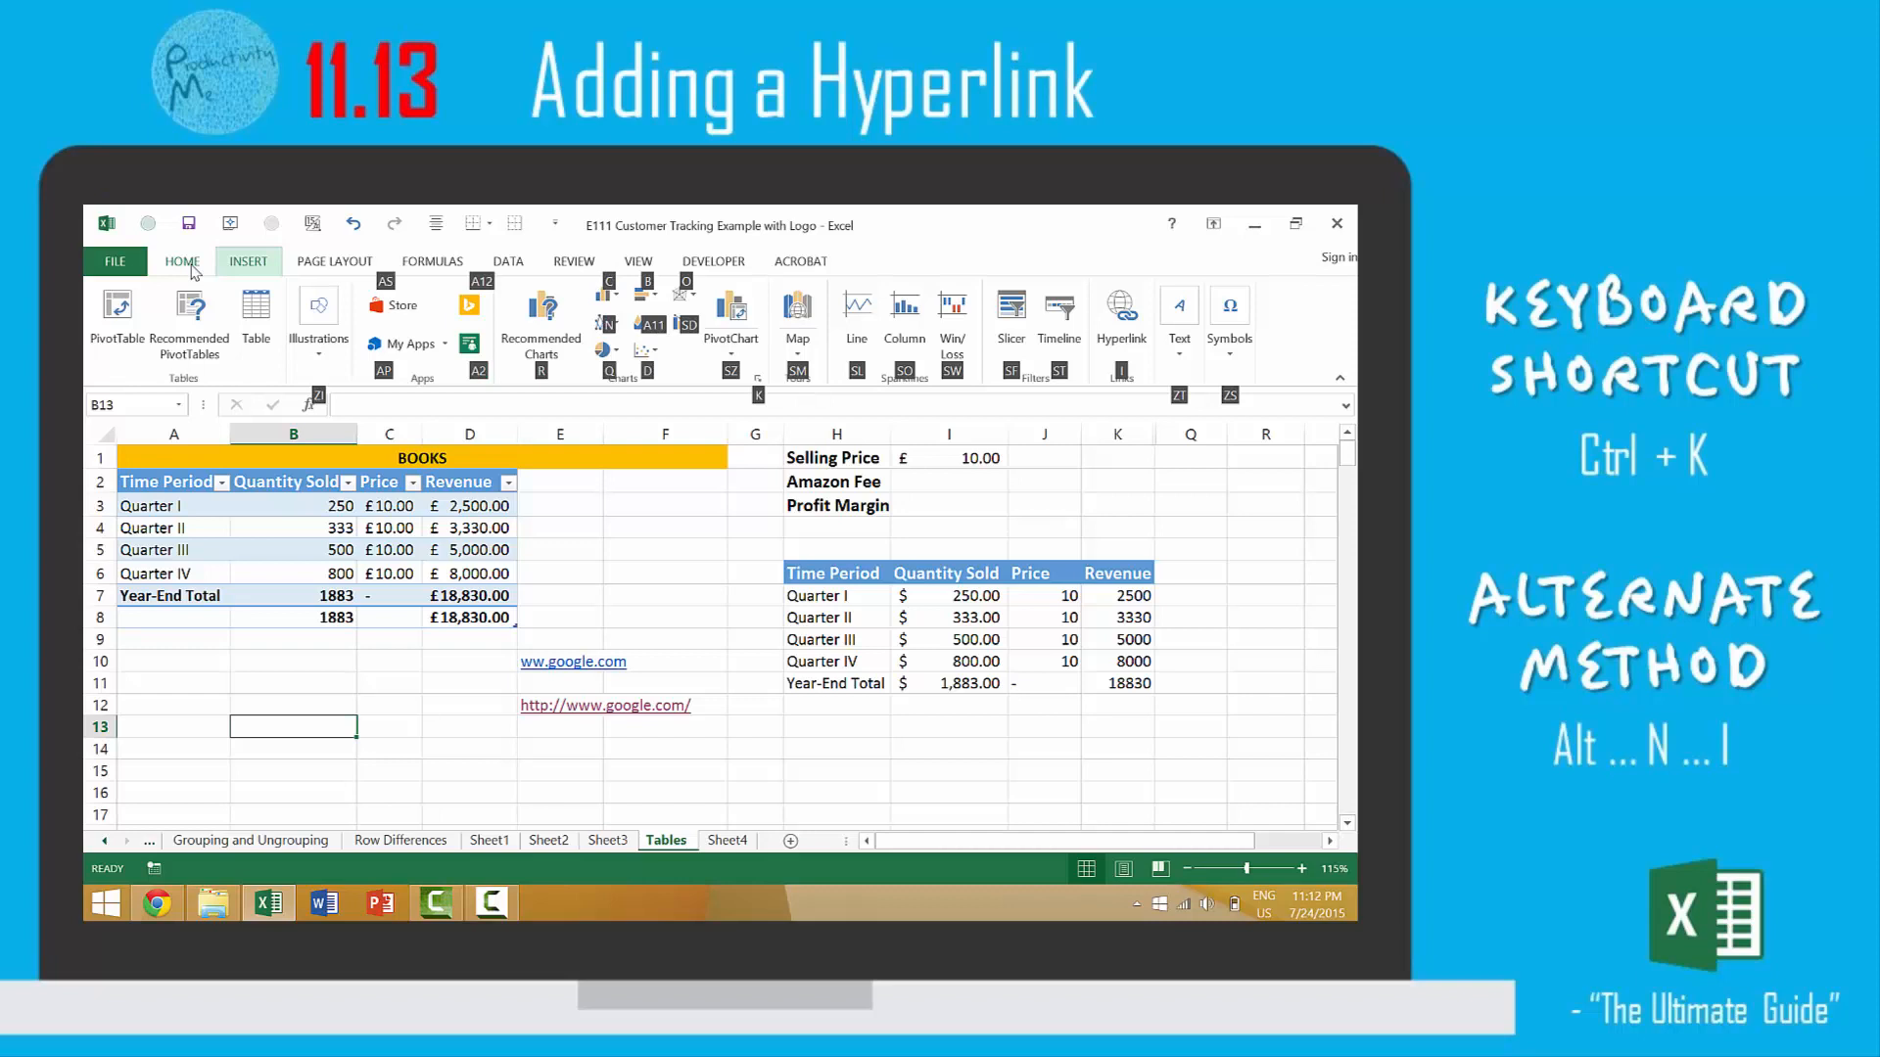